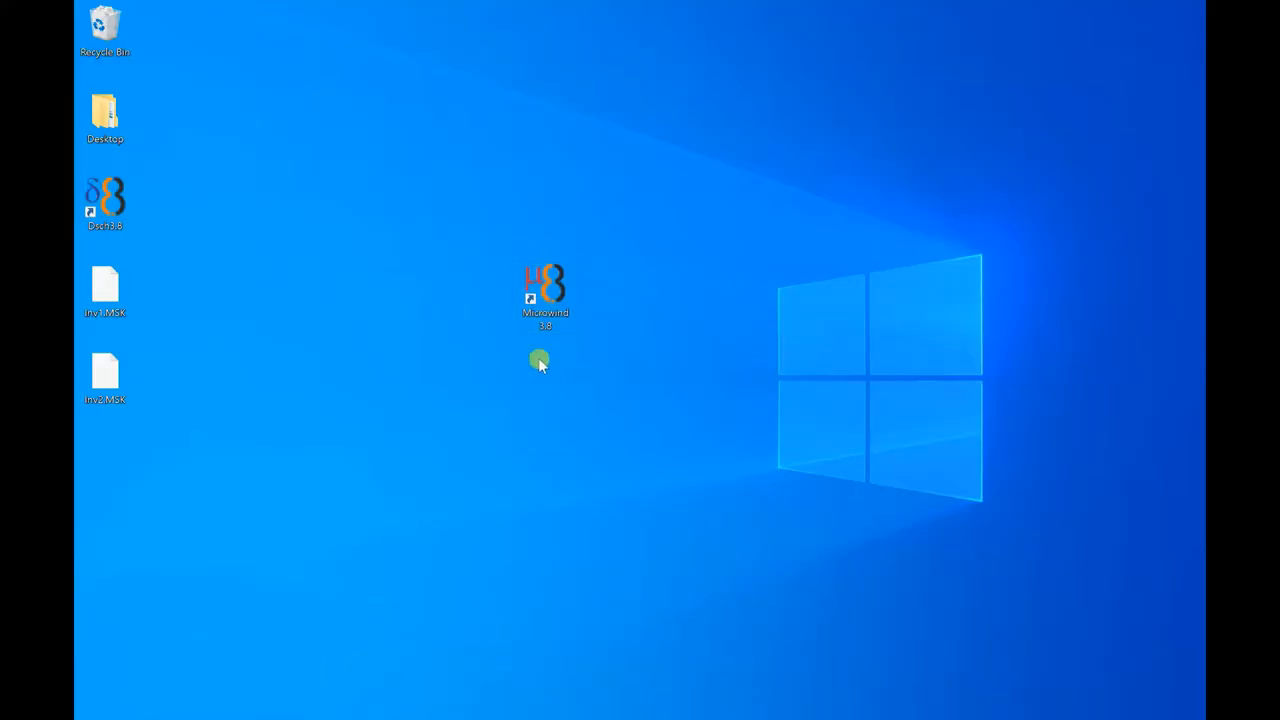
{"action": "mouse_move", "coordinate": [544, 296]}
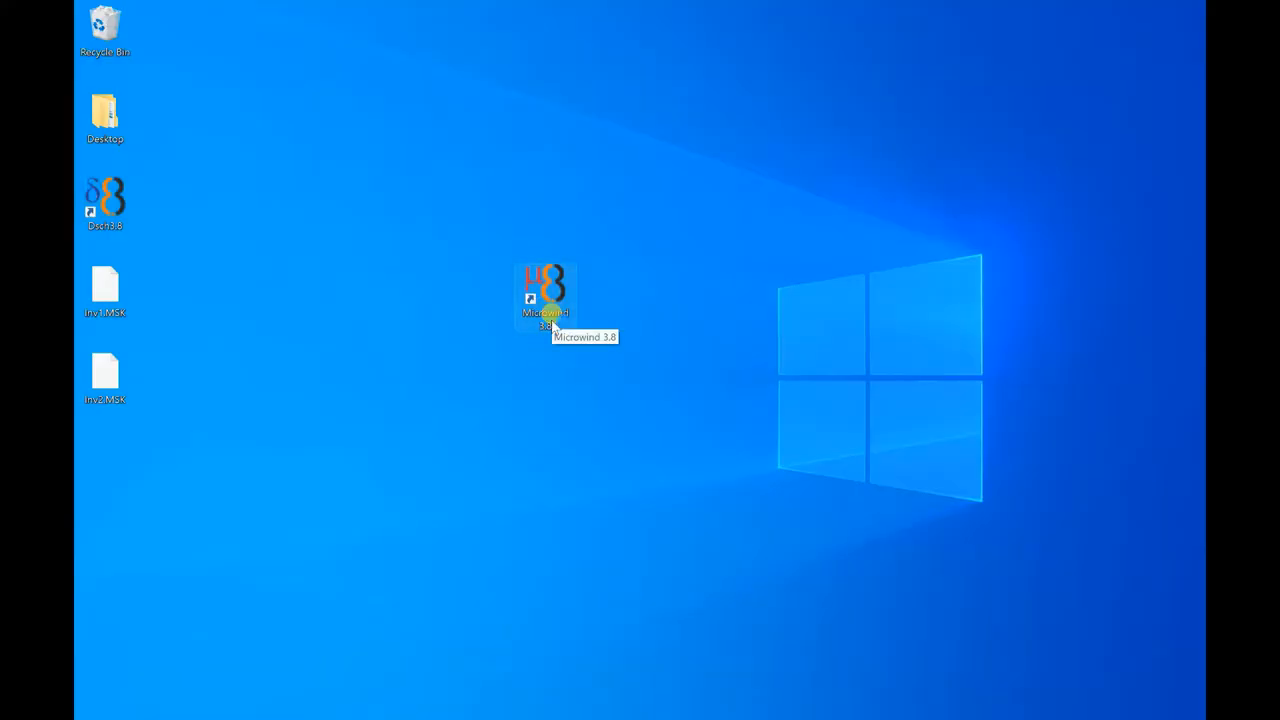
Launch Microwind 3.8 from the desktop shortcut and dismiss the About dialog
{"action": "double_click", "coordinate": [544, 290]}
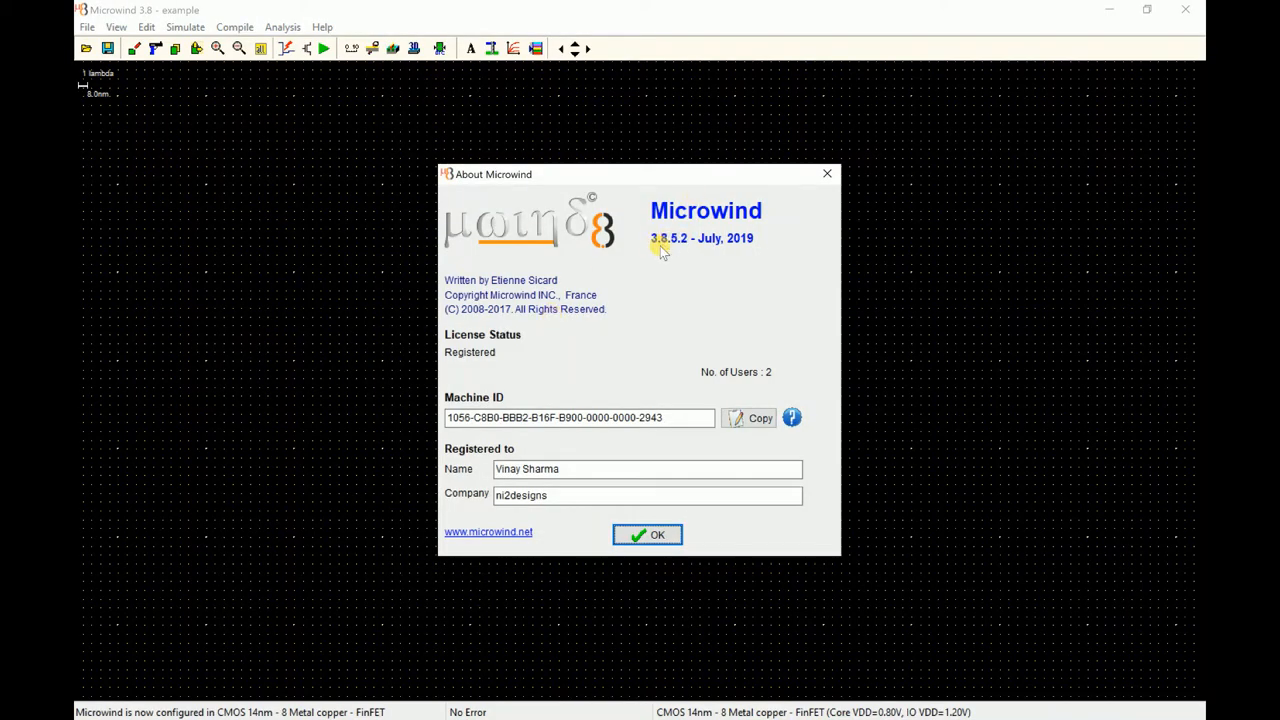
{"action": "left_click", "coordinate": [648, 536]}
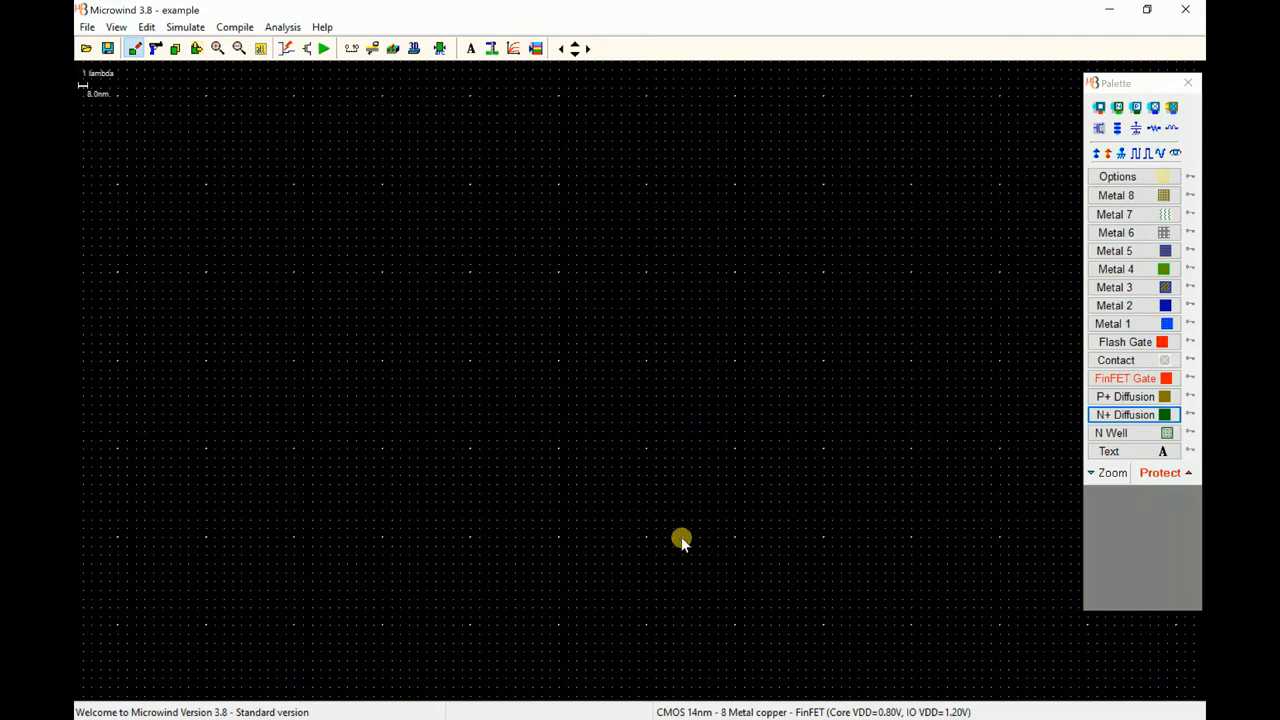
{"action": "mouse_move", "coordinate": [722, 312]}
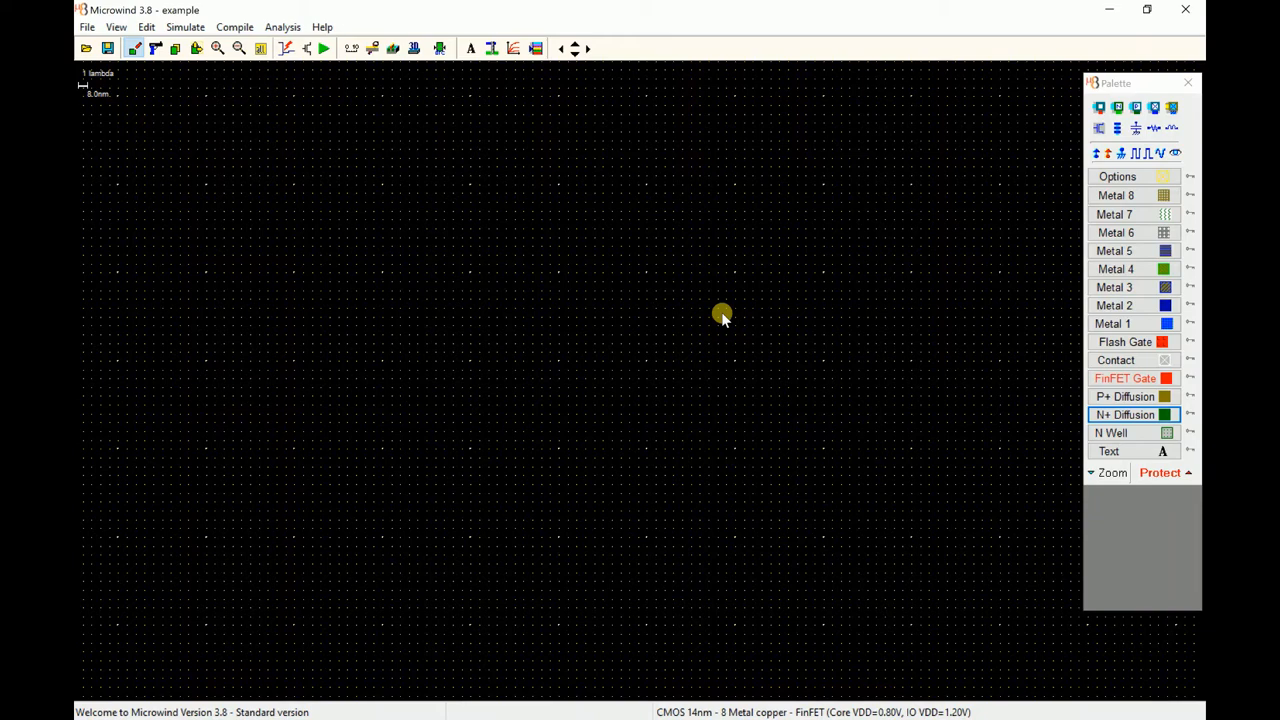
{"action": "mouse_move", "coordinate": [696, 352]}
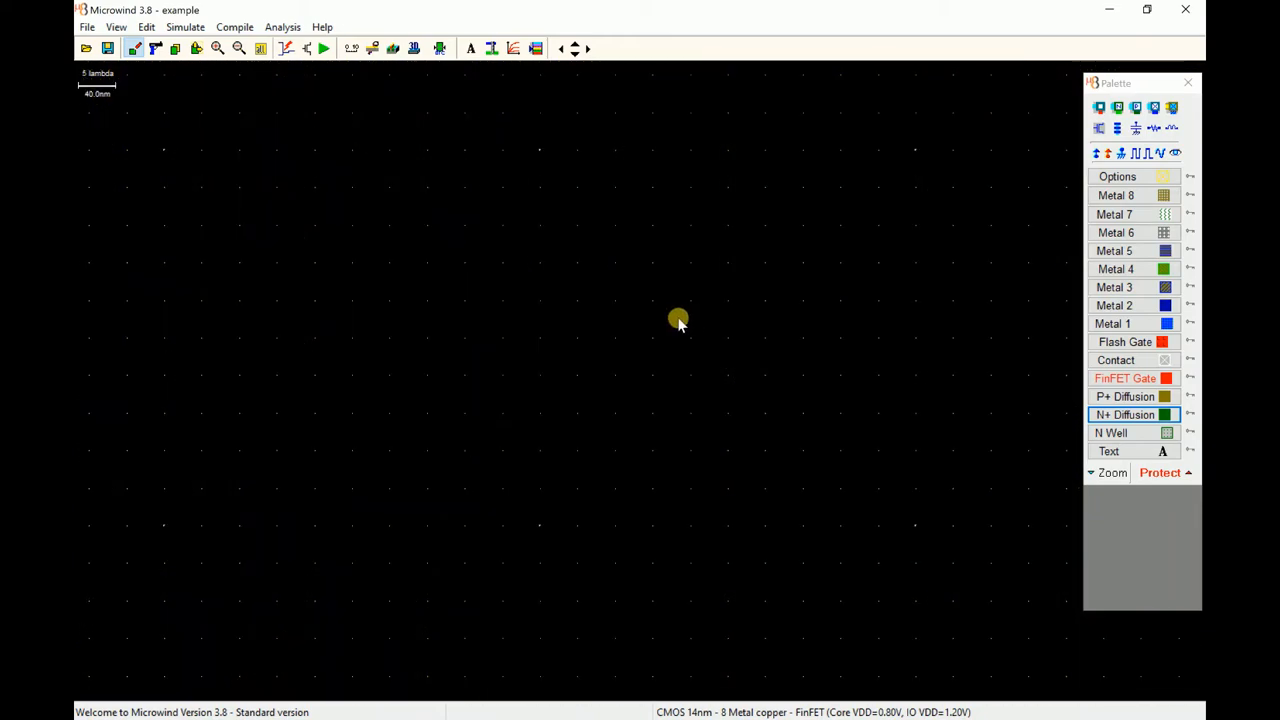
{"action": "mouse_move", "coordinate": [612, 280]}
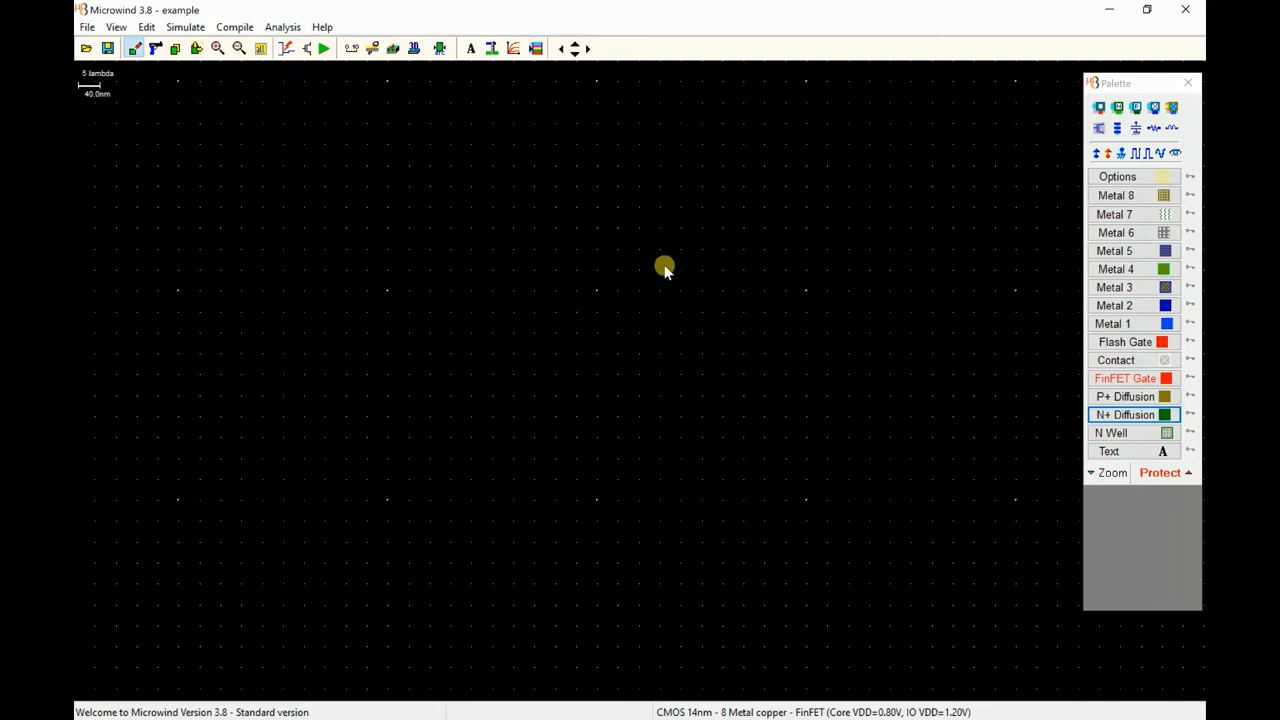
{"action": "mouse_move", "coordinate": [680, 410]}
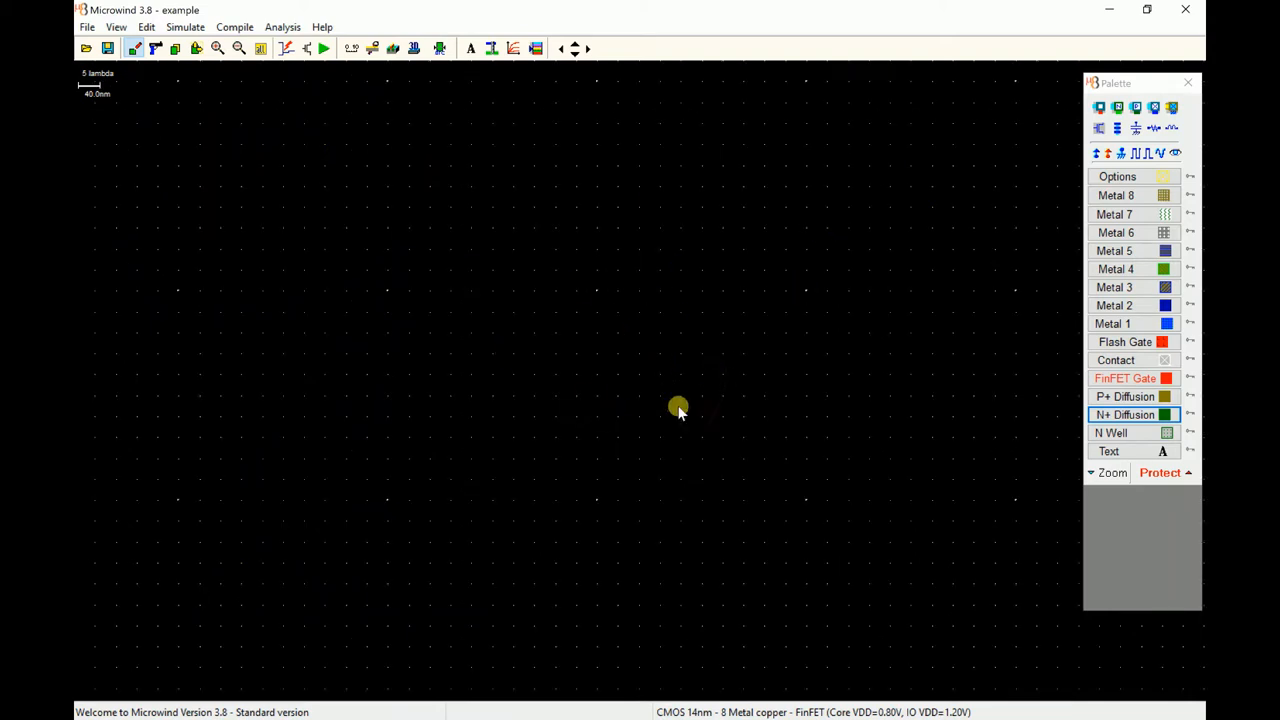
{"action": "mouse_move", "coordinate": [584, 390]}
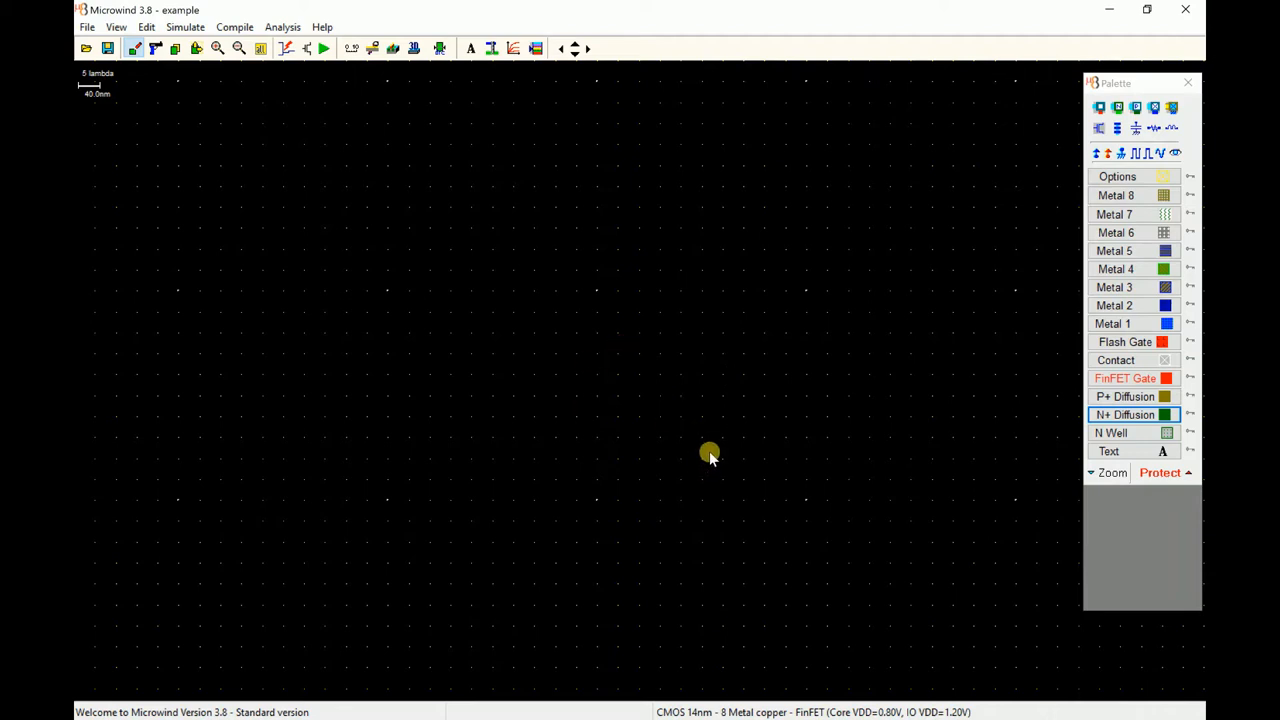
{"action": "mouse_move", "coordinate": [848, 378]}
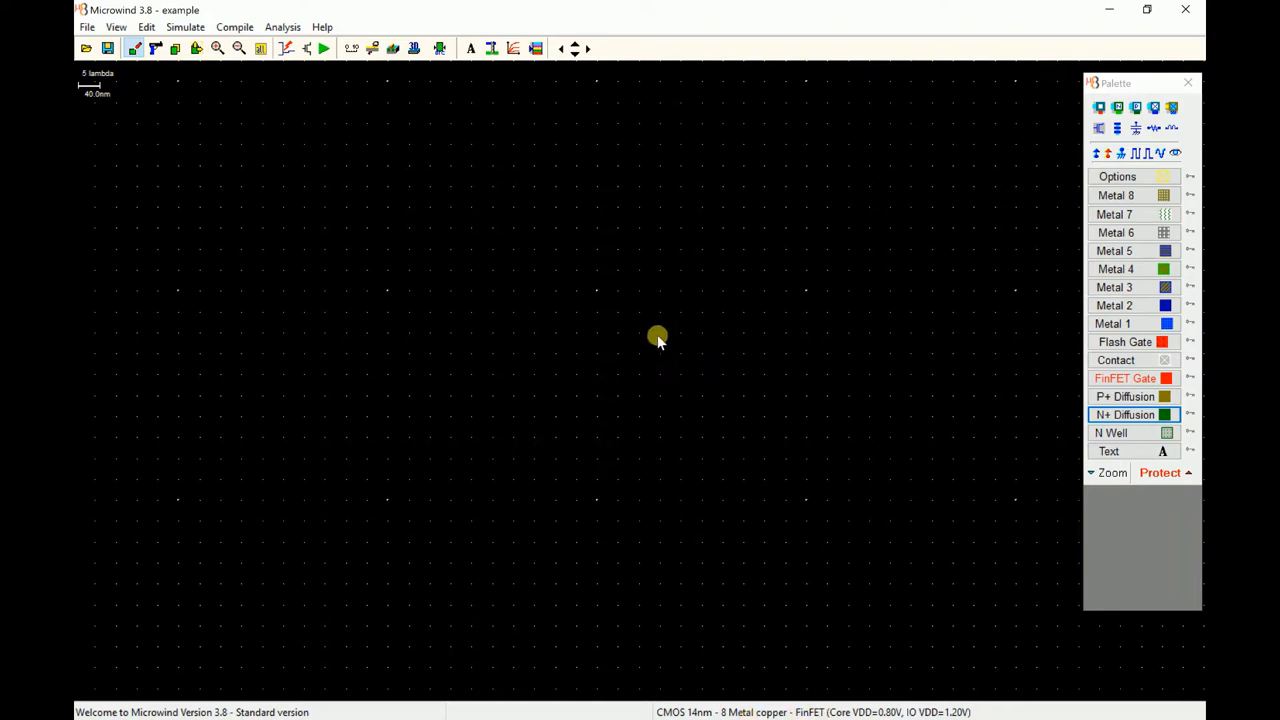
{"action": "mouse_move", "coordinate": [652, 300]}
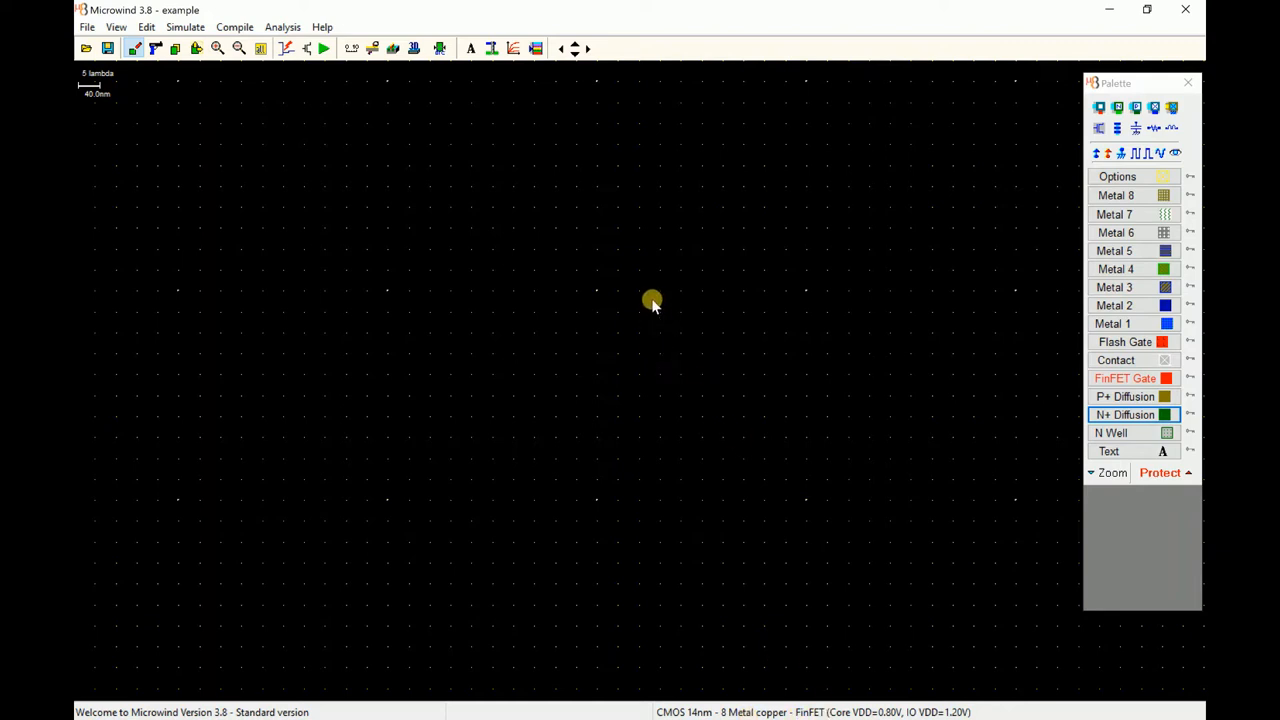
{"action": "mouse_move", "coordinate": [468, 188]}
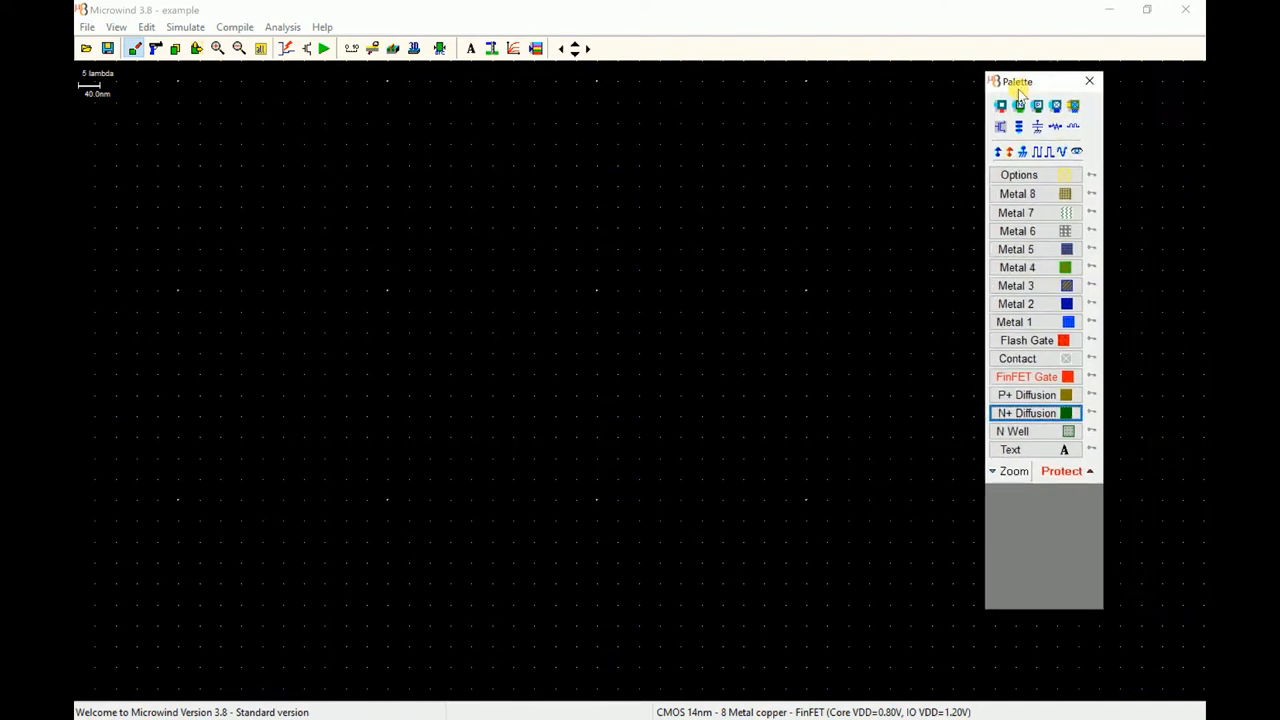
{"action": "left_click_drag", "start_coordinate": [1016, 80], "coordinate": [572, 88]}
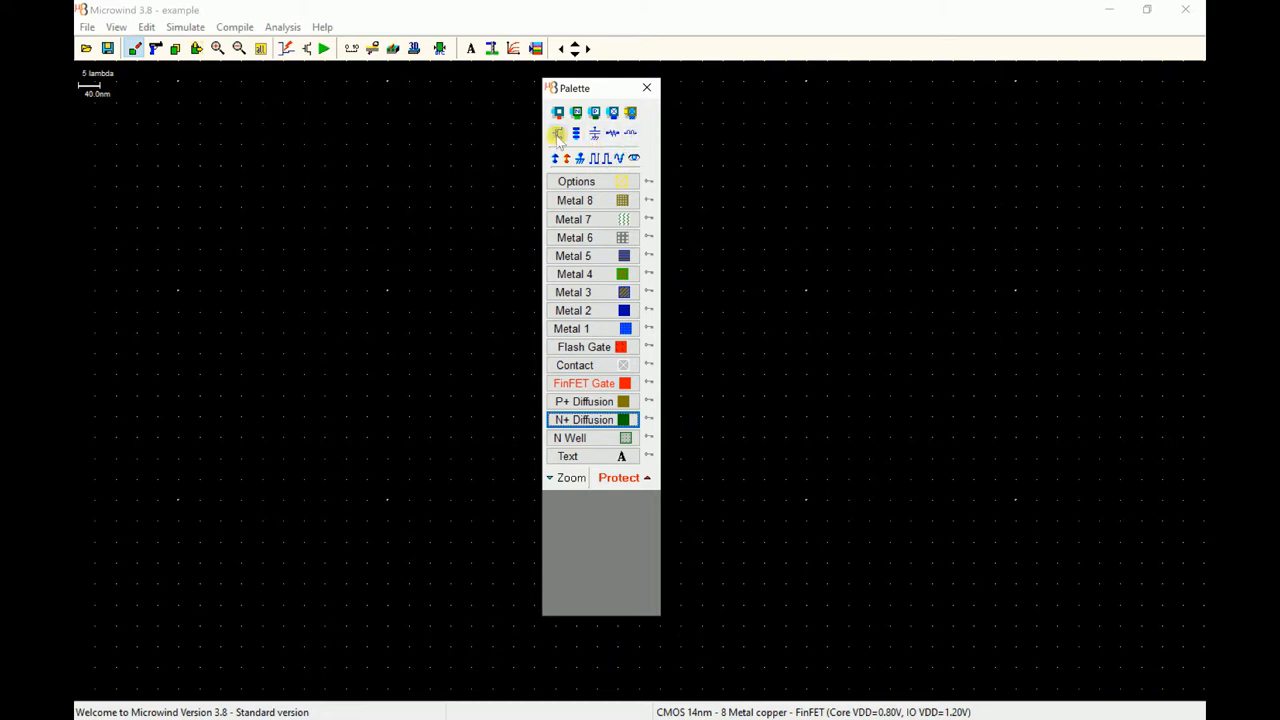
{"action": "left_click_drag", "start_coordinate": [574, 88], "coordinate": [716, 80]}
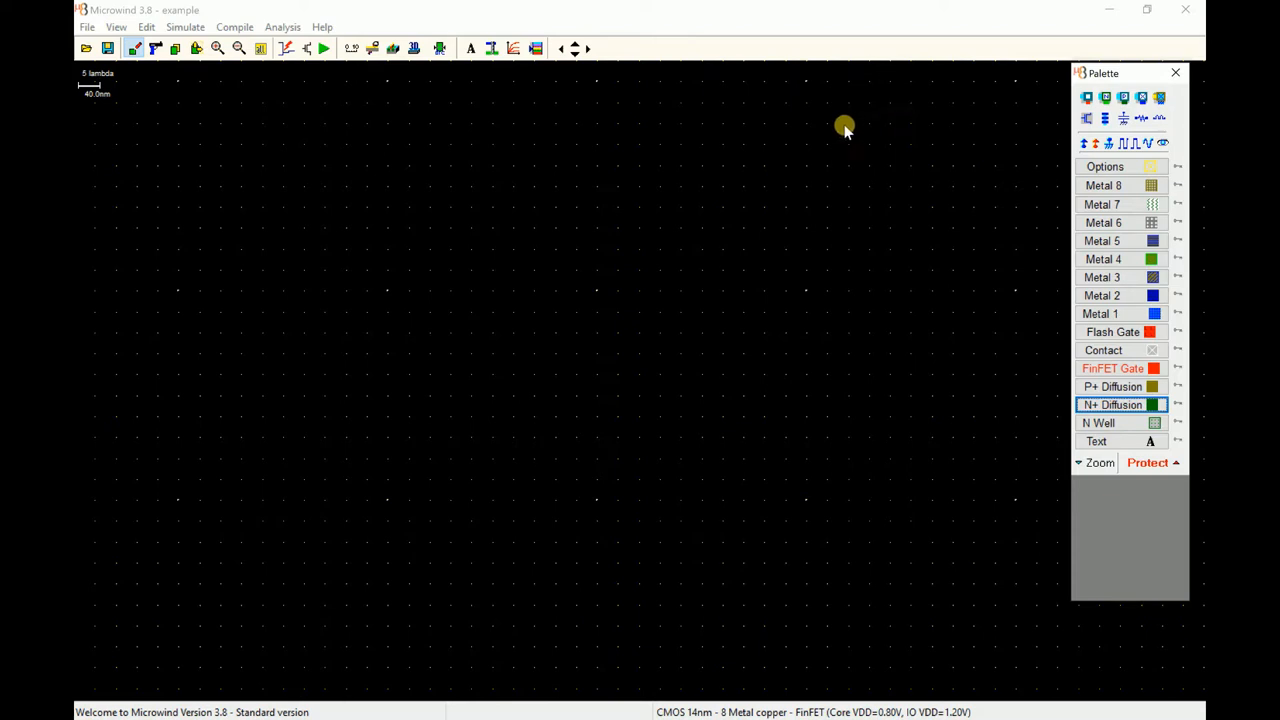
{"action": "mouse_move", "coordinate": [864, 176]}
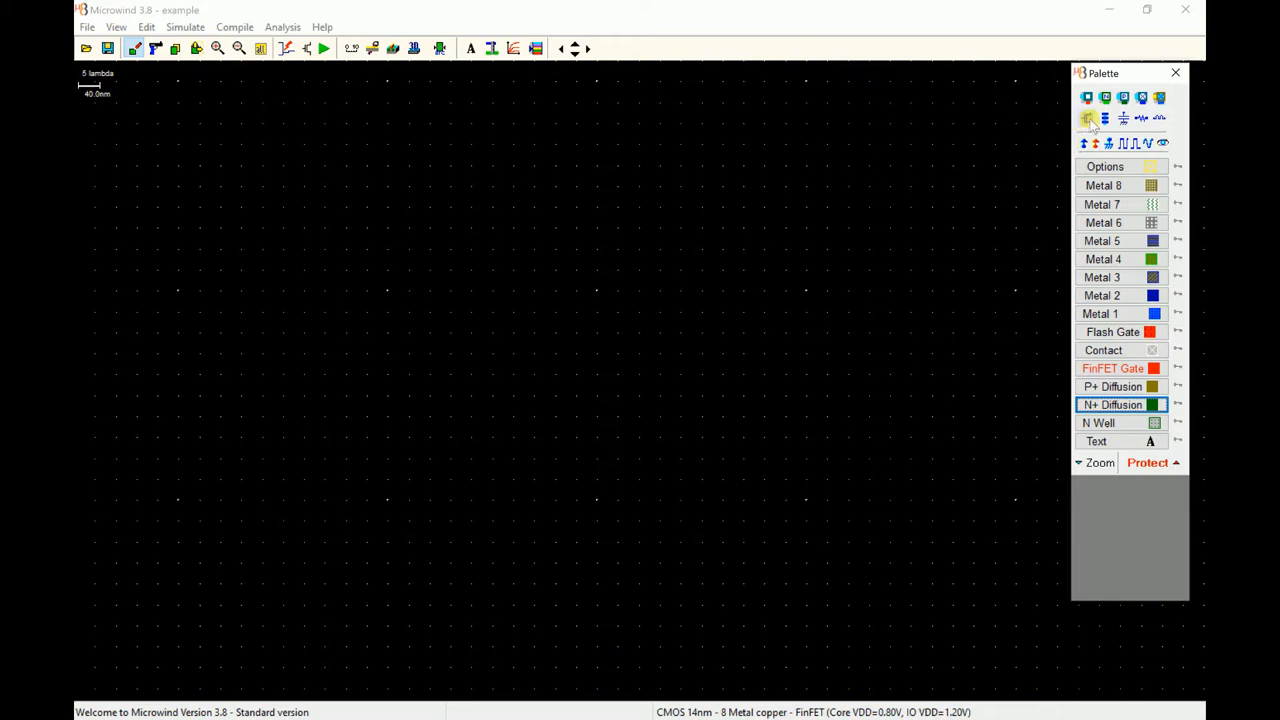
{"action": "mouse_move", "coordinate": [1088, 120]}
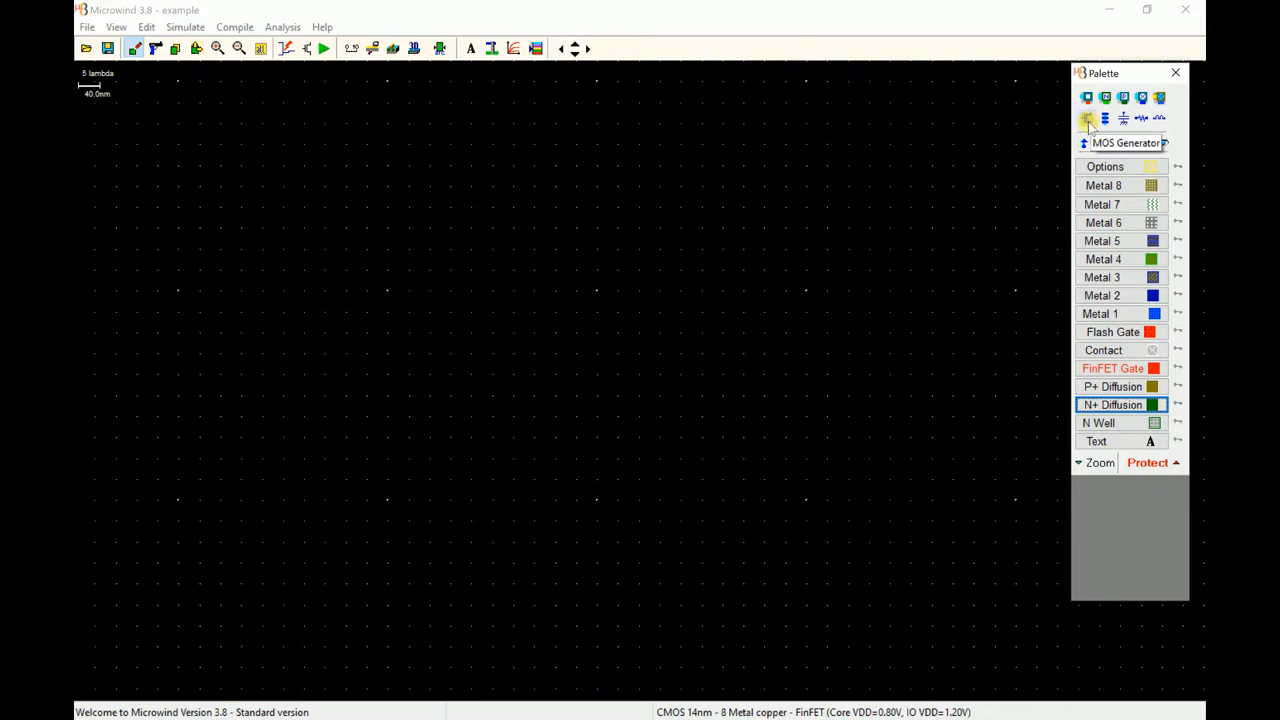
Generate an N-type FinFET with 2 fins, 16 nm length and 1 finger from the MOS generator
{"action": "left_click", "coordinate": [1088, 118]}
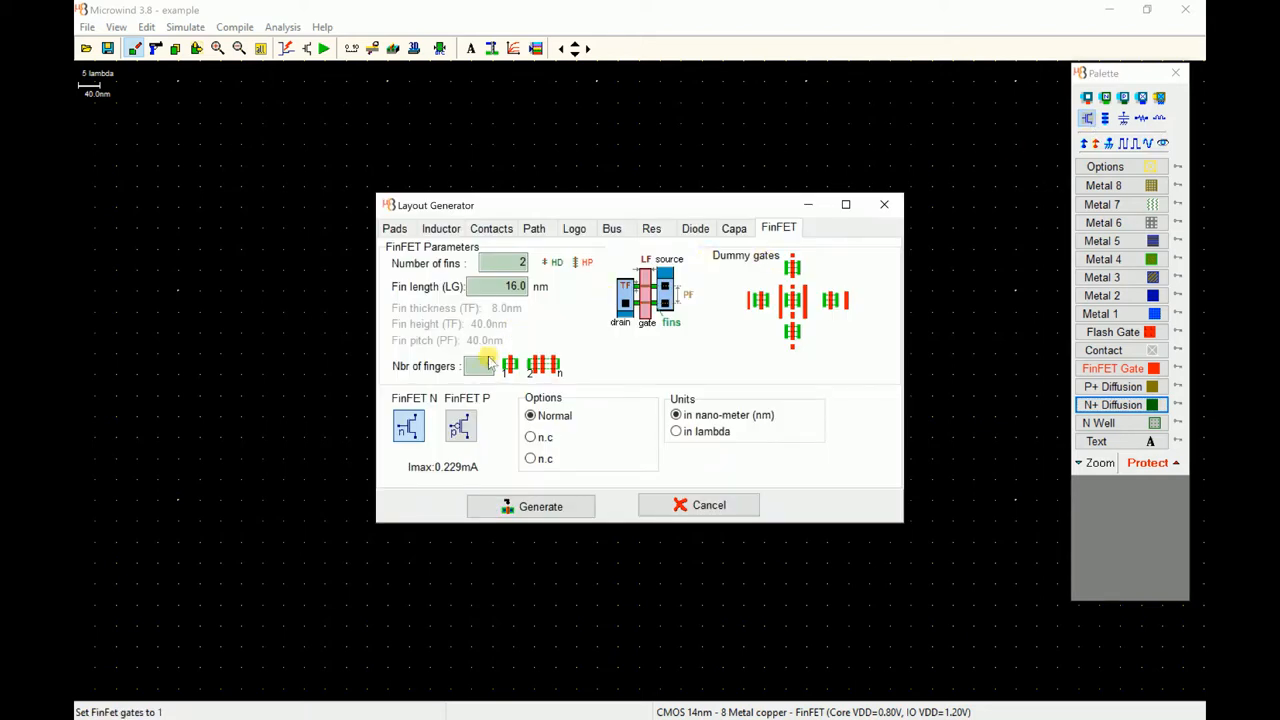
{"action": "left_click", "coordinate": [408, 426]}
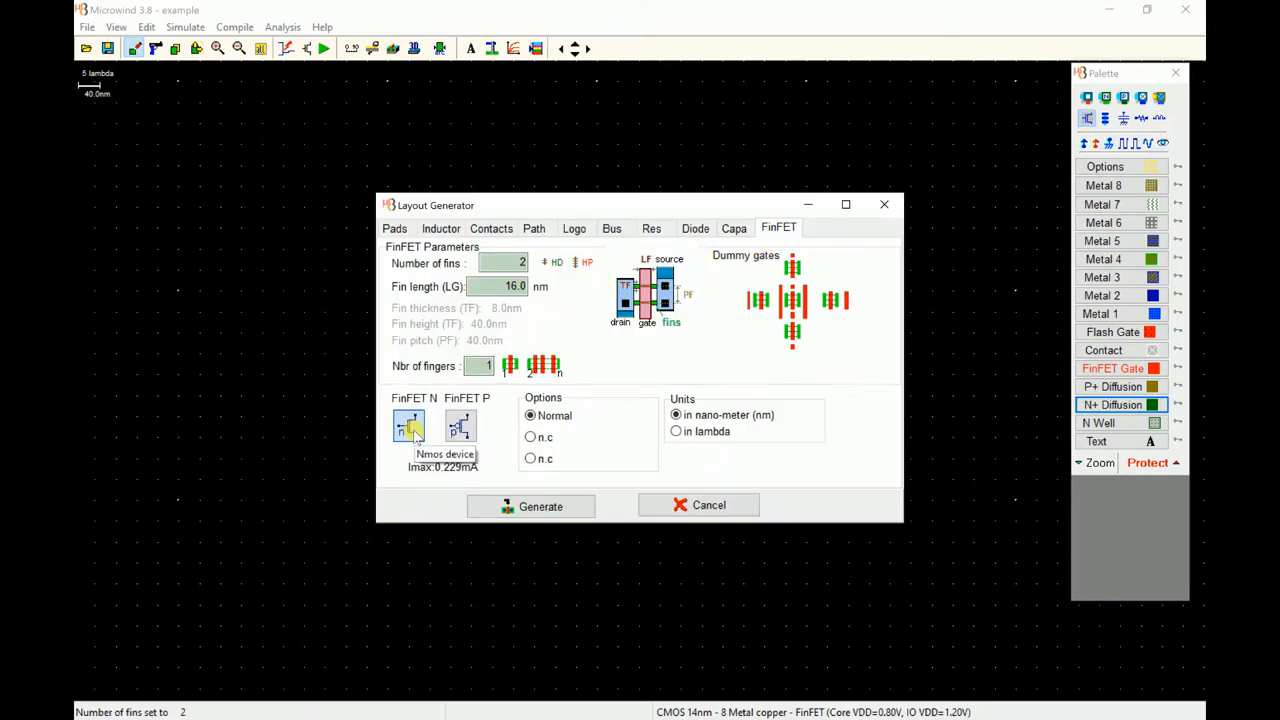
{"action": "mouse_move", "coordinate": [658, 468]}
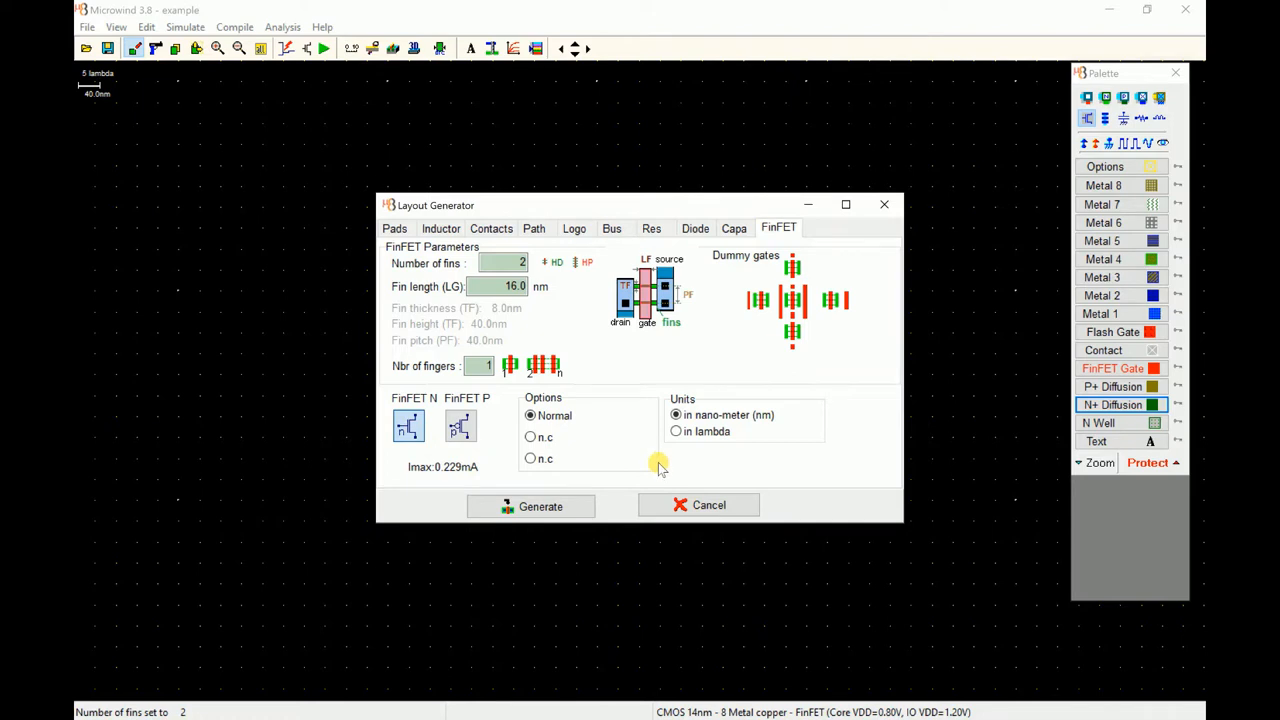
{"action": "left_click", "coordinate": [504, 264]}
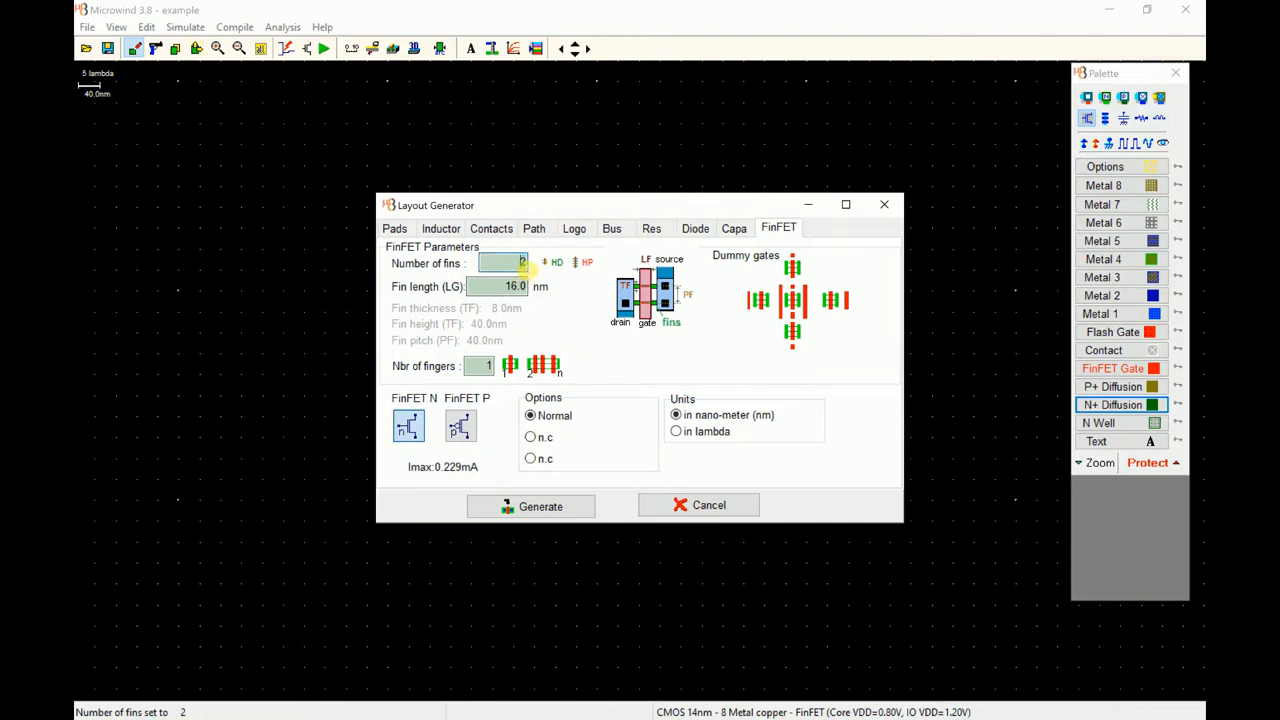
{"action": "left_click", "coordinate": [524, 256]}
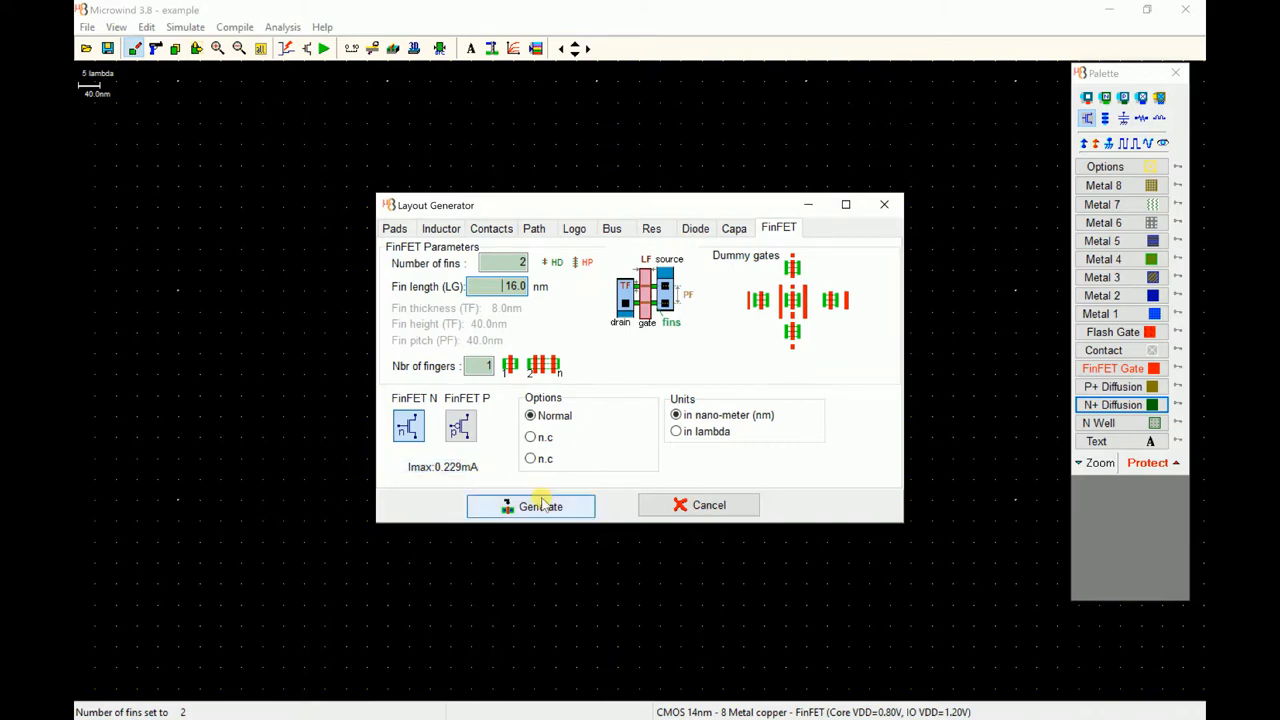
{"action": "left_click", "coordinate": [530, 504]}
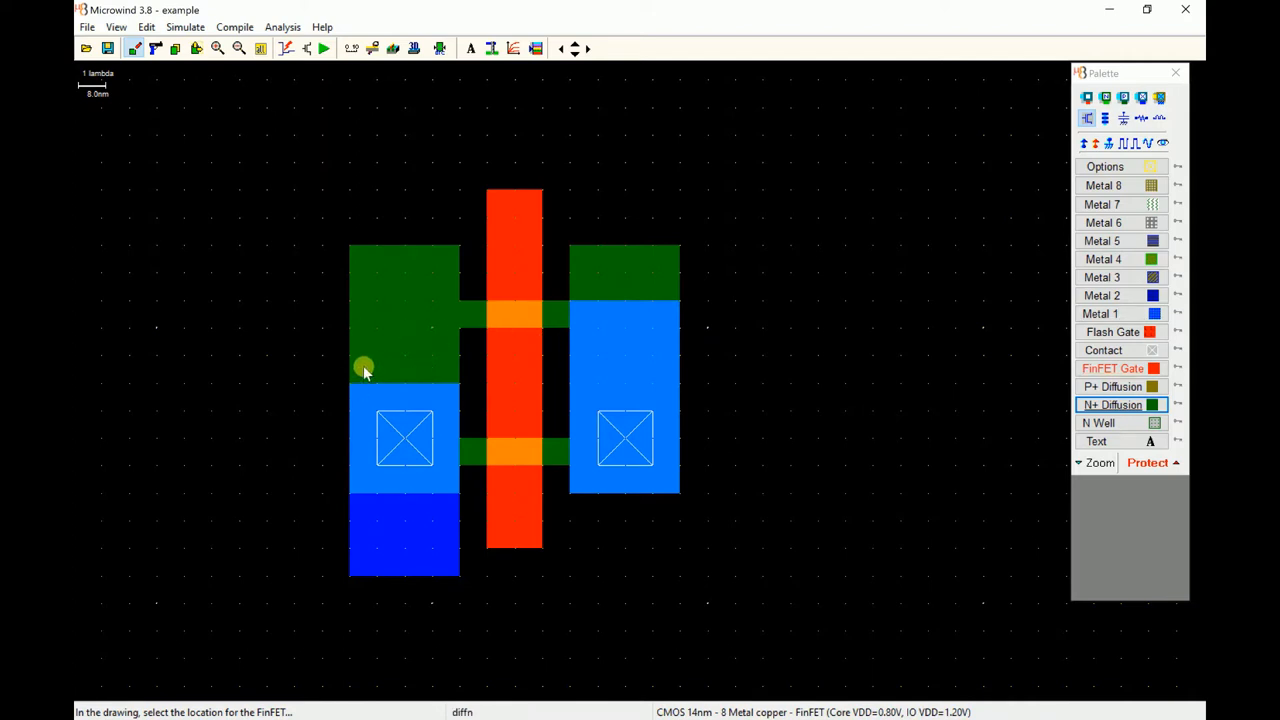
{"action": "mouse_move", "coordinate": [404, 358]}
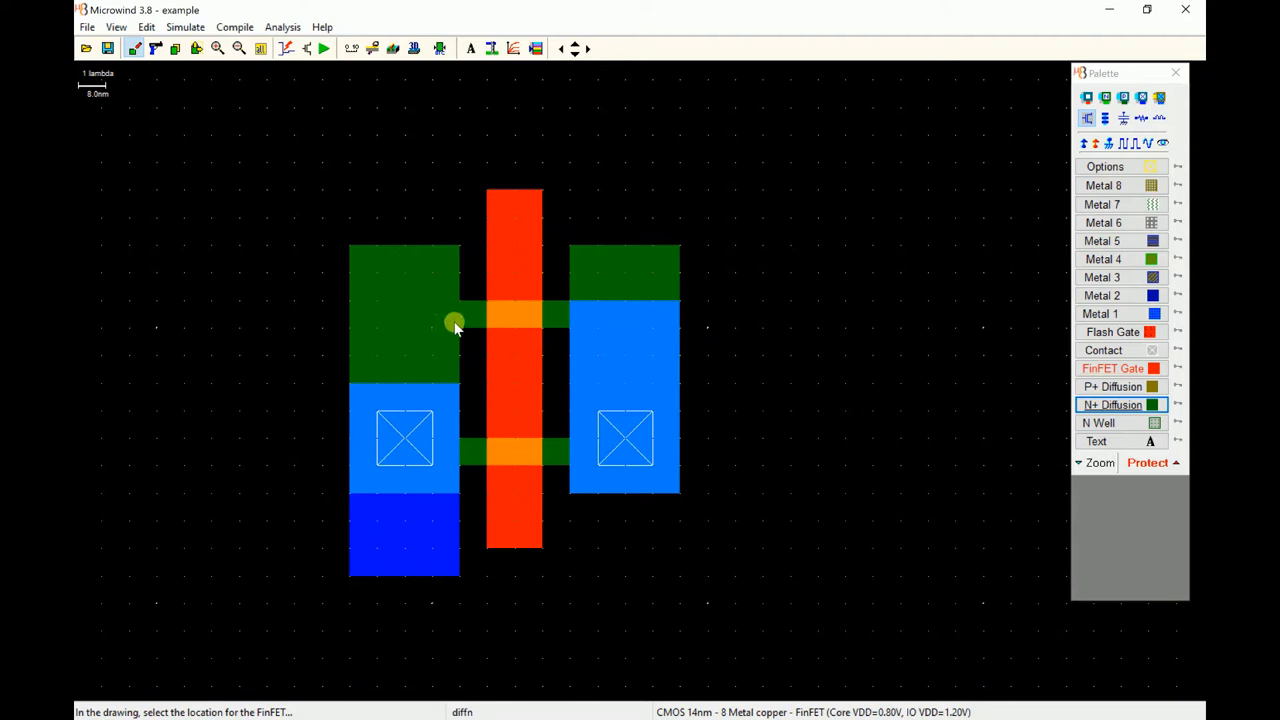
{"action": "mouse_move", "coordinate": [410, 78]}
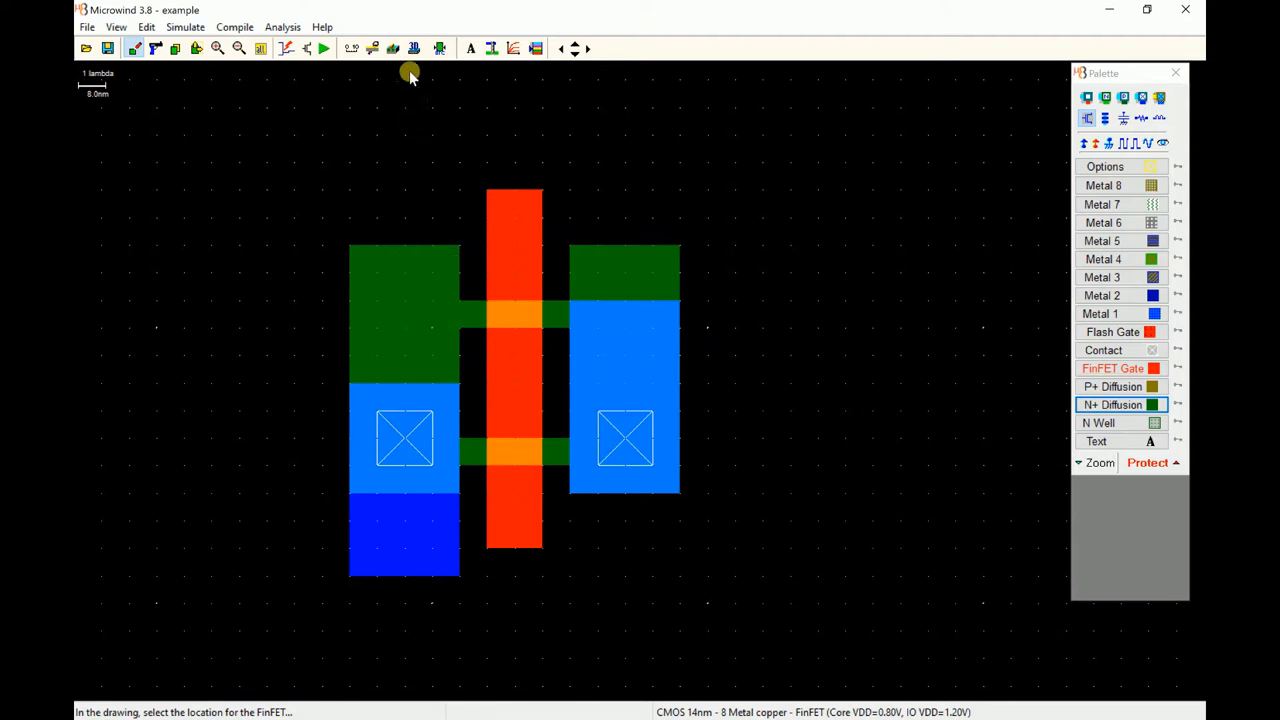
{"action": "mouse_move", "coordinate": [412, 48]}
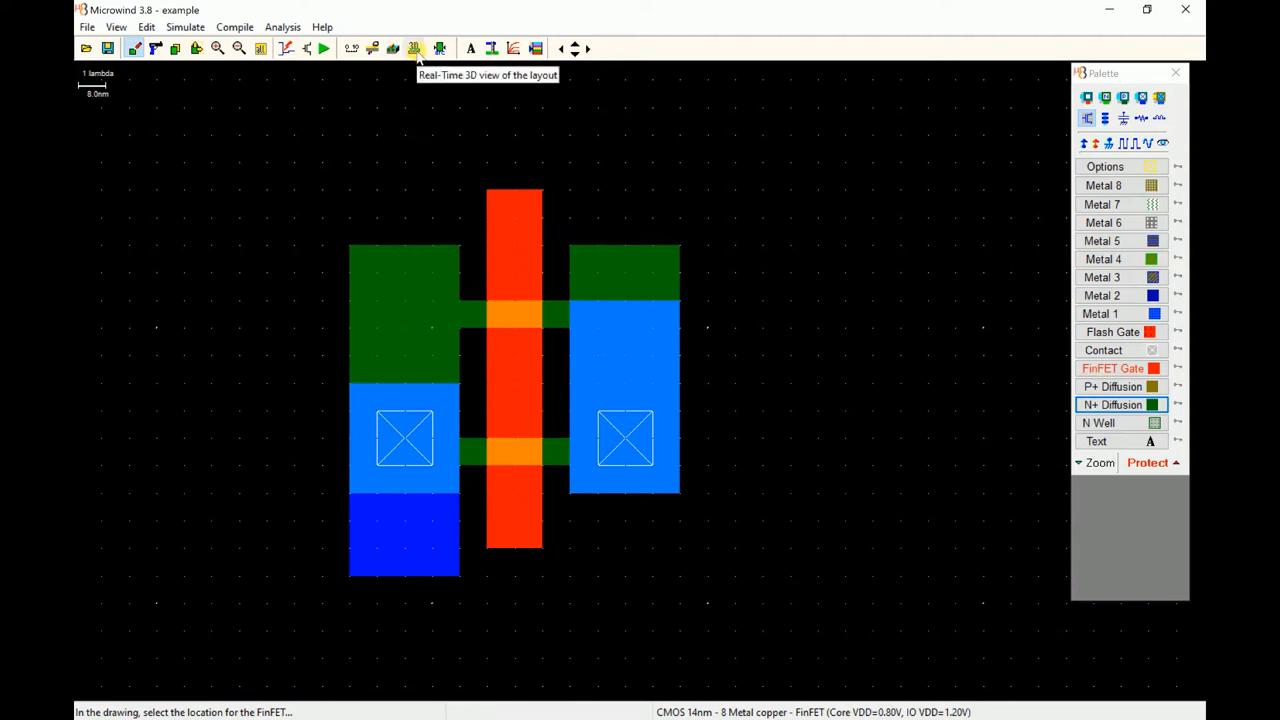
Show the FinFET in the real-time 3D viewer and rotate it through top and front views
{"action": "left_click", "coordinate": [412, 48]}
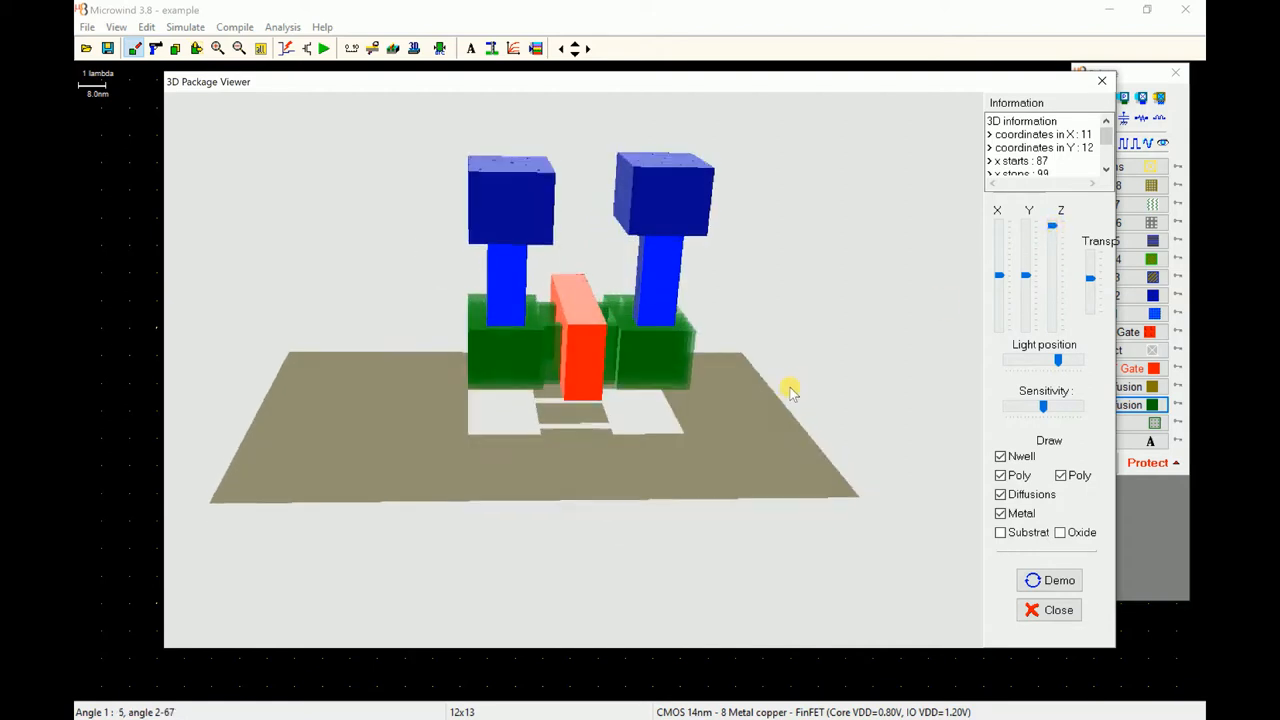
{"action": "left_click_drag", "start_coordinate": [790, 390], "coordinate": [752, 400]}
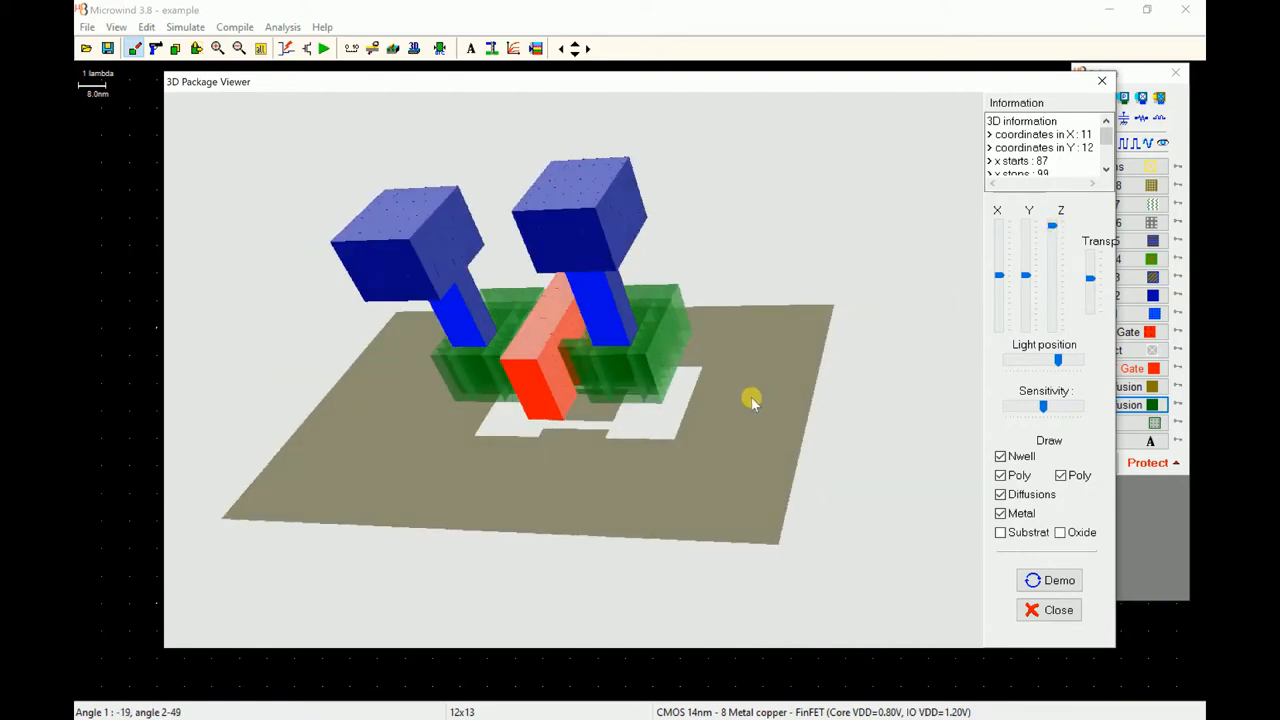
{"action": "left_click_drag", "start_coordinate": [750, 400], "coordinate": [620, 360]}
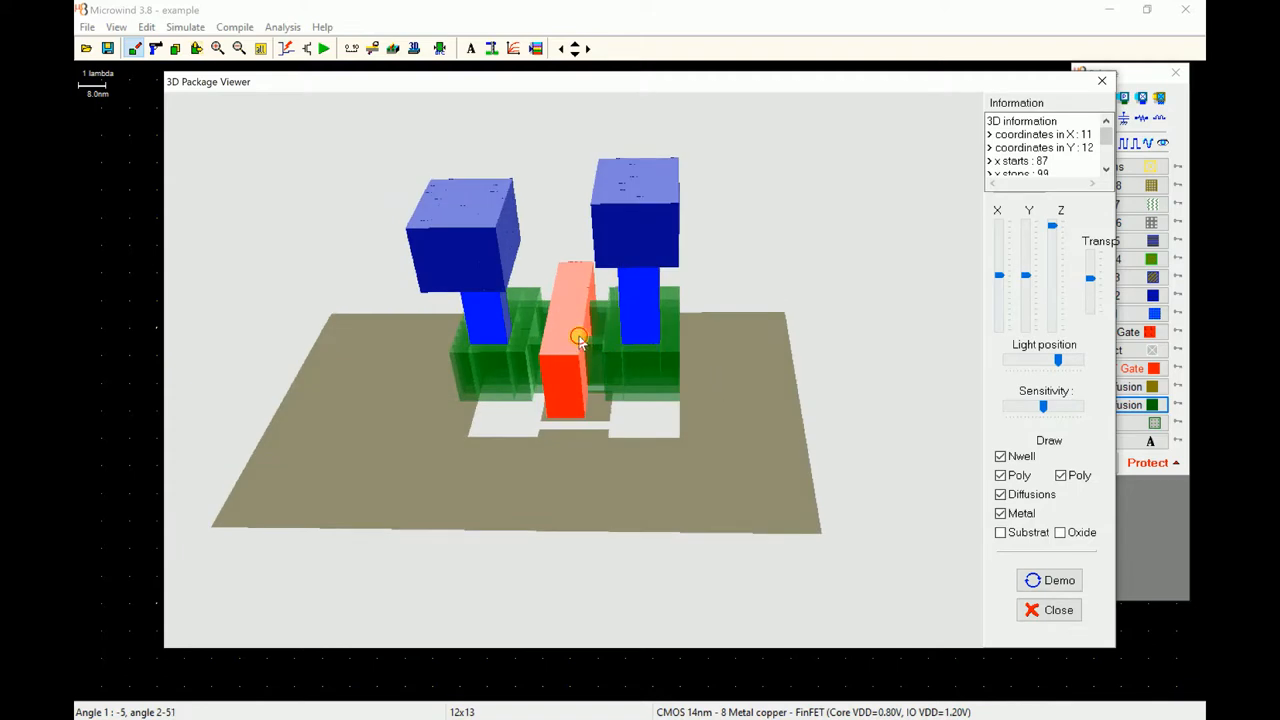
{"action": "left_click_drag", "start_coordinate": [580, 336], "coordinate": [640, 222]}
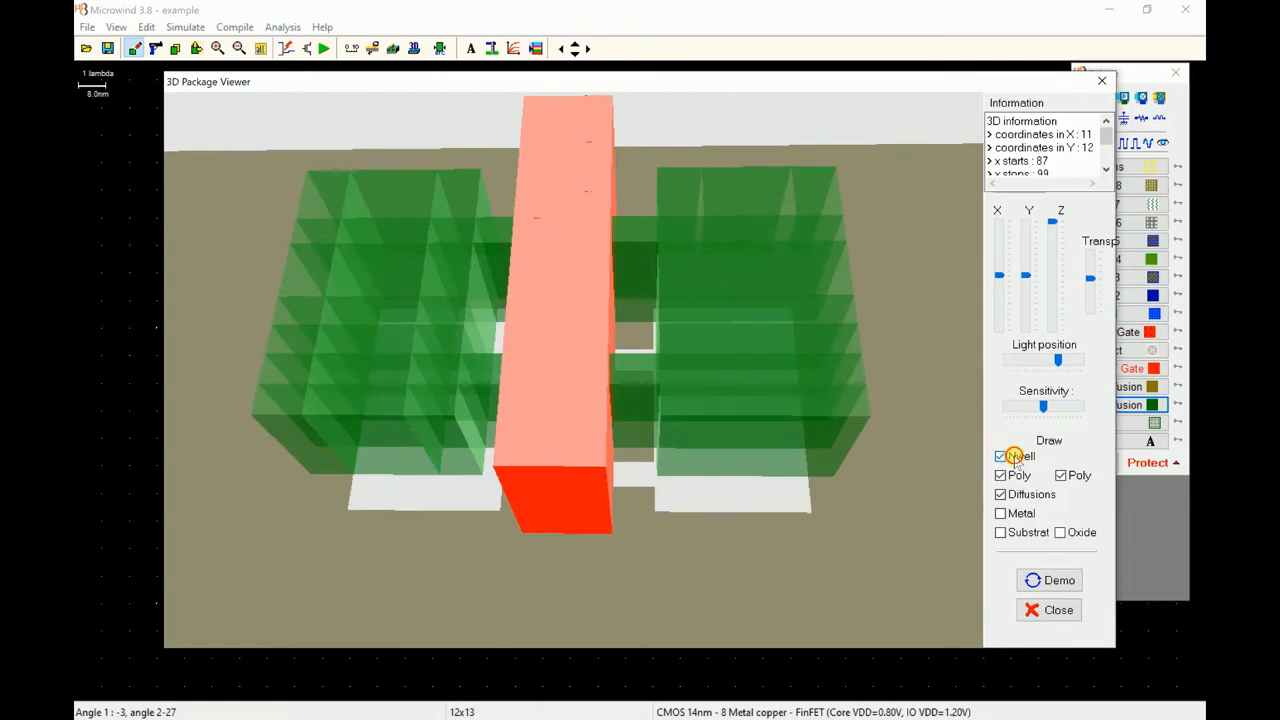
Hide the n-well and diffusion layers in 3D, then play the animated FinFET demonstration
{"action": "left_click", "coordinate": [1000, 456]}
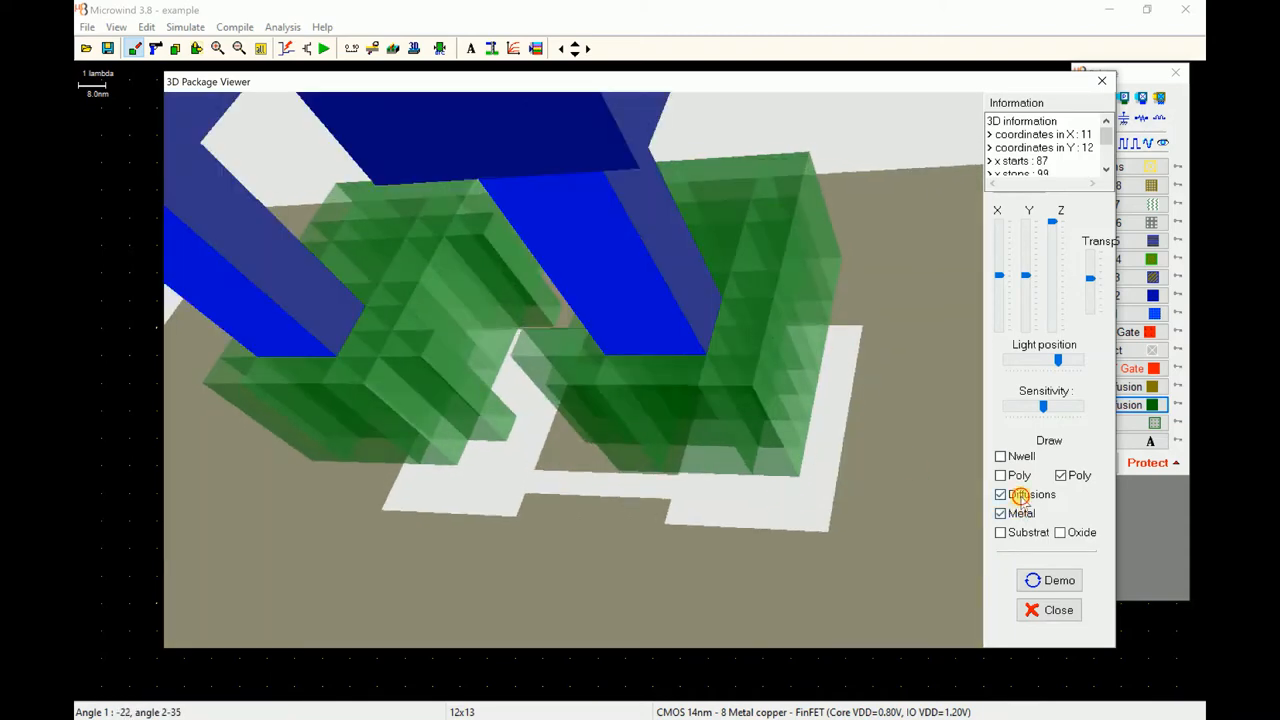
{"action": "left_click", "coordinate": [1000, 494]}
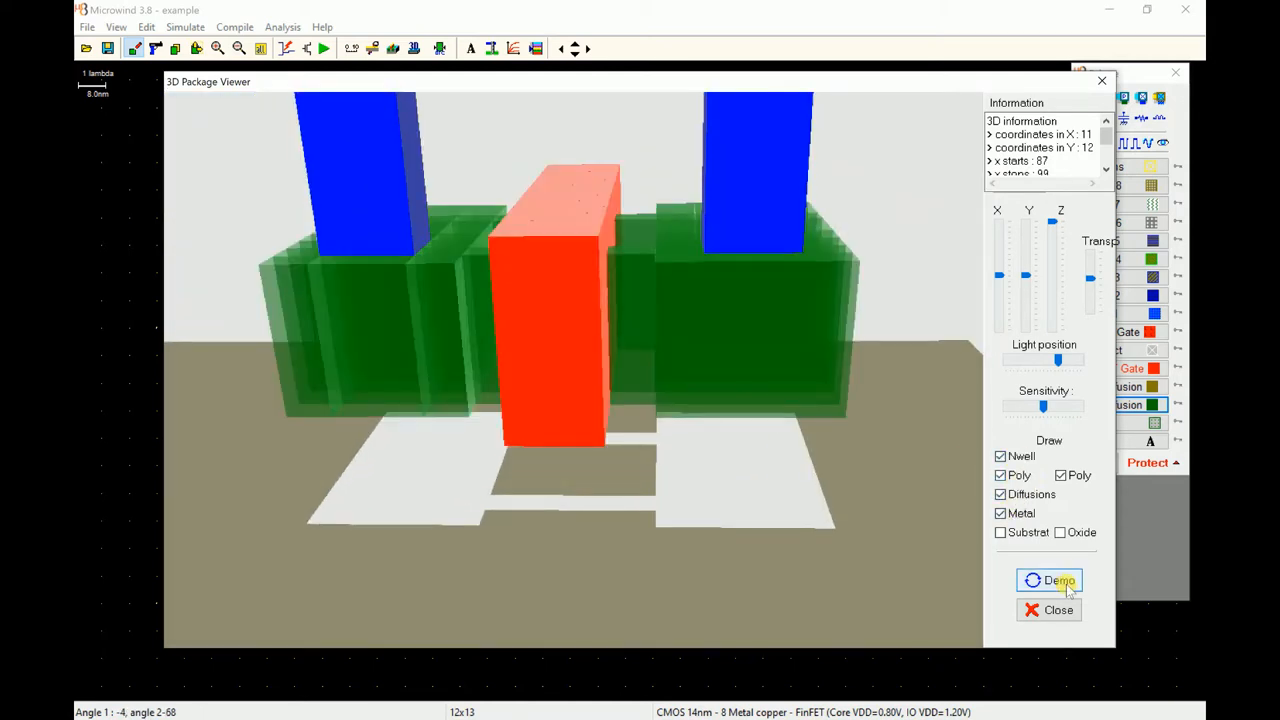
{"action": "left_click", "coordinate": [1058, 610]}
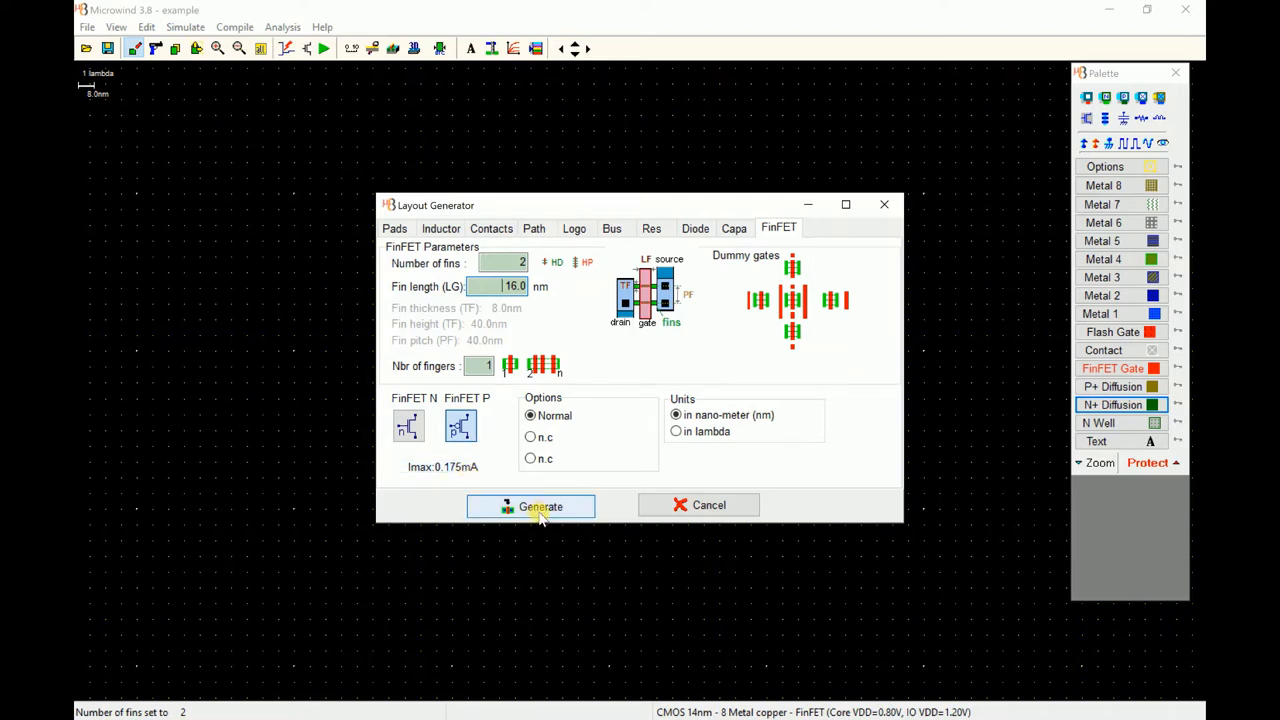
Generate the two two-fin FinFET transistors, stacked one above the other, into the layout
{"action": "left_click", "coordinate": [532, 504]}
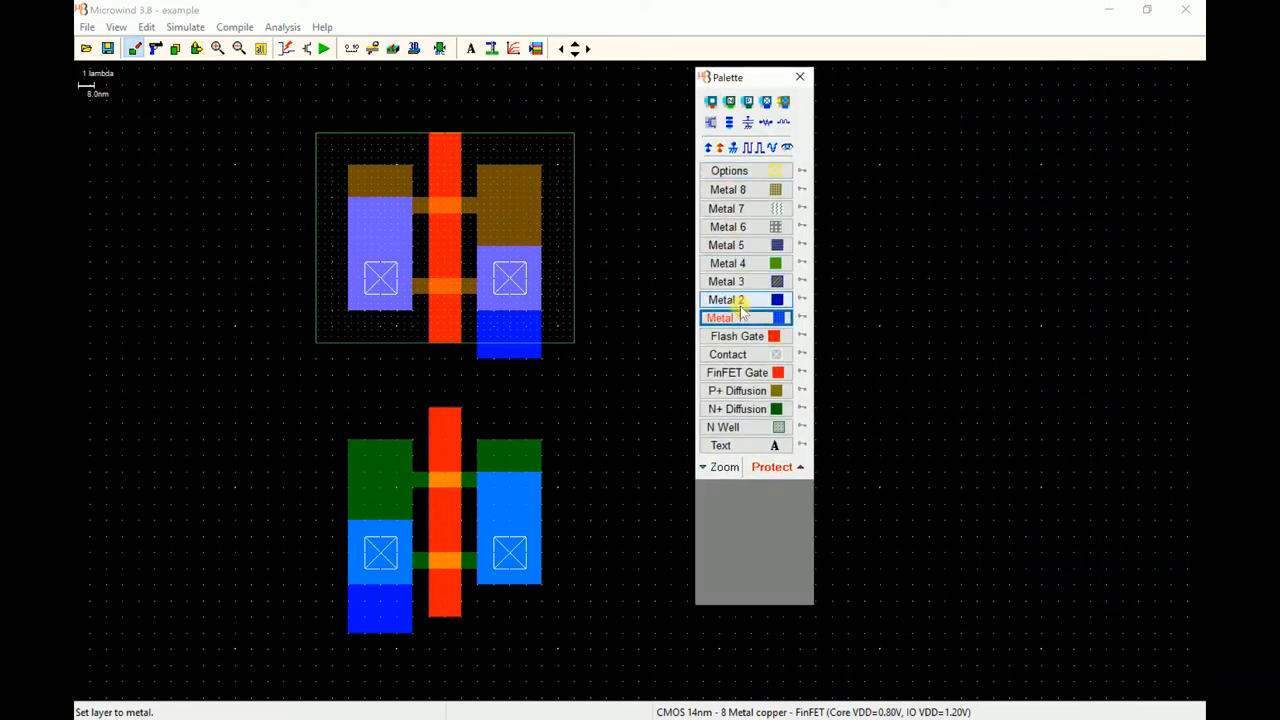
Join both right-hand diffusions with a vertical Metal 1 strip and show the lower gate's node
{"action": "left_click", "coordinate": [724, 316]}
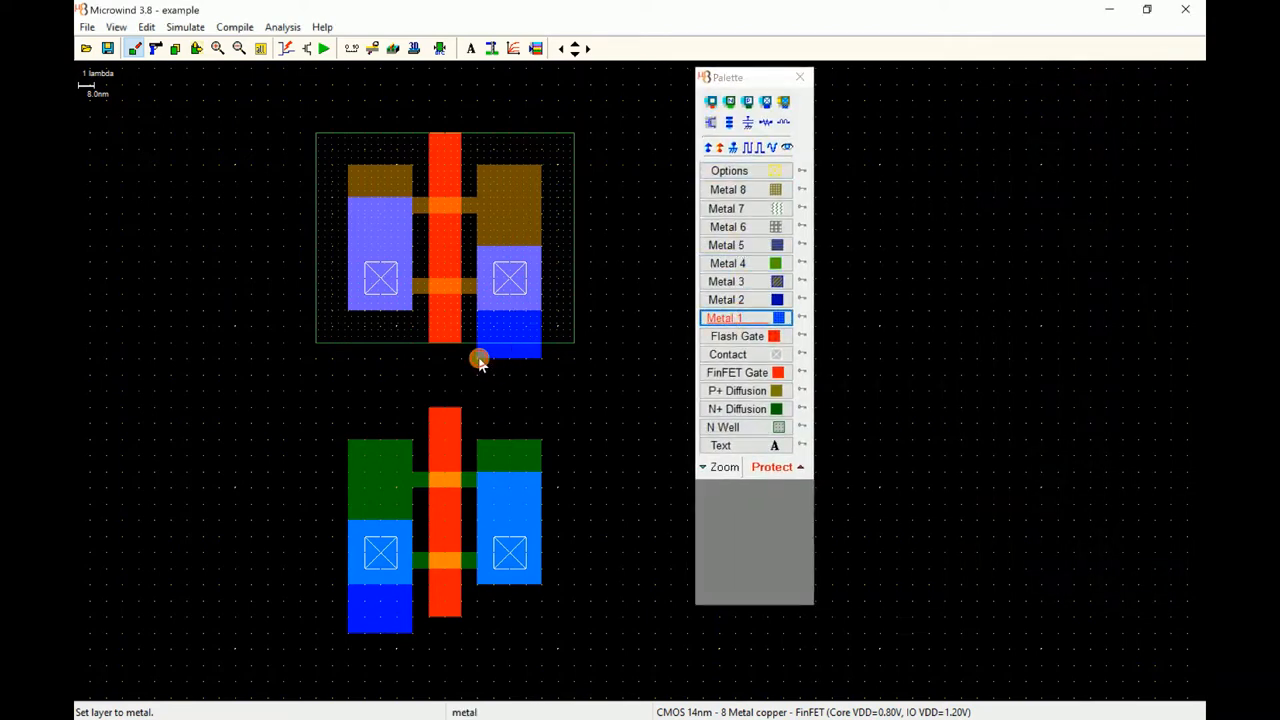
{"action": "left_click_drag", "start_coordinate": [480, 360], "coordinate": [540, 488]}
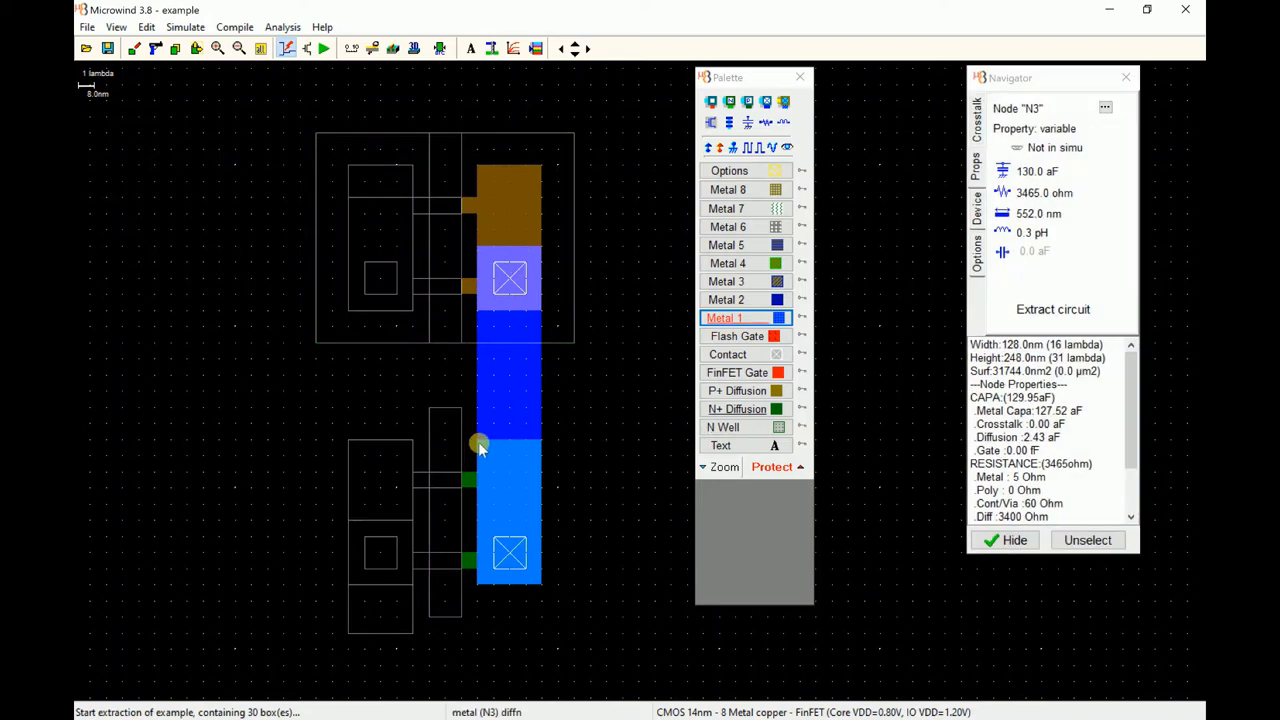
{"action": "mouse_move", "coordinate": [510, 384]}
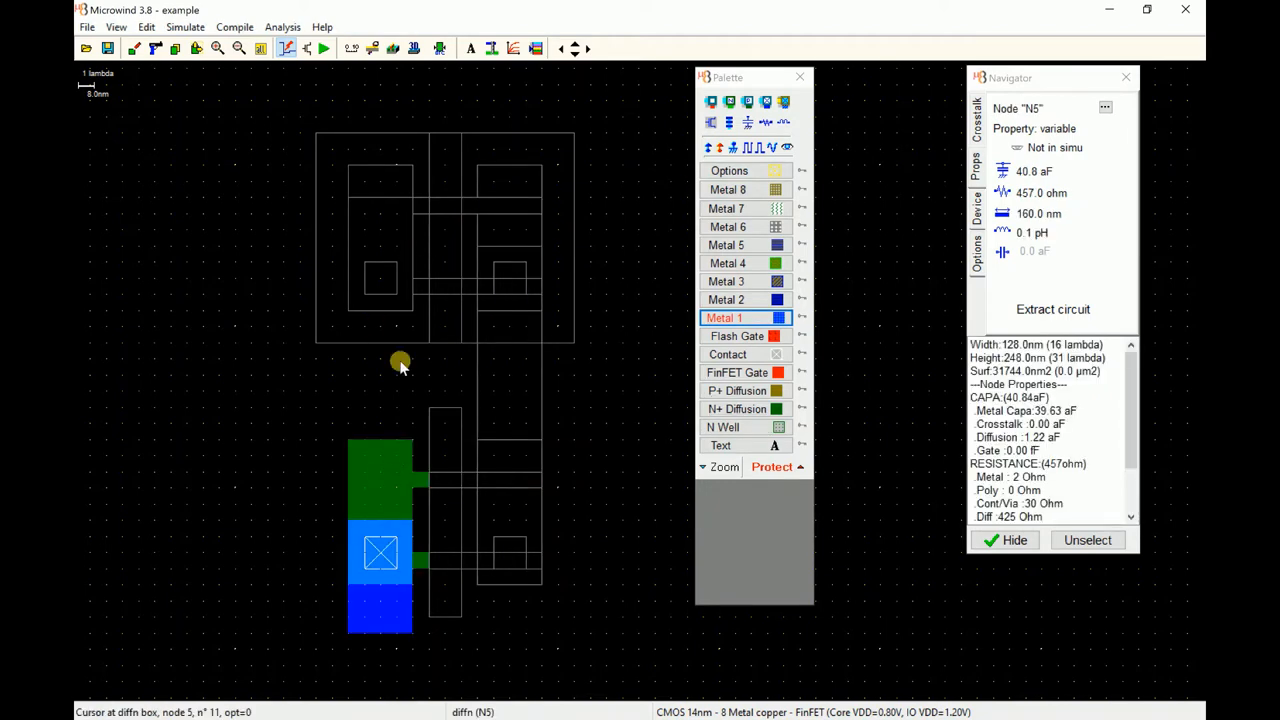
{"action": "left_click", "coordinate": [444, 424]}
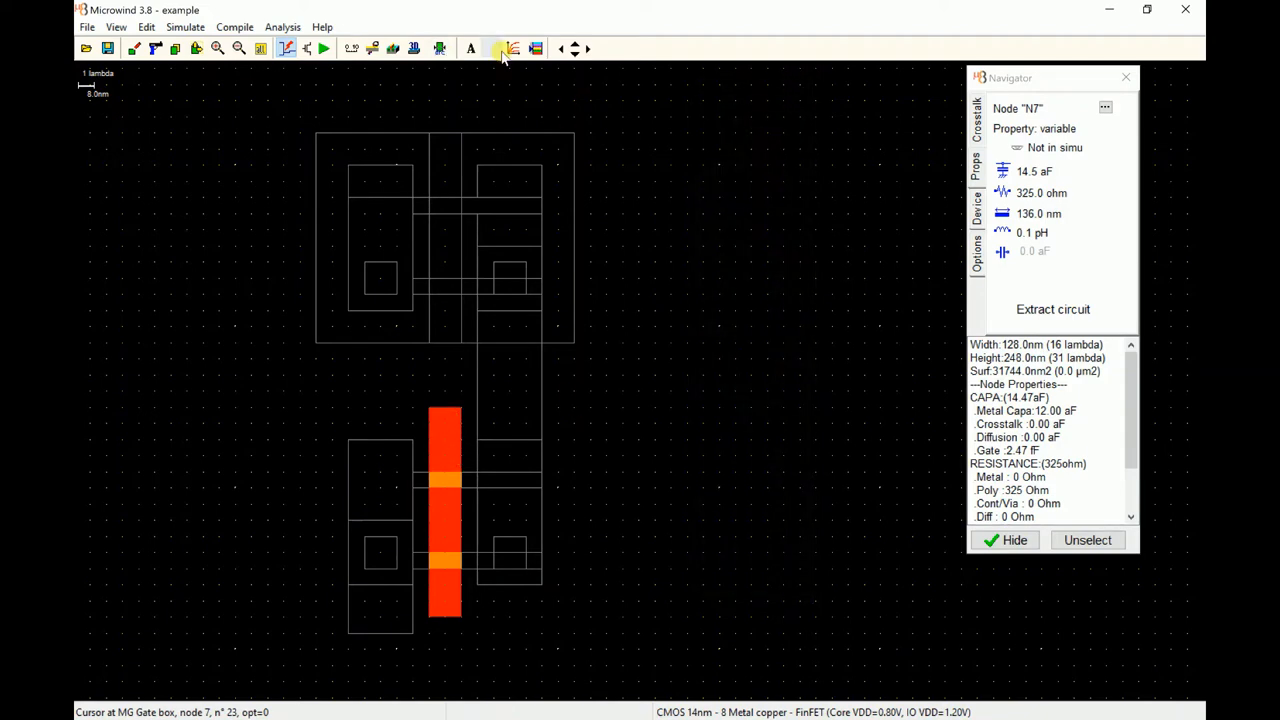
Bridge the two transistor gates with a short FinFET gate segment forming one common gate
{"action": "left_click", "coordinate": [512, 48]}
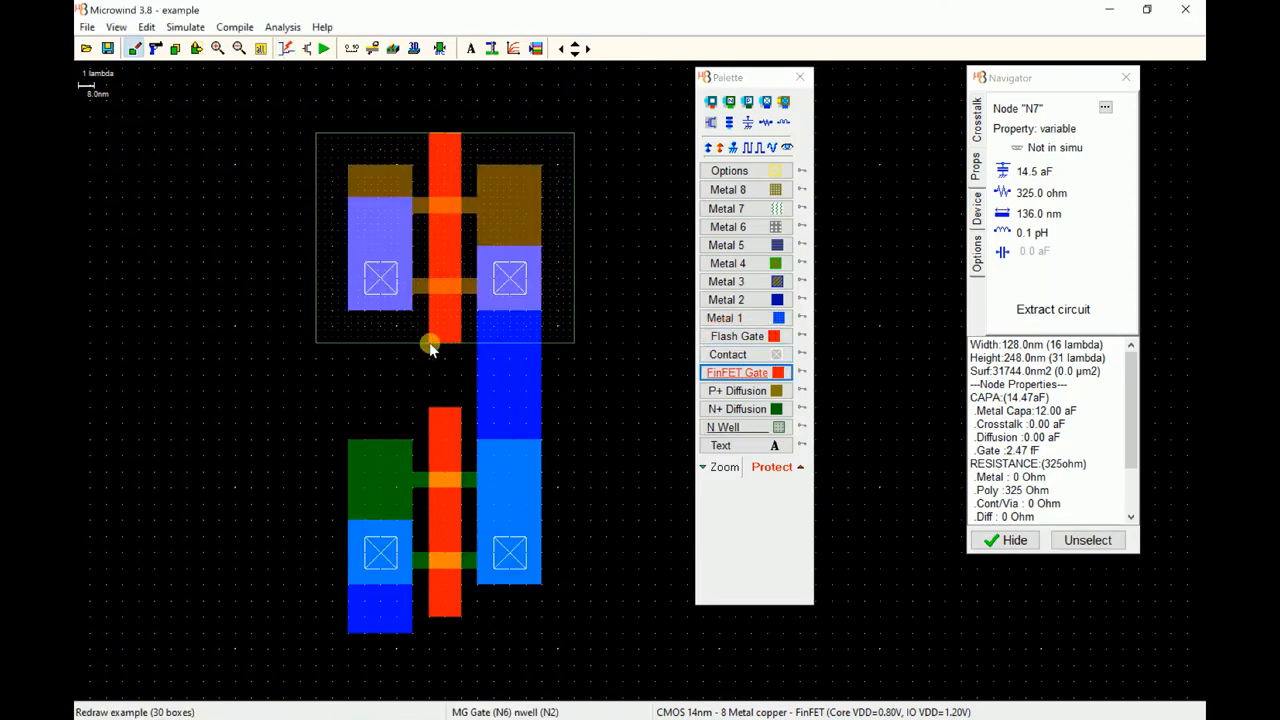
{"action": "left_click_drag", "start_coordinate": [430, 344], "coordinate": [460, 436]}
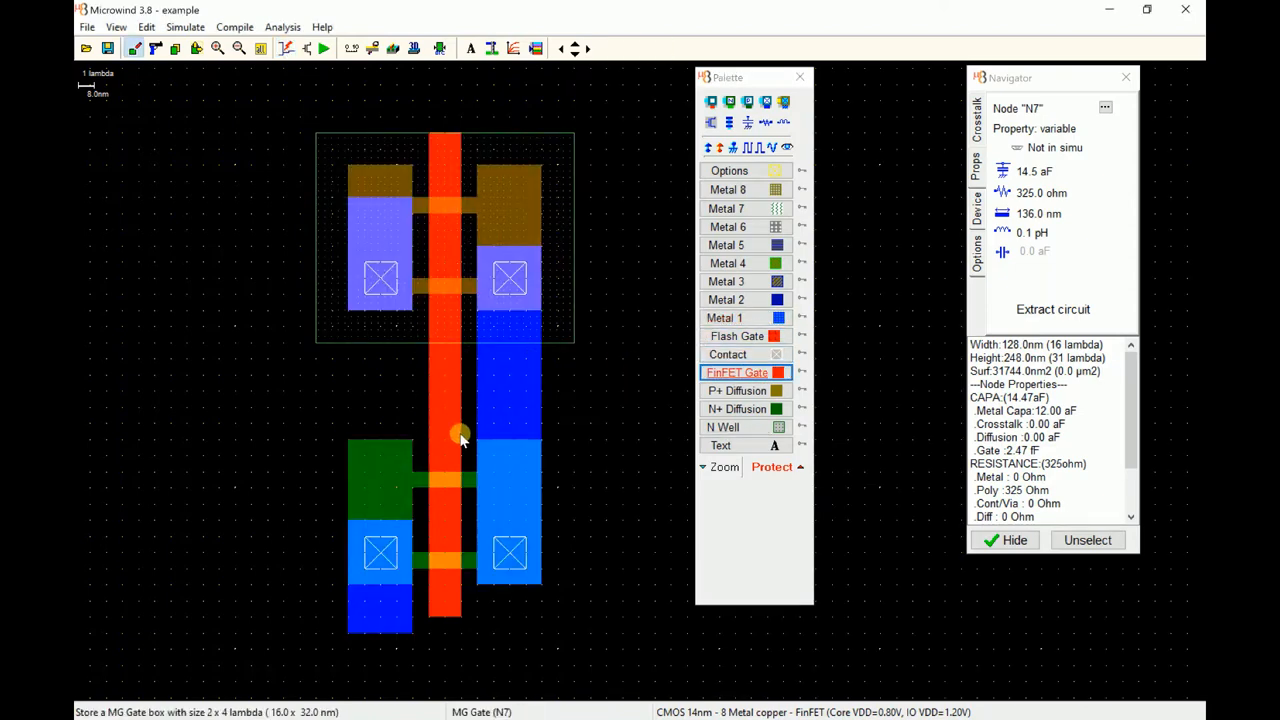
{"action": "mouse_move", "coordinate": [456, 418]}
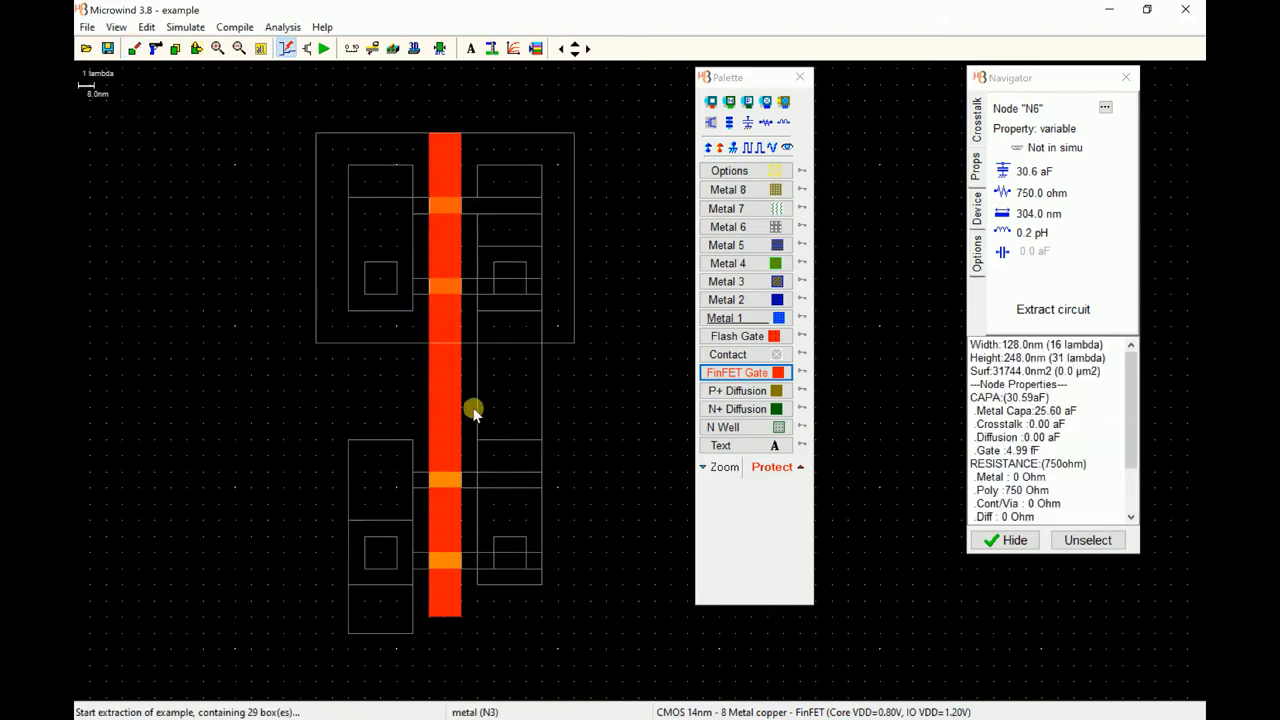
{"action": "mouse_move", "coordinate": [480, 376]}
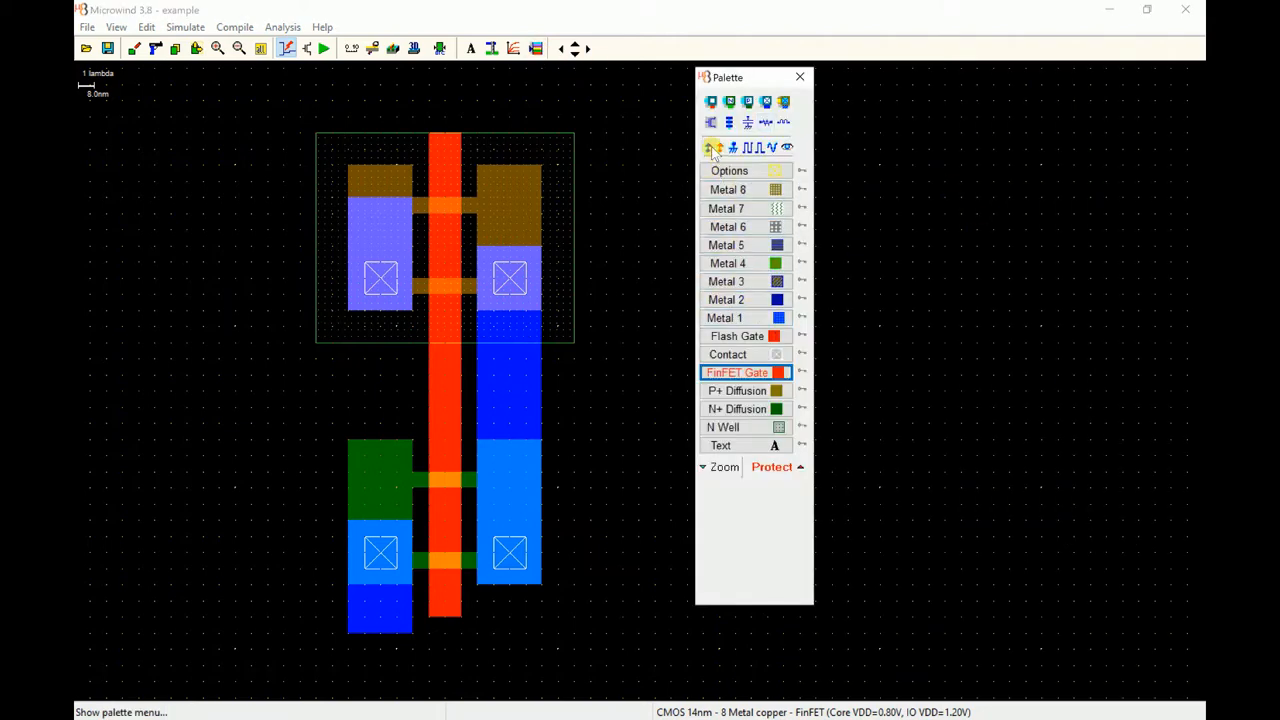
Place Vdd+ supply labels on the top-right of the well and the upper-left diffusion
{"action": "left_click", "coordinate": [710, 148]}
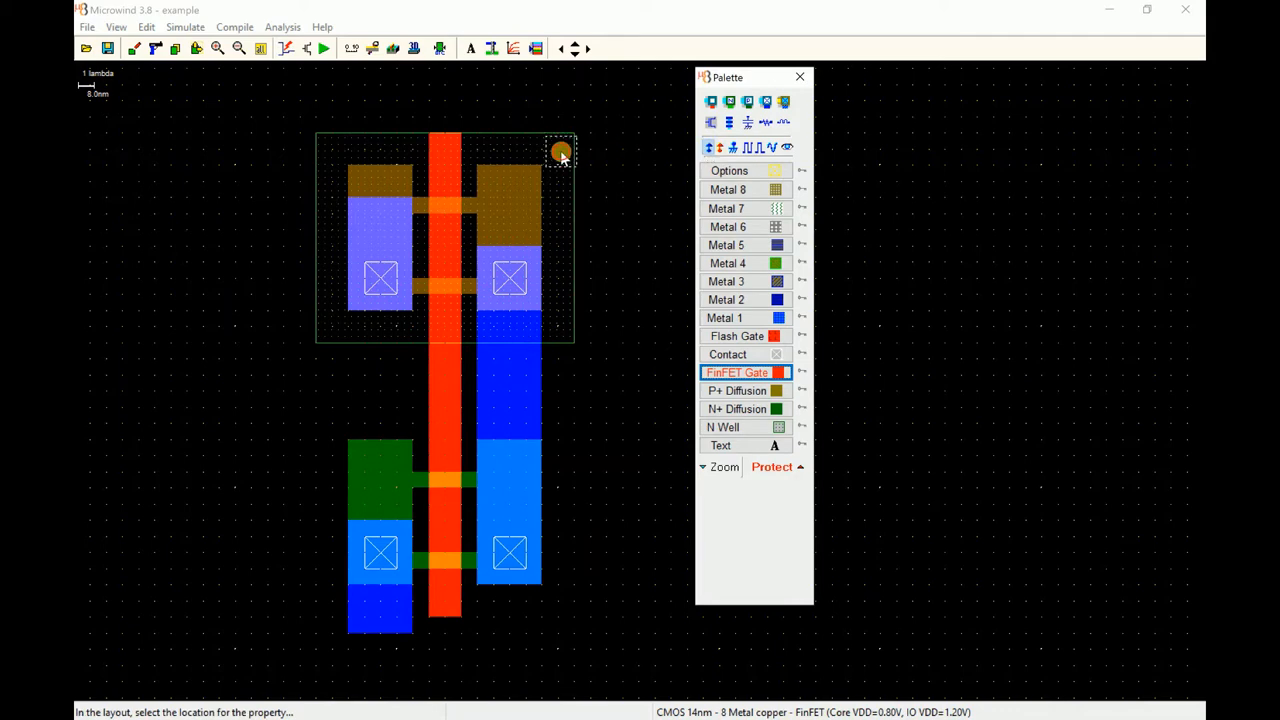
{"action": "left_click", "coordinate": [560, 156]}
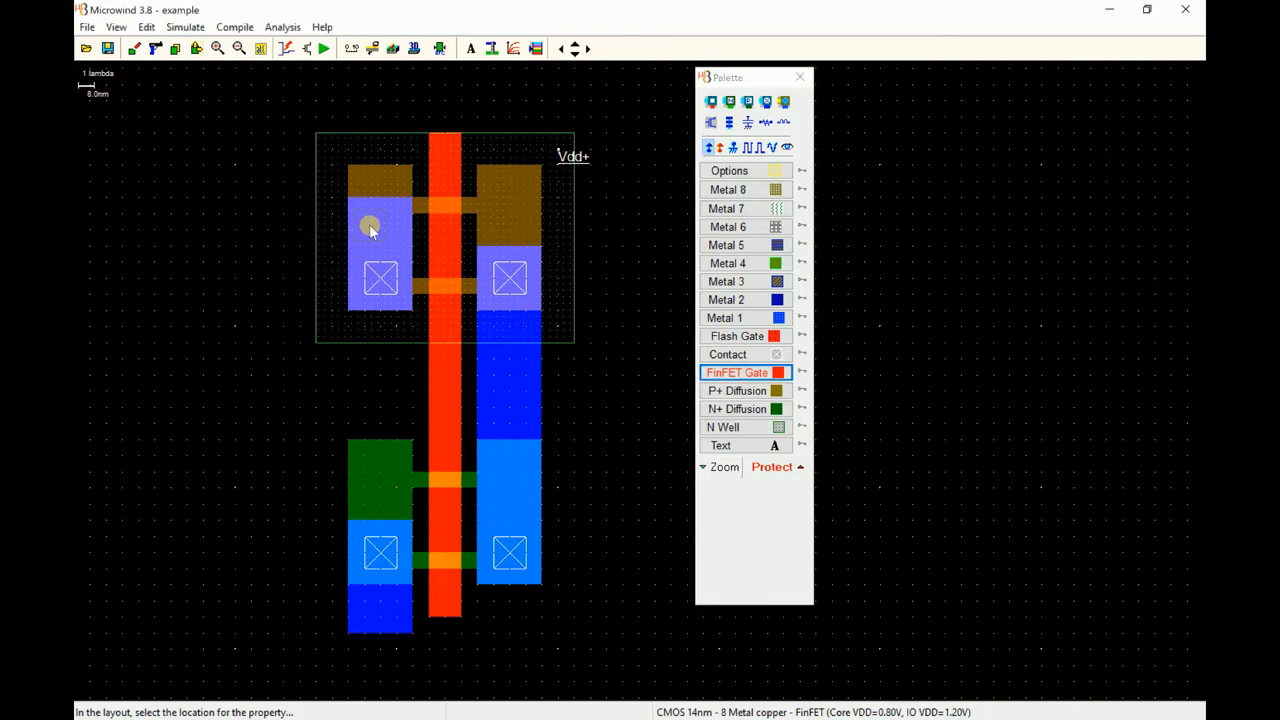
{"action": "left_click", "coordinate": [372, 226]}
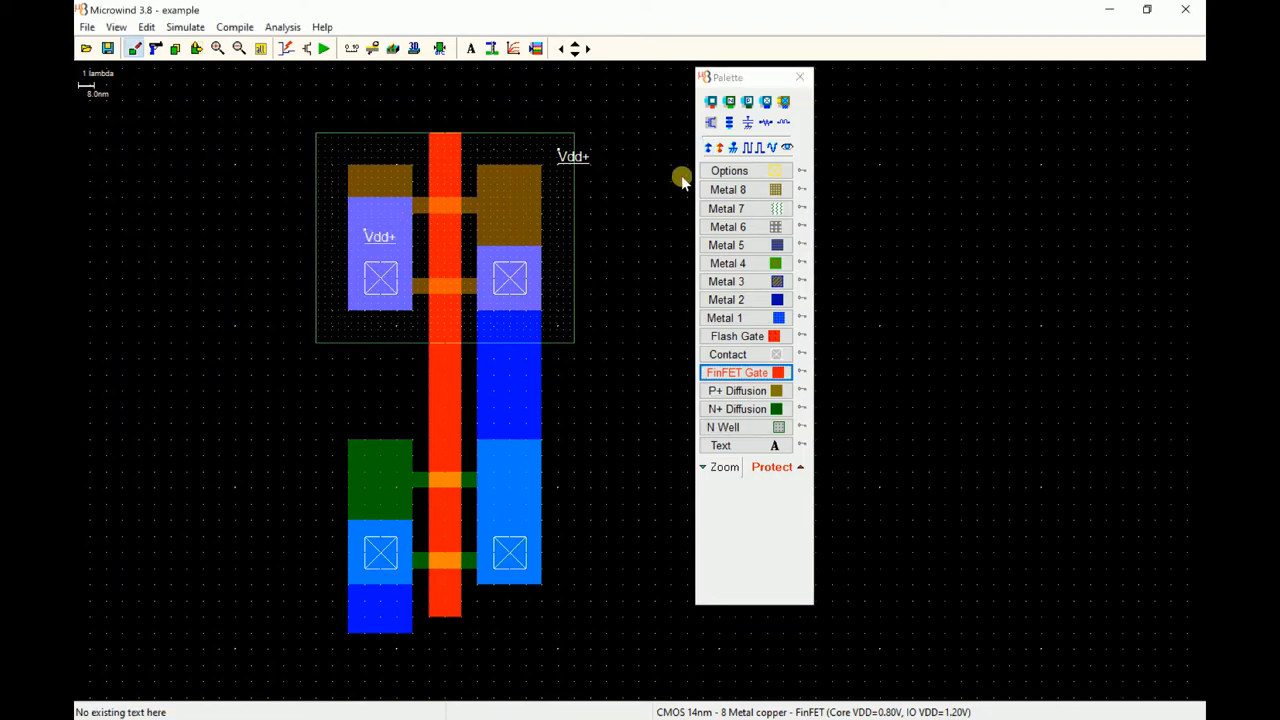
{"action": "mouse_move", "coordinate": [734, 148]}
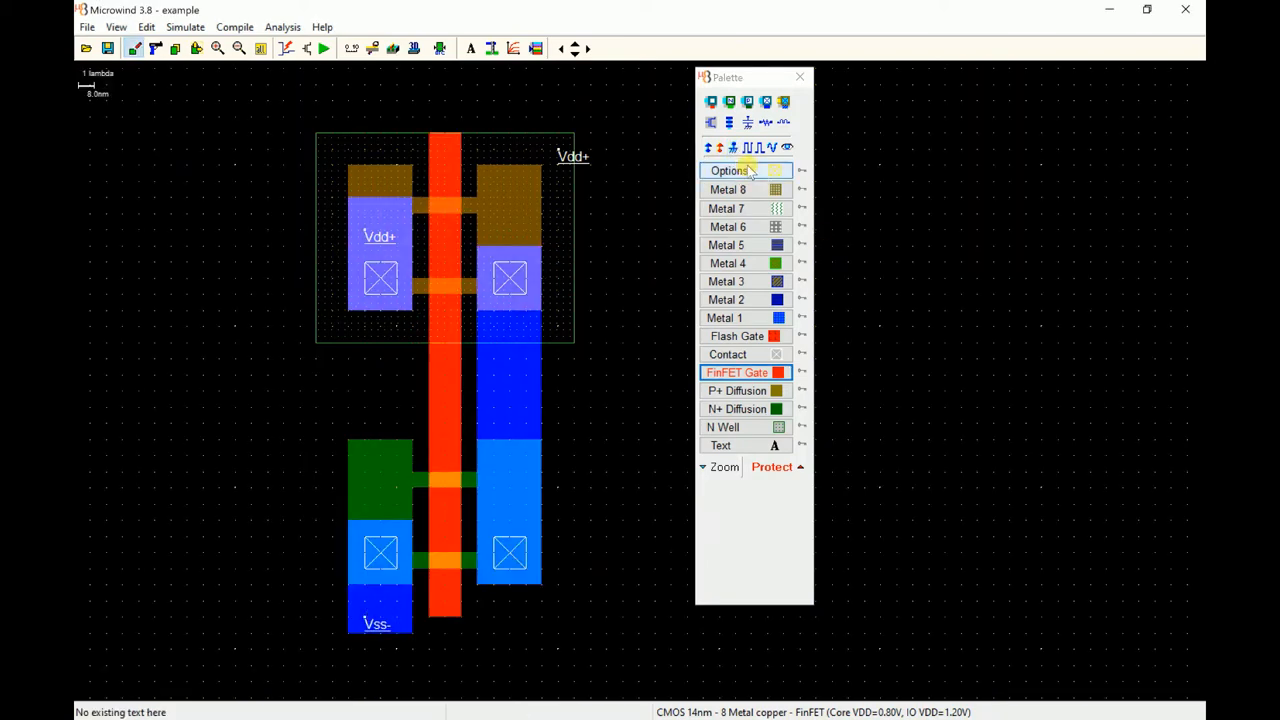
Assign a clock signal clock1 to the common gate after browsing the DC, pulse, ground and math signal options
{"action": "left_click", "coordinate": [716, 148]}
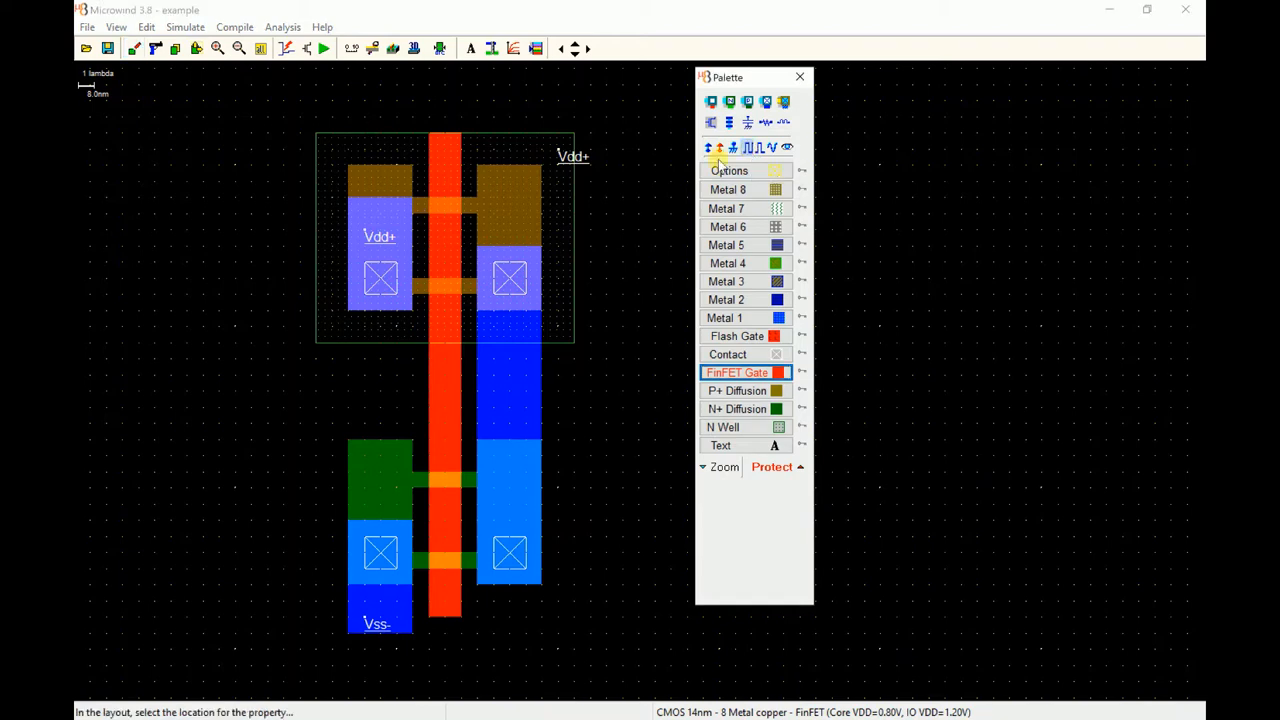
{"action": "left_click", "coordinate": [472, 404]}
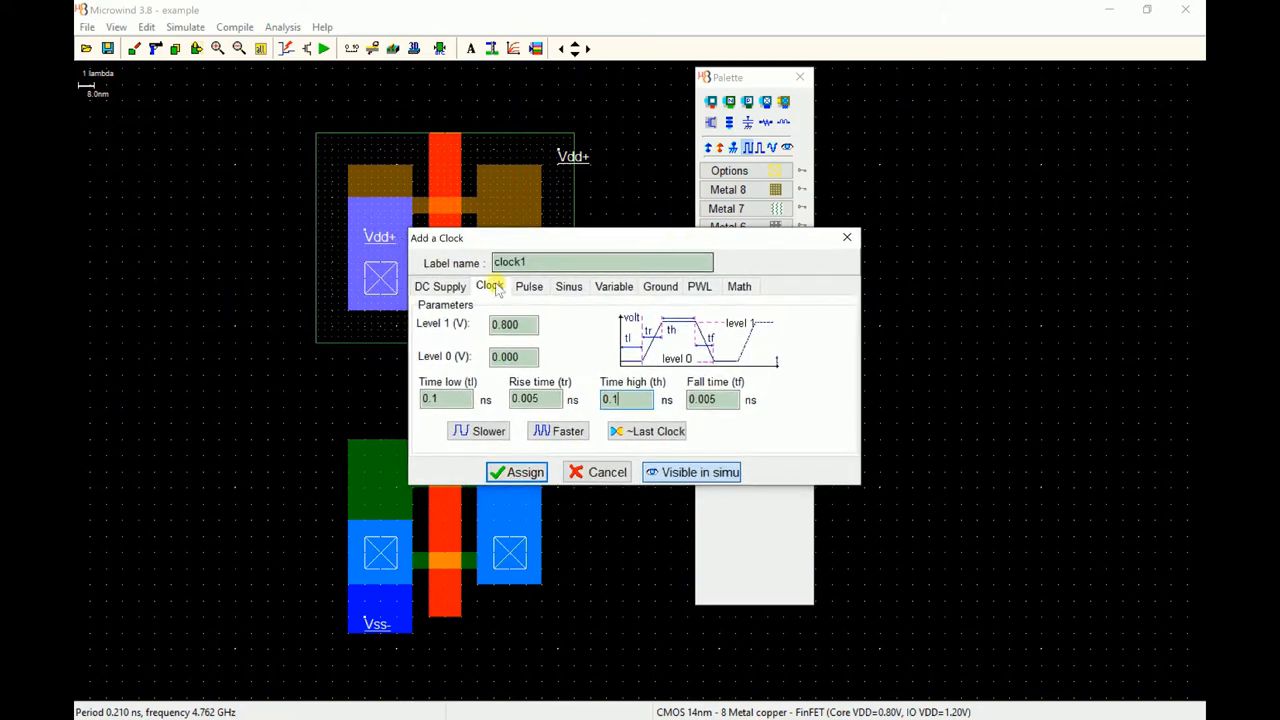
{"action": "left_click", "coordinate": [440, 286]}
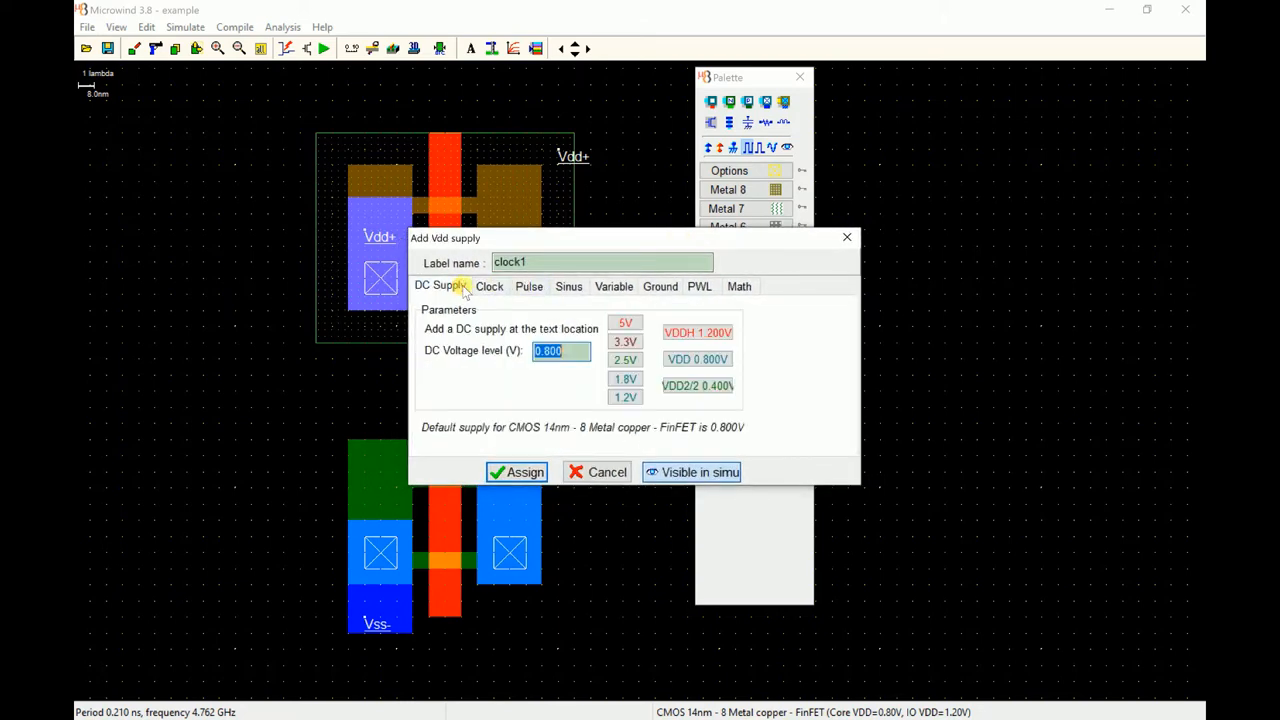
{"action": "left_click", "coordinate": [528, 286]}
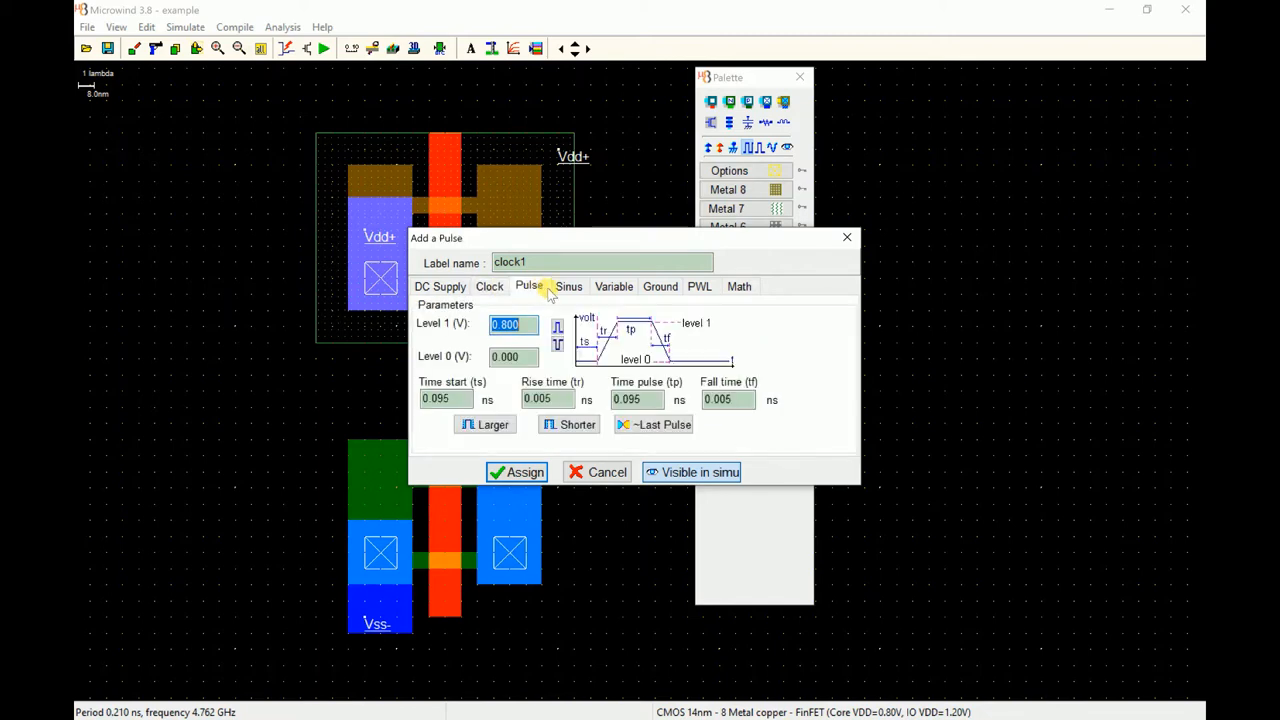
{"action": "left_click", "coordinate": [612, 286]}
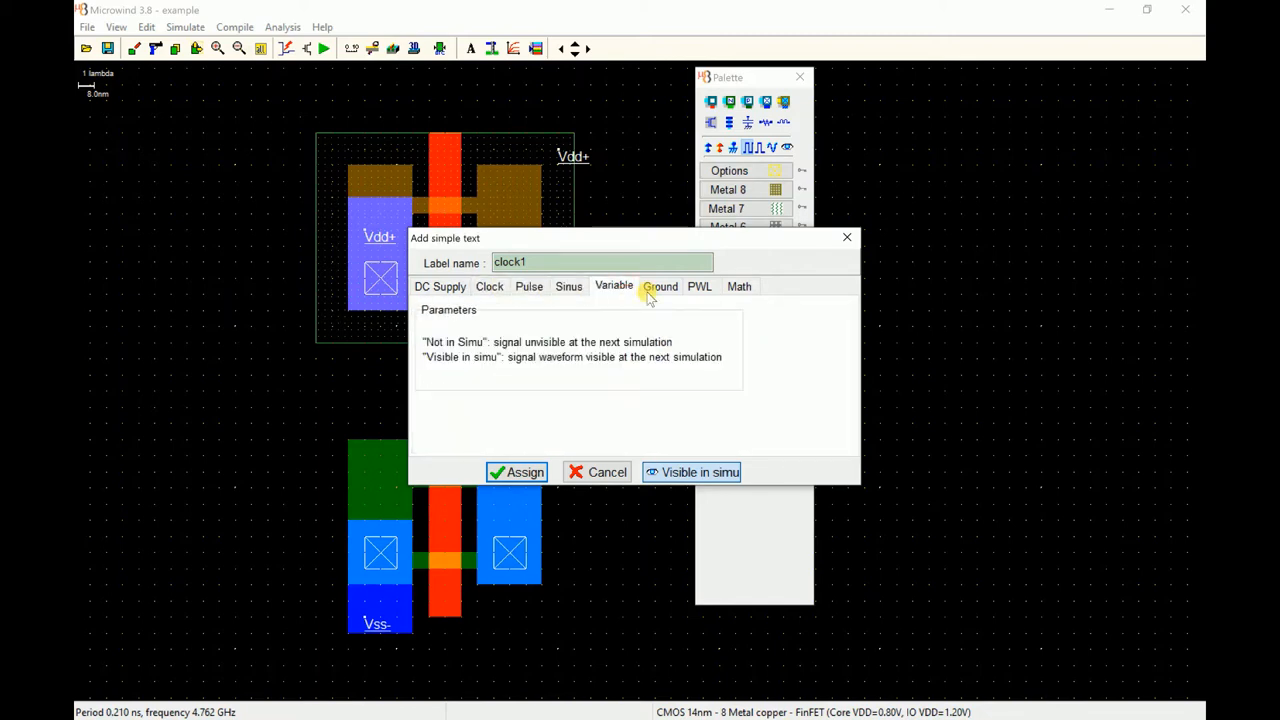
{"action": "left_click", "coordinate": [700, 286]}
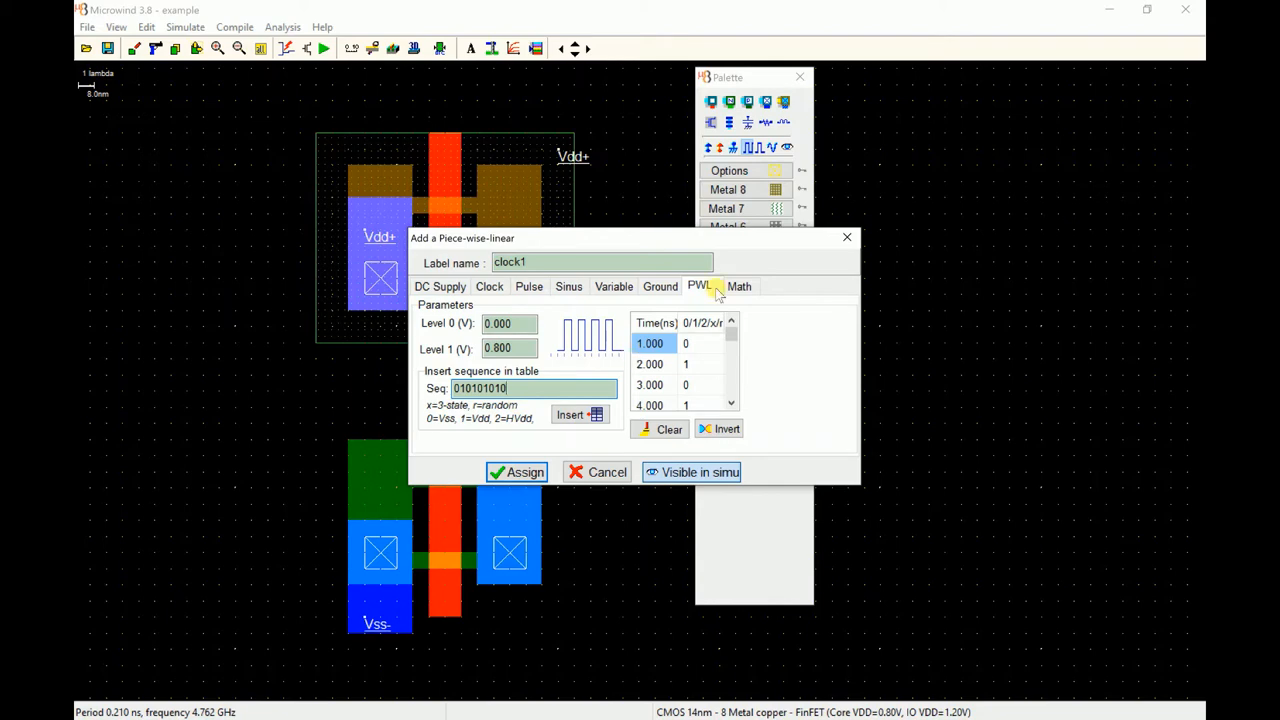
{"action": "left_click", "coordinate": [740, 286]}
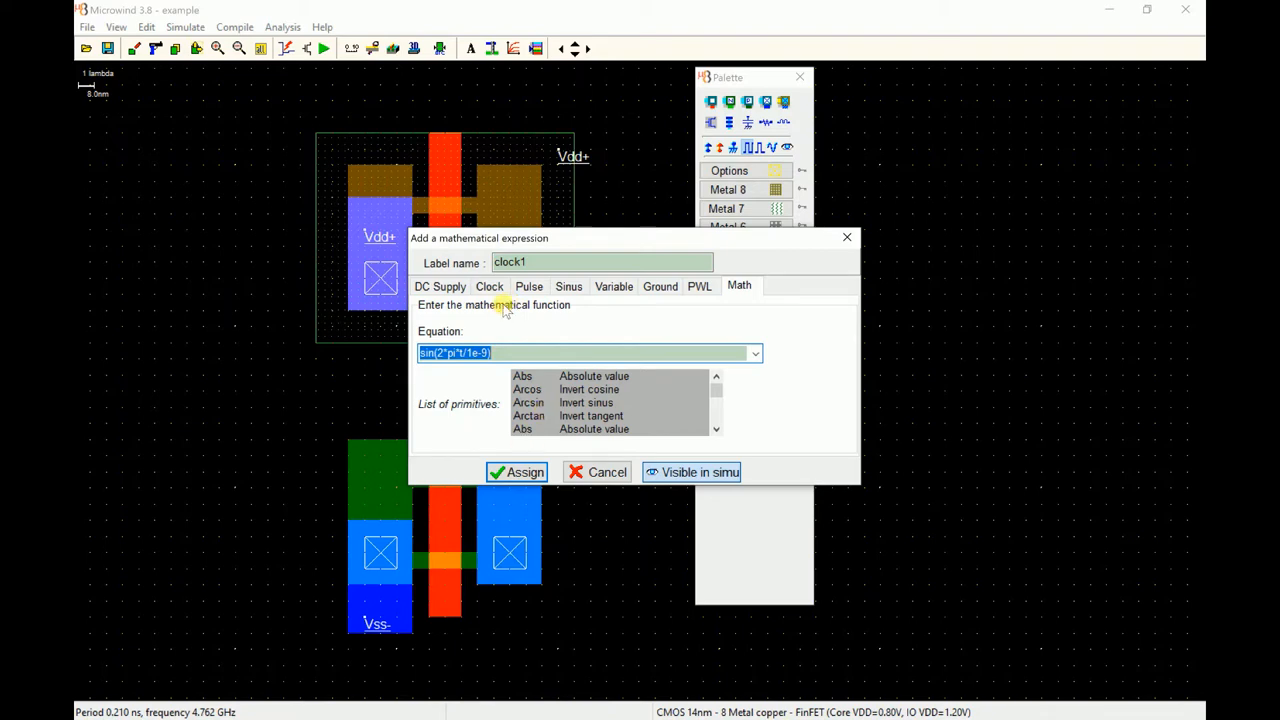
{"action": "left_click", "coordinate": [488, 286]}
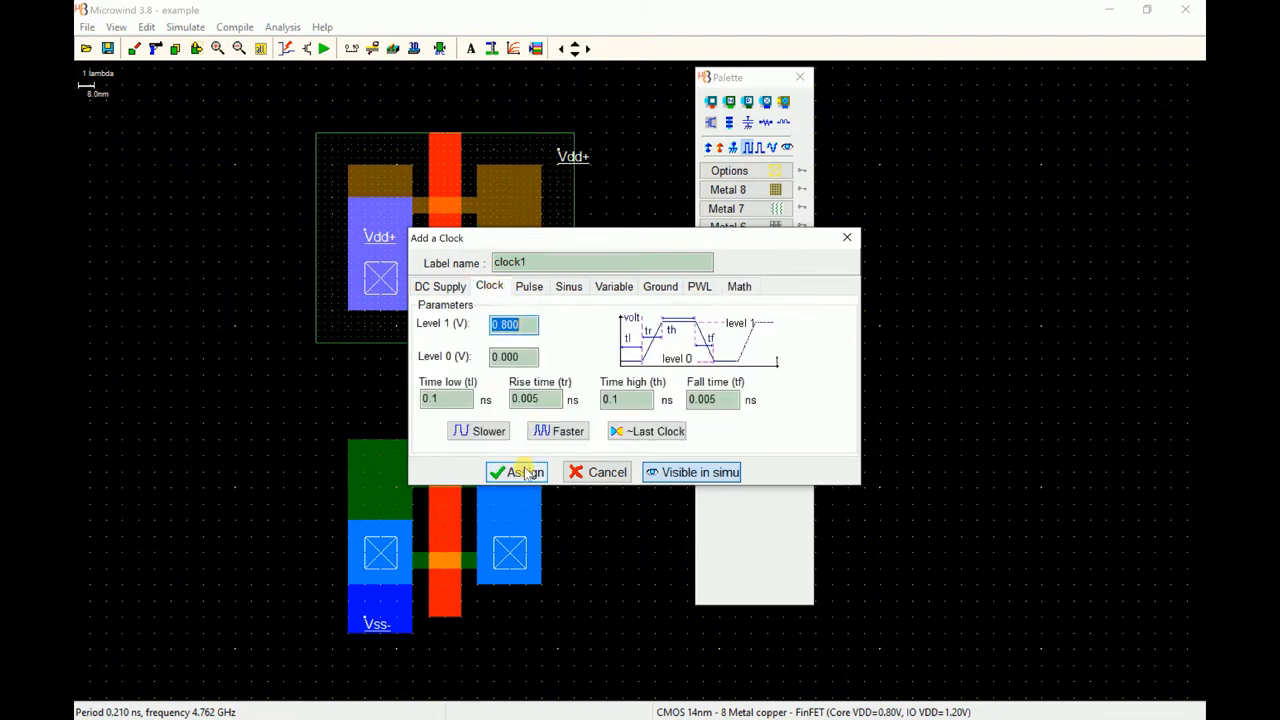
{"action": "left_click", "coordinate": [516, 472]}
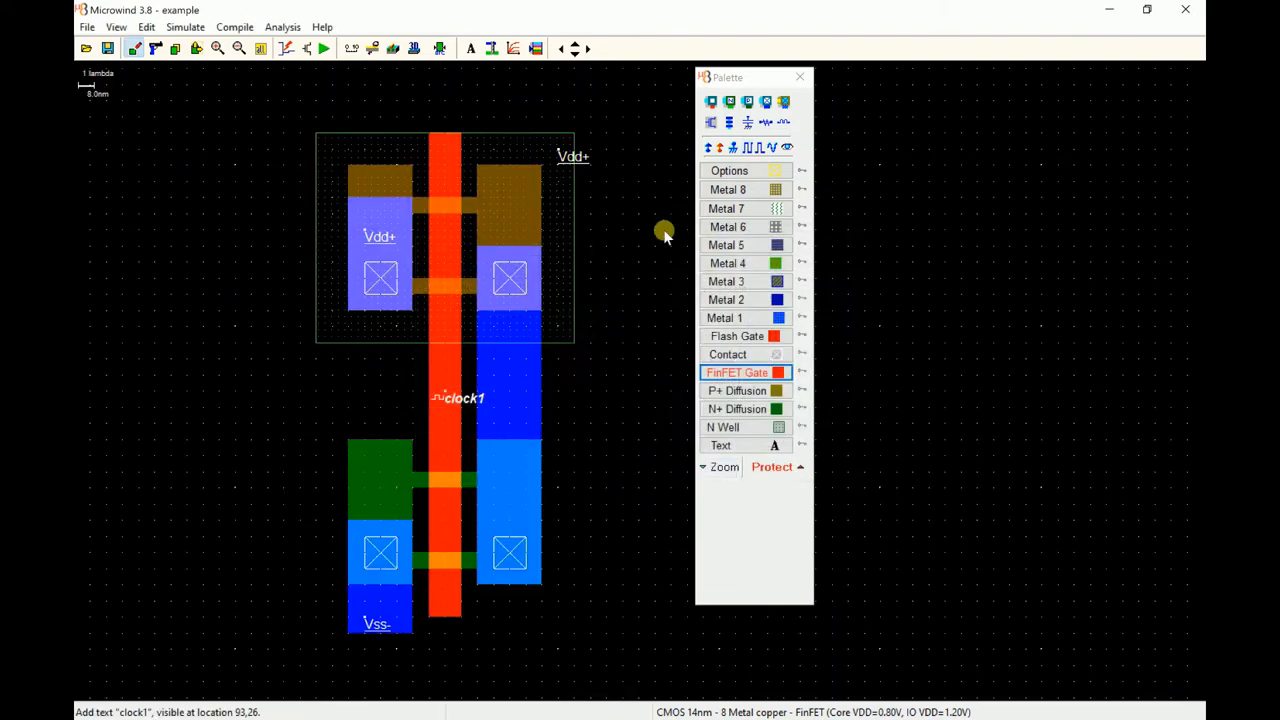
Label the right-hand metal strip as visible output s1 and extract the circuit (one nMOS, one pMOS)
{"action": "left_click", "coordinate": [784, 148]}
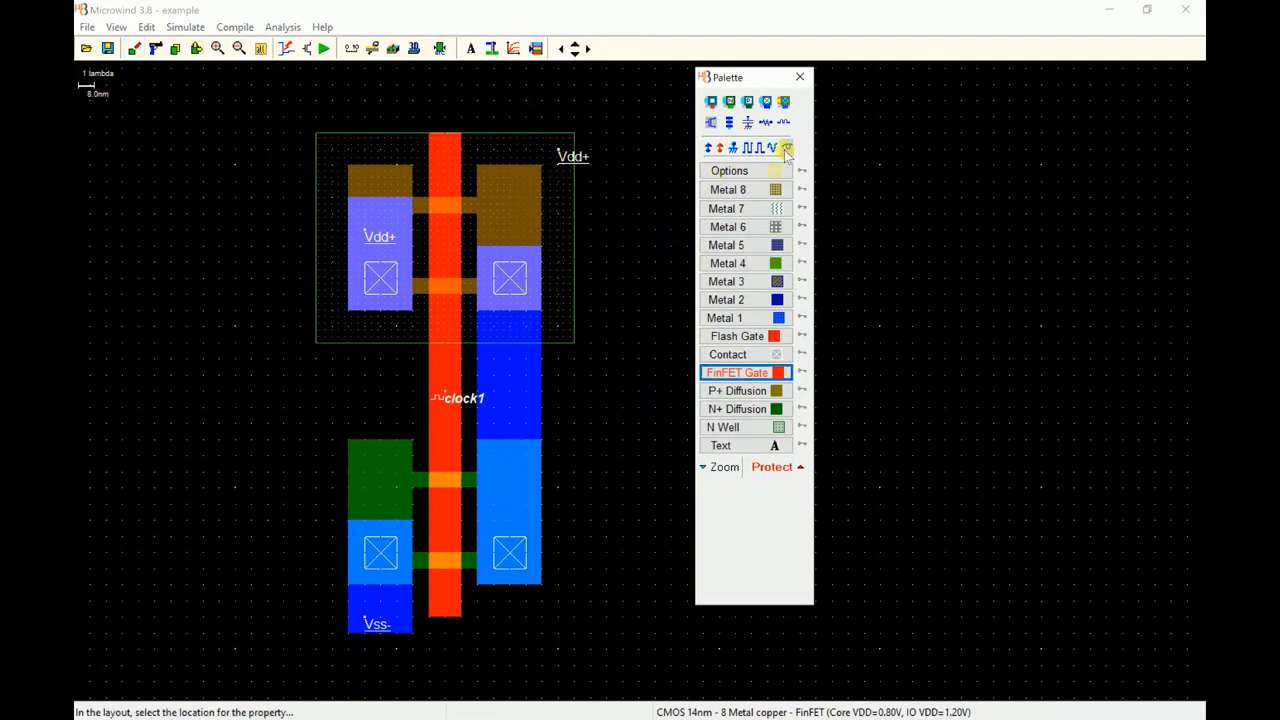
{"action": "left_click", "coordinate": [784, 148]}
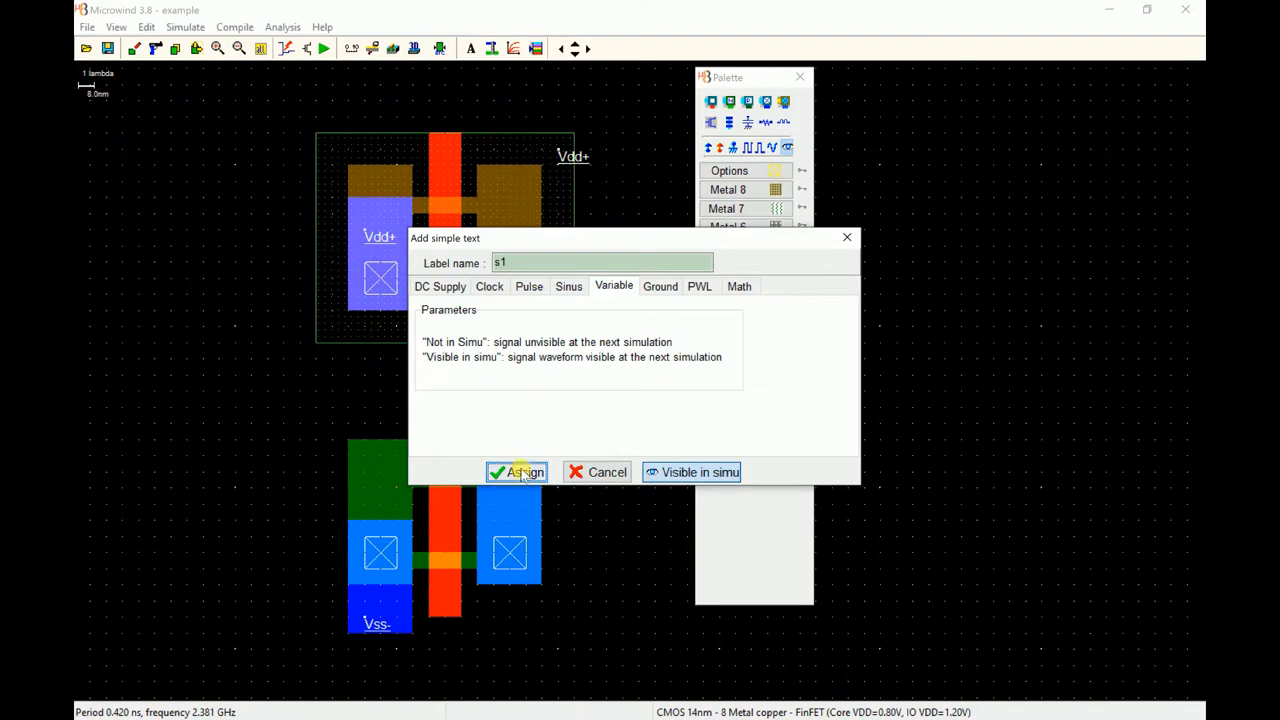
{"action": "left_click", "coordinate": [516, 472]}
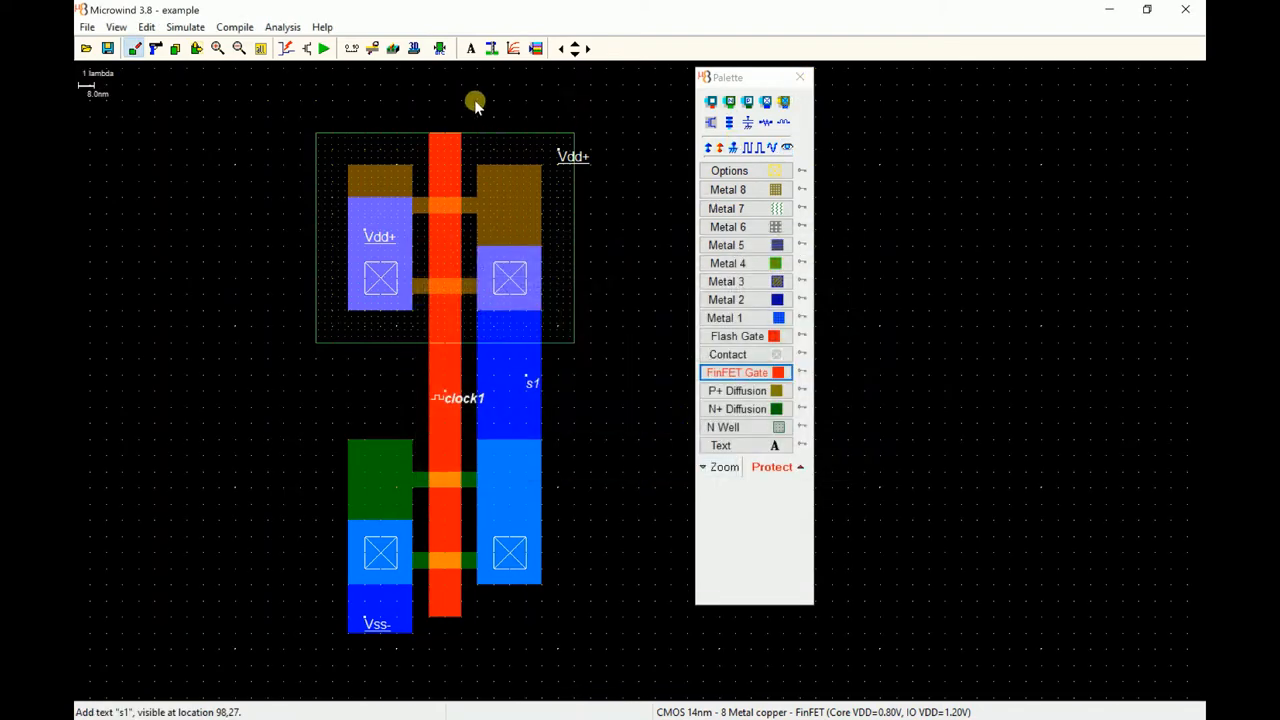
{"action": "left_click", "coordinate": [324, 48]}
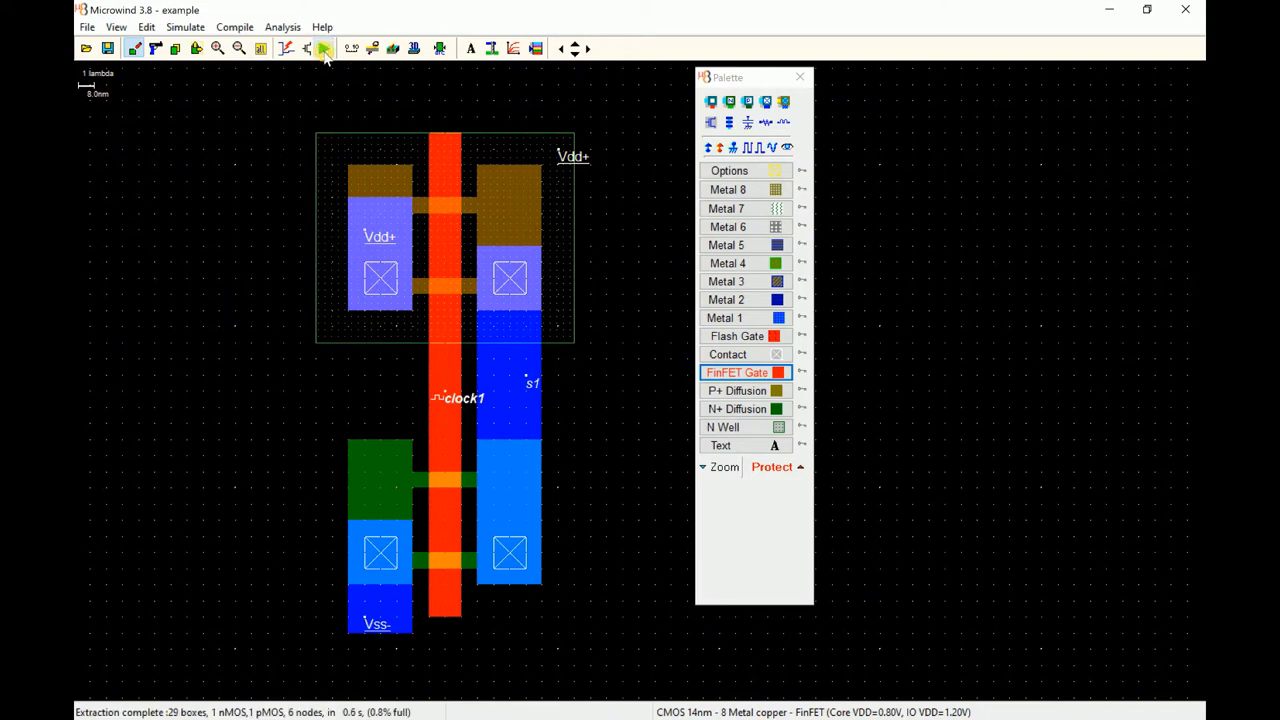
{"action": "left_click", "coordinate": [324, 48]}
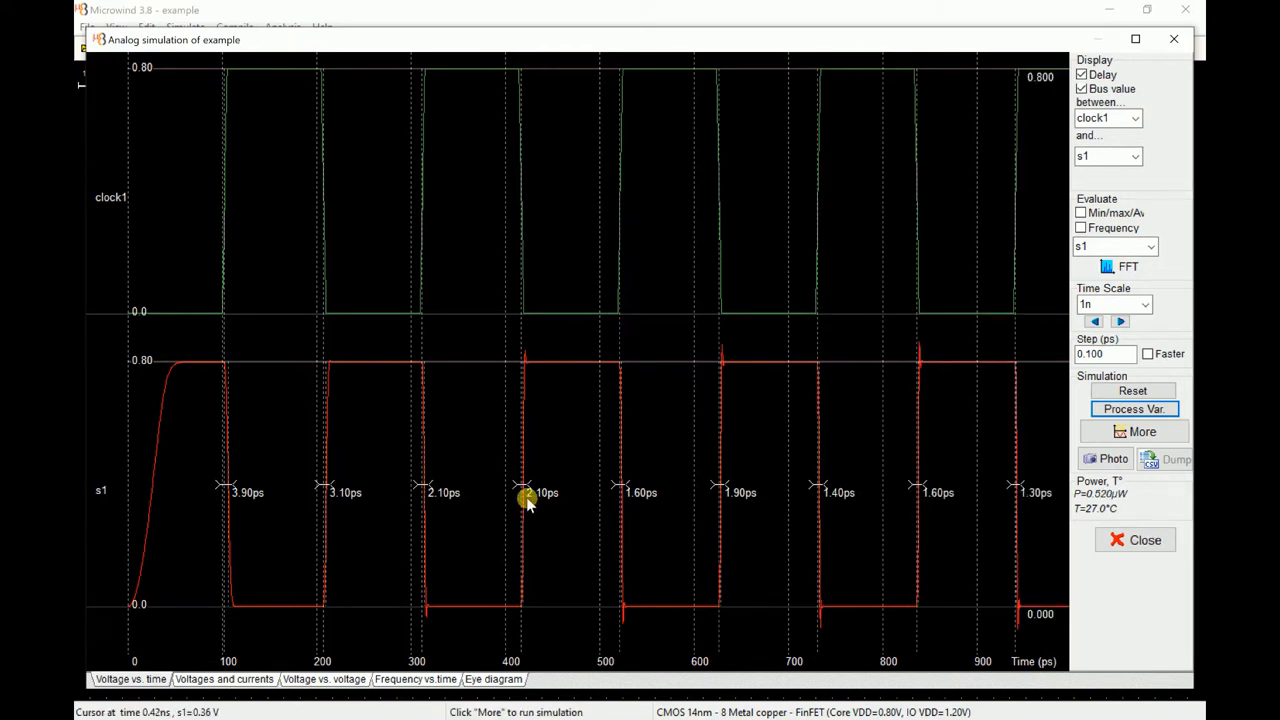
{"action": "mouse_move", "coordinate": [630, 498]}
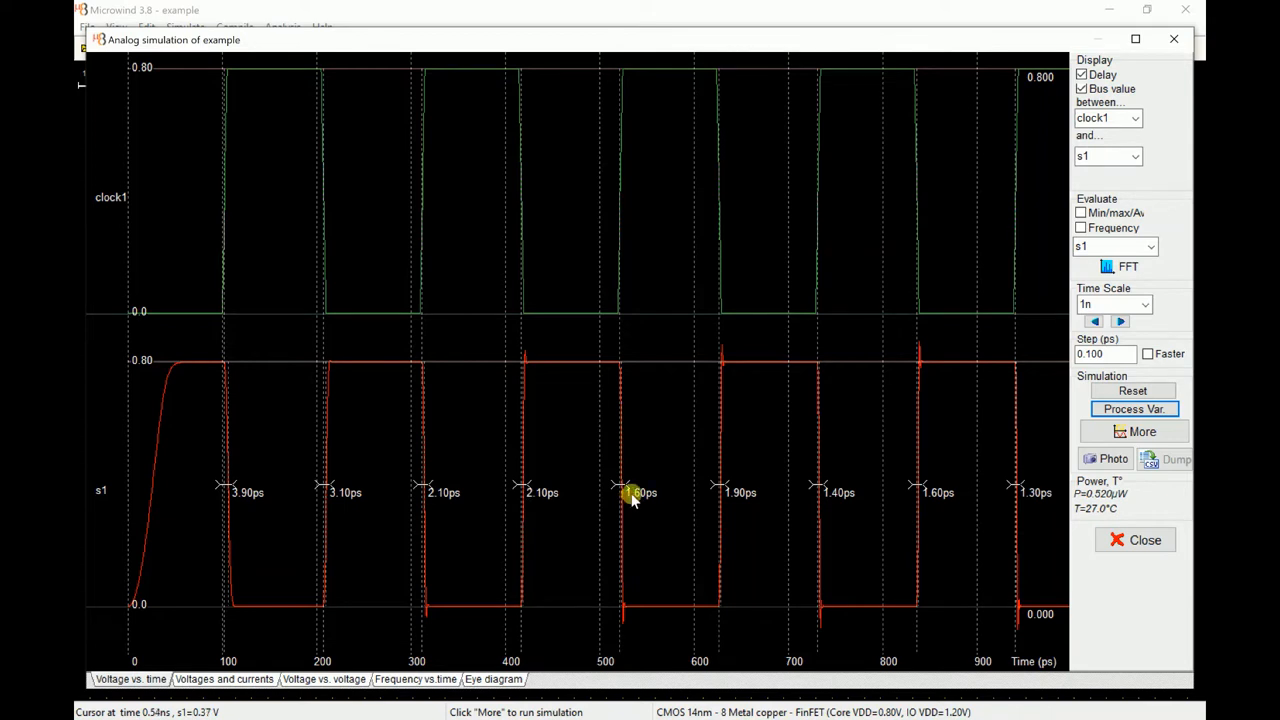
{"action": "mouse_move", "coordinate": [648, 496]}
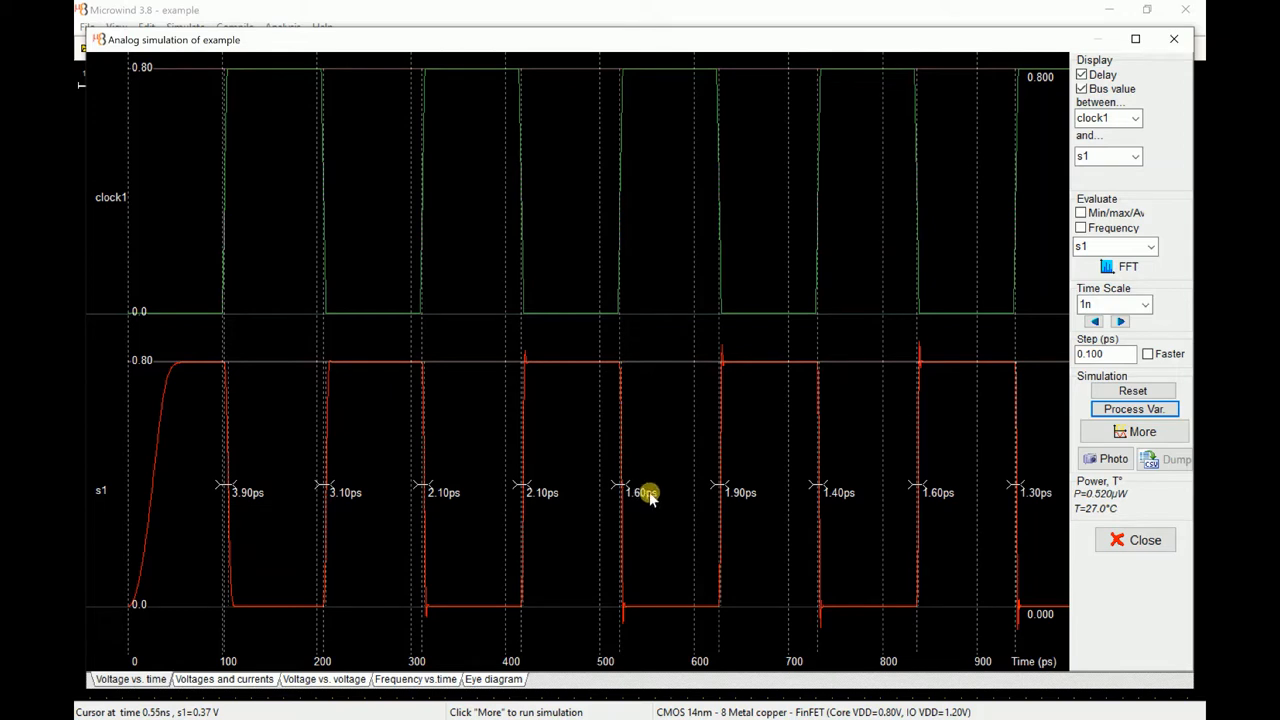
{"action": "mouse_move", "coordinate": [648, 494]}
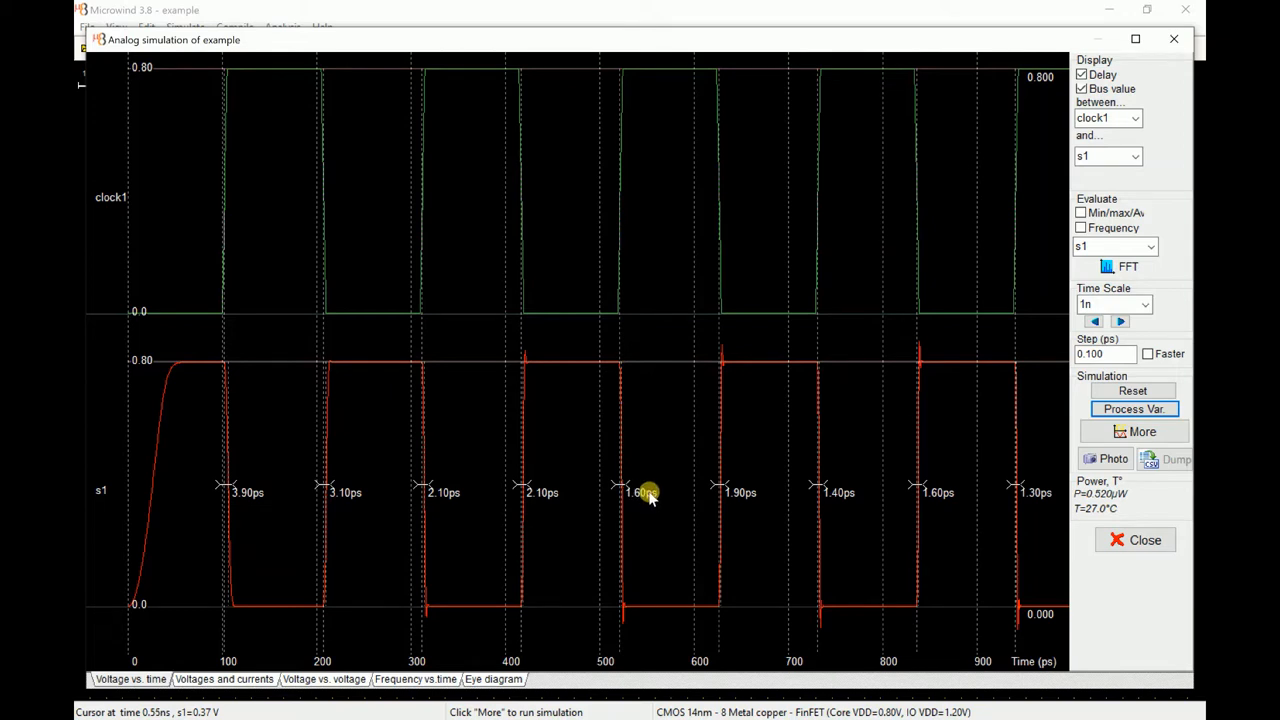
{"action": "mouse_move", "coordinate": [656, 512]}
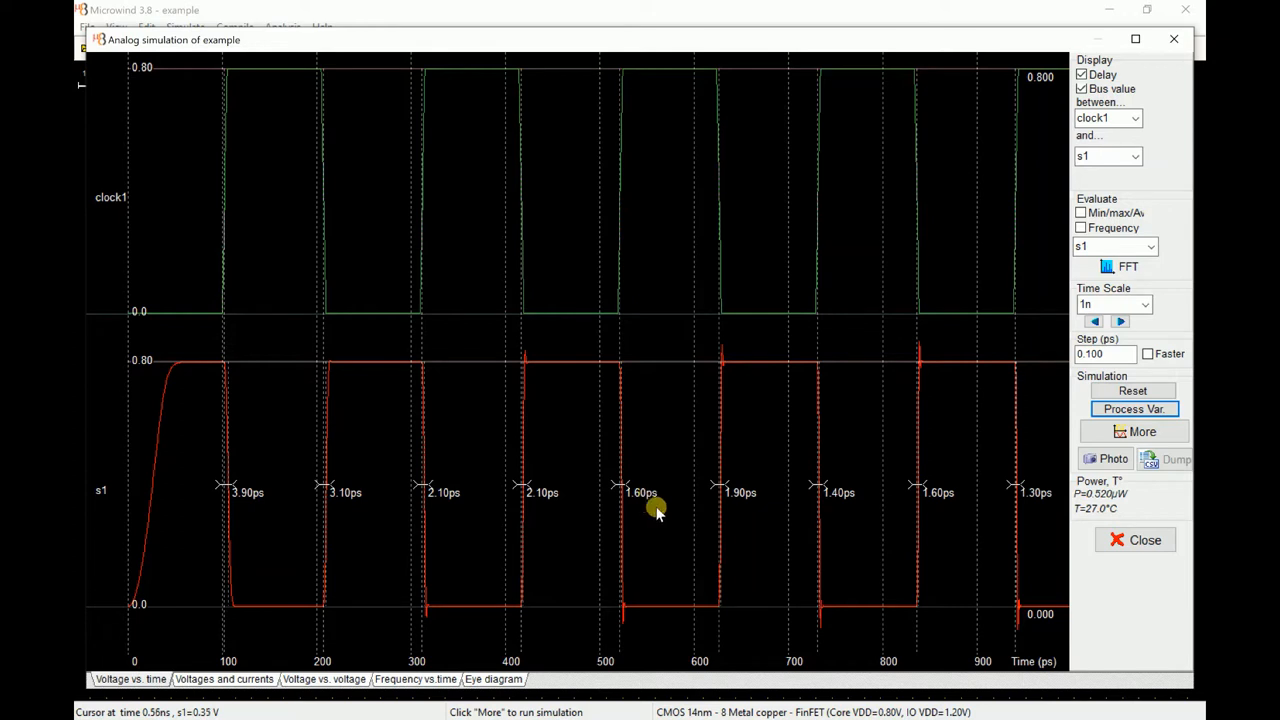
{"action": "mouse_move", "coordinate": [656, 510]}
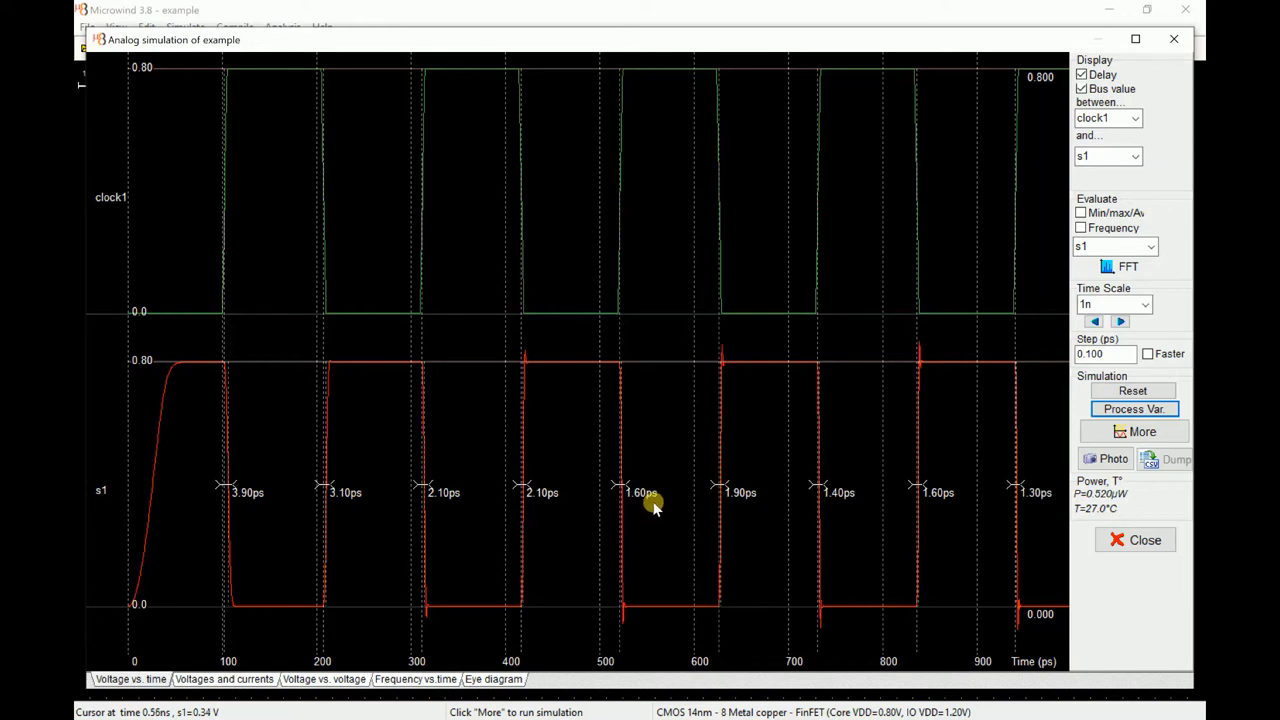
{"action": "mouse_move", "coordinate": [920, 504]}
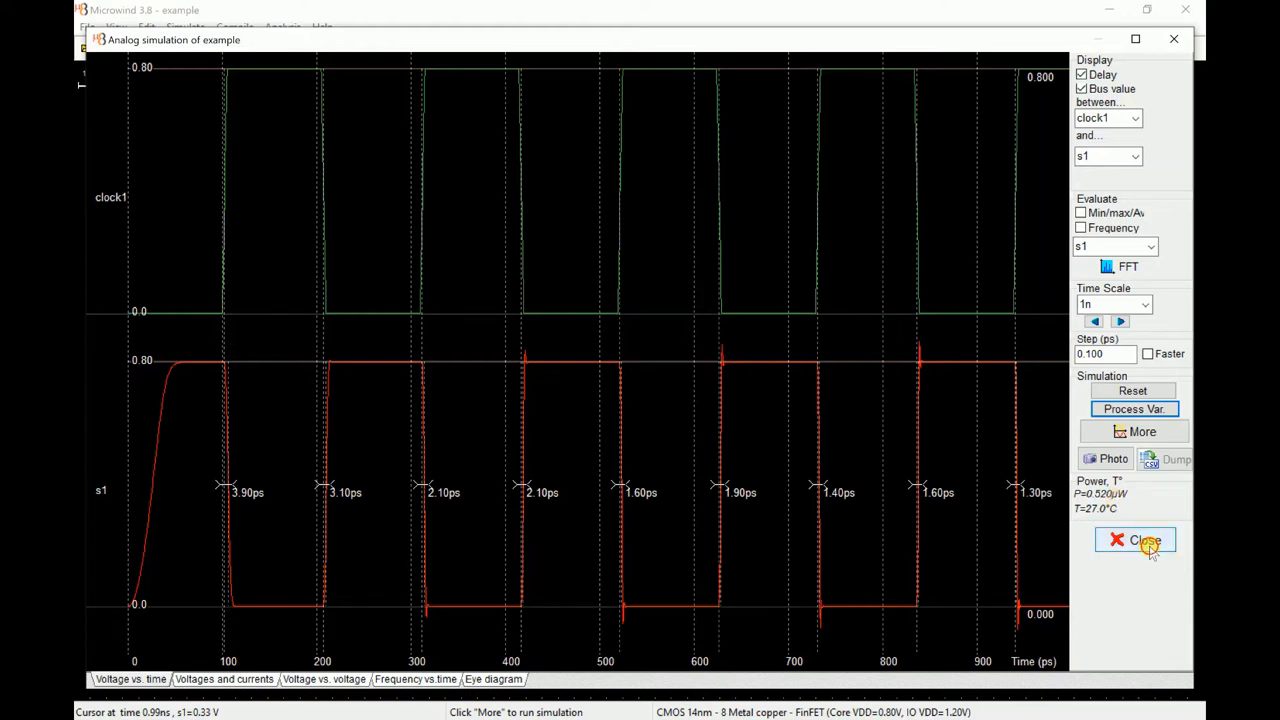
Close the simulation results and inspect the inverter cell rotated in the 3D package viewer
{"action": "left_click", "coordinate": [1136, 540]}
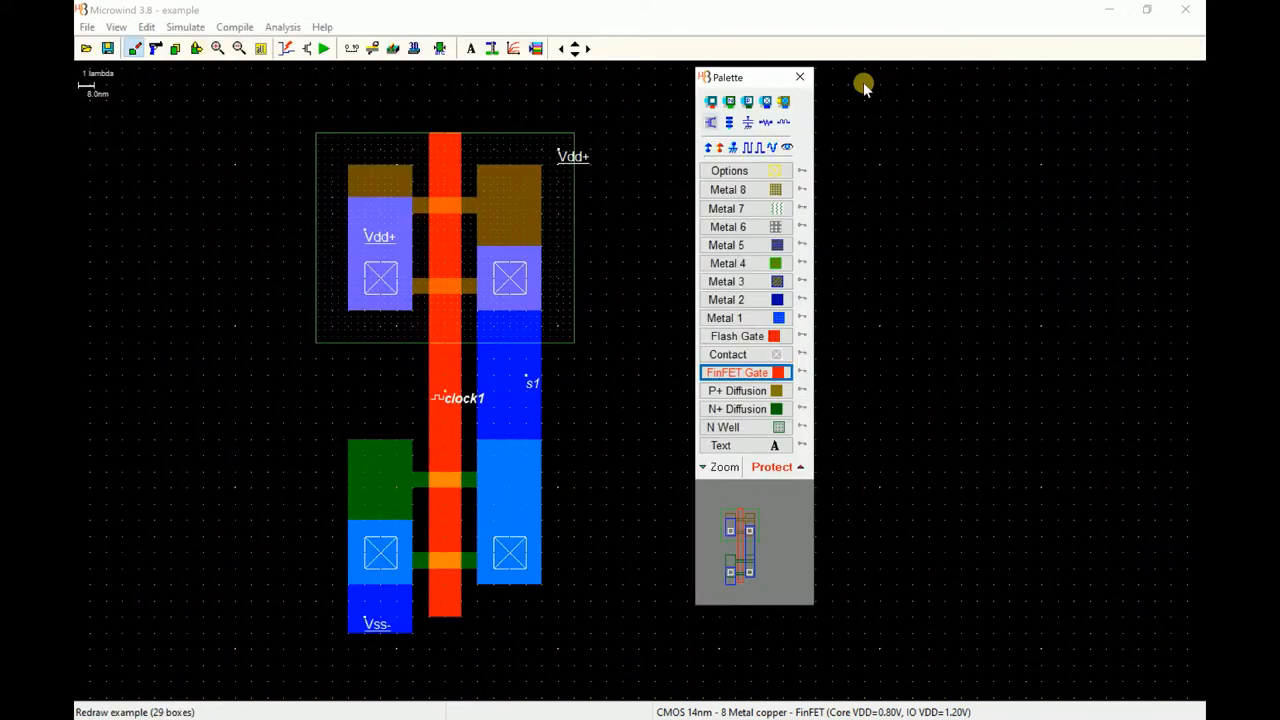
{"action": "left_click_drag", "start_coordinate": [756, 76], "coordinate": [960, 72]}
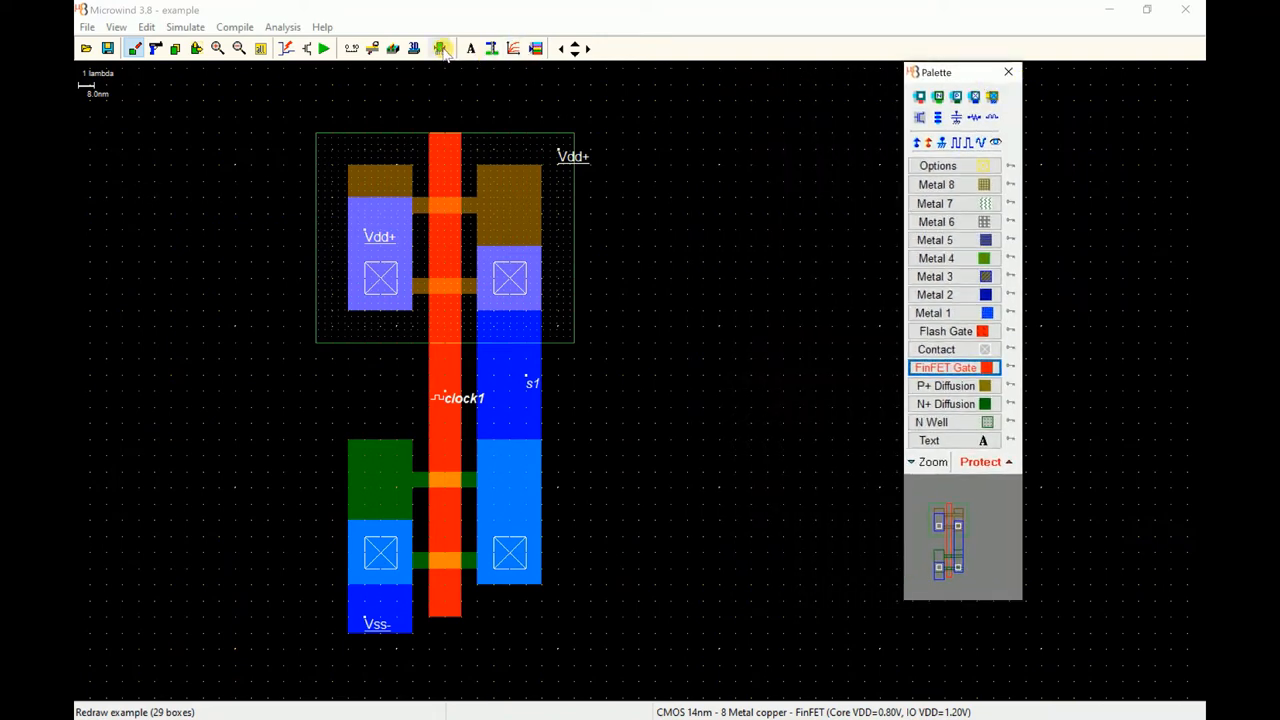
{"action": "left_click", "coordinate": [440, 48]}
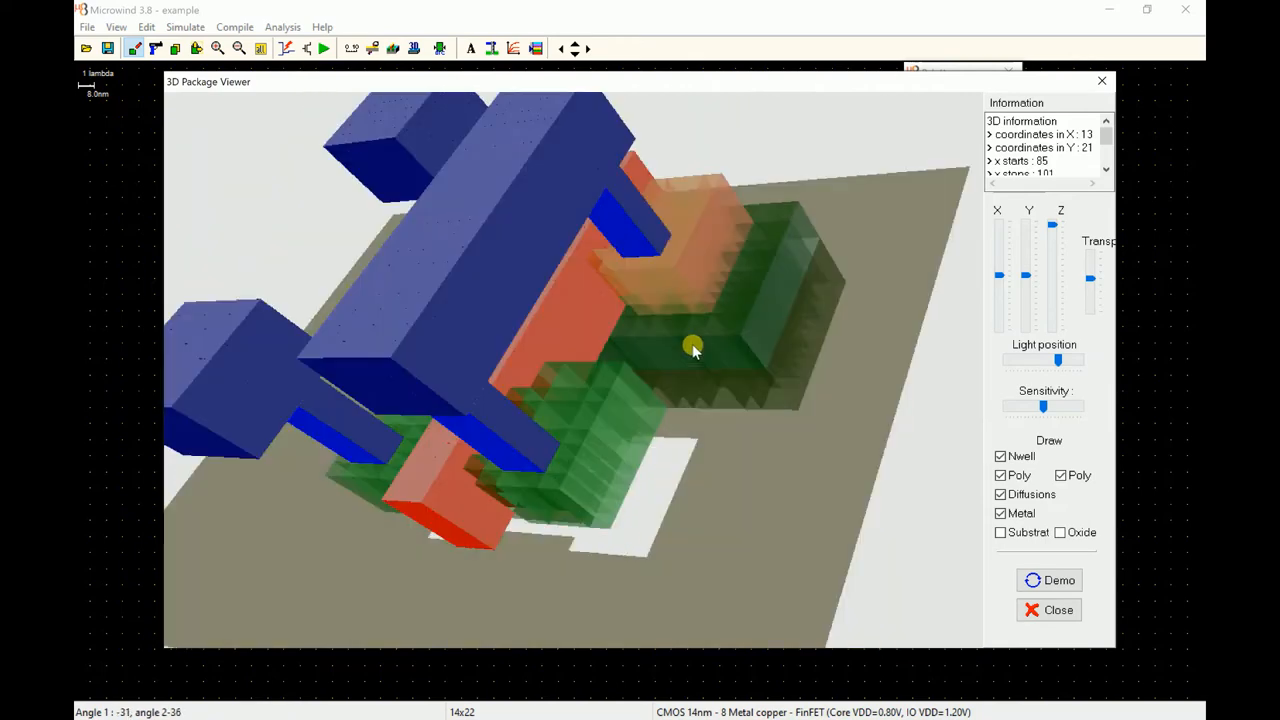
{"action": "left_click_drag", "start_coordinate": [692, 348], "coordinate": [664, 300]}
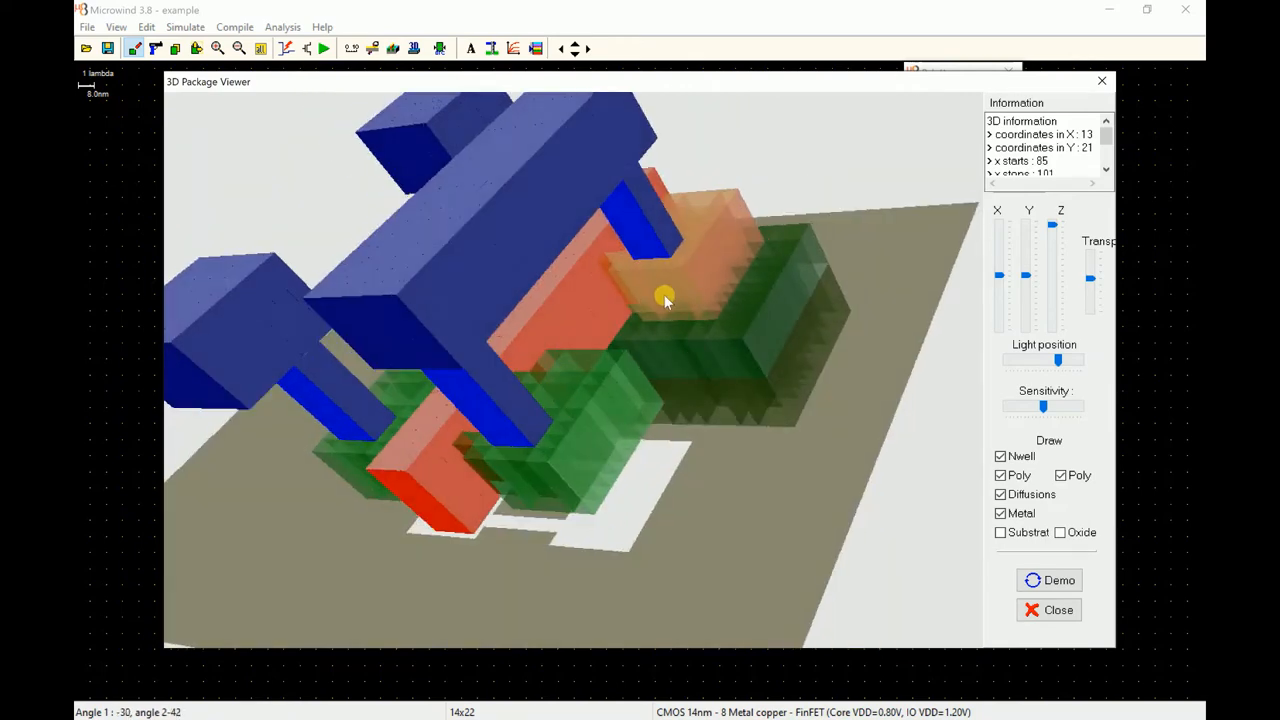
{"action": "left_click_drag", "start_coordinate": [664, 300], "coordinate": [664, 288]}
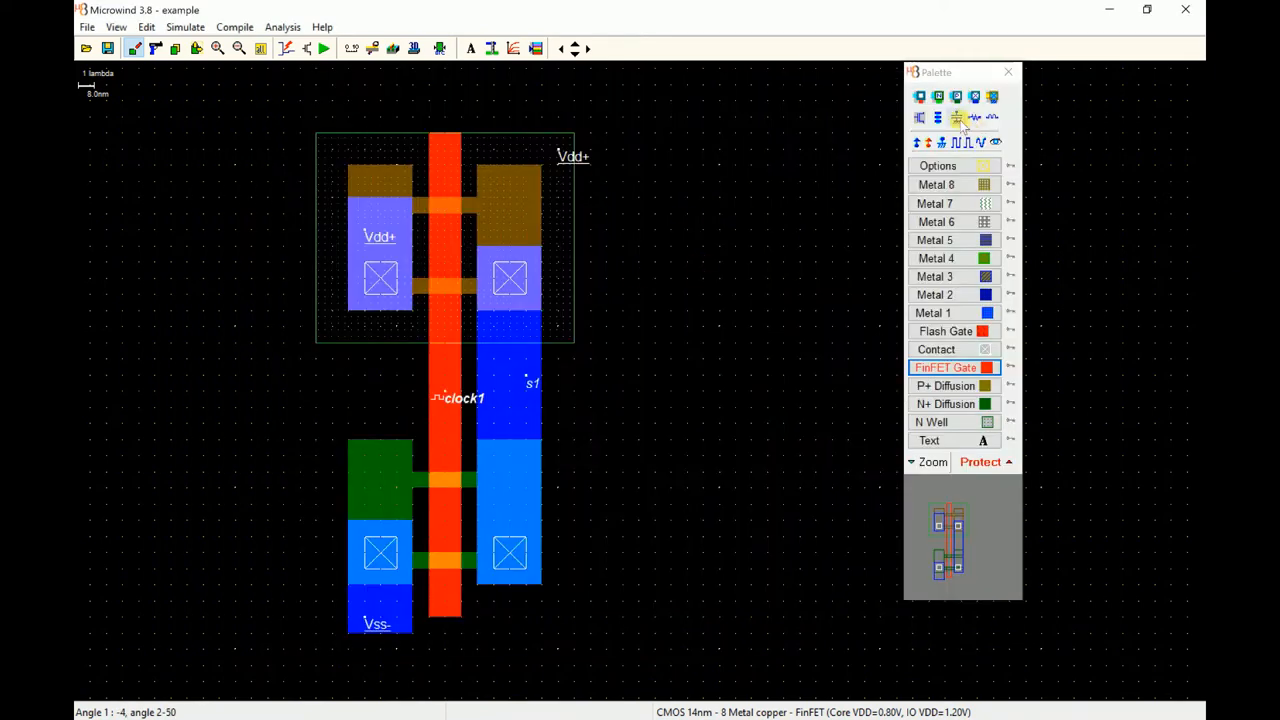
{"action": "mouse_move", "coordinate": [956, 118]}
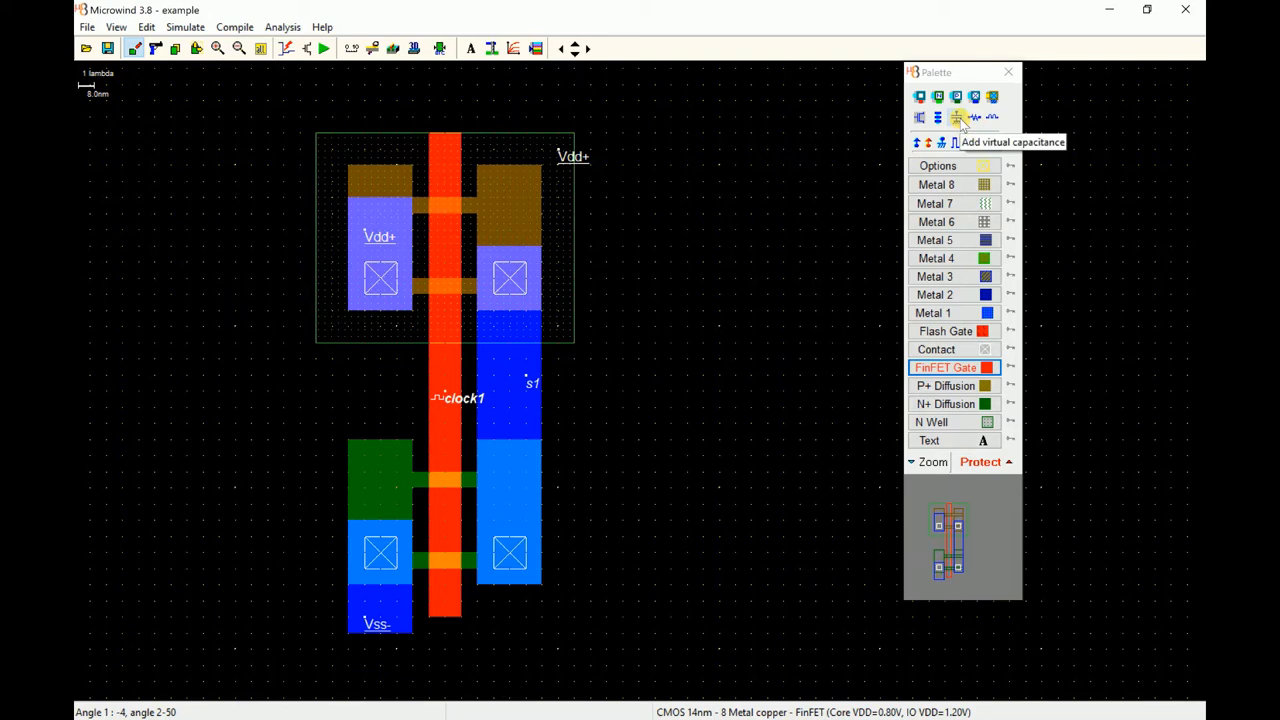
Place a 0.01 pF virtual capacitance on the s1 output node
{"action": "left_click", "coordinate": [956, 116]}
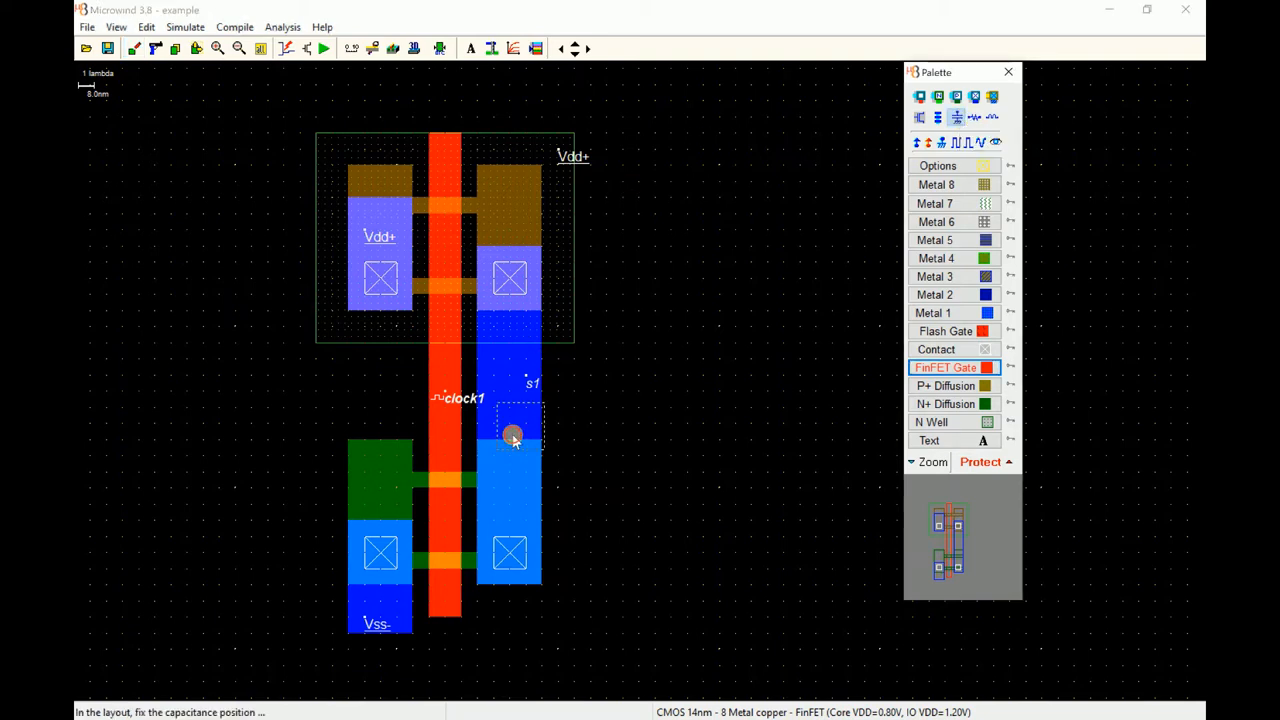
{"action": "left_click", "coordinate": [512, 436]}
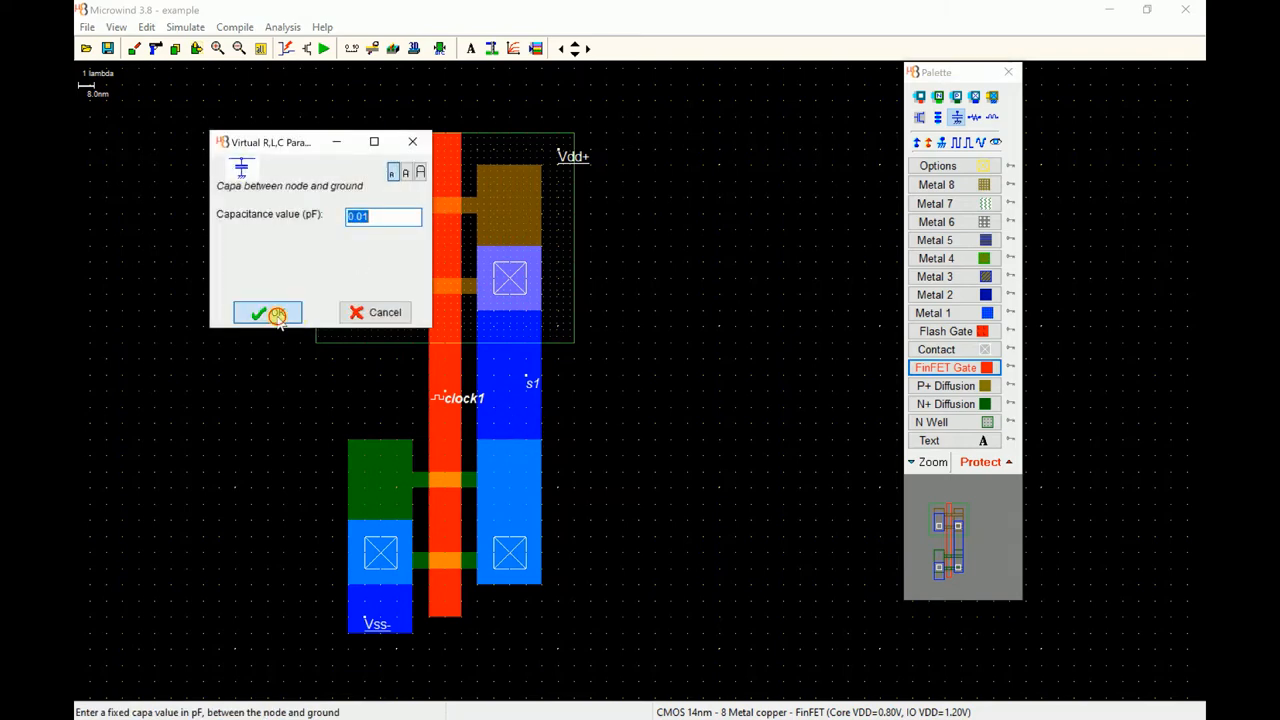
{"action": "left_click", "coordinate": [266, 312]}
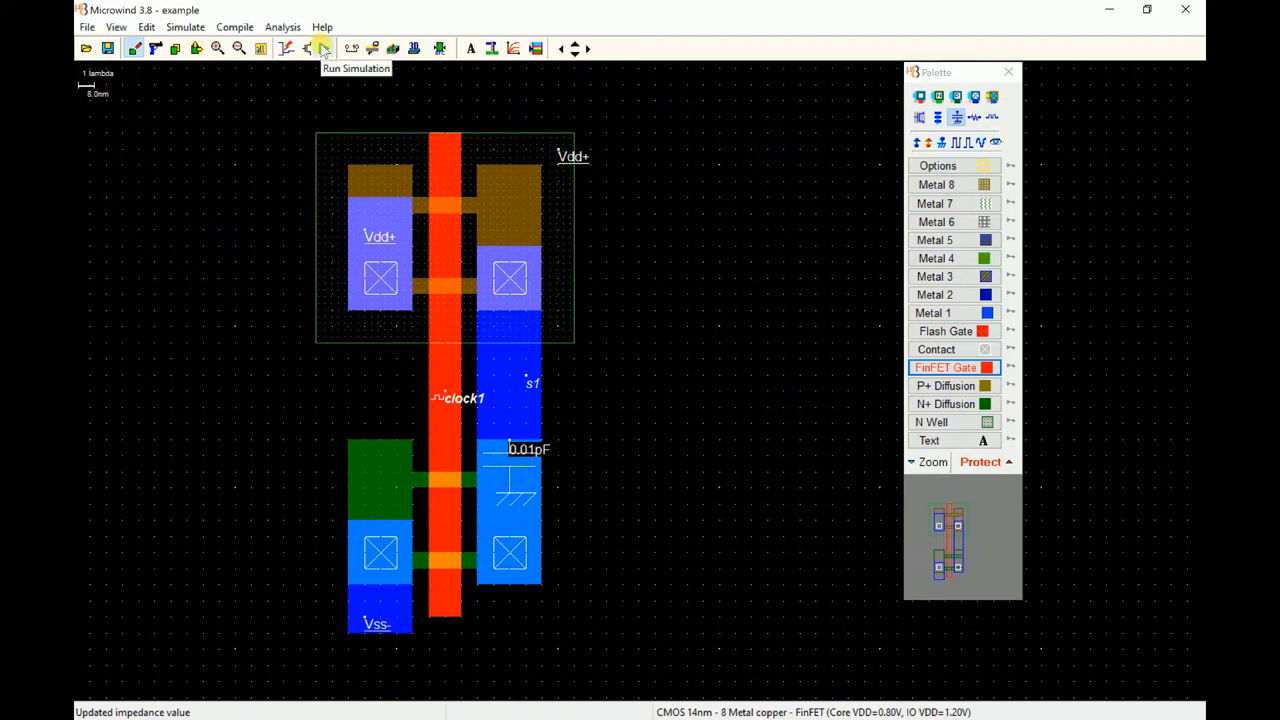
{"action": "left_click", "coordinate": [322, 48]}
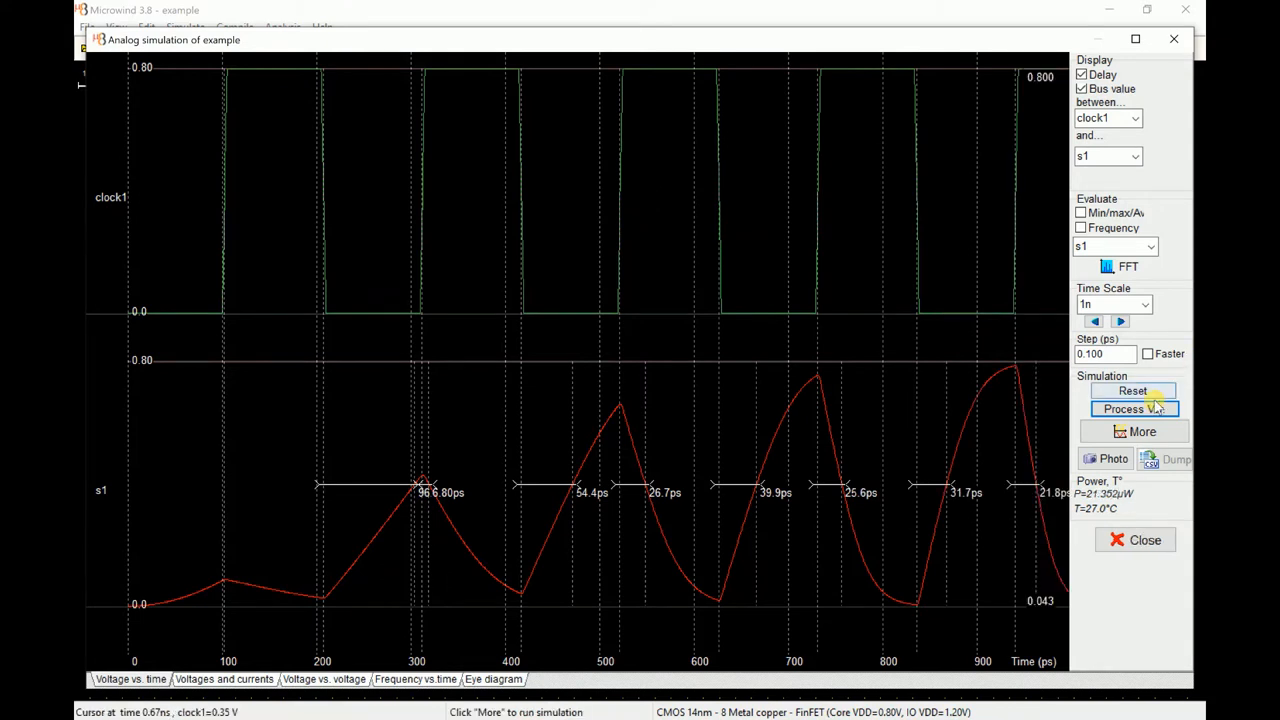
{"action": "left_click", "coordinate": [1142, 432]}
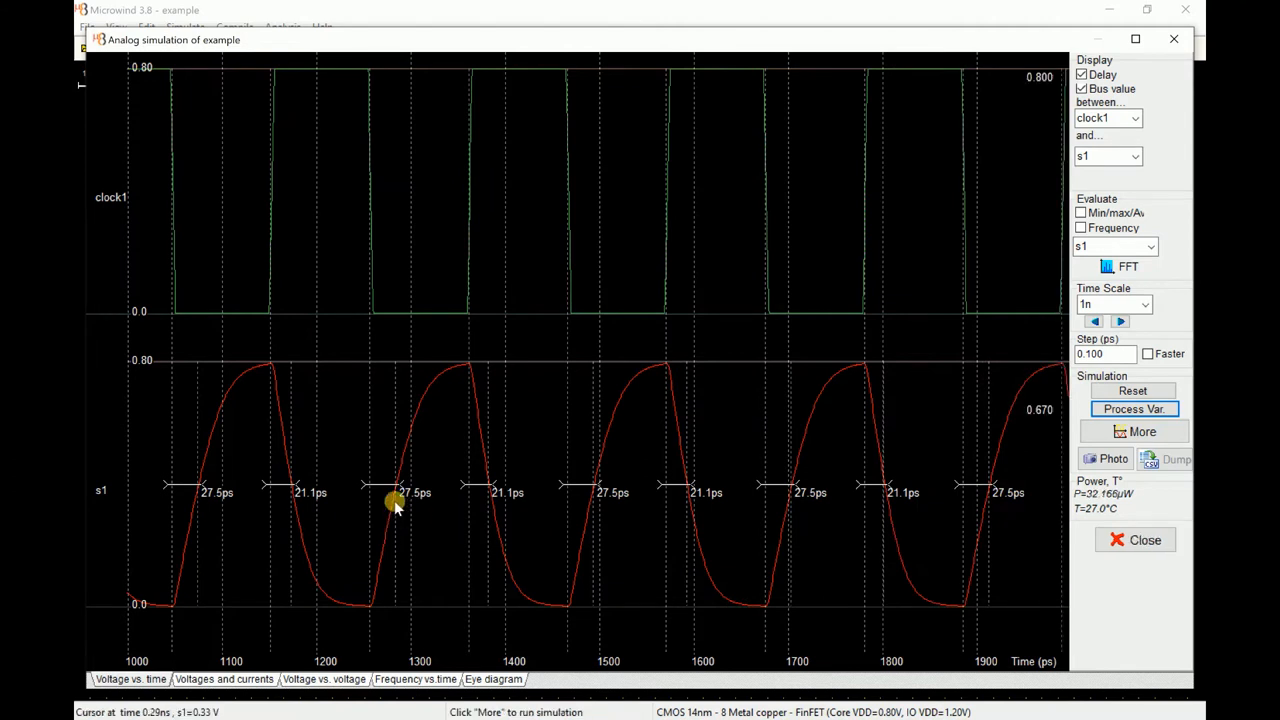
{"action": "mouse_move", "coordinate": [510, 504]}
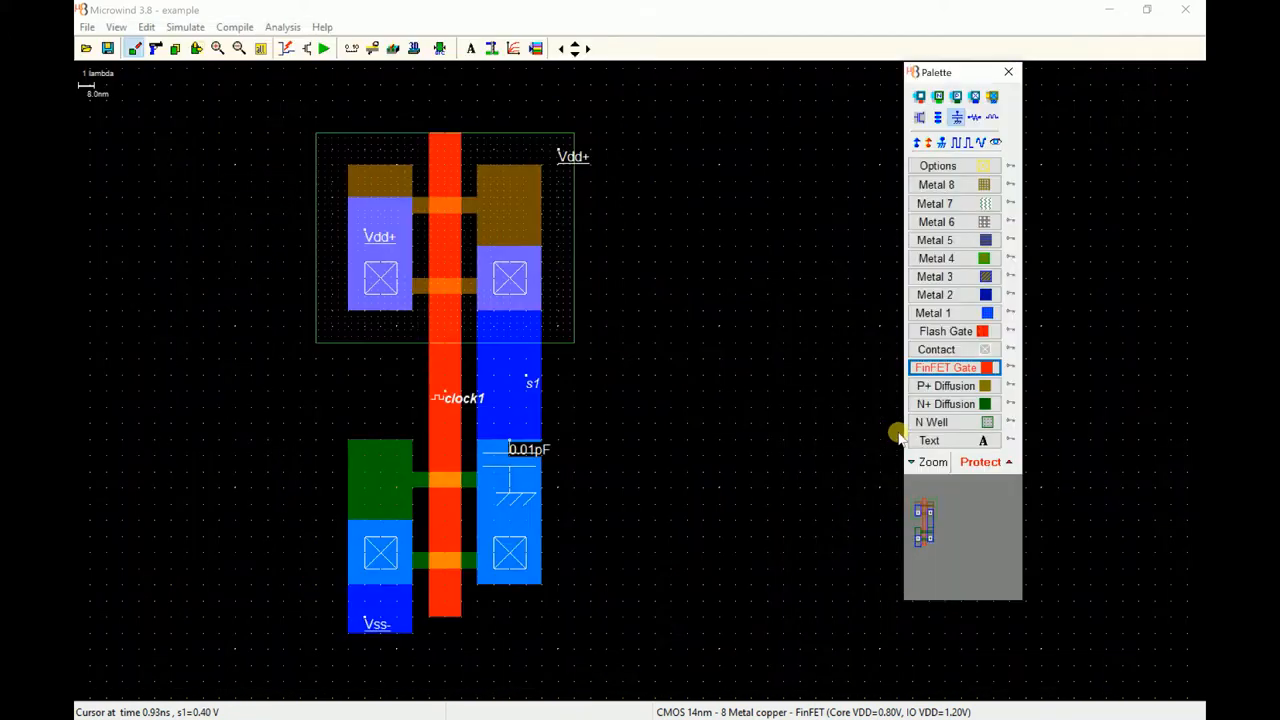
{"action": "mouse_move", "coordinate": [660, 388]}
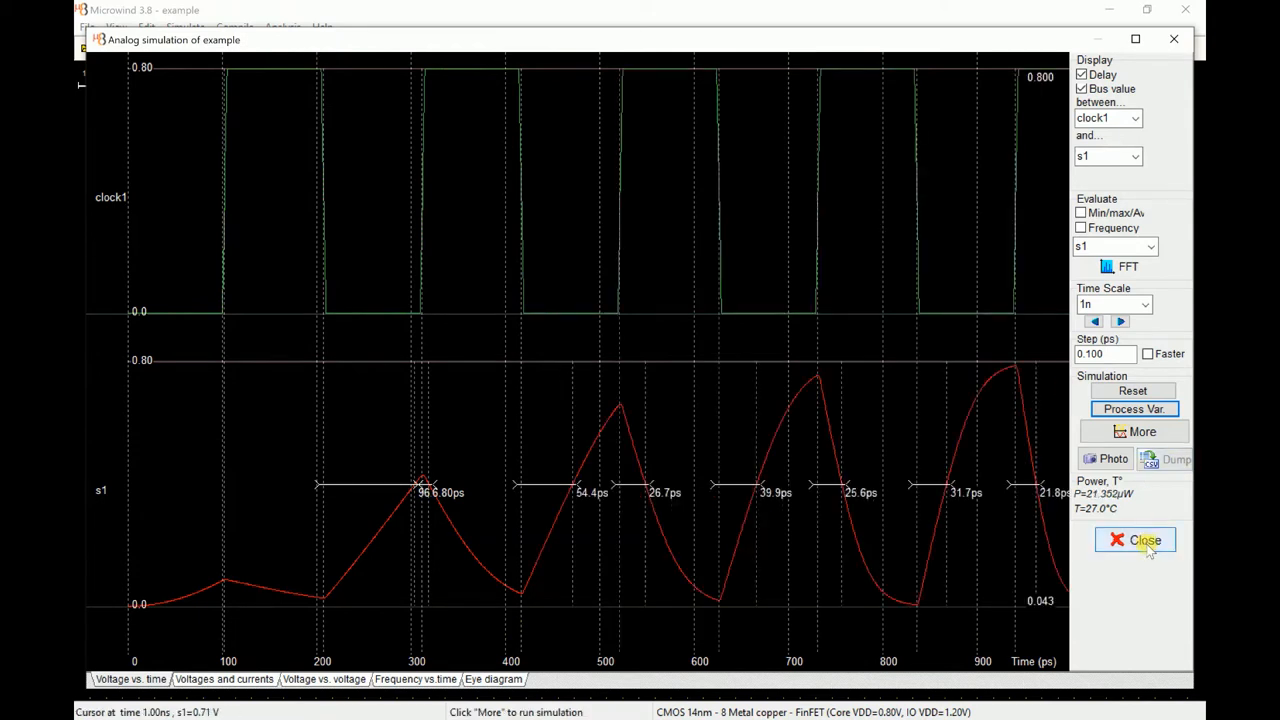
{"action": "left_click", "coordinate": [1140, 432]}
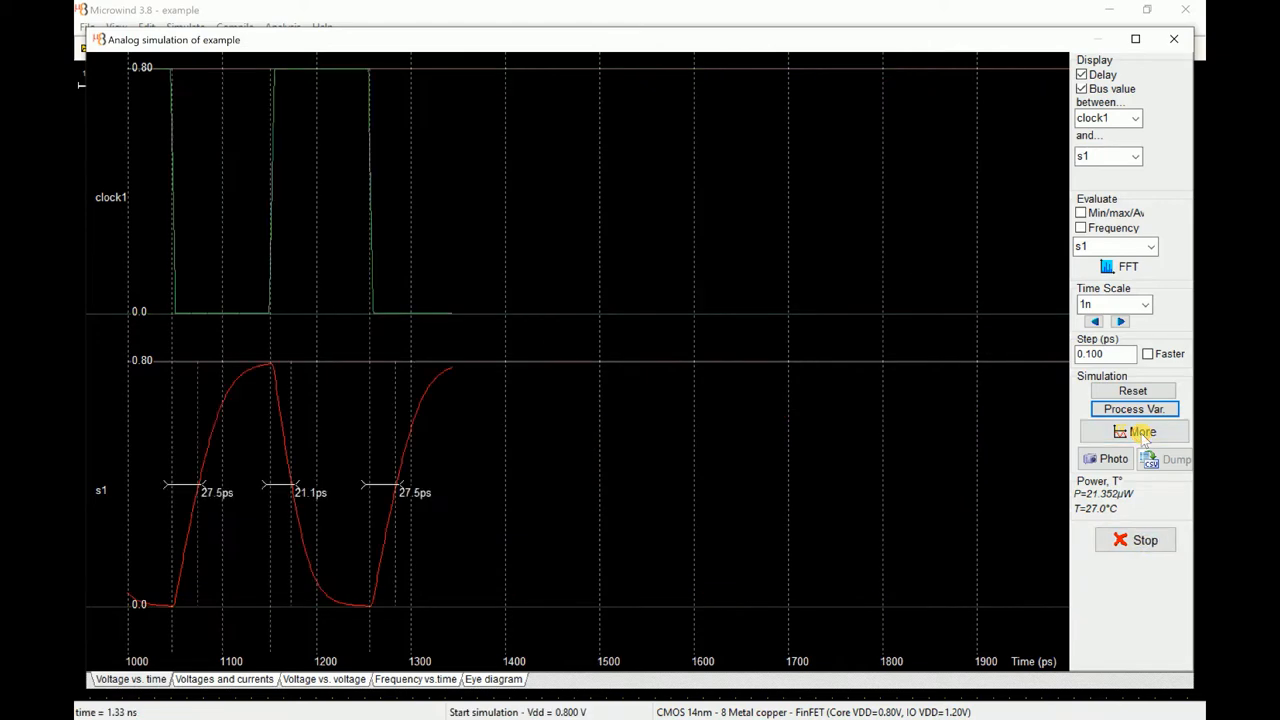
{"action": "left_click", "coordinate": [1136, 432]}
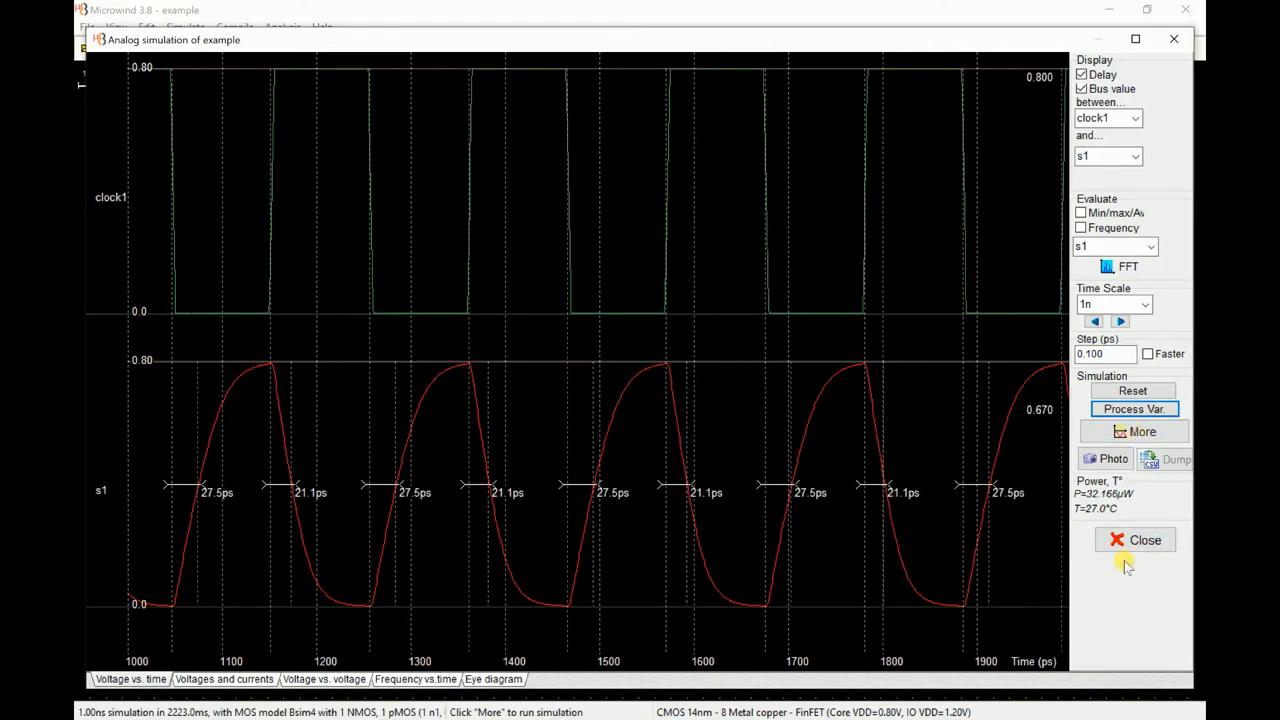
{"action": "left_click", "coordinate": [1136, 540]}
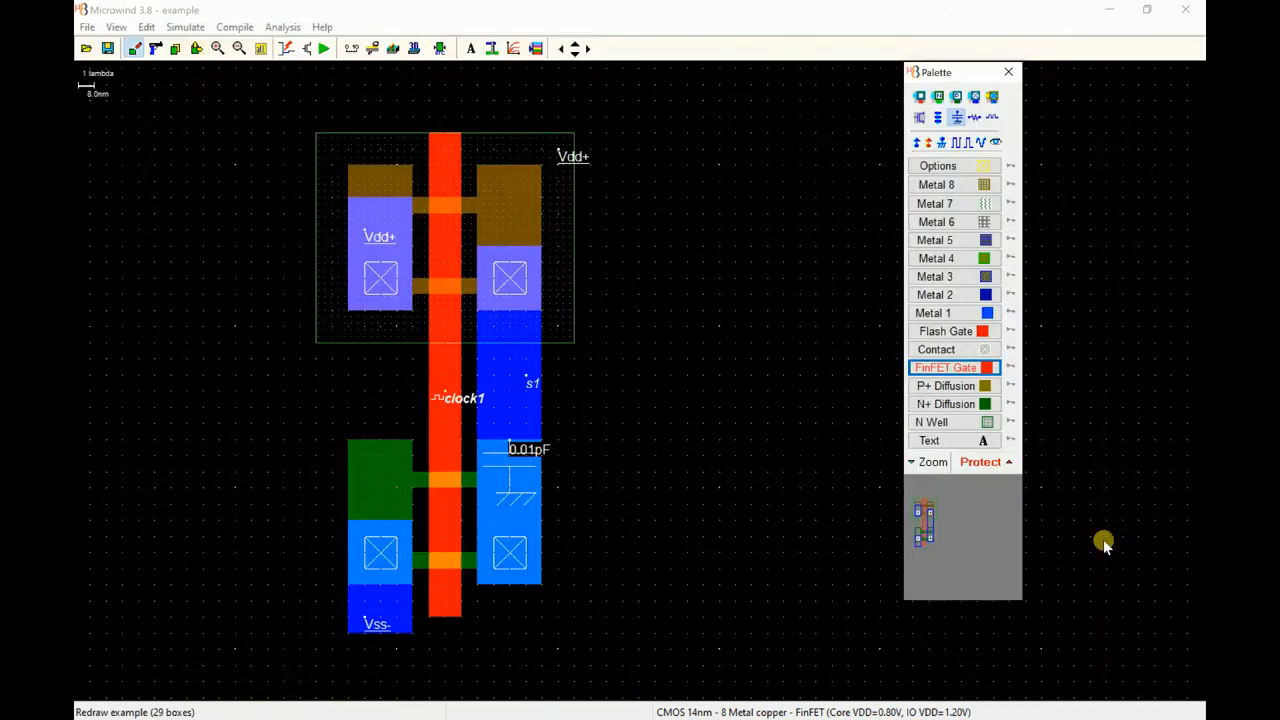
Assign clock1 a slower 1.68 ns period and run the 5 ns simulation
{"action": "double_click", "coordinate": [458, 398]}
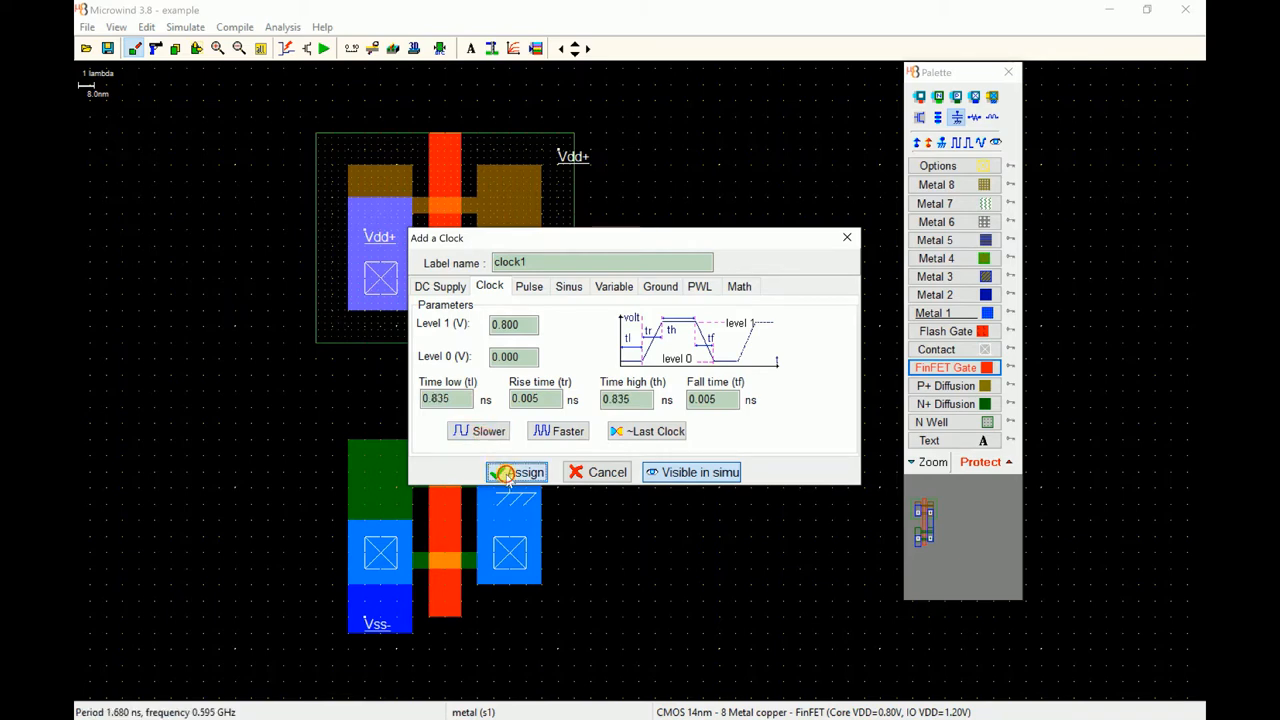
{"action": "left_click", "coordinate": [516, 472]}
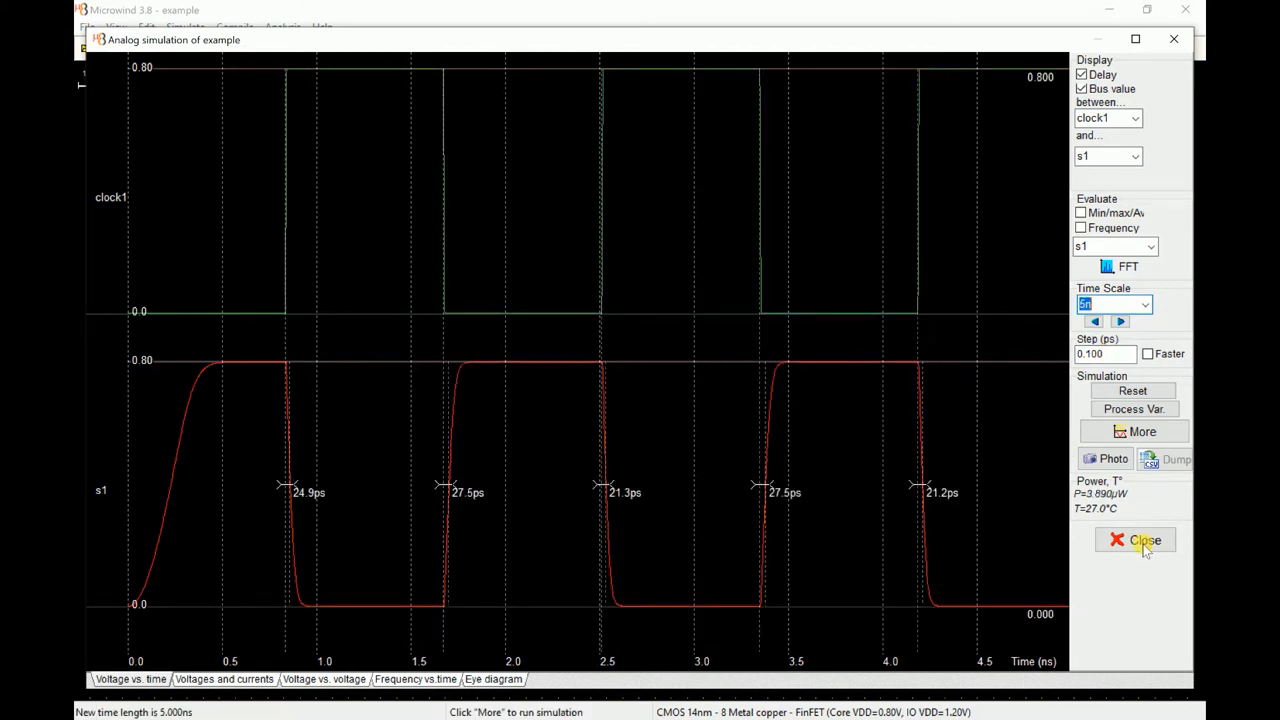
Reassign clock1 with a faster 0.42 ns period from the Add a Clock dialog
{"action": "left_click", "coordinate": [1144, 540]}
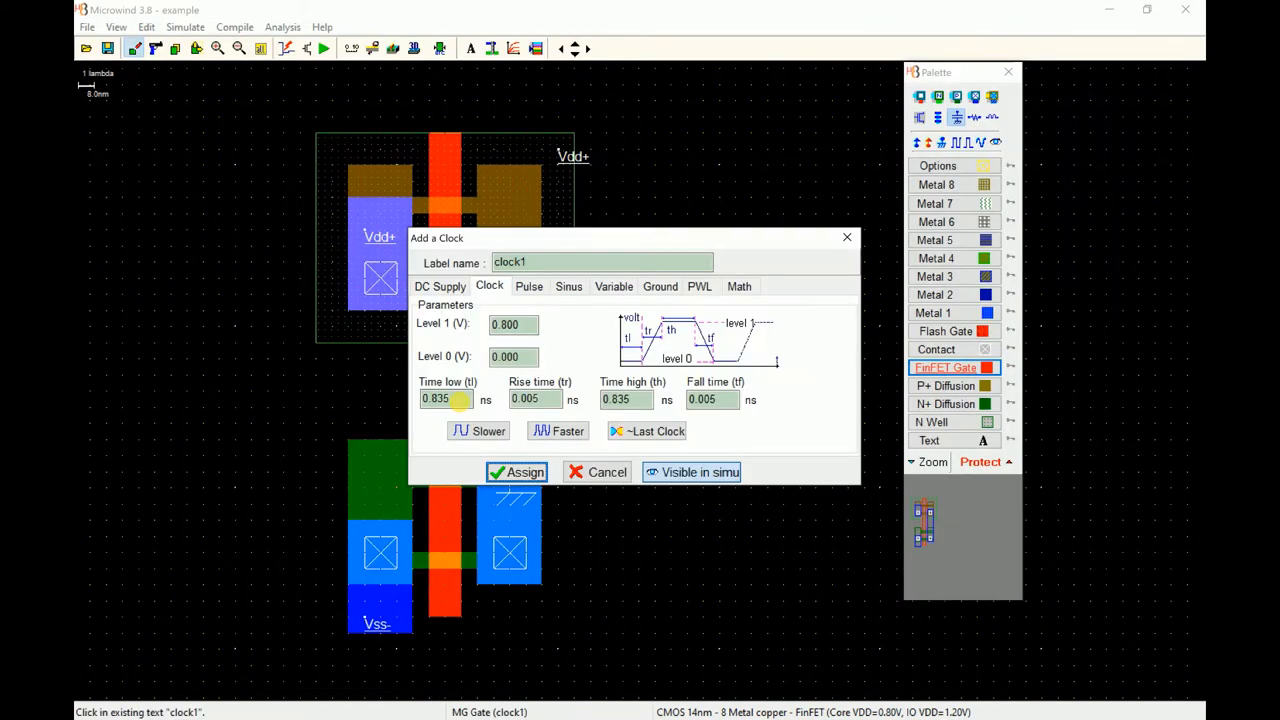
{"action": "left_click", "coordinate": [556, 430]}
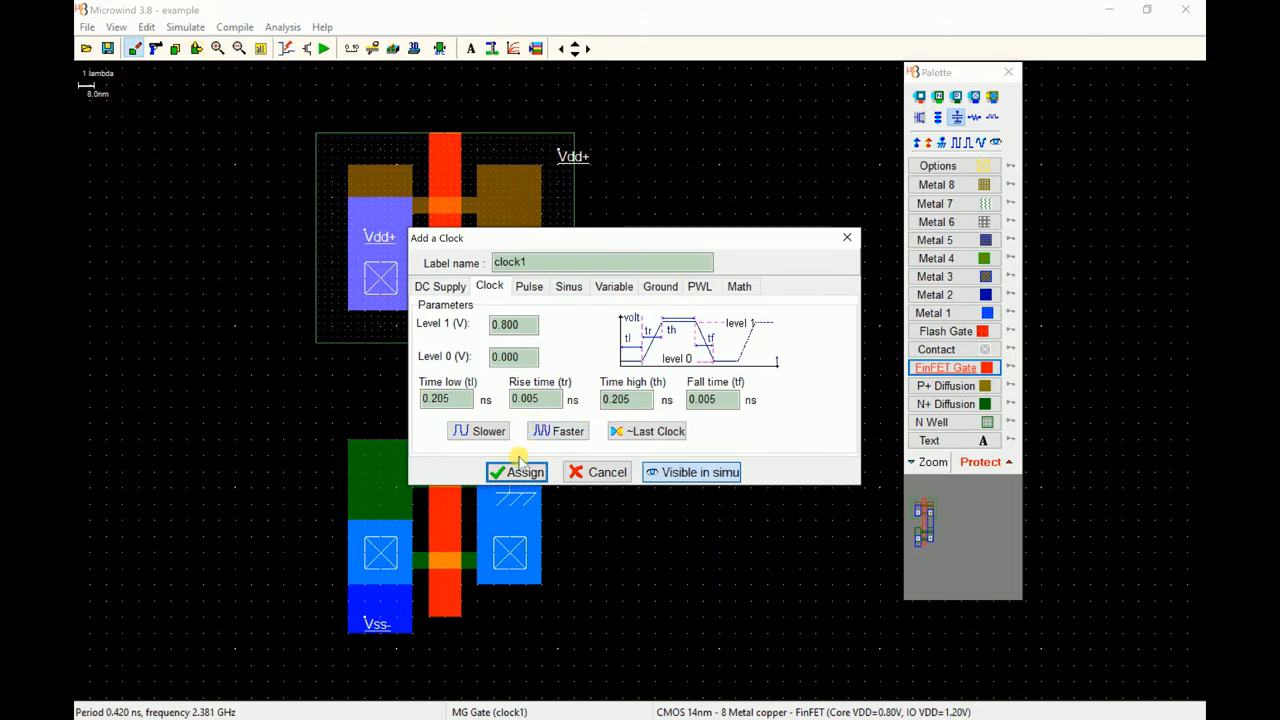
{"action": "left_click", "coordinate": [518, 472]}
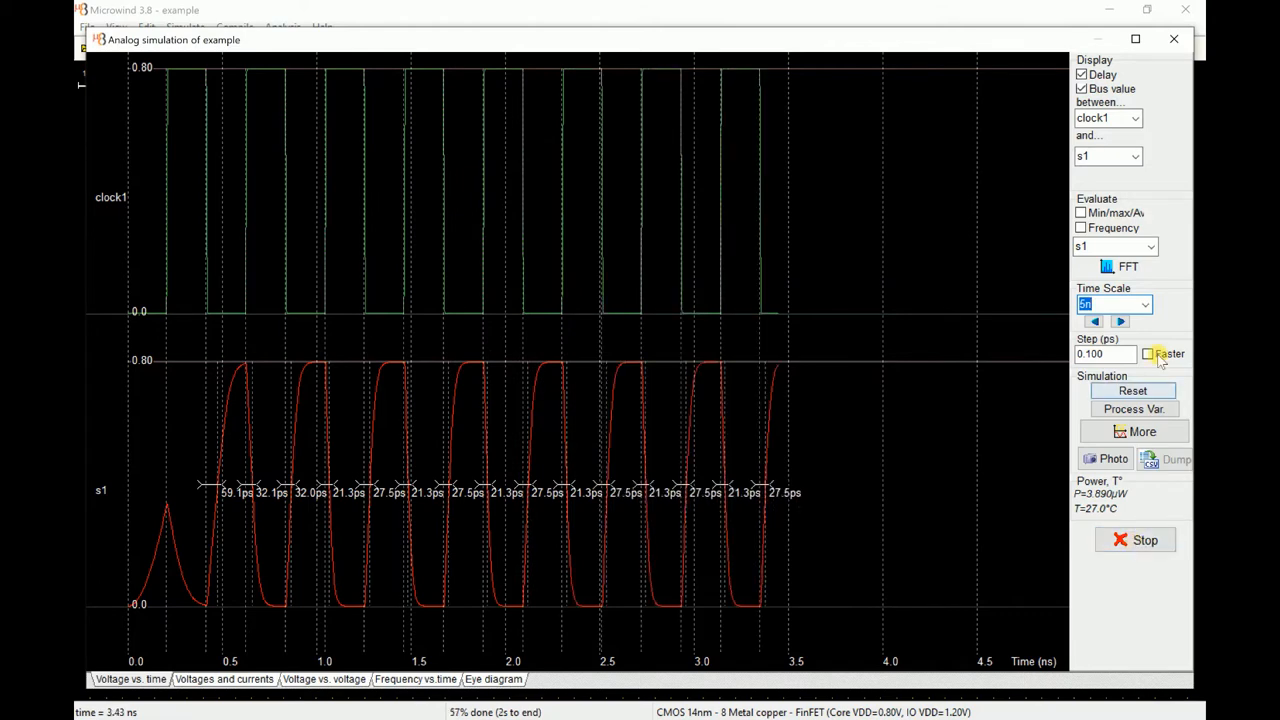
Simulate over a 2 ns time scale, stop it, and return to the layout
{"action": "left_click", "coordinate": [1144, 304]}
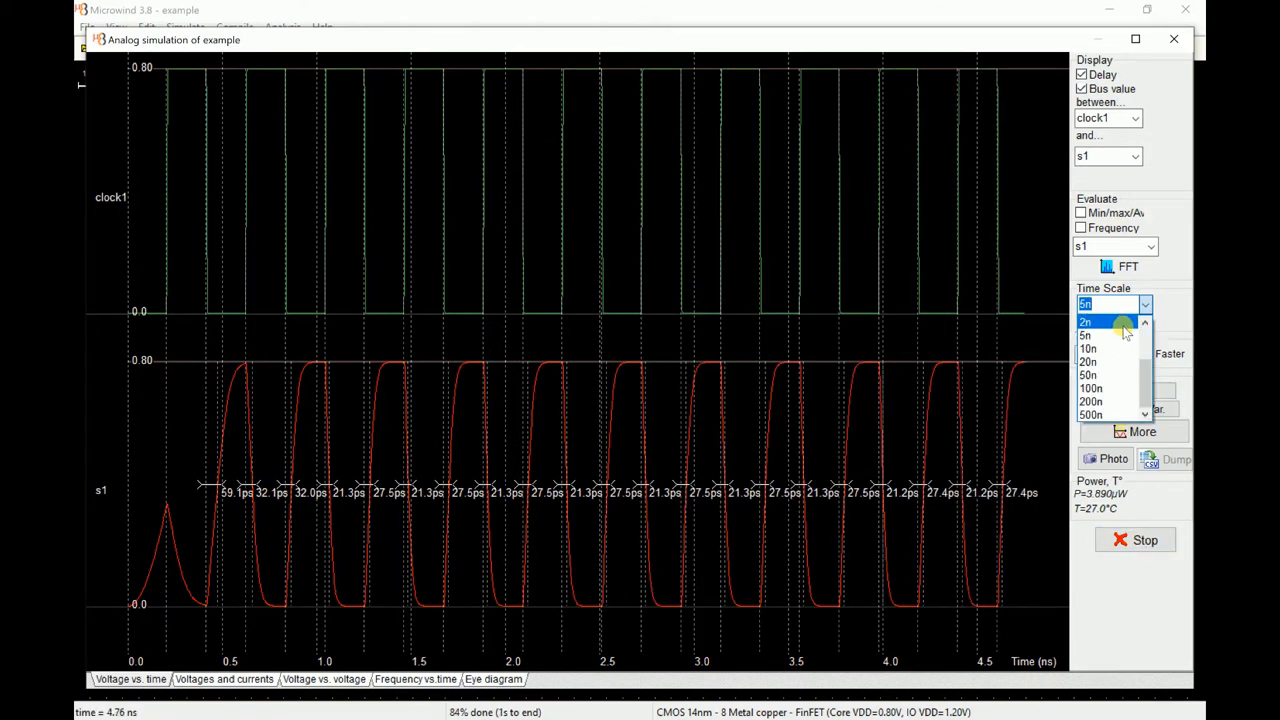
{"action": "left_click", "coordinate": [1086, 320]}
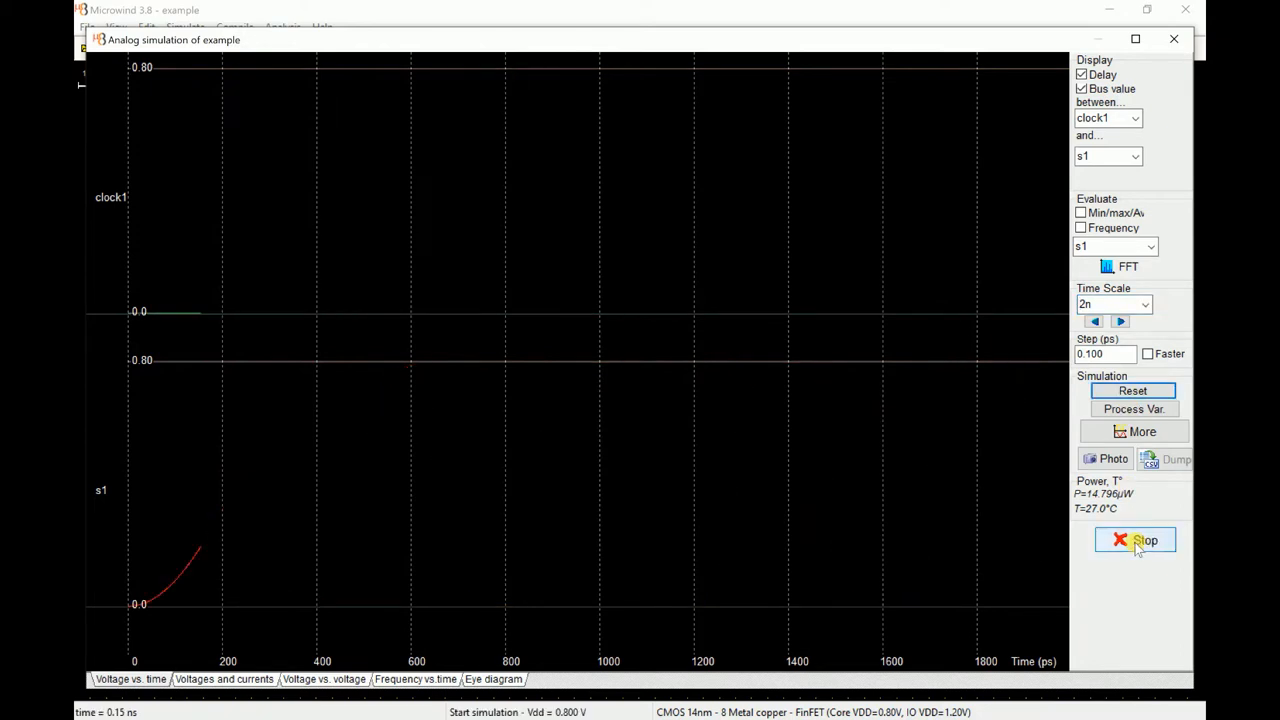
{"action": "left_click", "coordinate": [1136, 540]}
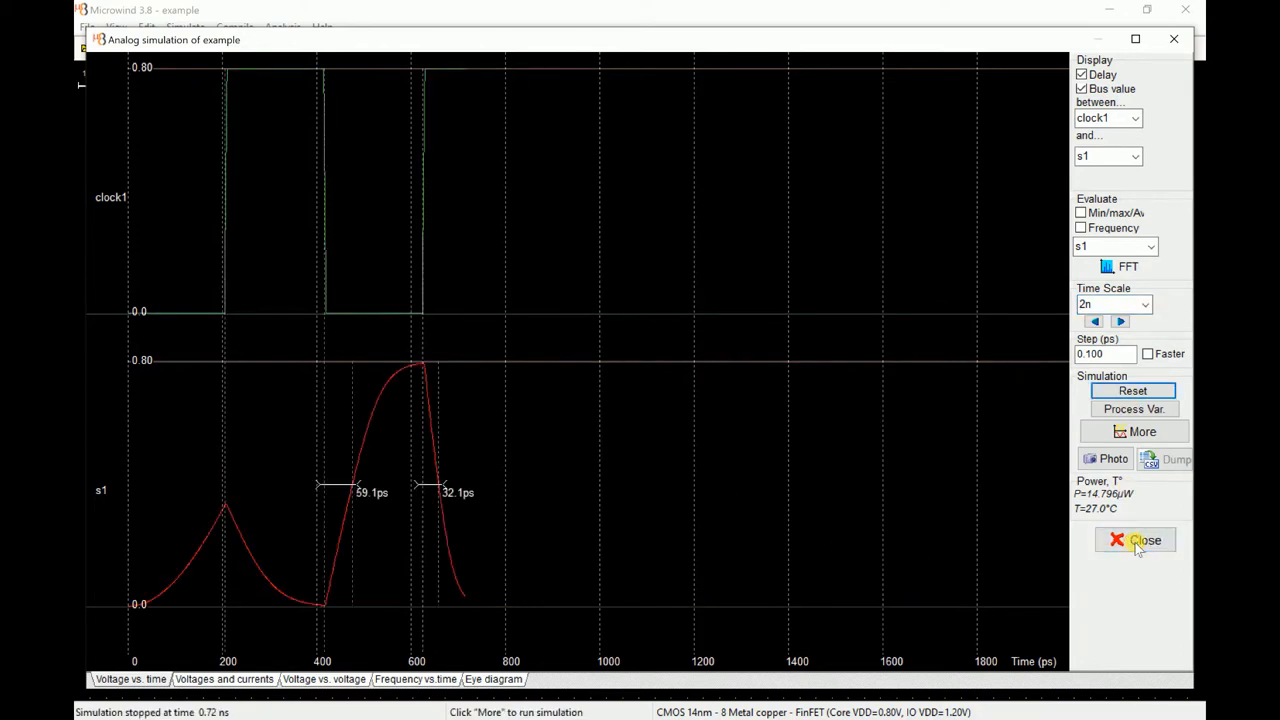
{"action": "left_click", "coordinate": [1144, 540]}
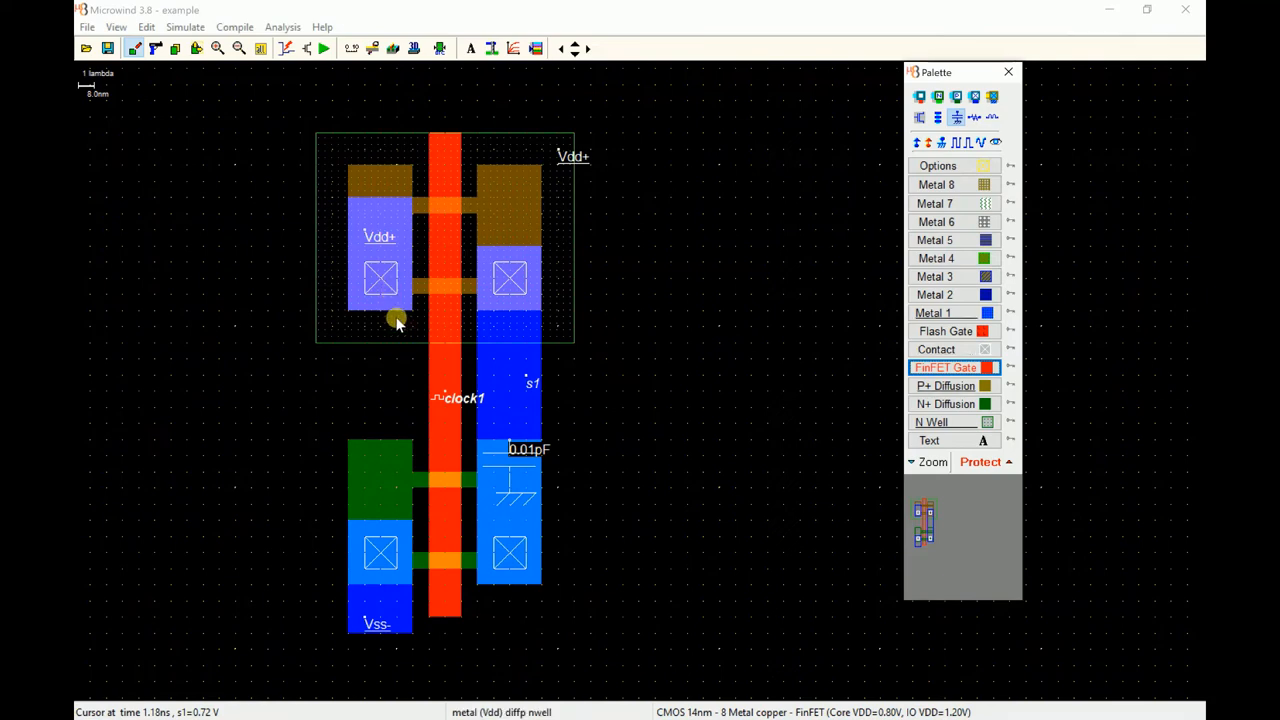
{"action": "mouse_move", "coordinate": [318, 90]}
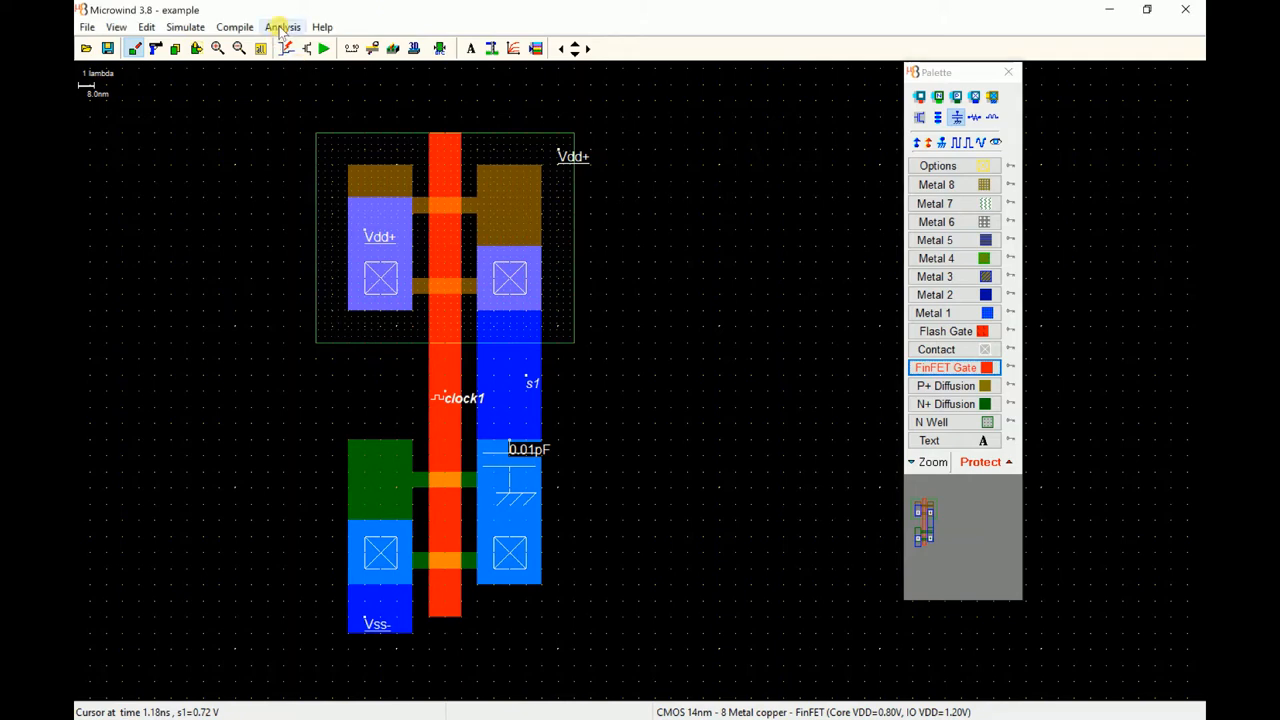
{"action": "left_click", "coordinate": [282, 28]}
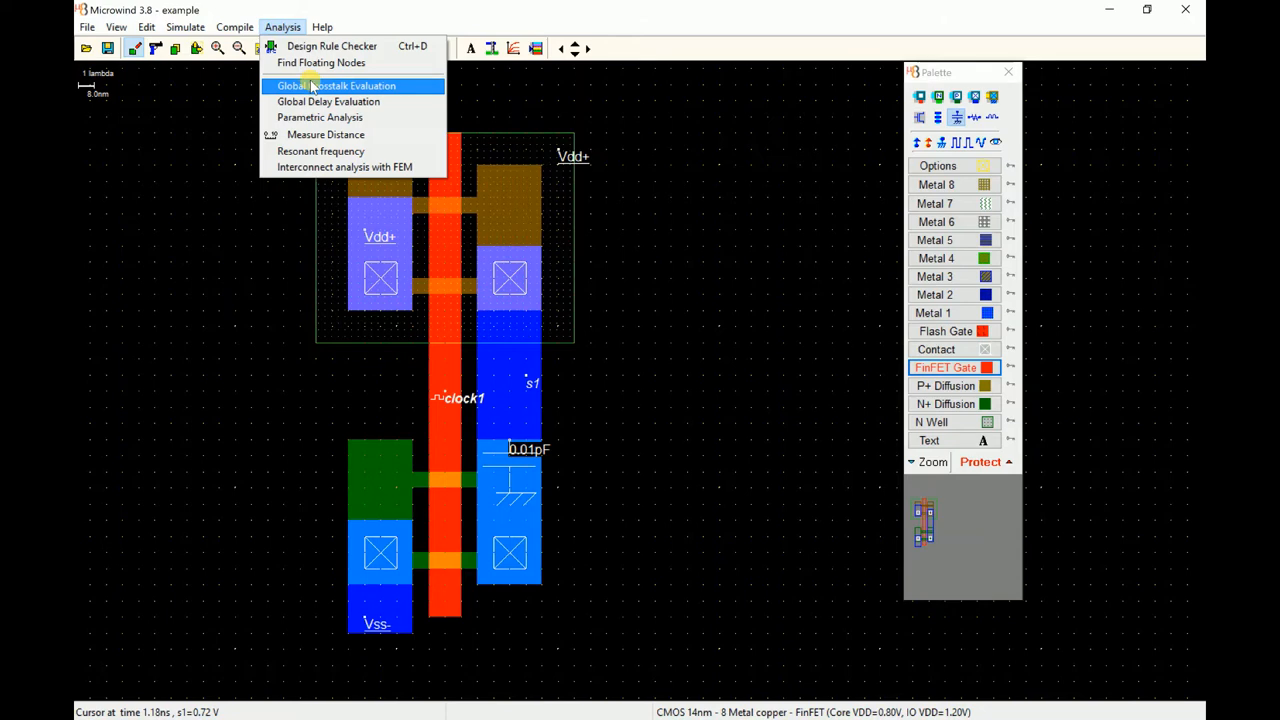
{"action": "left_click", "coordinate": [340, 84]}
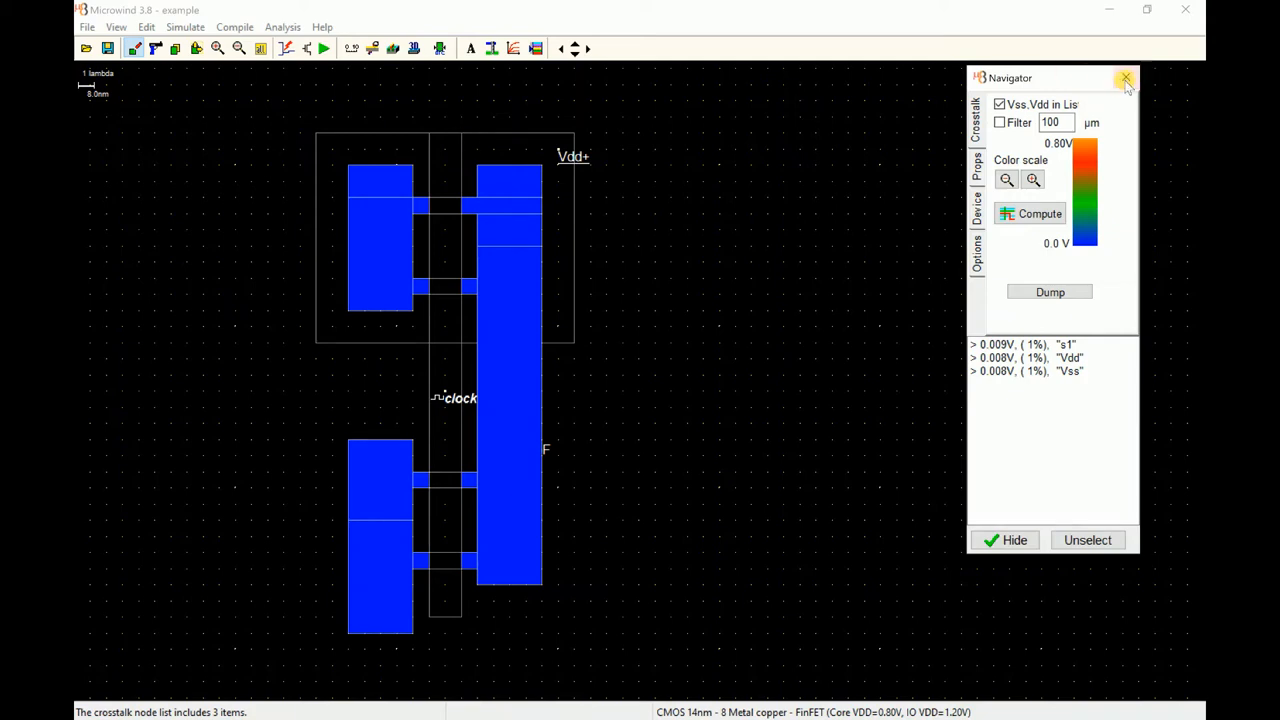
{"action": "left_click", "coordinate": [1124, 78]}
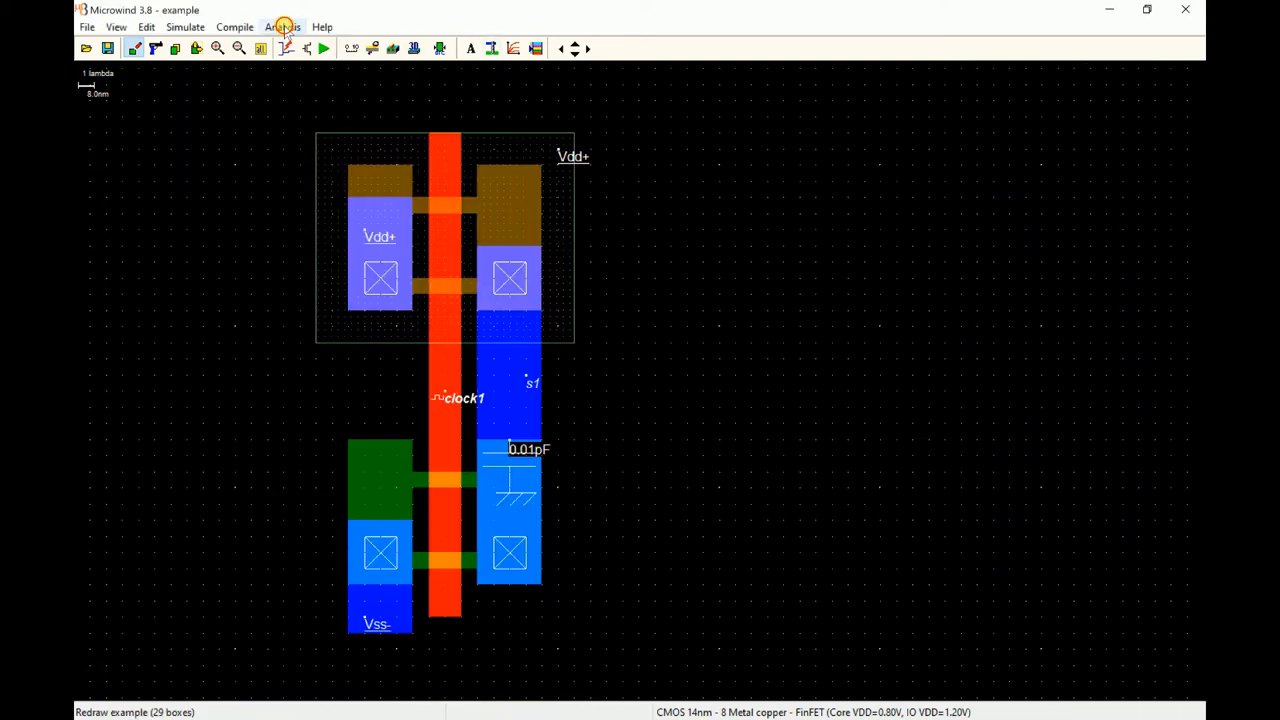
Run Analysis > Global Delay Evaluation, listing s1 at about 0.80 ns delay
{"action": "left_click", "coordinate": [284, 28]}
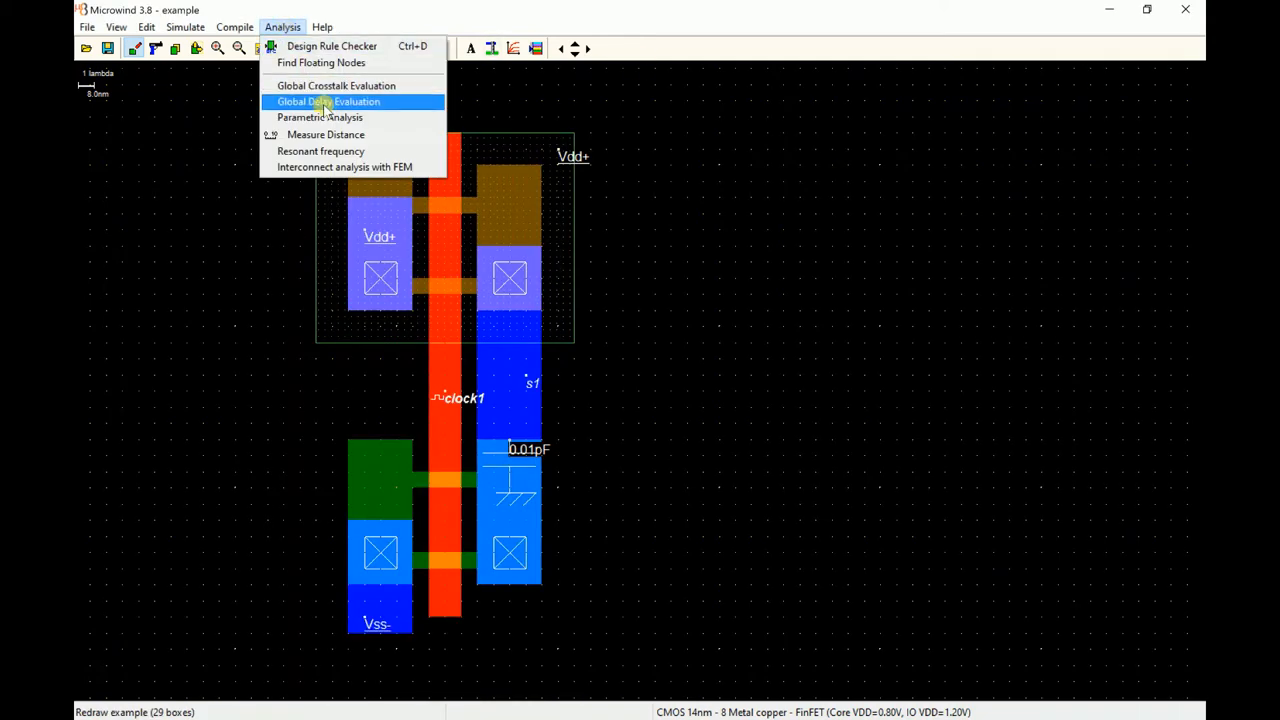
{"action": "left_click", "coordinate": [328, 100]}
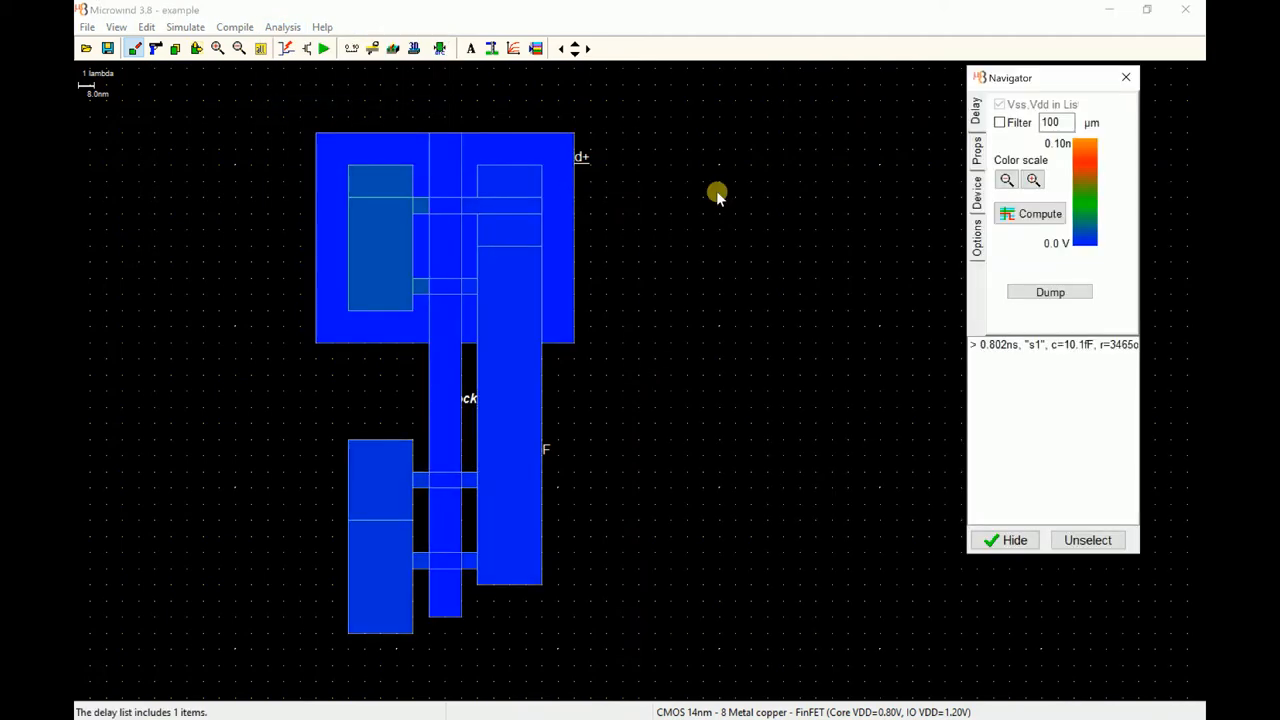
{"action": "mouse_move", "coordinate": [690, 304]}
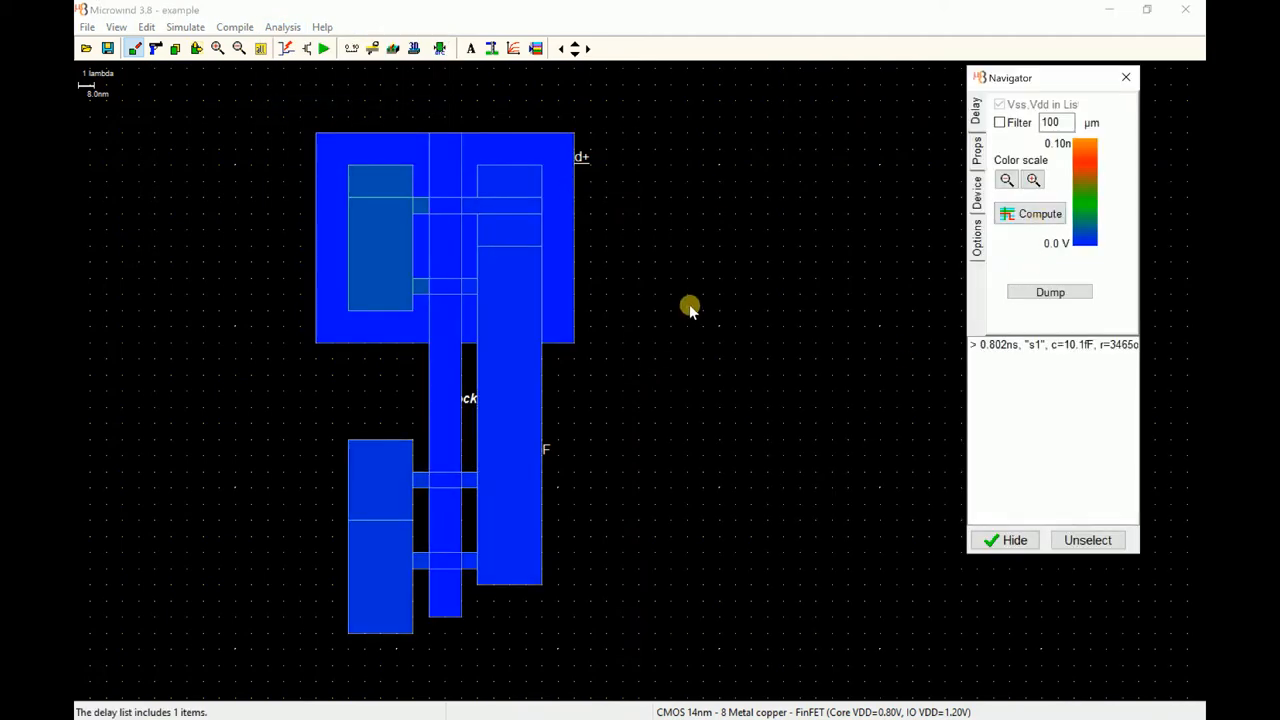
{"action": "mouse_move", "coordinate": [1052, 350]}
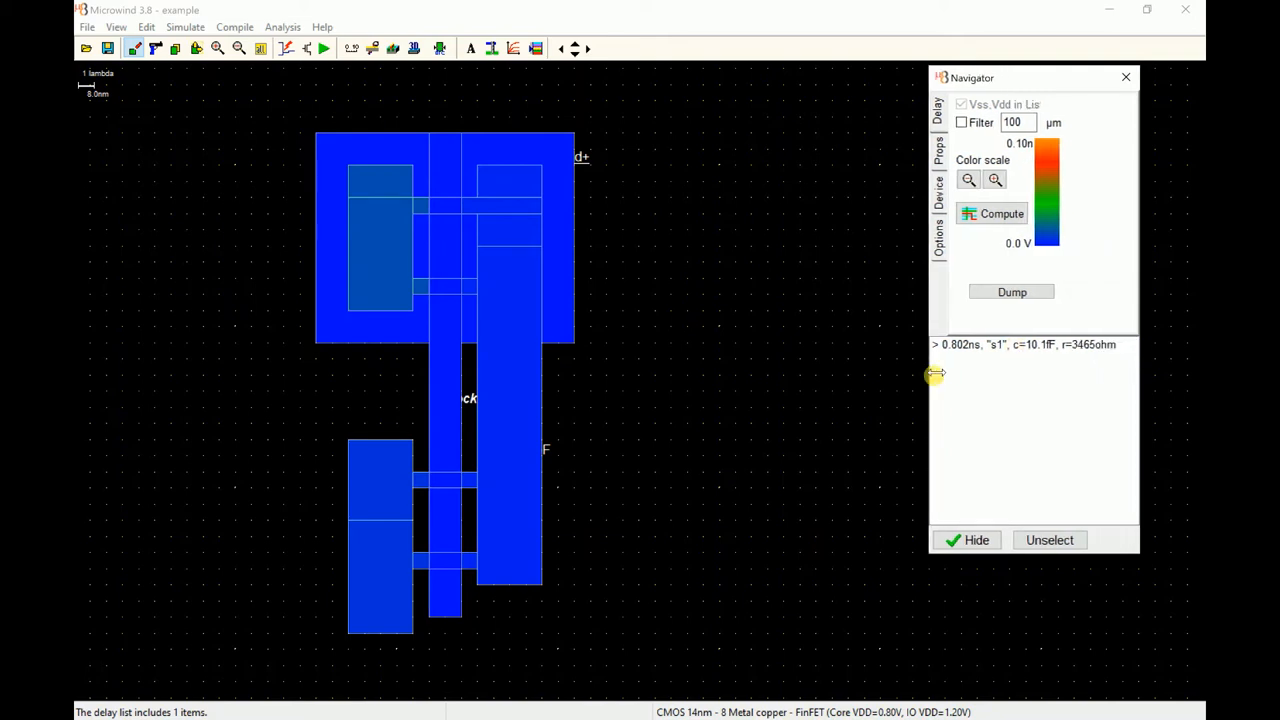
{"action": "mouse_move", "coordinate": [1032, 428]}
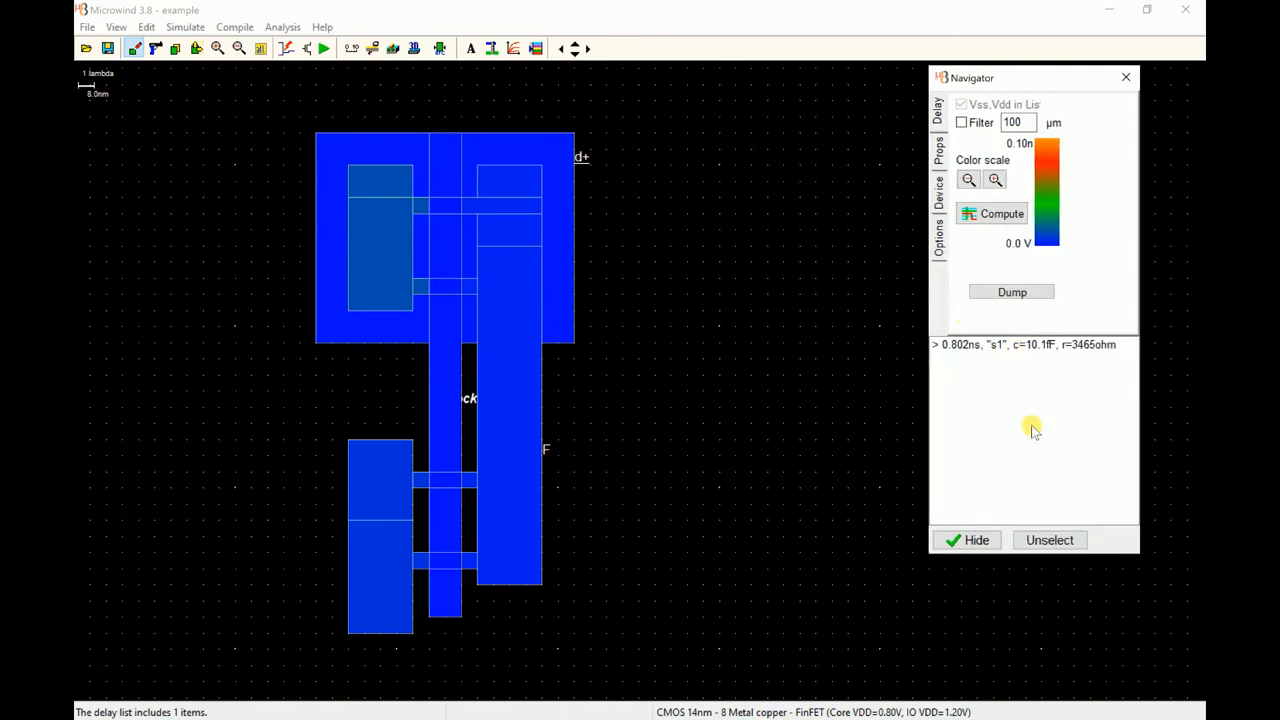
{"action": "mouse_move", "coordinate": [1012, 380]}
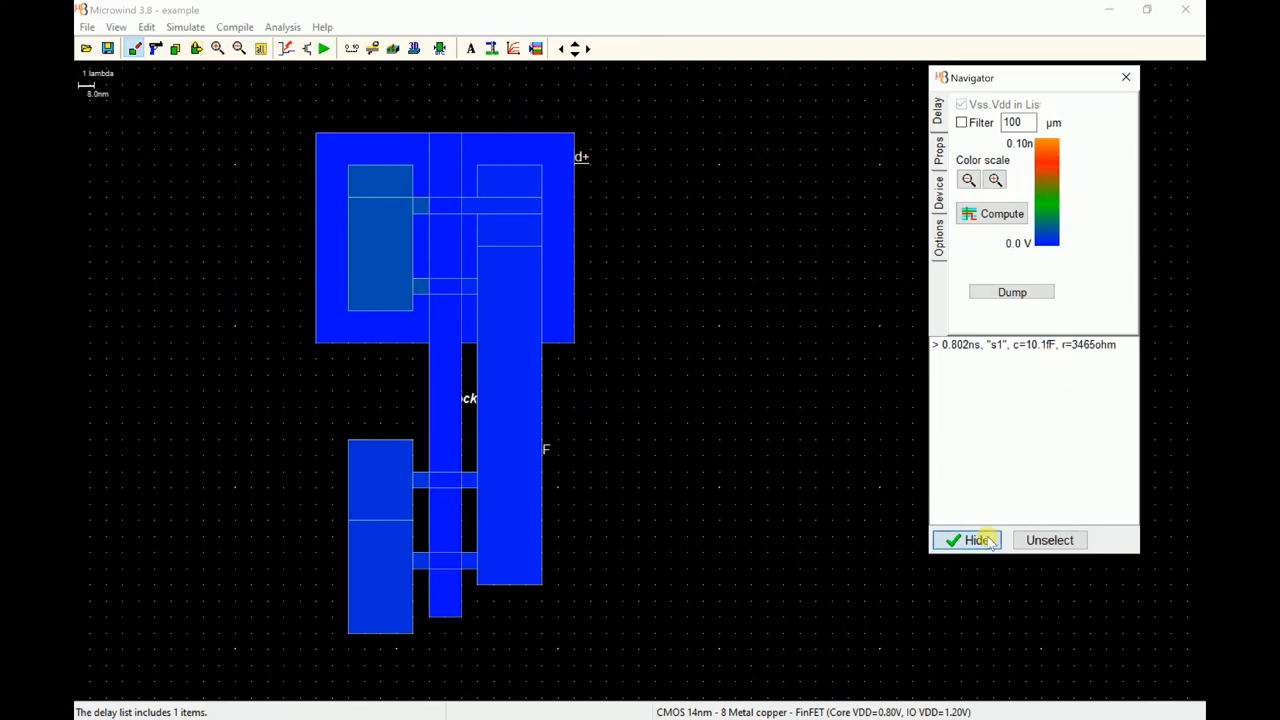
Close the delay results and start a parametric analysis on node s1
{"action": "left_click", "coordinate": [282, 28]}
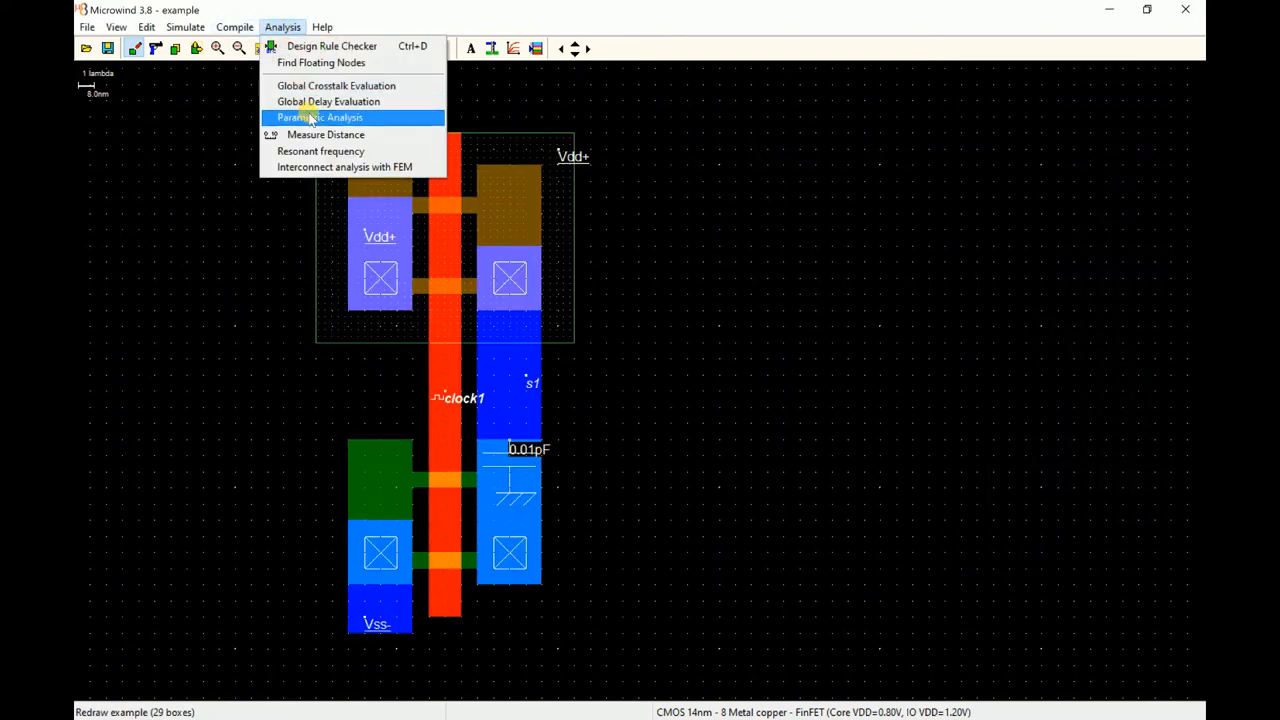
{"action": "left_click", "coordinate": [318, 116]}
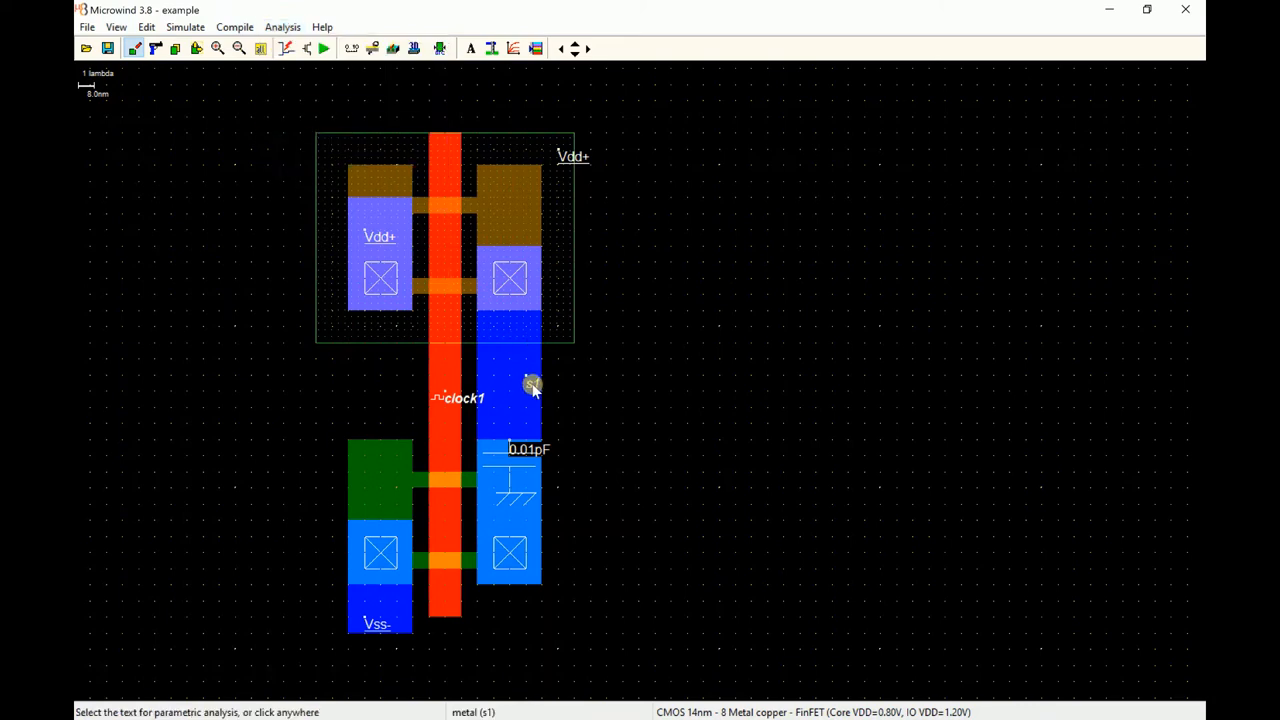
{"action": "left_click", "coordinate": [282, 28]}
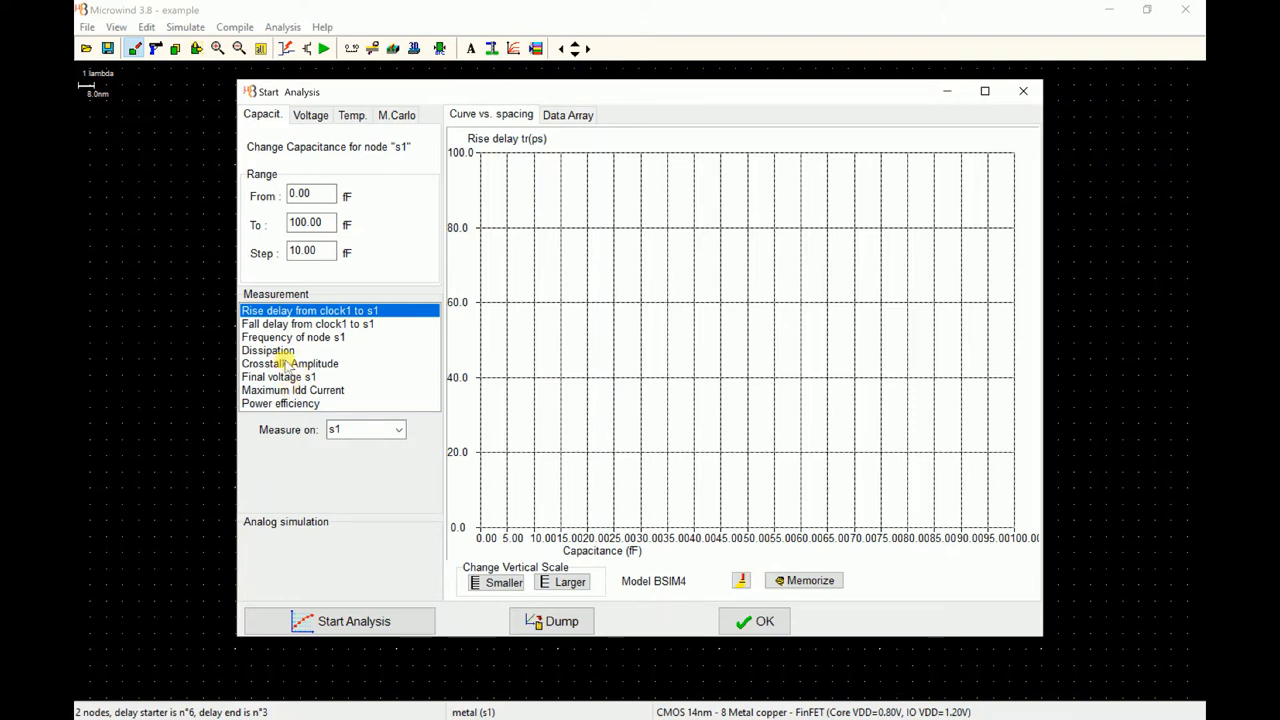
{"action": "mouse_move", "coordinate": [610, 608]}
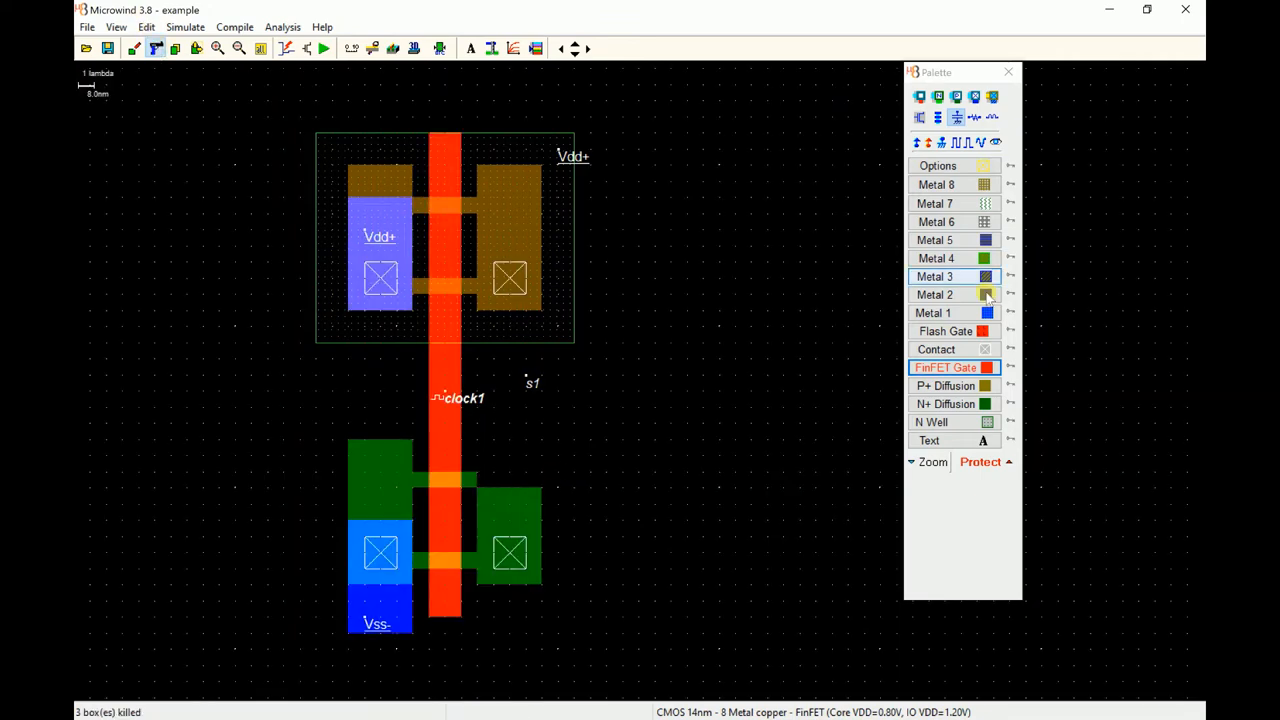
Redraw the s1 output strip as a 4 x 23 lambda Metal 1 box and reopen the parametric analysis
{"action": "left_click", "coordinate": [932, 312]}
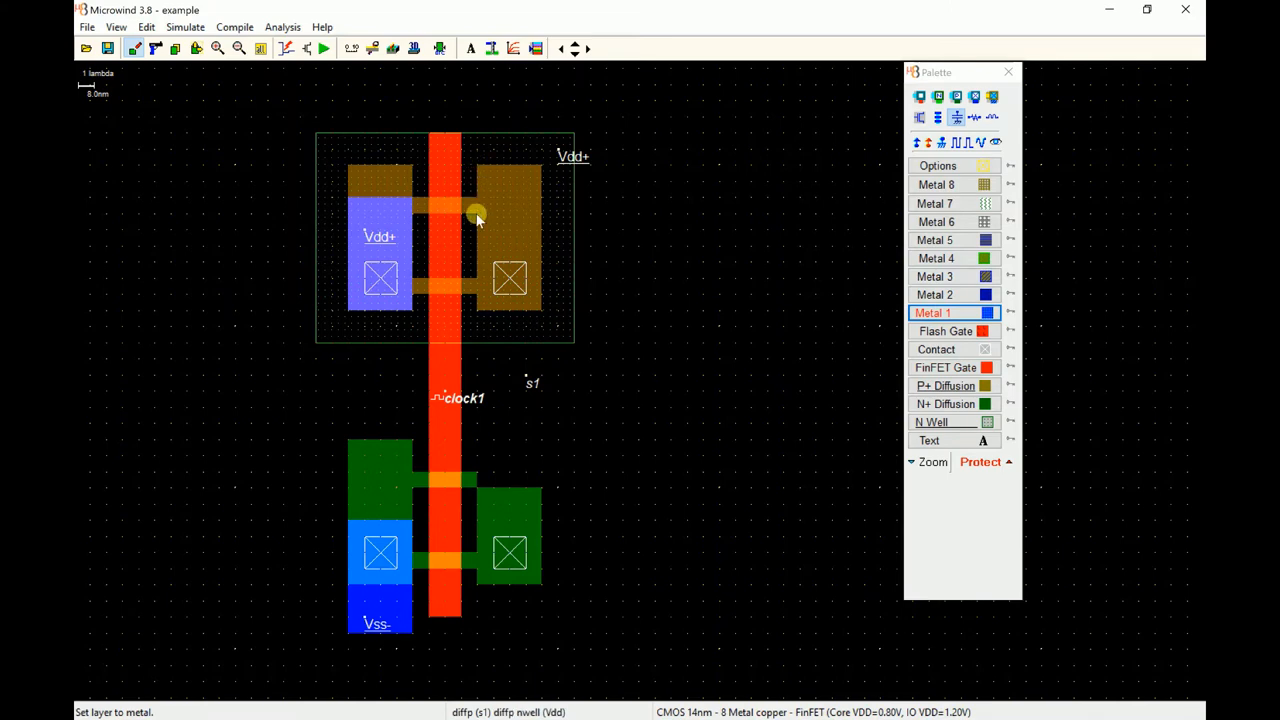
{"action": "left_click_drag", "start_coordinate": [476, 212], "coordinate": [544, 584]}
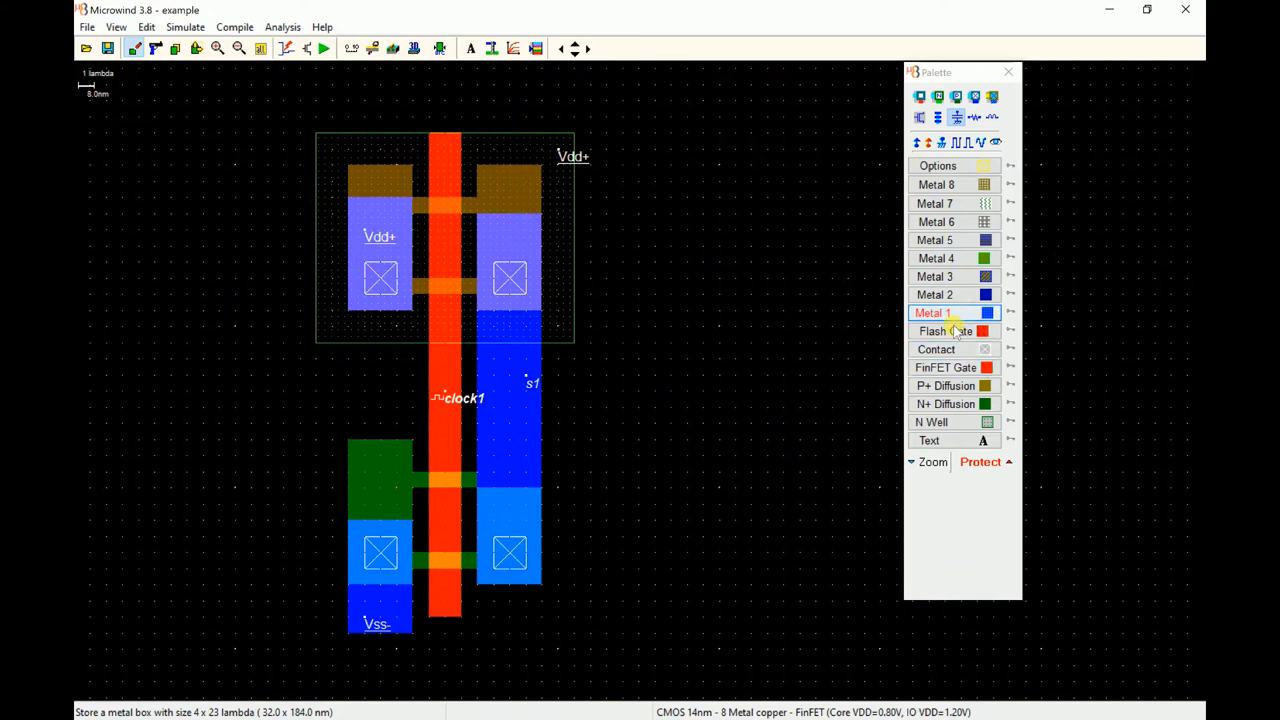
{"action": "left_click", "coordinate": [944, 404]}
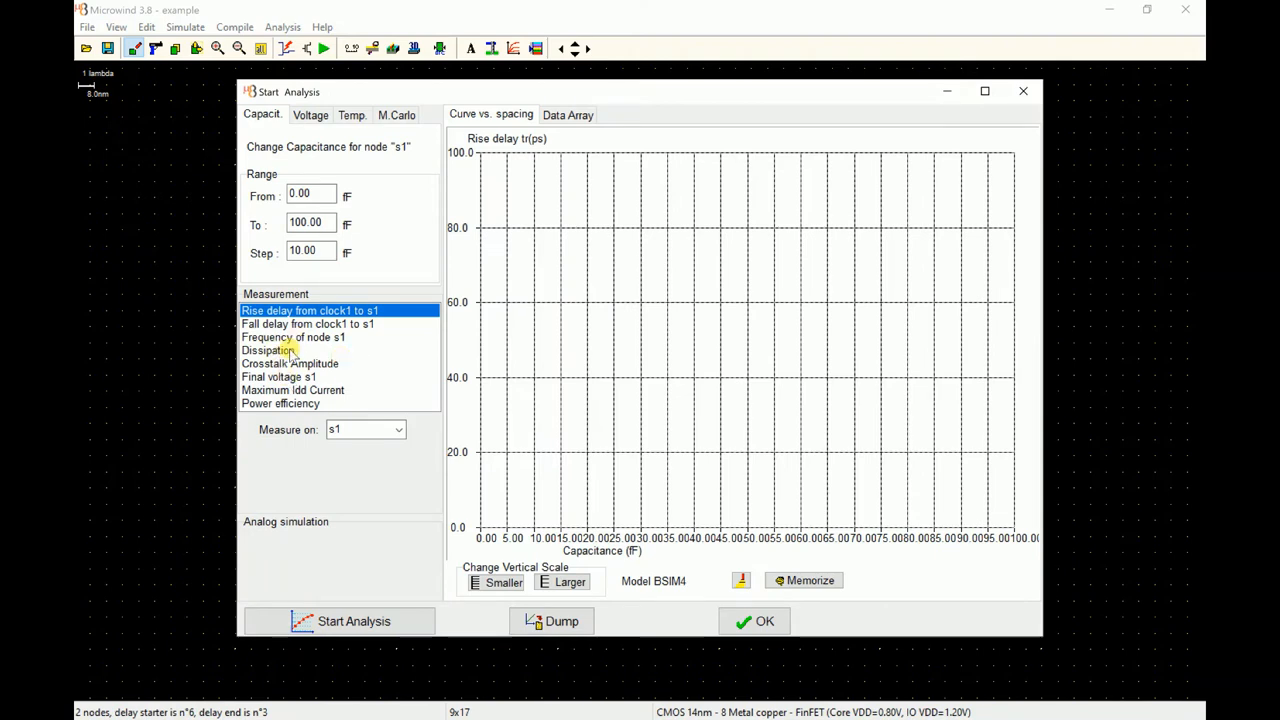
Measure clock1-to-s1 fall delay over a 0–100 fF capacitance sweep in 10 fF steps
{"action": "left_click", "coordinate": [268, 350]}
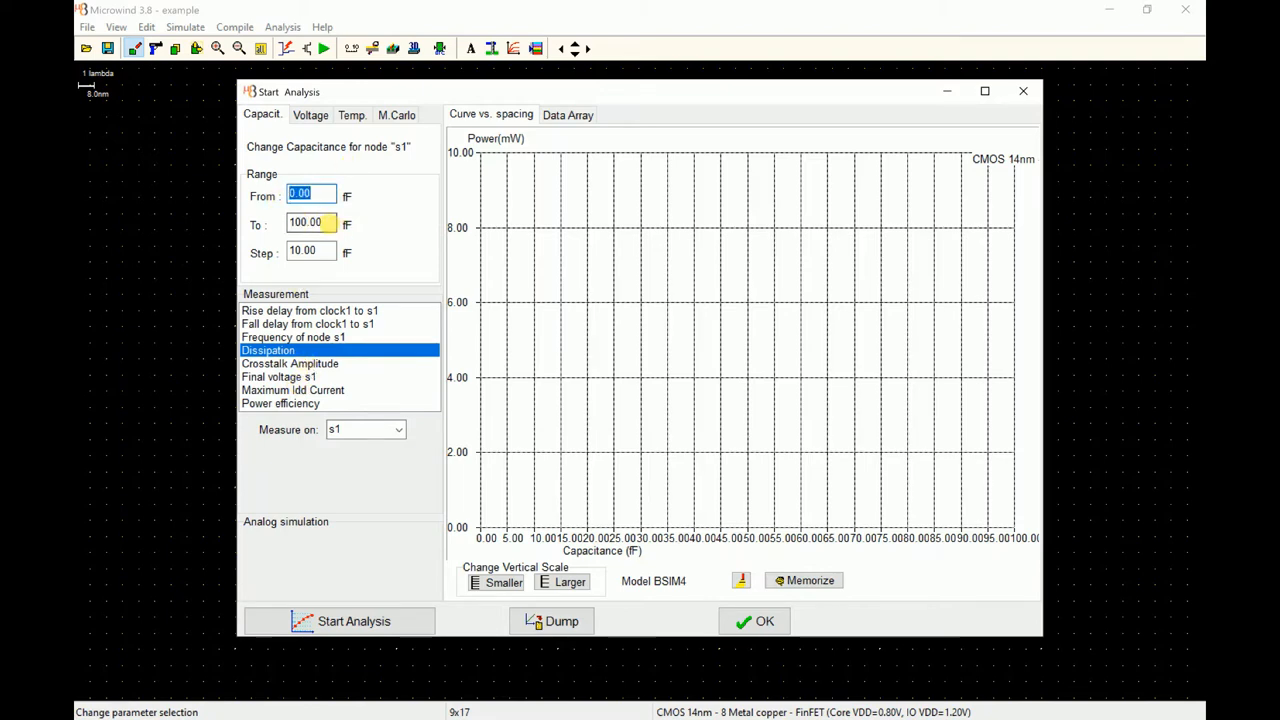
{"action": "left_click", "coordinate": [310, 252]}
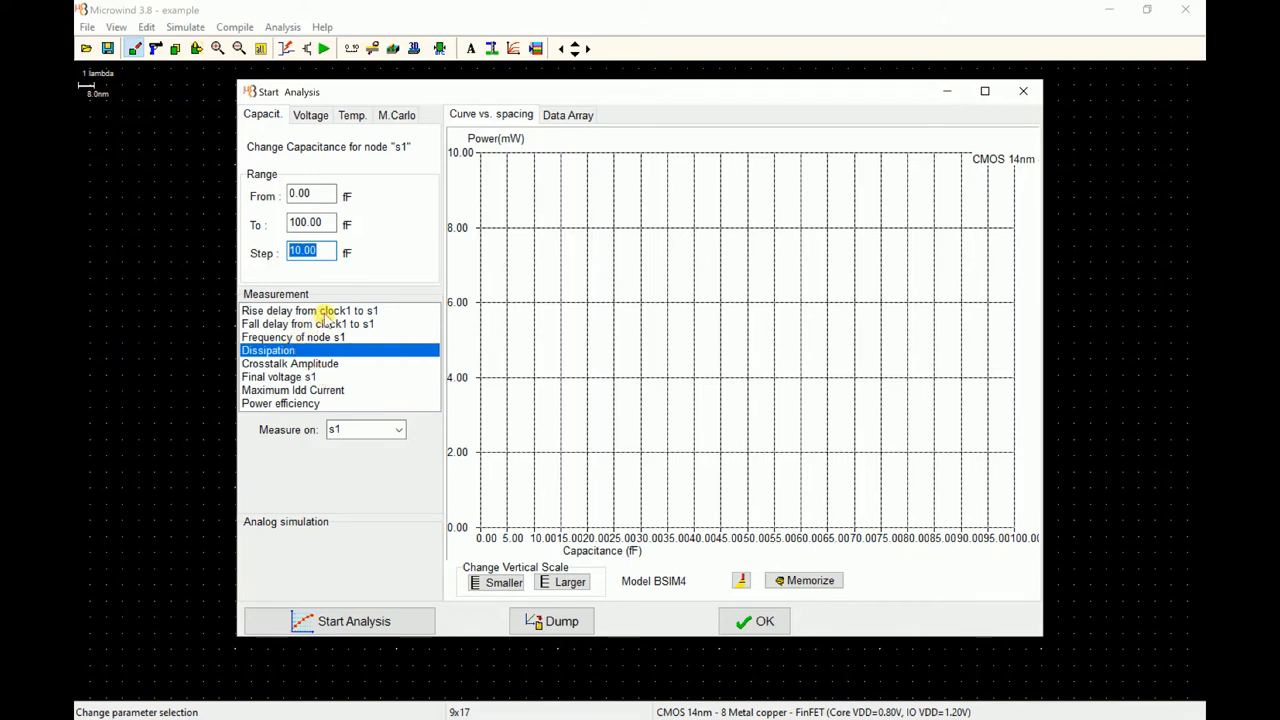
{"action": "left_click", "coordinate": [308, 324]}
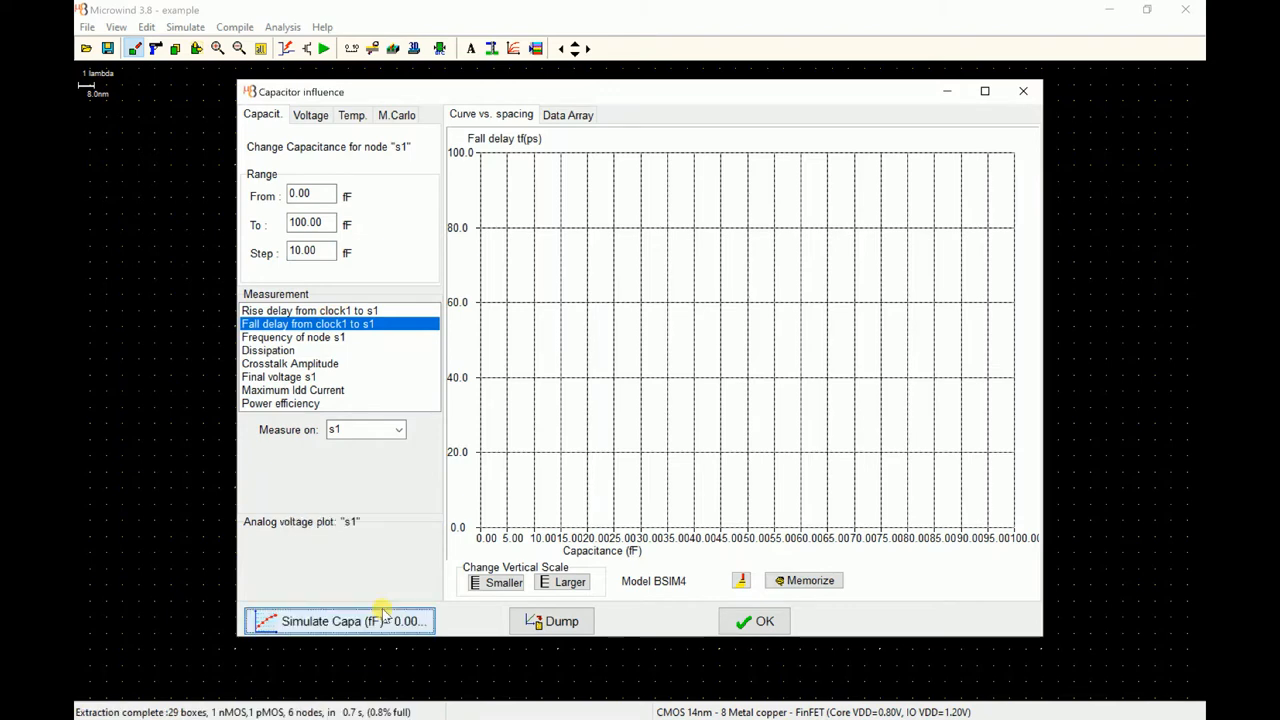
Run the capacitance sweep, plotting s1 fall delay peaking near 60 ps around 40 fF, then close the analysis
{"action": "left_click", "coordinate": [340, 620]}
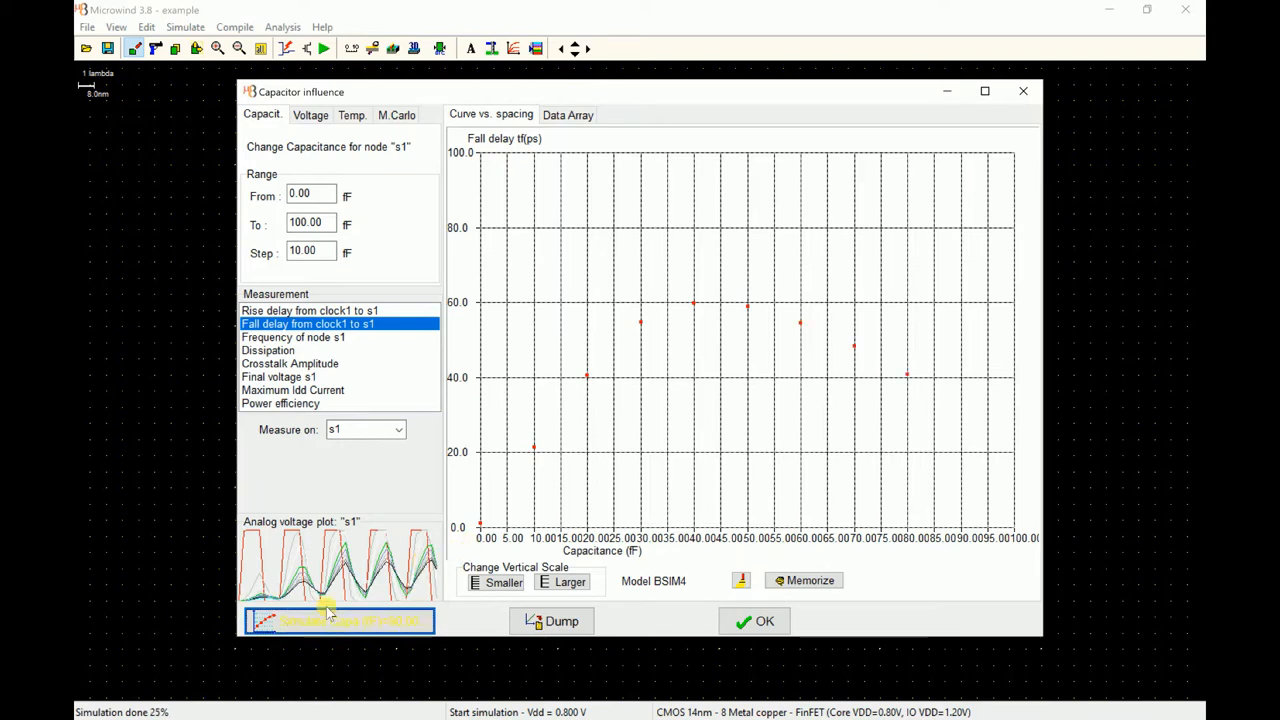
{"action": "left_click", "coordinate": [340, 620]}
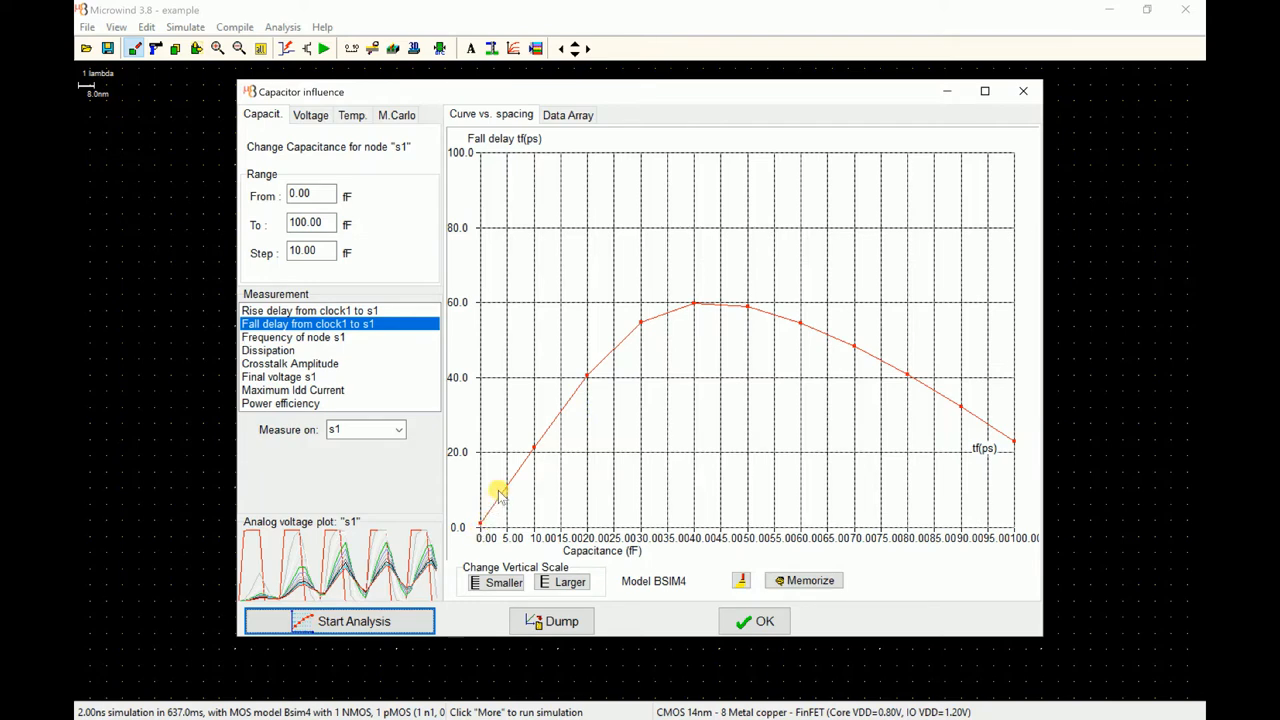
{"action": "mouse_move", "coordinate": [656, 330]}
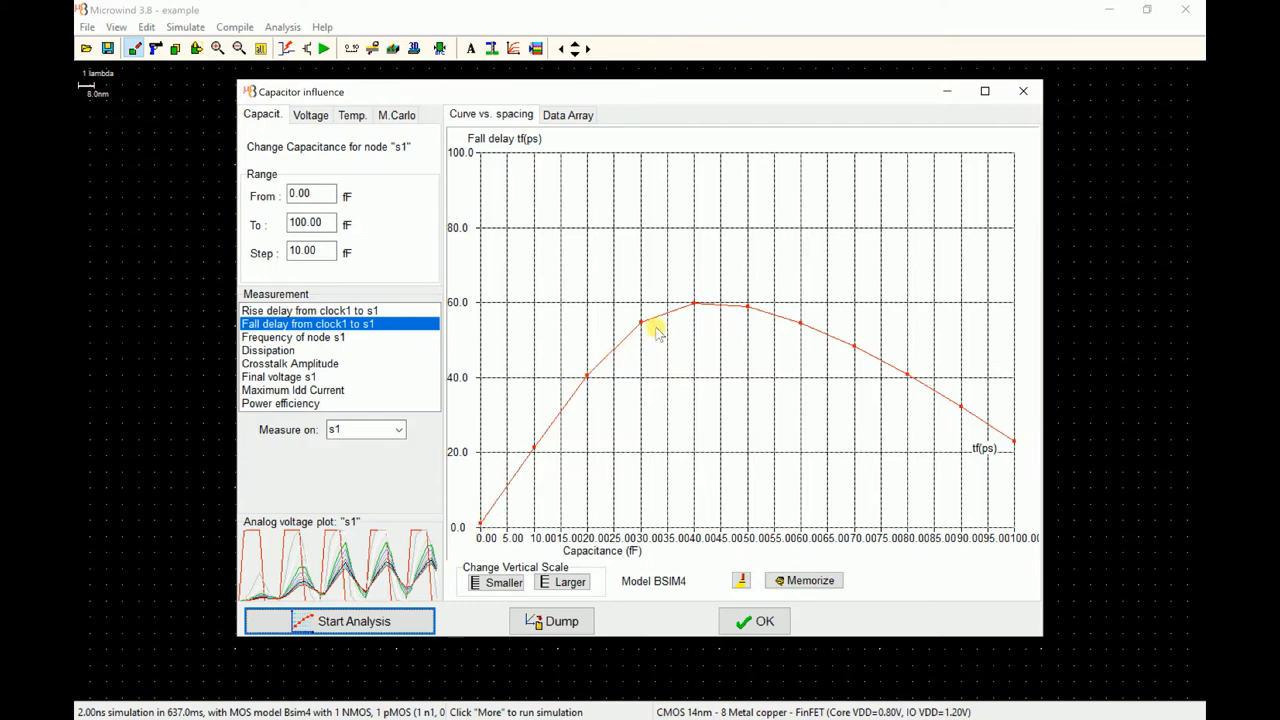
{"action": "mouse_move", "coordinate": [1024, 438]}
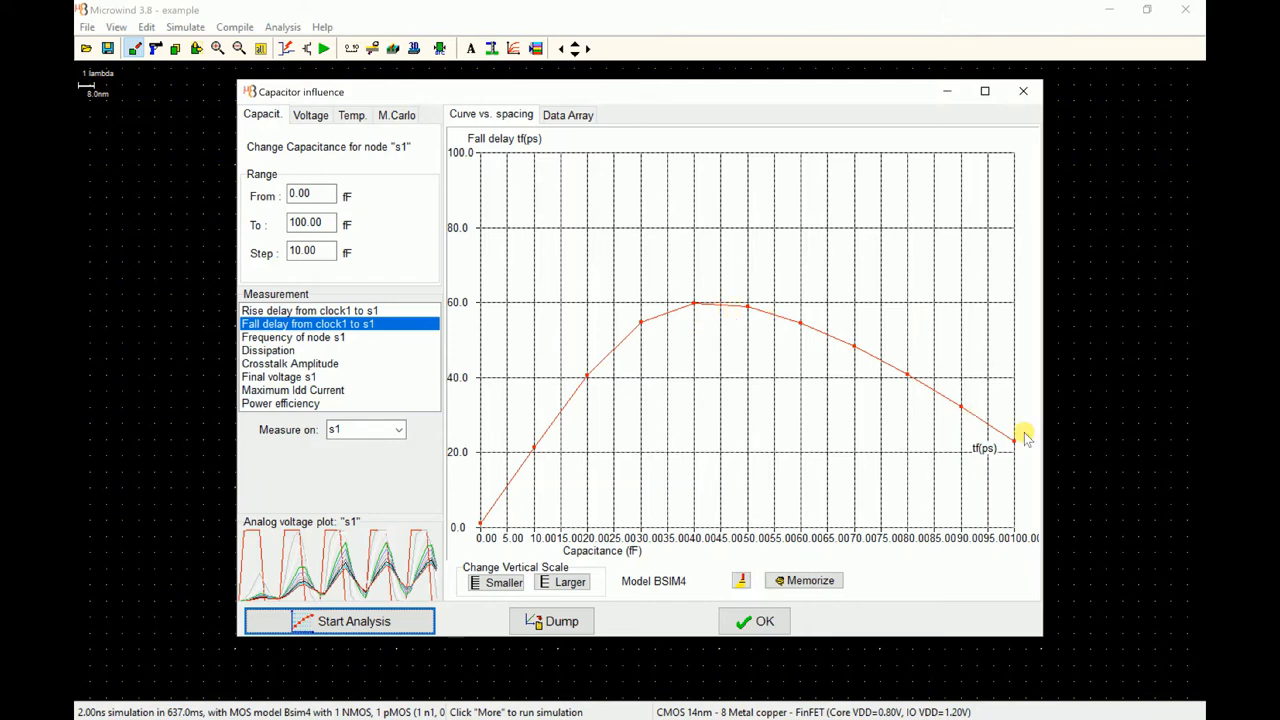
{"action": "mouse_move", "coordinate": [976, 420]}
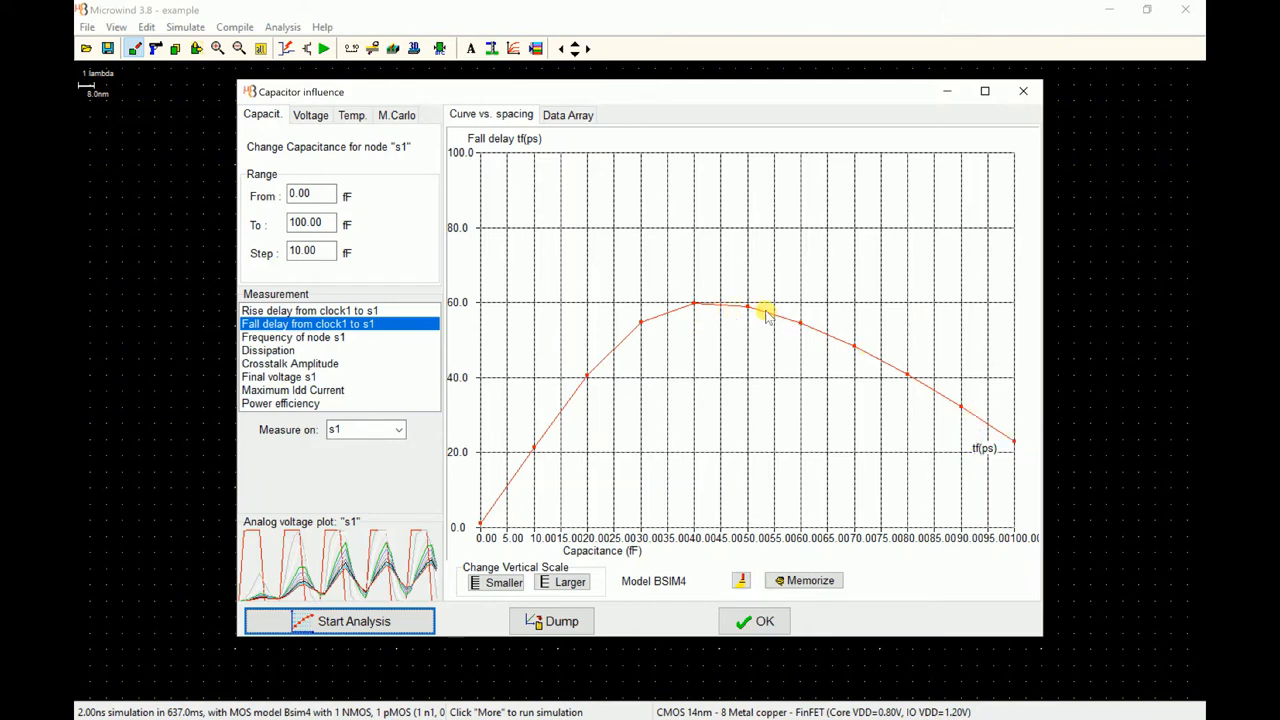
{"action": "mouse_move", "coordinate": [758, 372]}
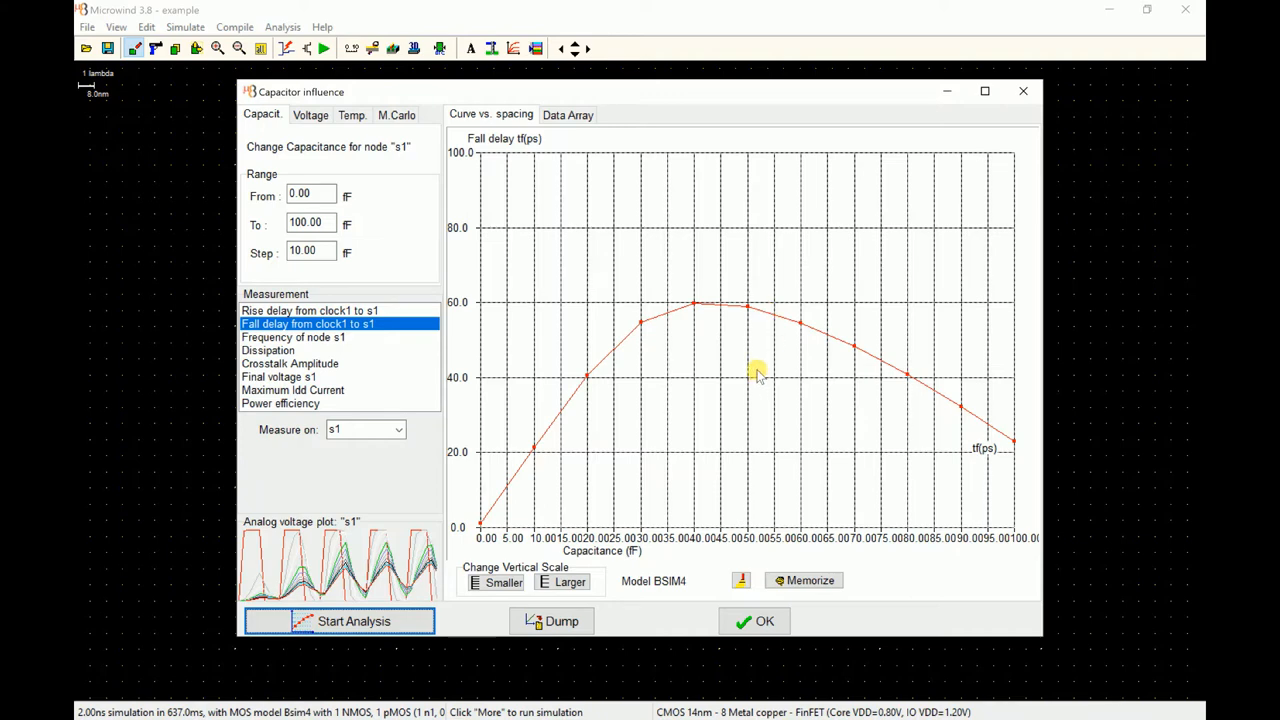
{"action": "mouse_move", "coordinate": [890, 390]}
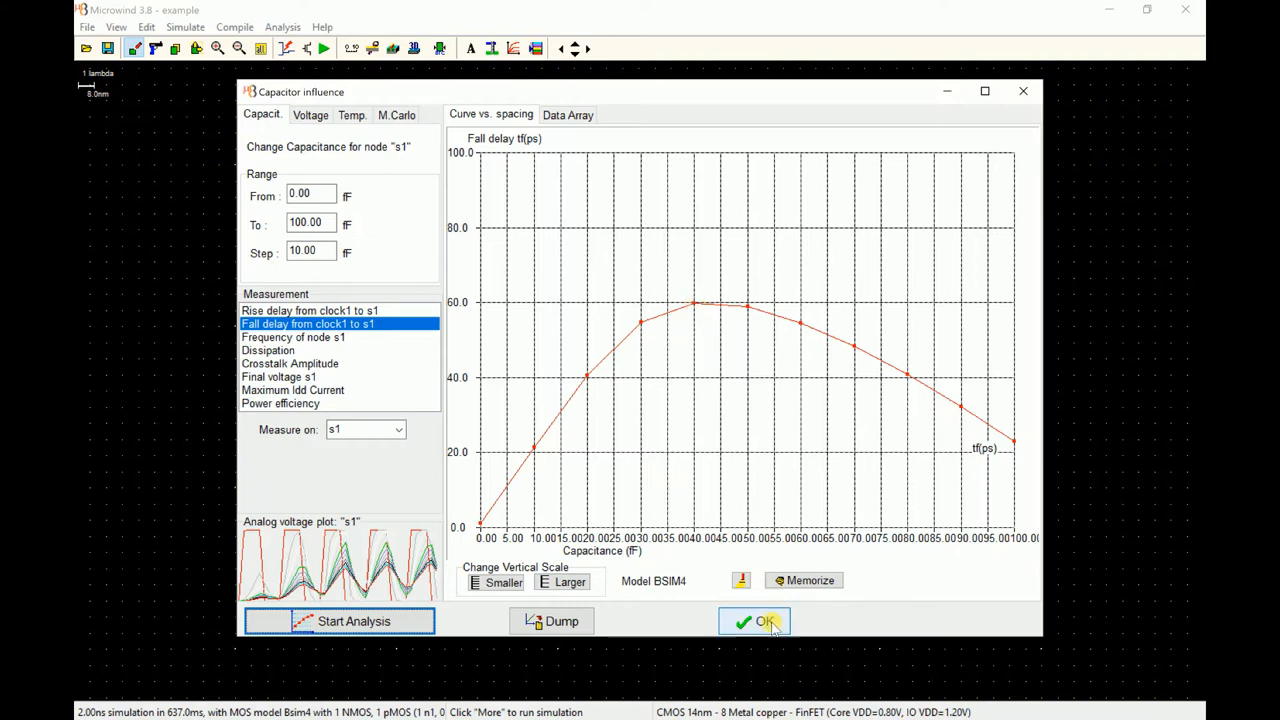
{"action": "left_click", "coordinate": [754, 620]}
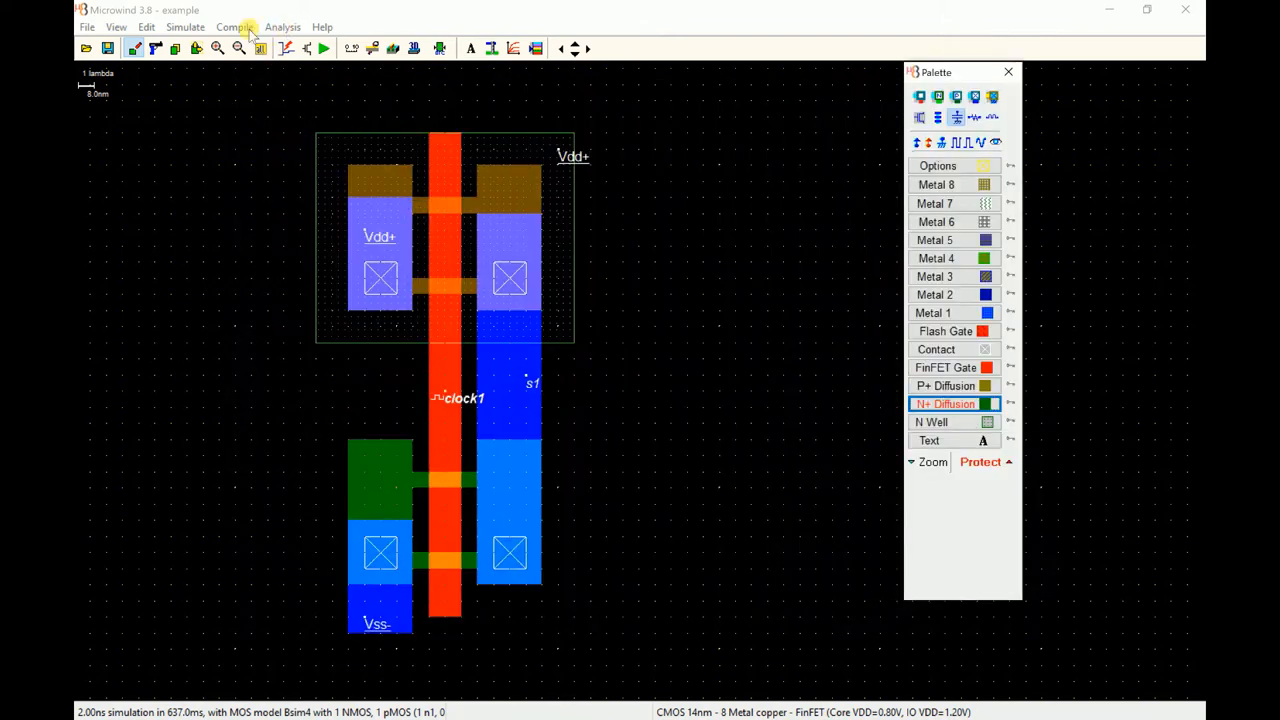
Run the analog simulation of clock1 and s1 and view voltages with currents
{"action": "left_click", "coordinate": [184, 28]}
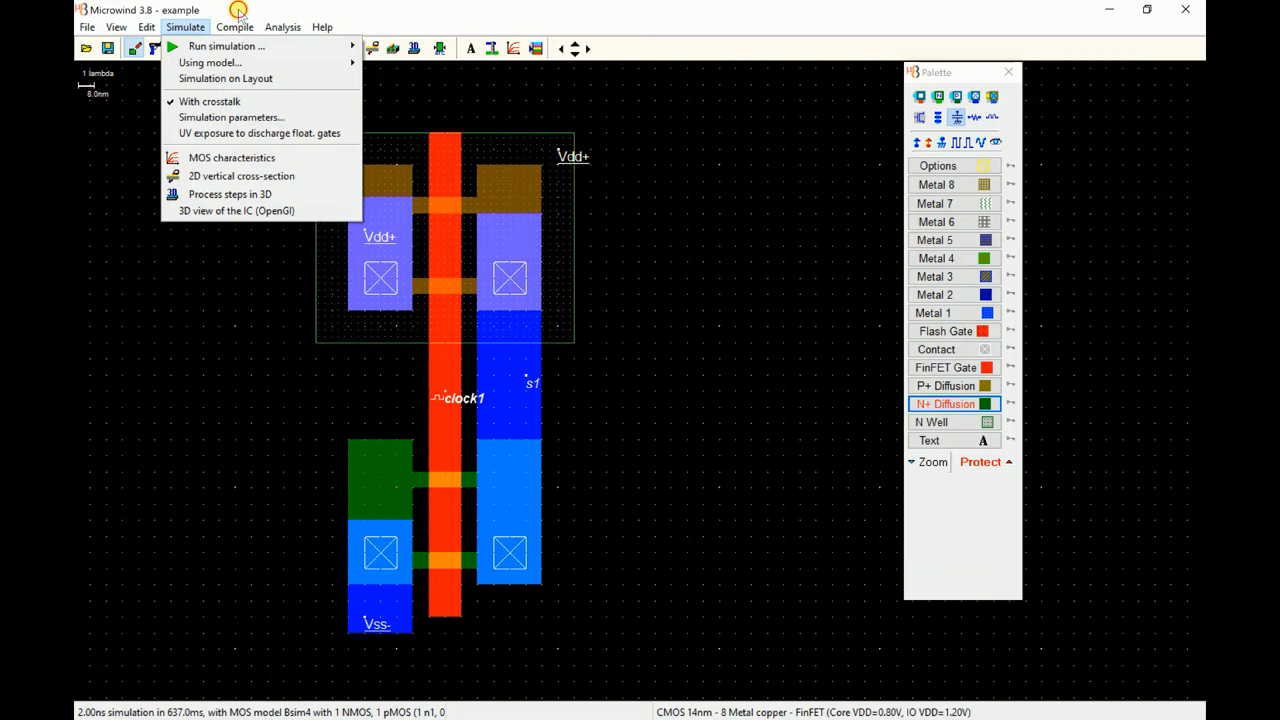
{"action": "left_click", "coordinate": [224, 46]}
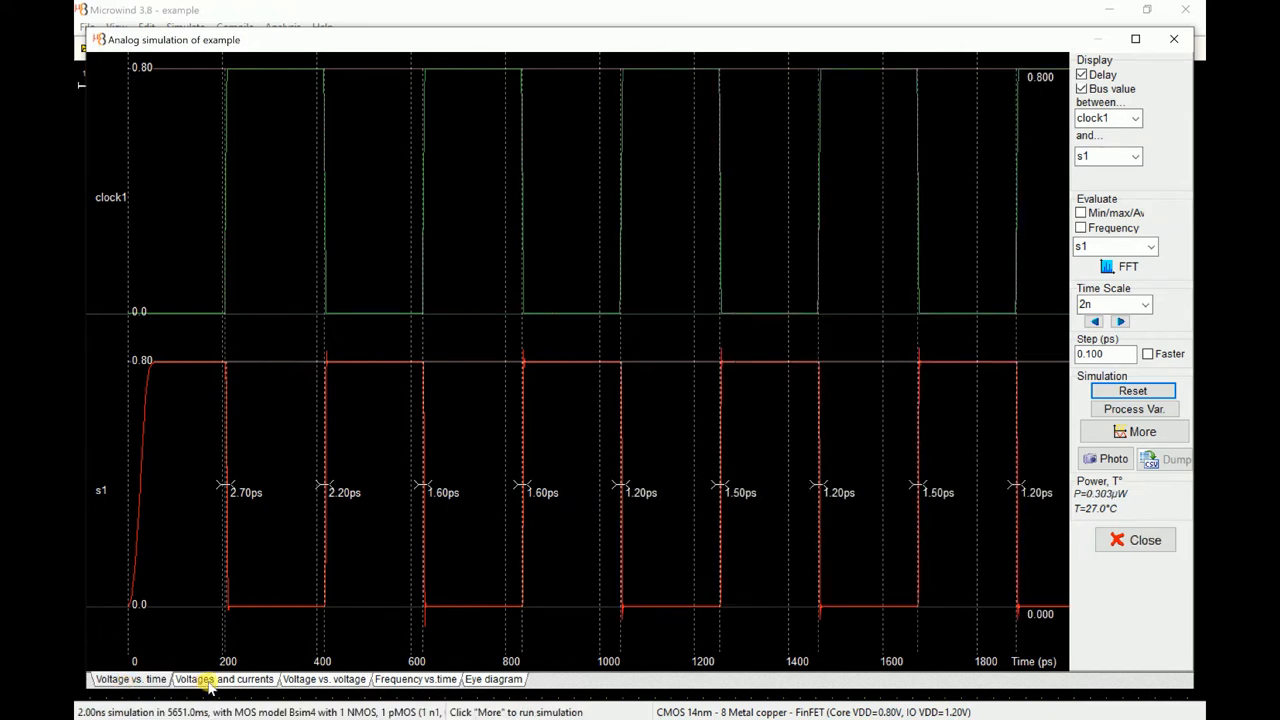
{"action": "left_click", "coordinate": [224, 680]}
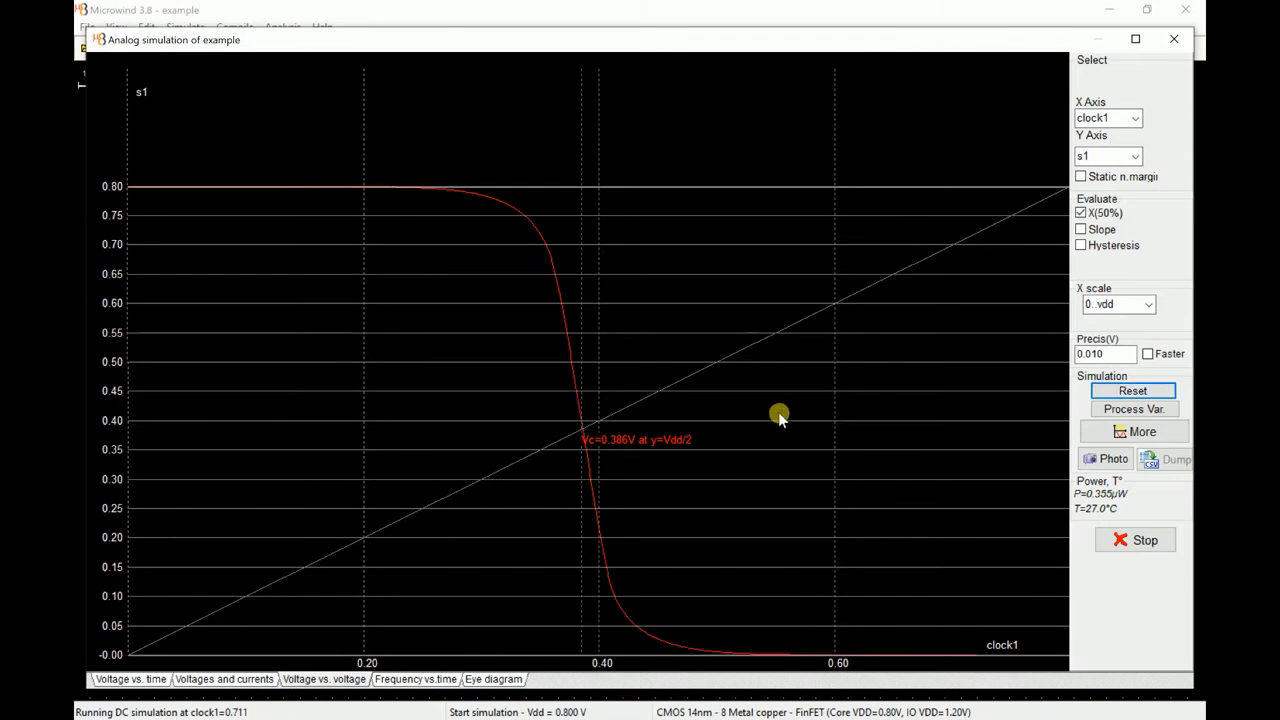
Inspect the DC transfer curve (Vc=0.380 V) and move to the voltage-versus-time simulation
{"action": "left_click", "coordinate": [1144, 540]}
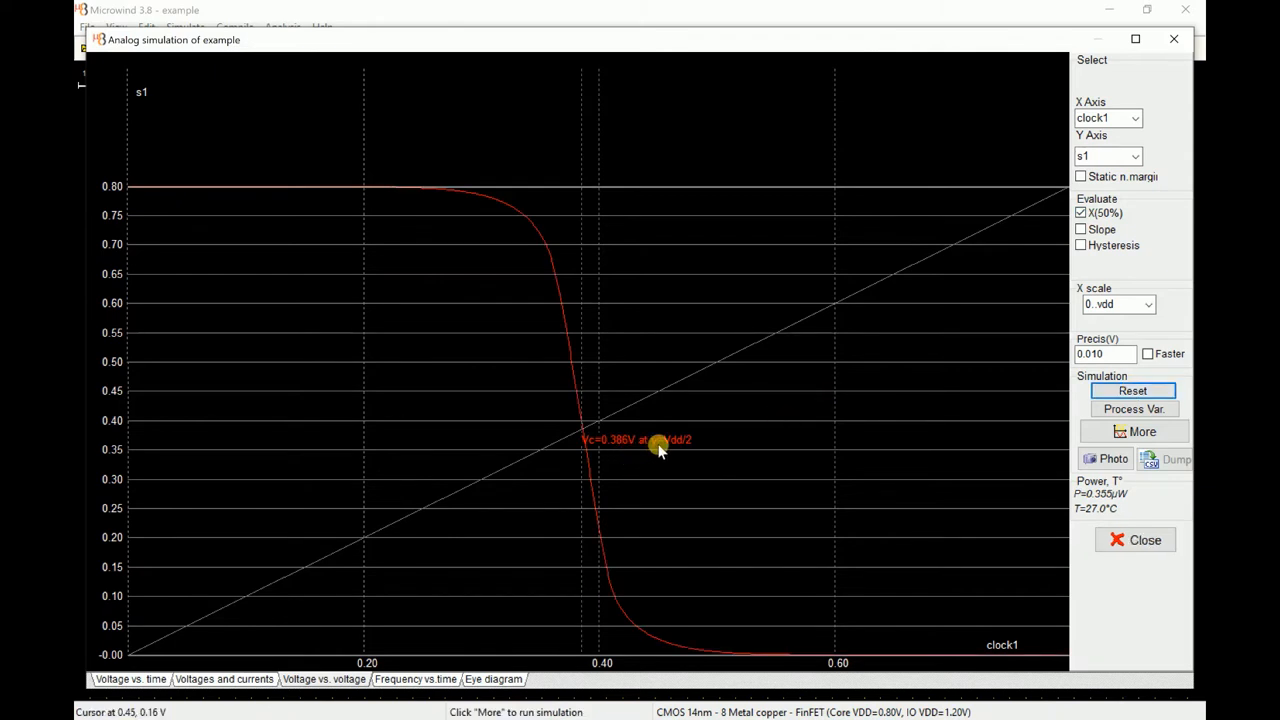
{"action": "mouse_move", "coordinate": [780, 618]}
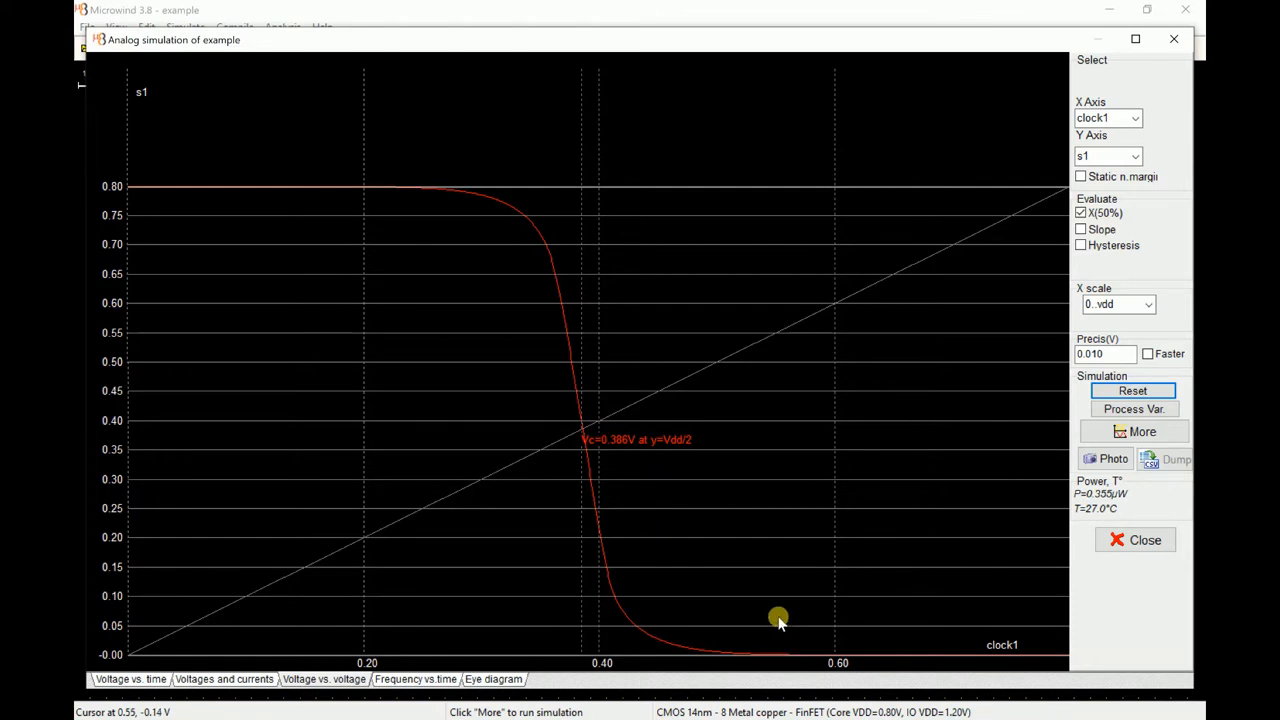
{"action": "mouse_move", "coordinate": [664, 556]}
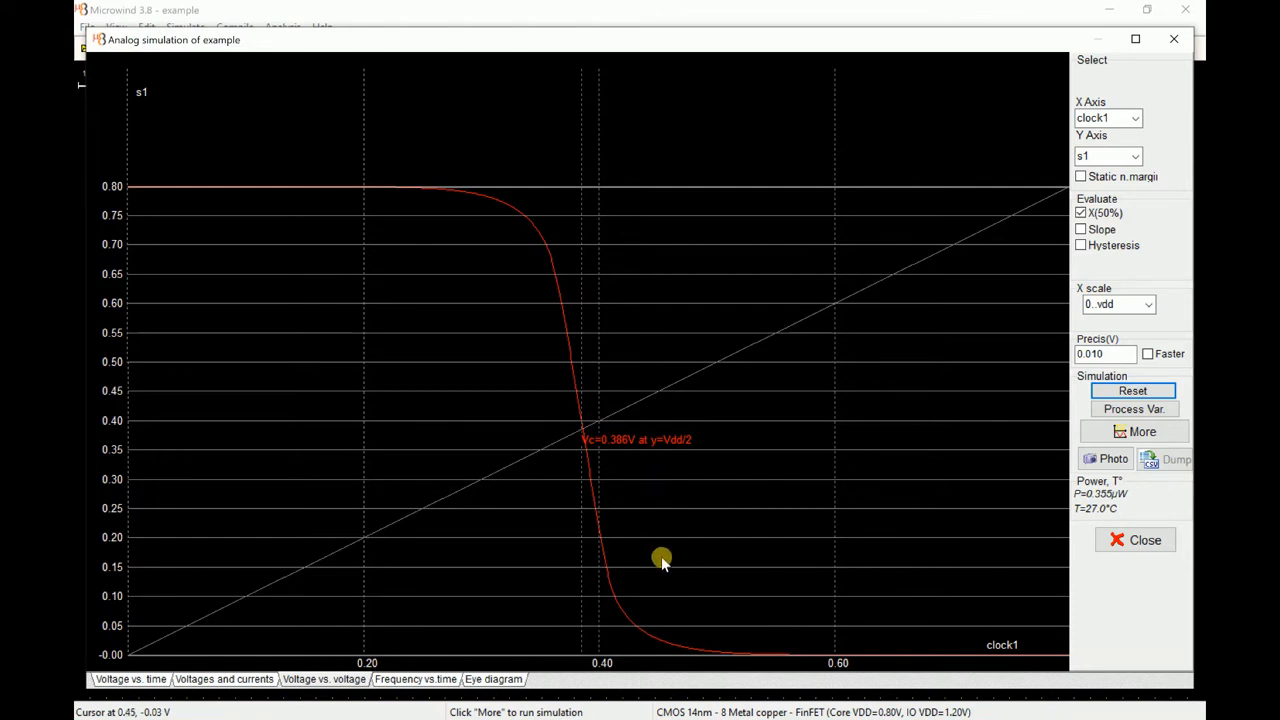
{"action": "mouse_move", "coordinate": [670, 490]}
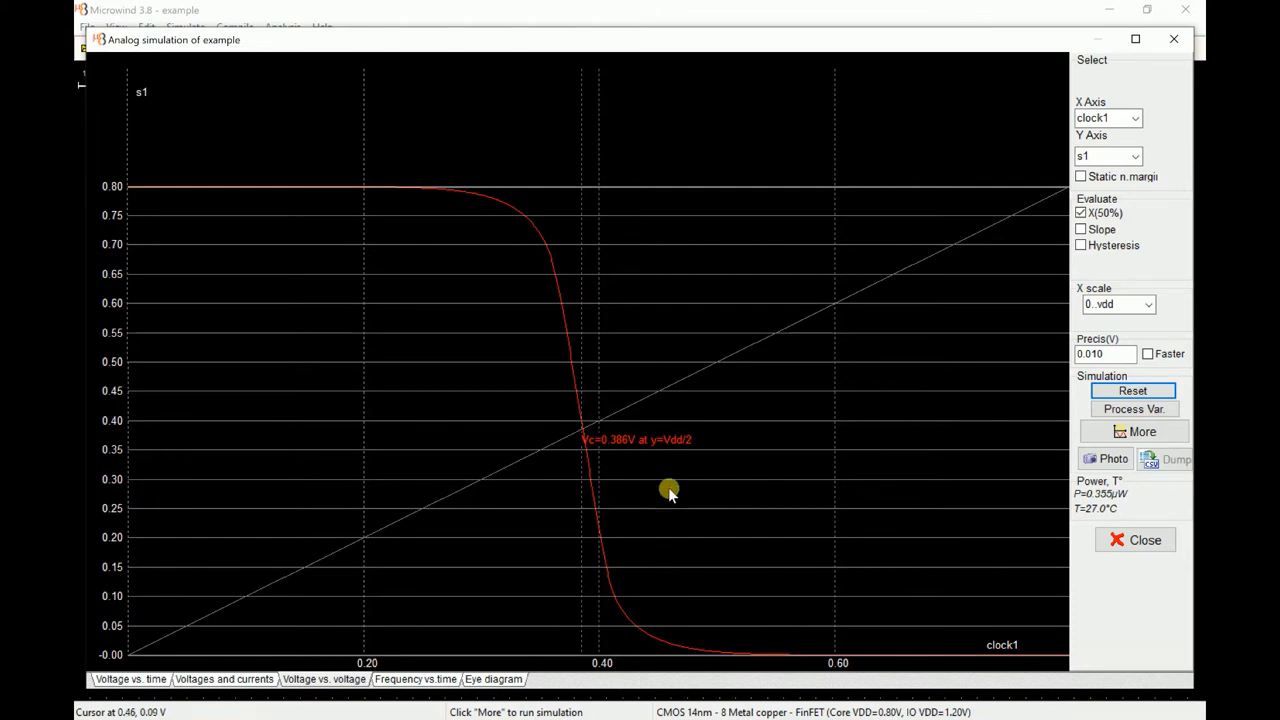
{"action": "mouse_move", "coordinate": [616, 462]}
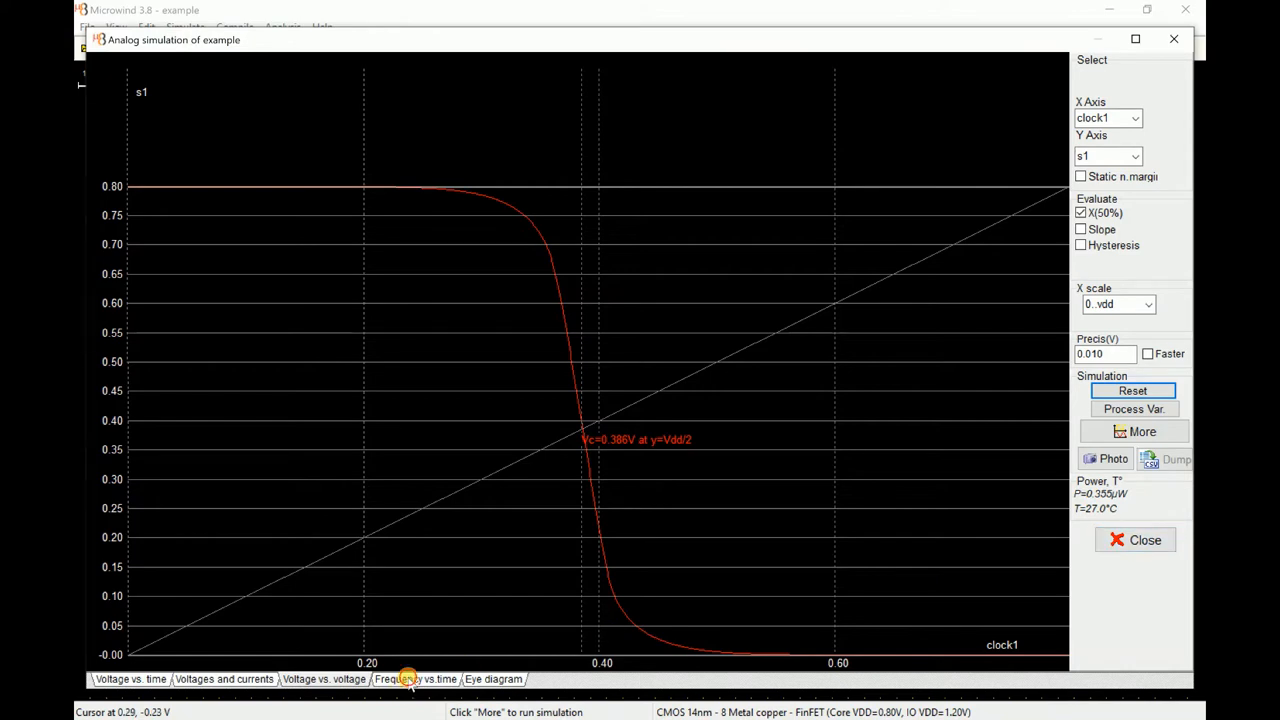
{"action": "left_click", "coordinate": [416, 680]}
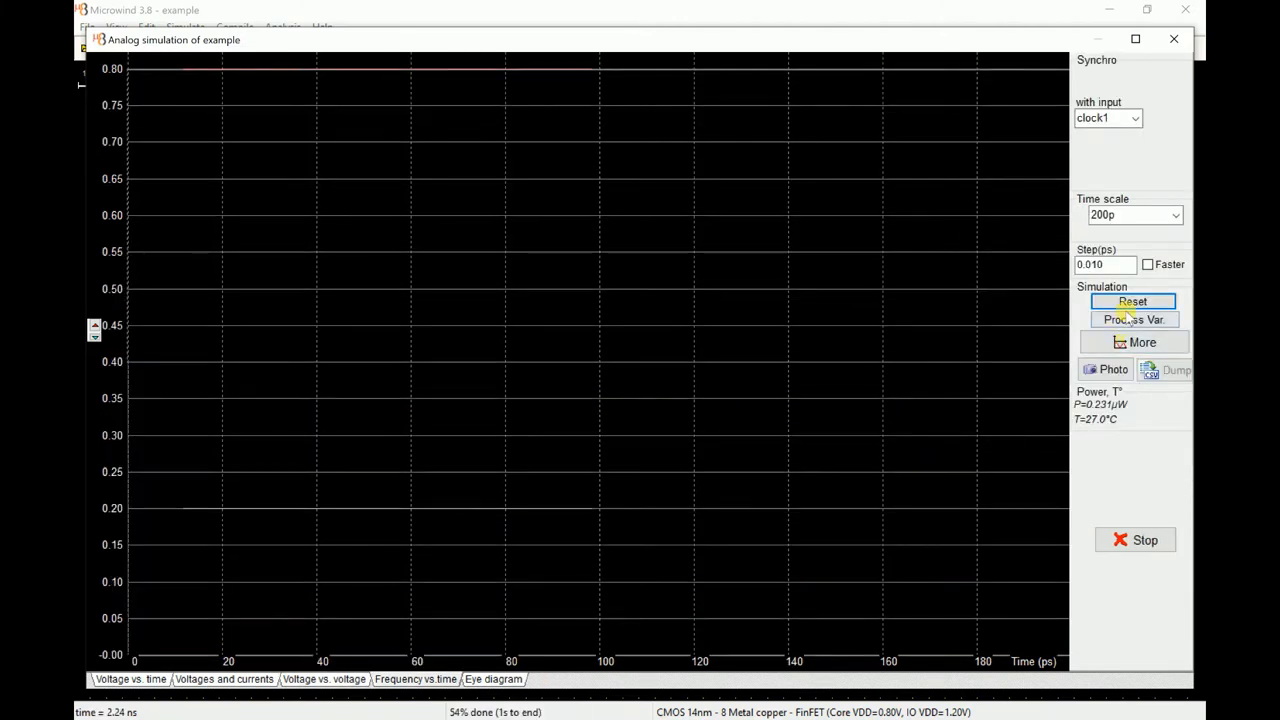
Rerun the inverter transient simulation with a 100 ps time scale, then close the simulation
{"action": "left_click", "coordinate": [1132, 300]}
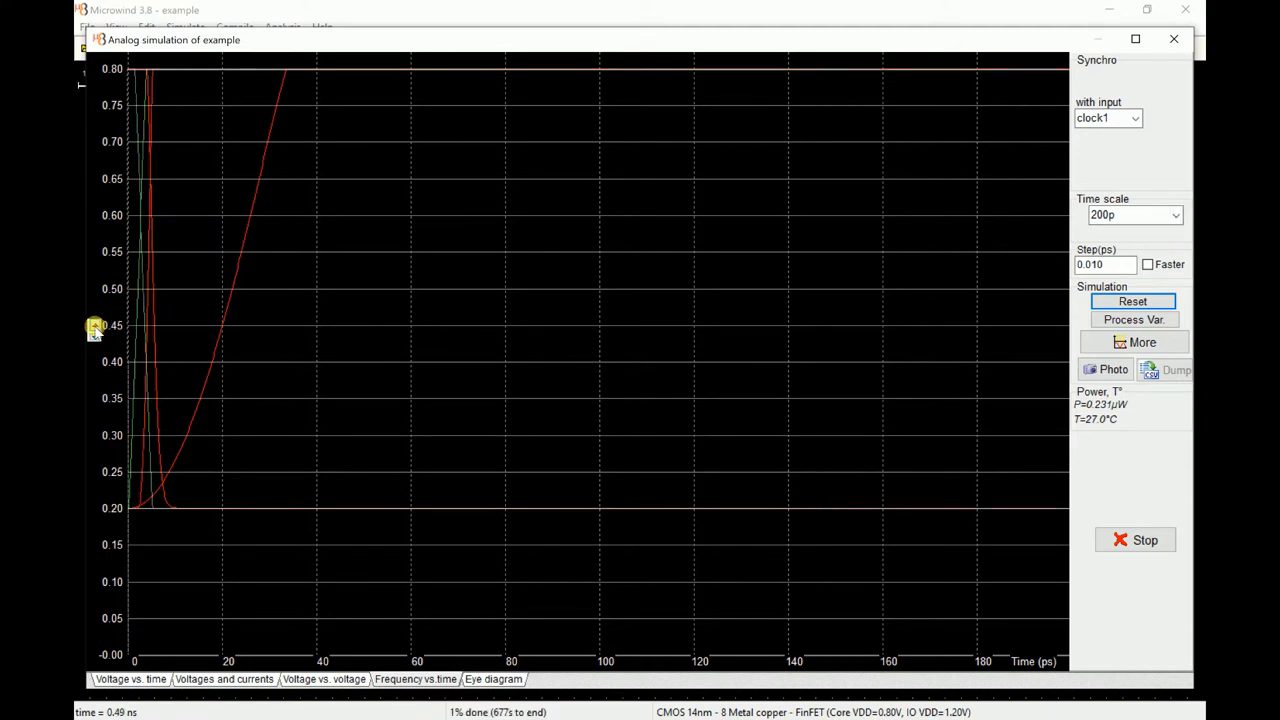
{"action": "left_click", "coordinate": [1132, 300]}
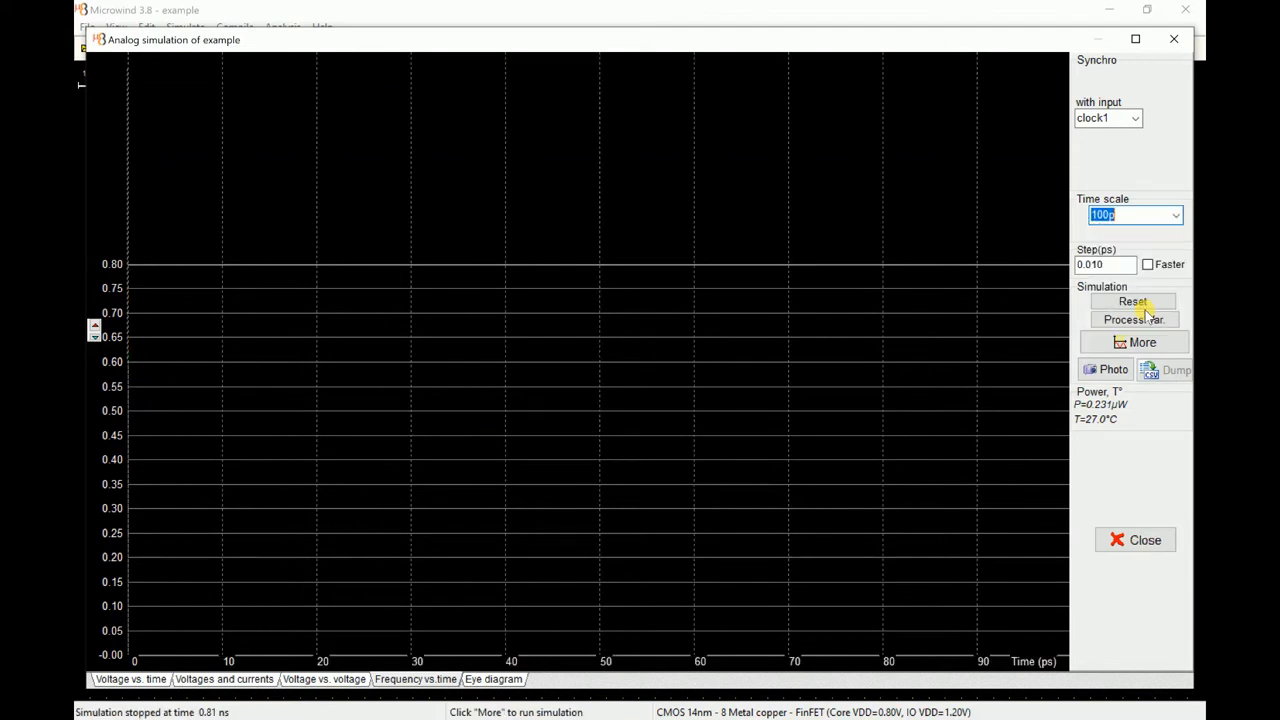
{"action": "left_click", "coordinate": [1132, 300]}
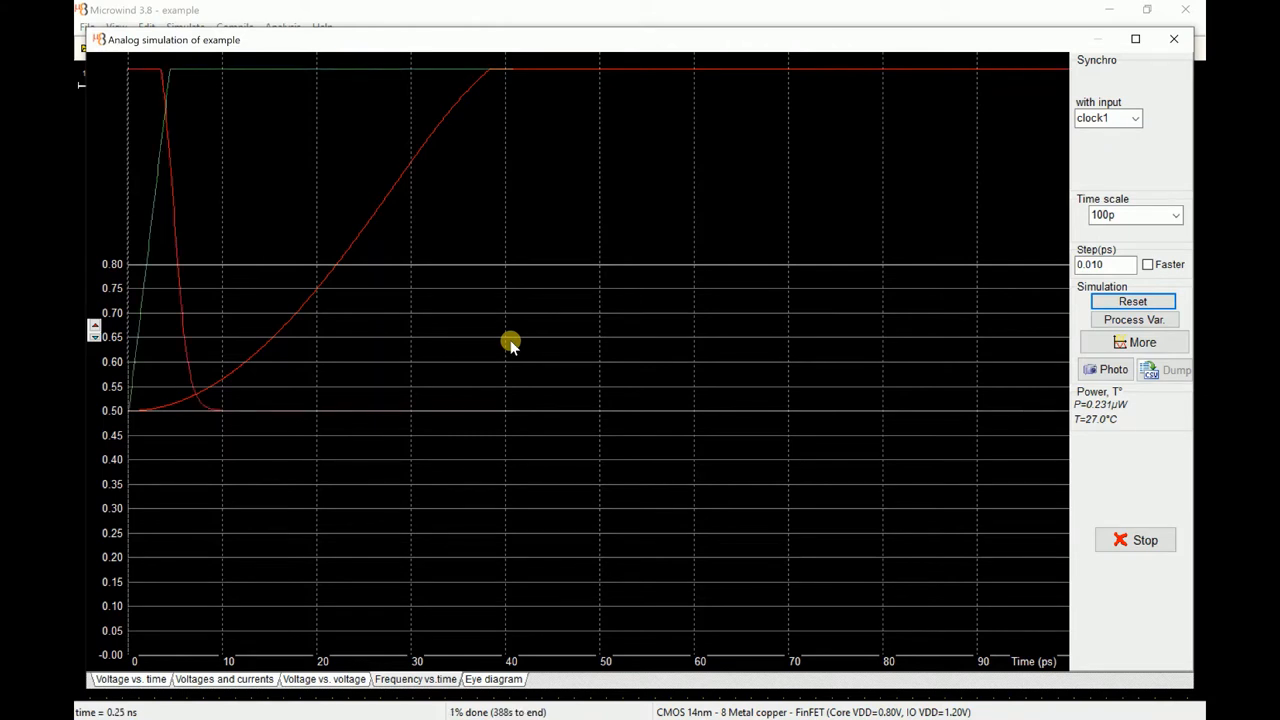
{"action": "mouse_move", "coordinate": [208, 288]}
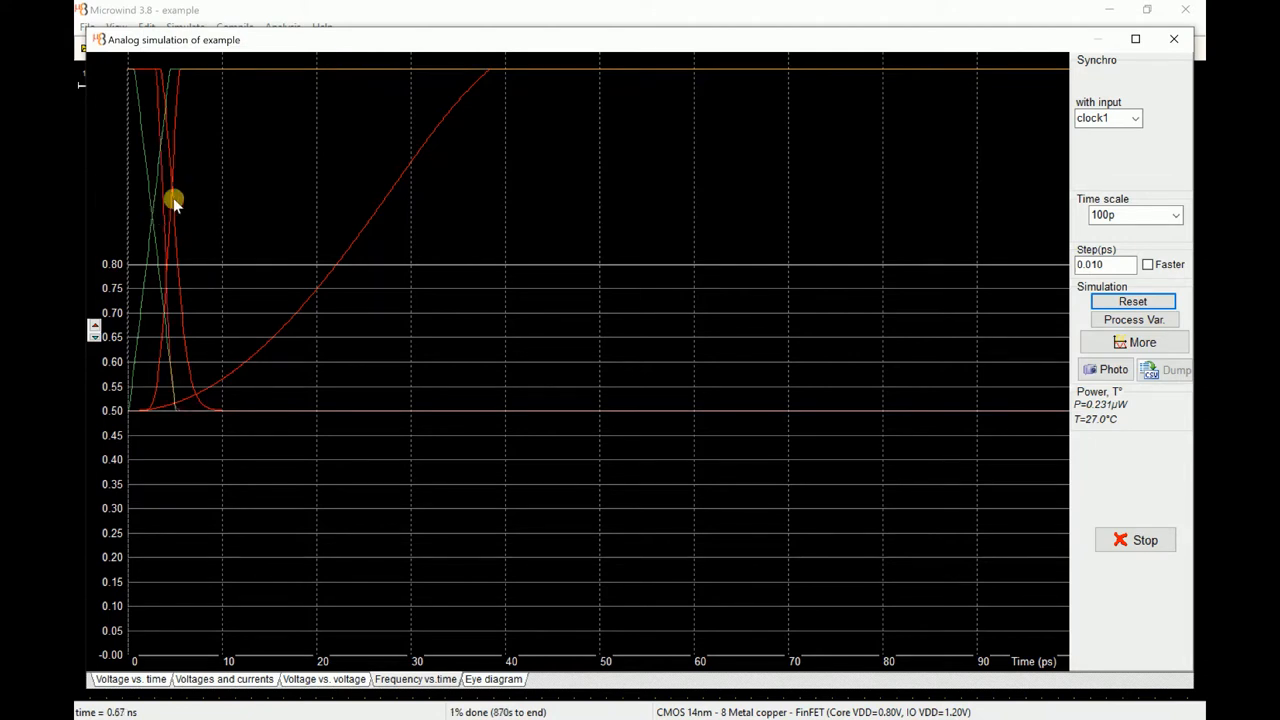
{"action": "mouse_move", "coordinate": [190, 288]}
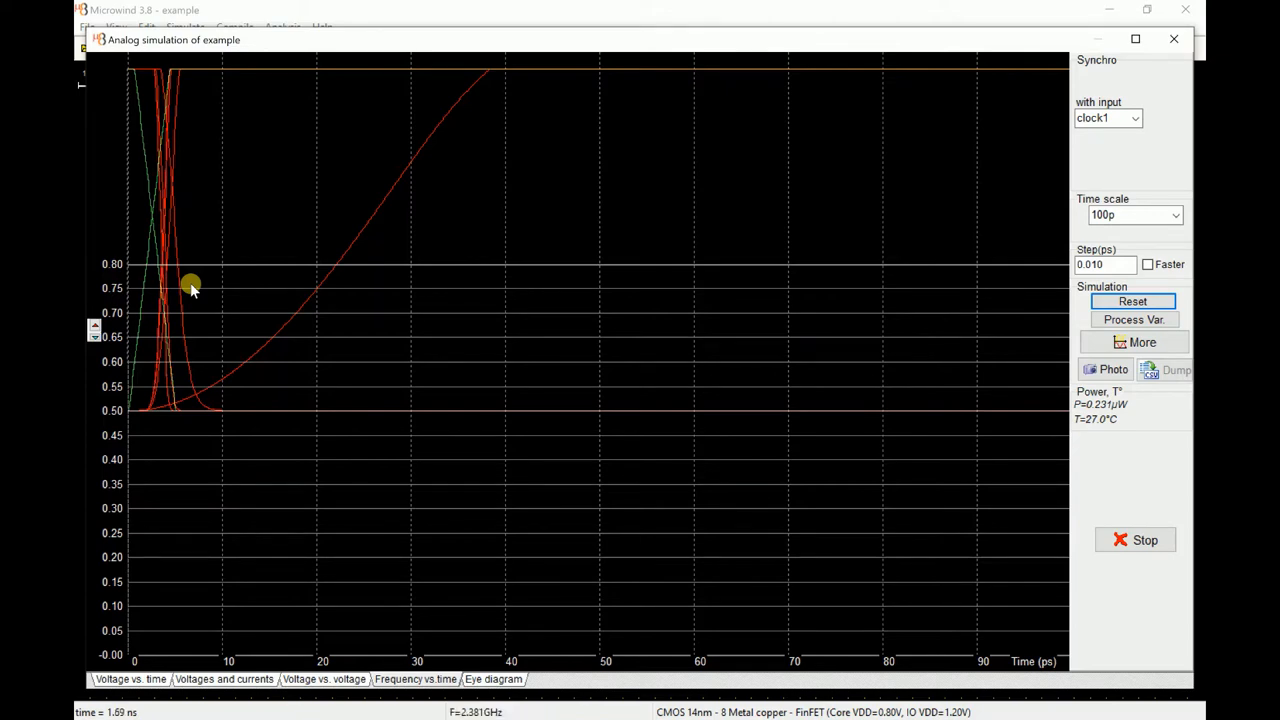
{"action": "left_click", "coordinate": [1136, 540]}
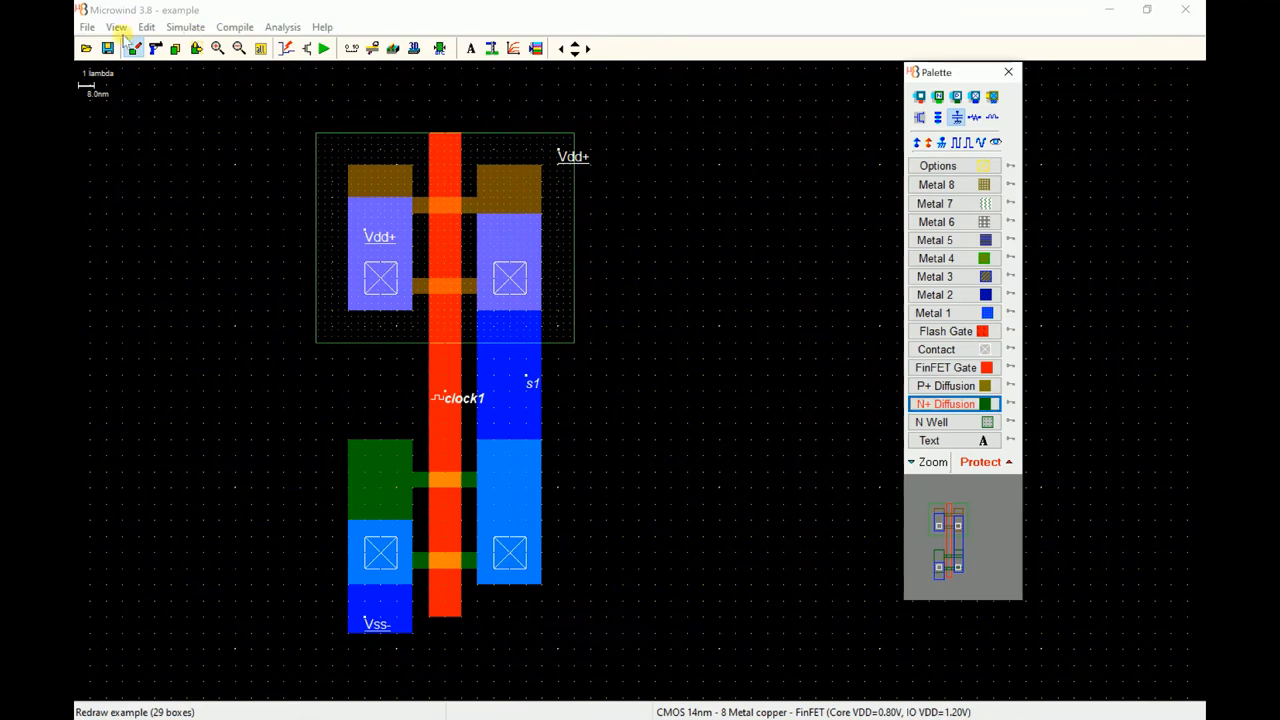
{"action": "left_click", "coordinate": [146, 28]}
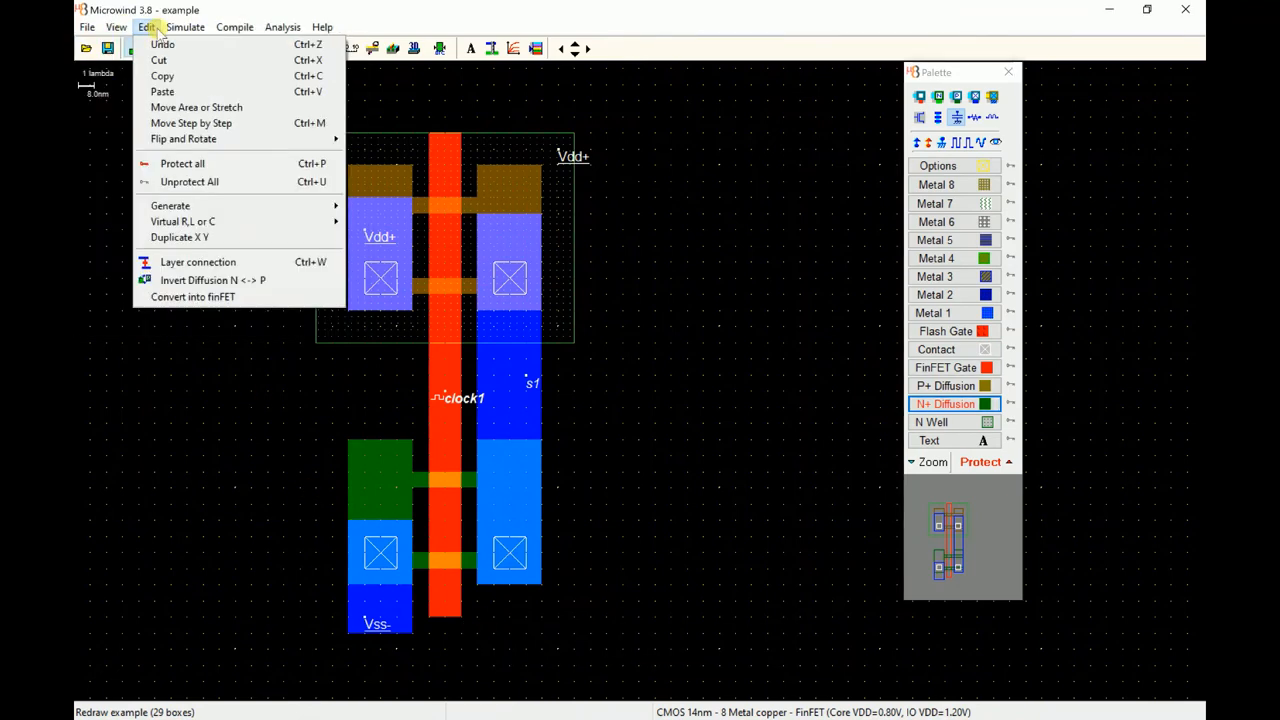
{"action": "mouse_move", "coordinate": [168, 164]}
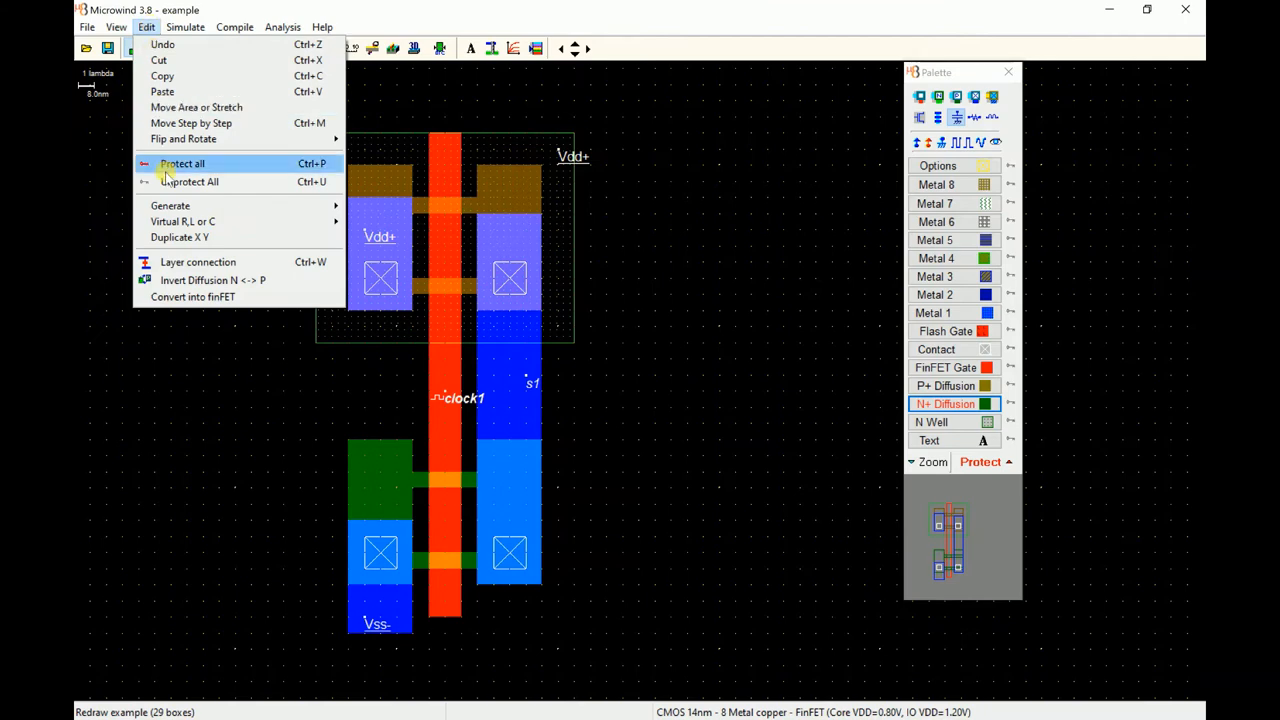
{"action": "mouse_move", "coordinate": [204, 180]}
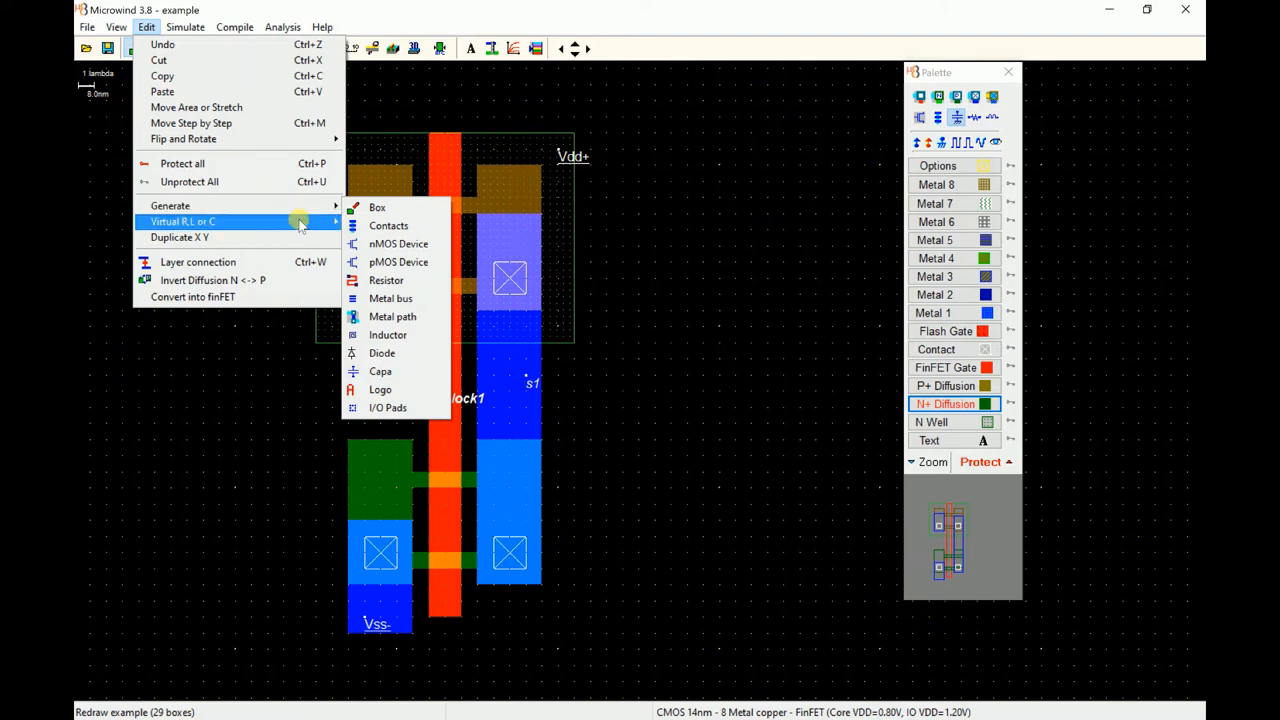
{"action": "mouse_move", "coordinate": [170, 206]}
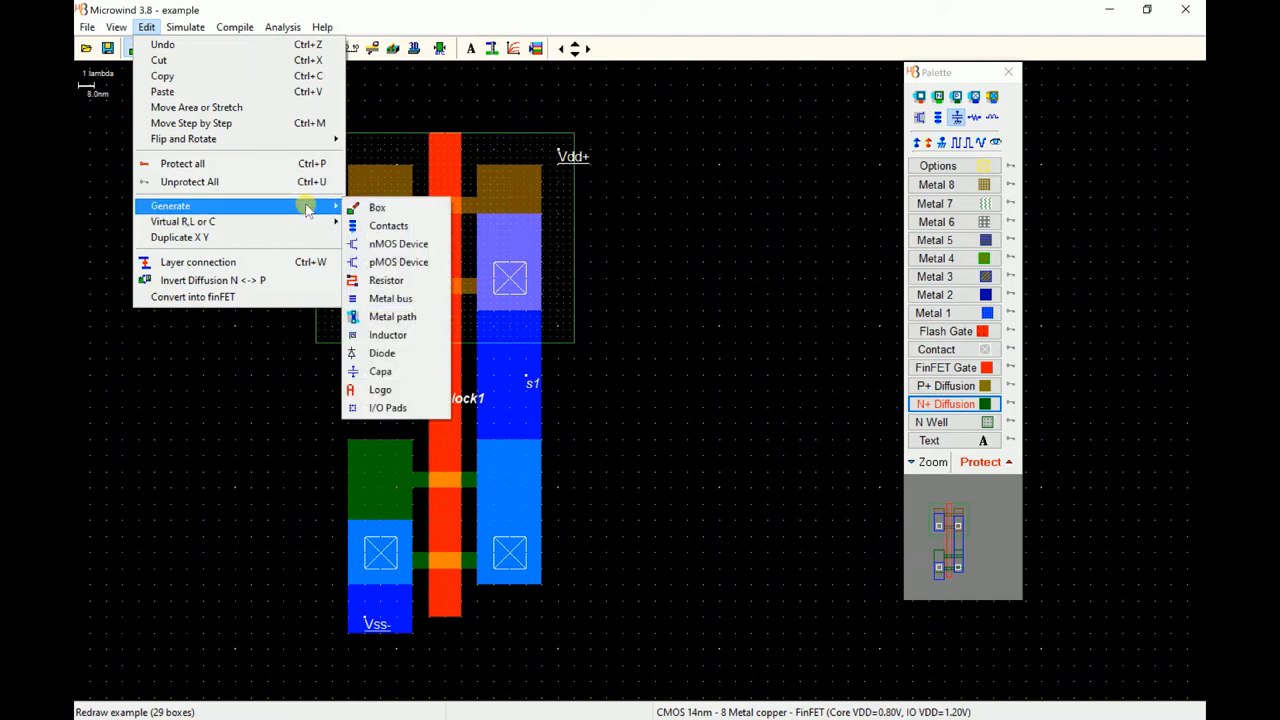
{"action": "mouse_move", "coordinate": [398, 244]}
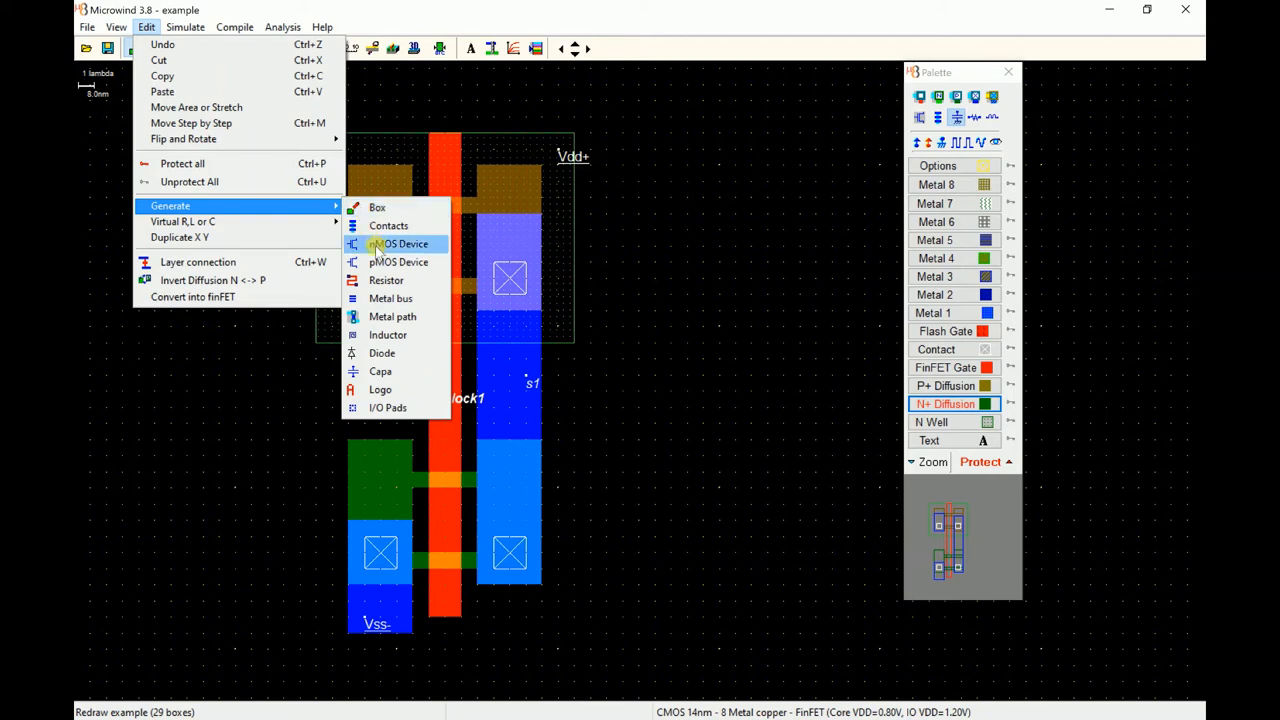
{"action": "mouse_move", "coordinate": [384, 370]}
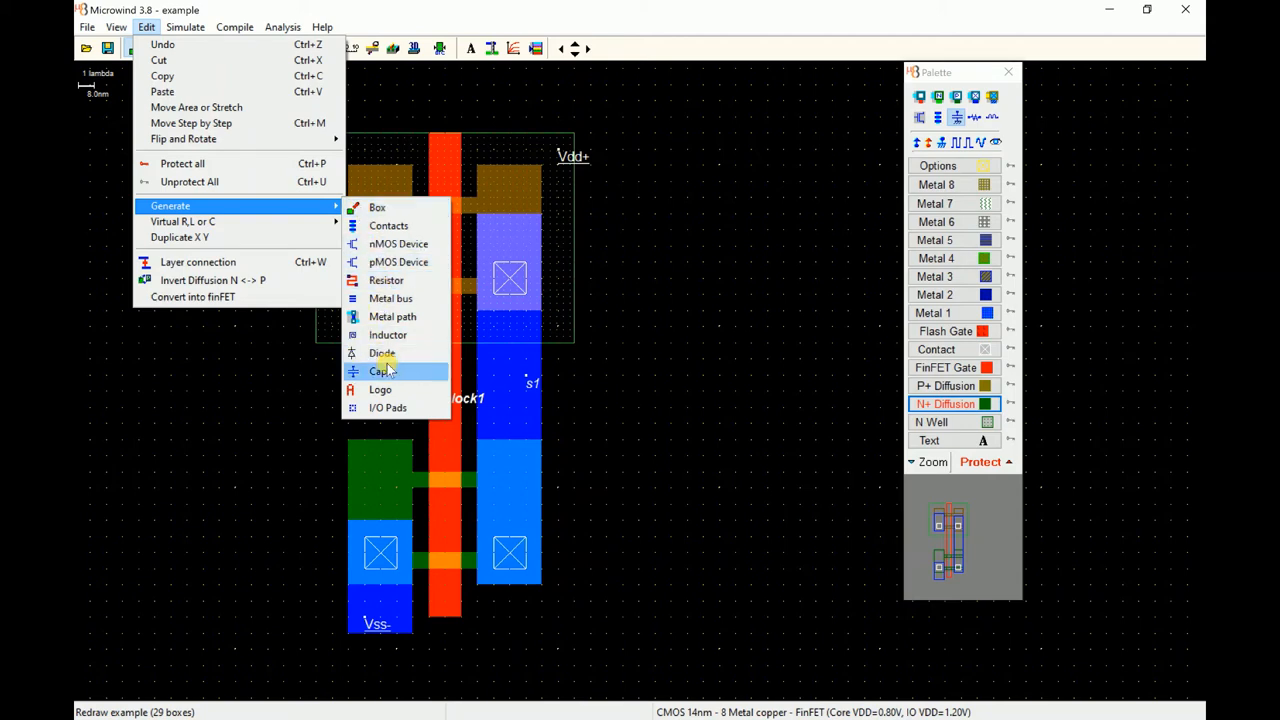
{"action": "mouse_move", "coordinate": [388, 388]}
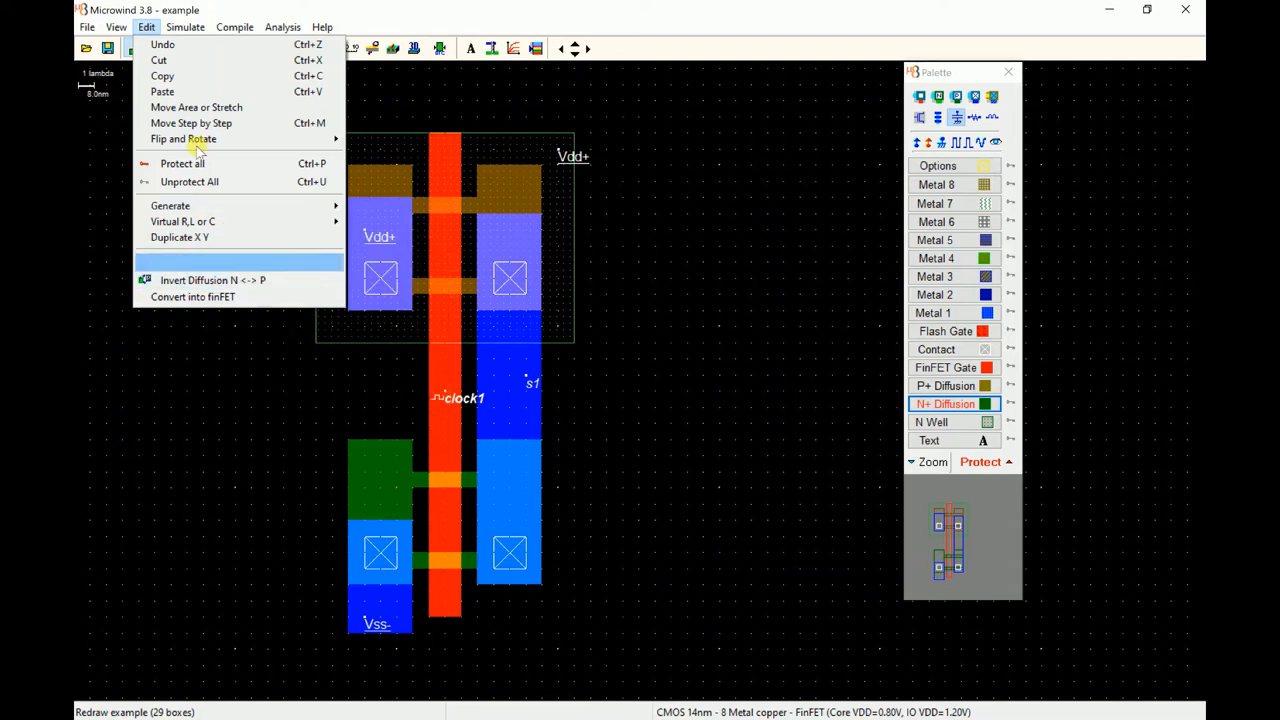
{"action": "left_click", "coordinate": [116, 28]}
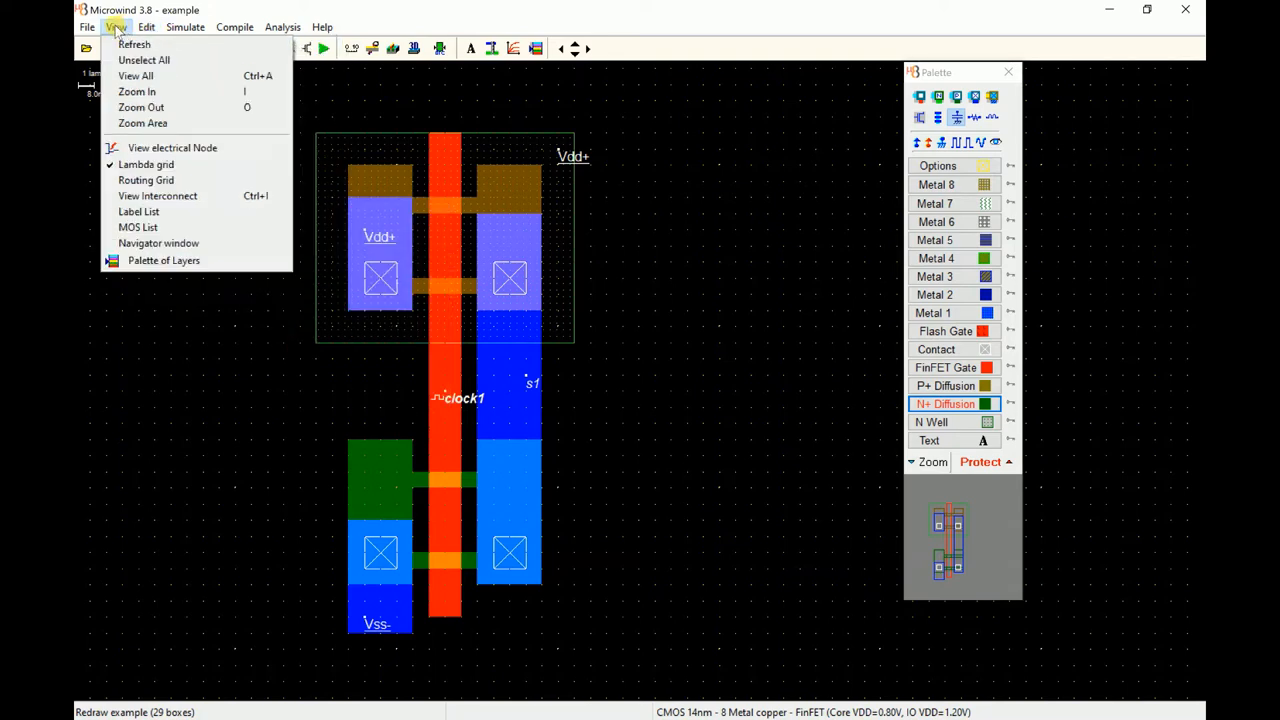
{"action": "left_click", "coordinate": [86, 28]}
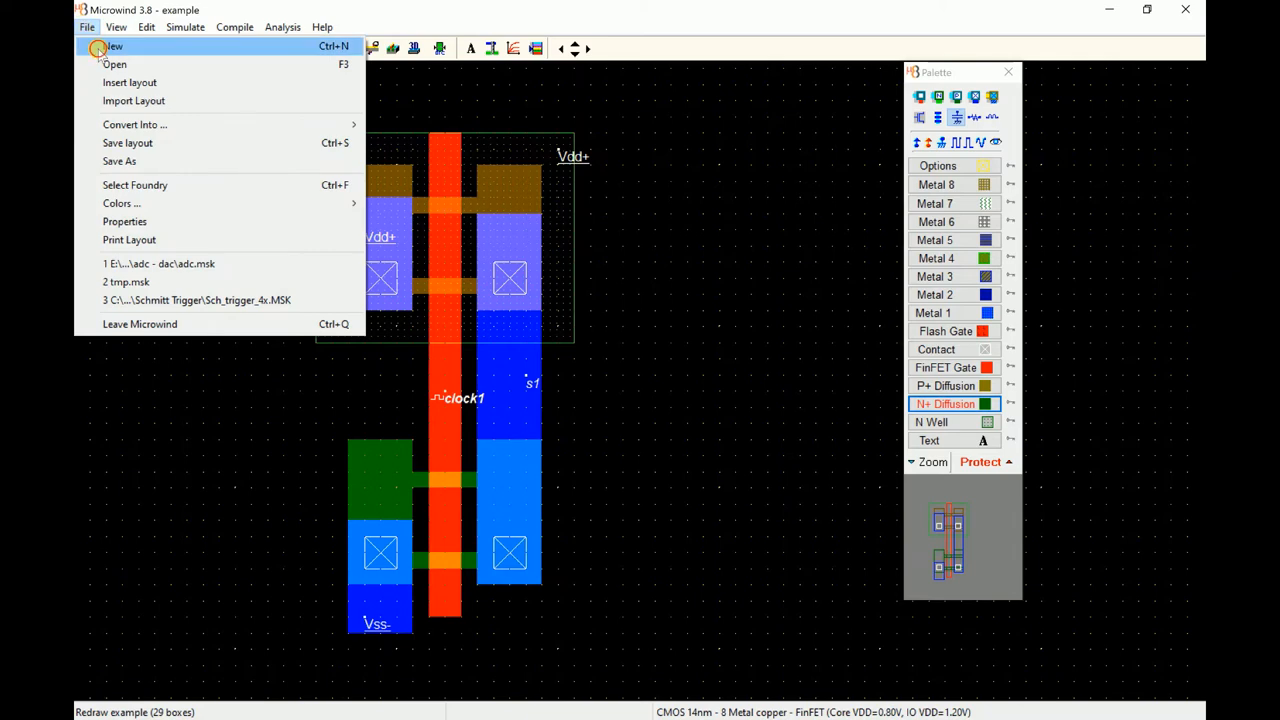
Start a new empty layout and bring up the single logic gate compiler
{"action": "left_click", "coordinate": [114, 46]}
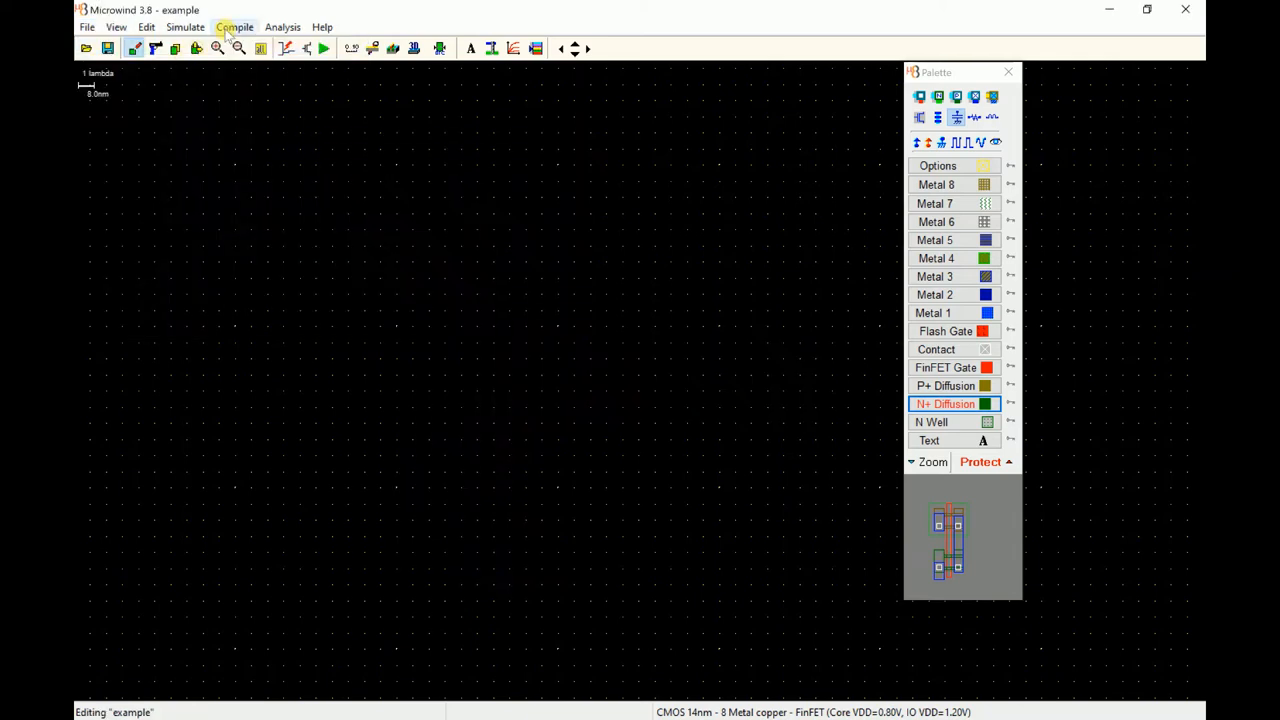
{"action": "left_click", "coordinate": [234, 28]}
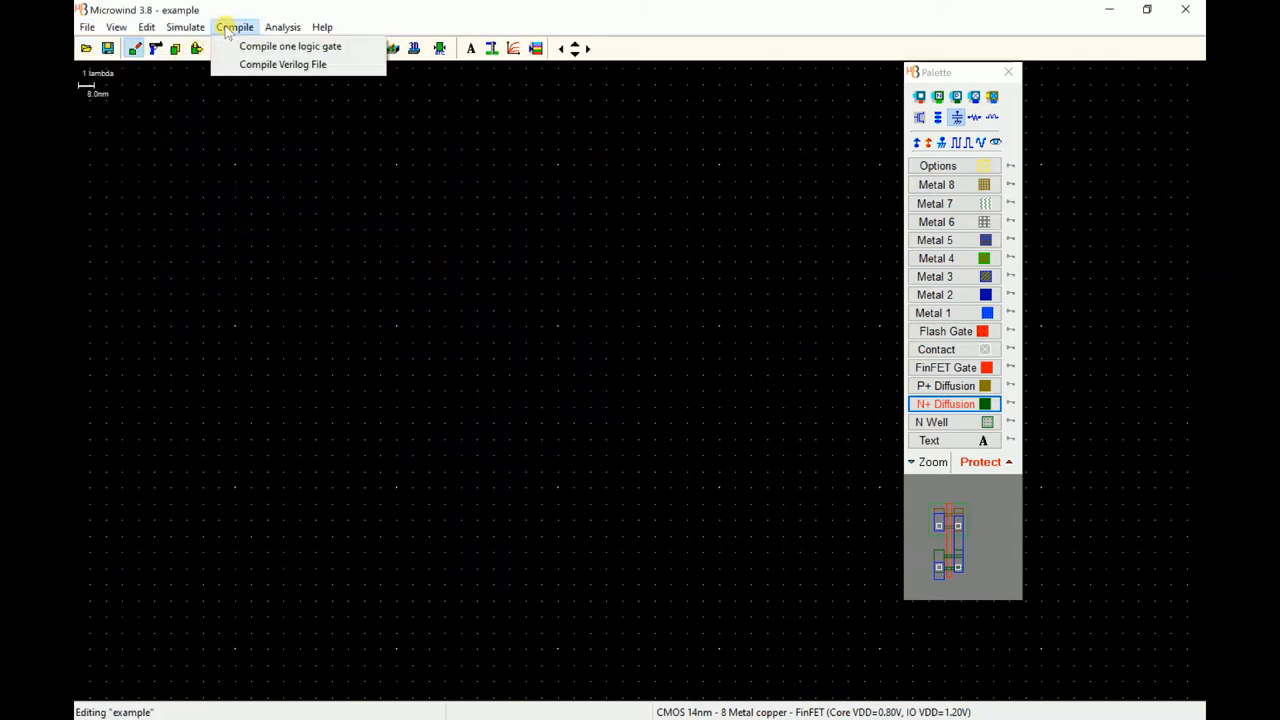
{"action": "left_click", "coordinate": [290, 46]}
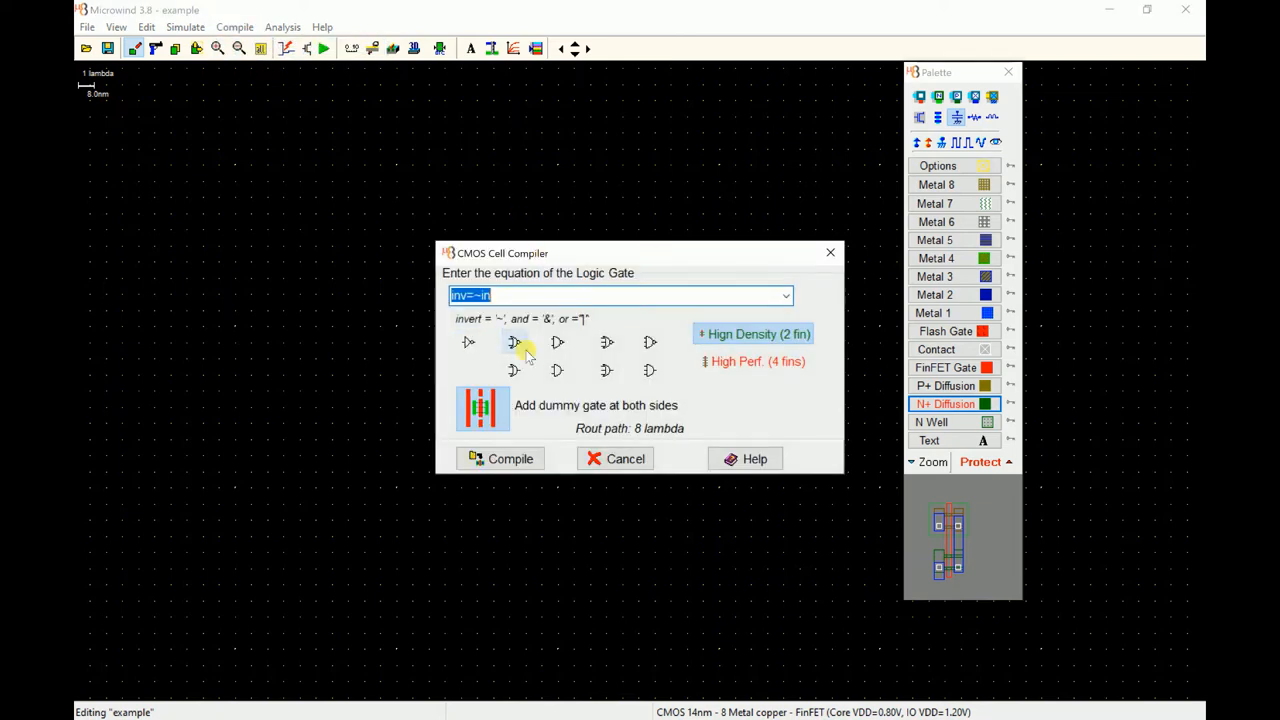
{"action": "mouse_move", "coordinate": [648, 372]}
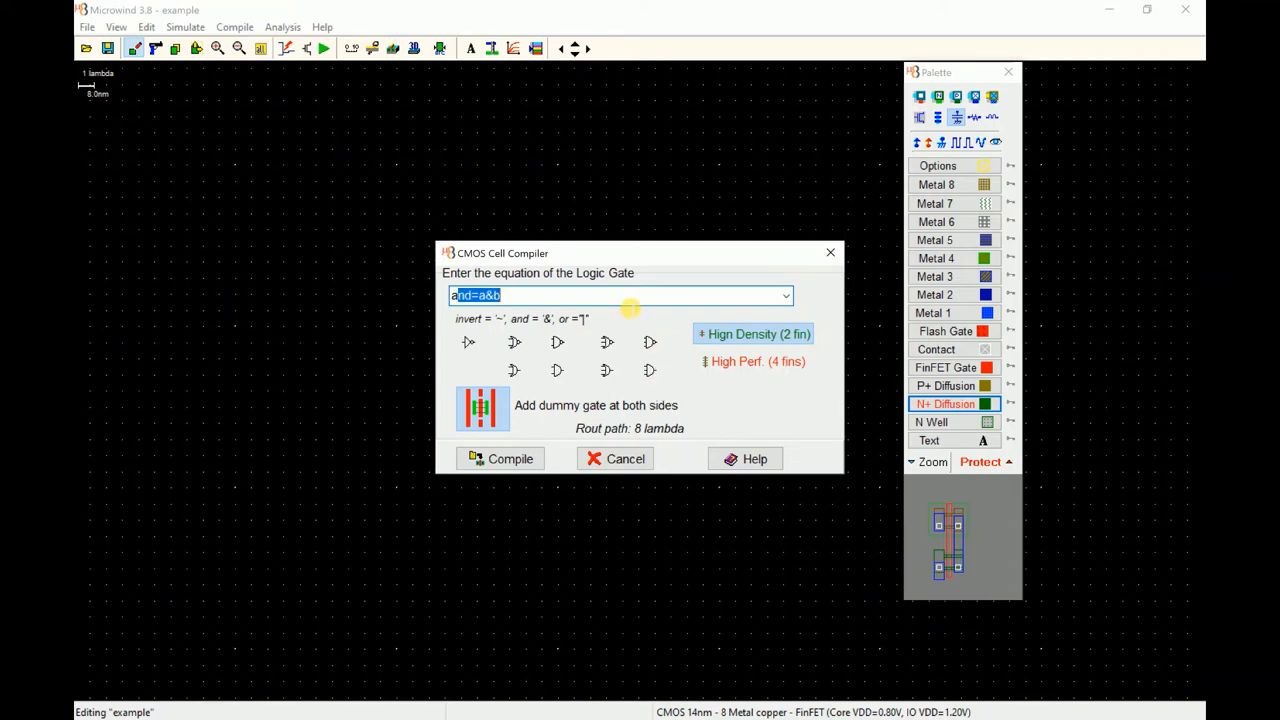
Enter the equation a=~b and compile it into an inverter layout
{"action": "type", "text": "a=~"}
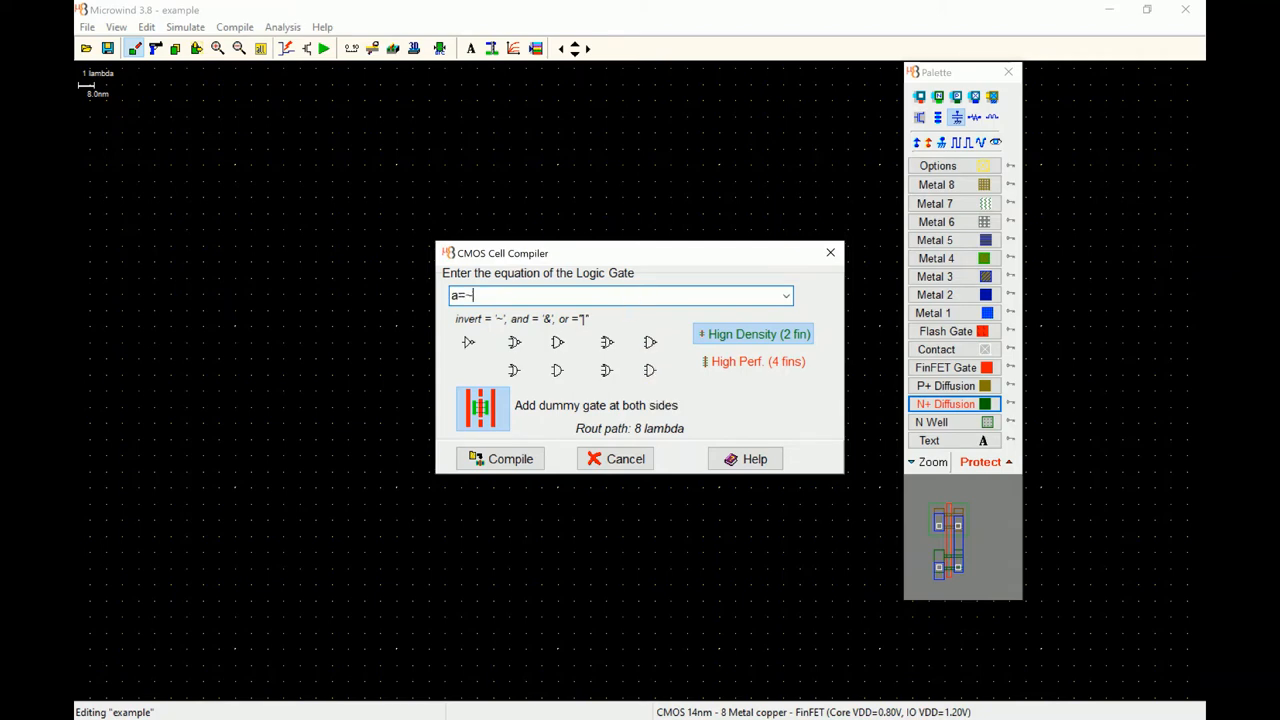
{"action": "key", "text": "Backspace"}
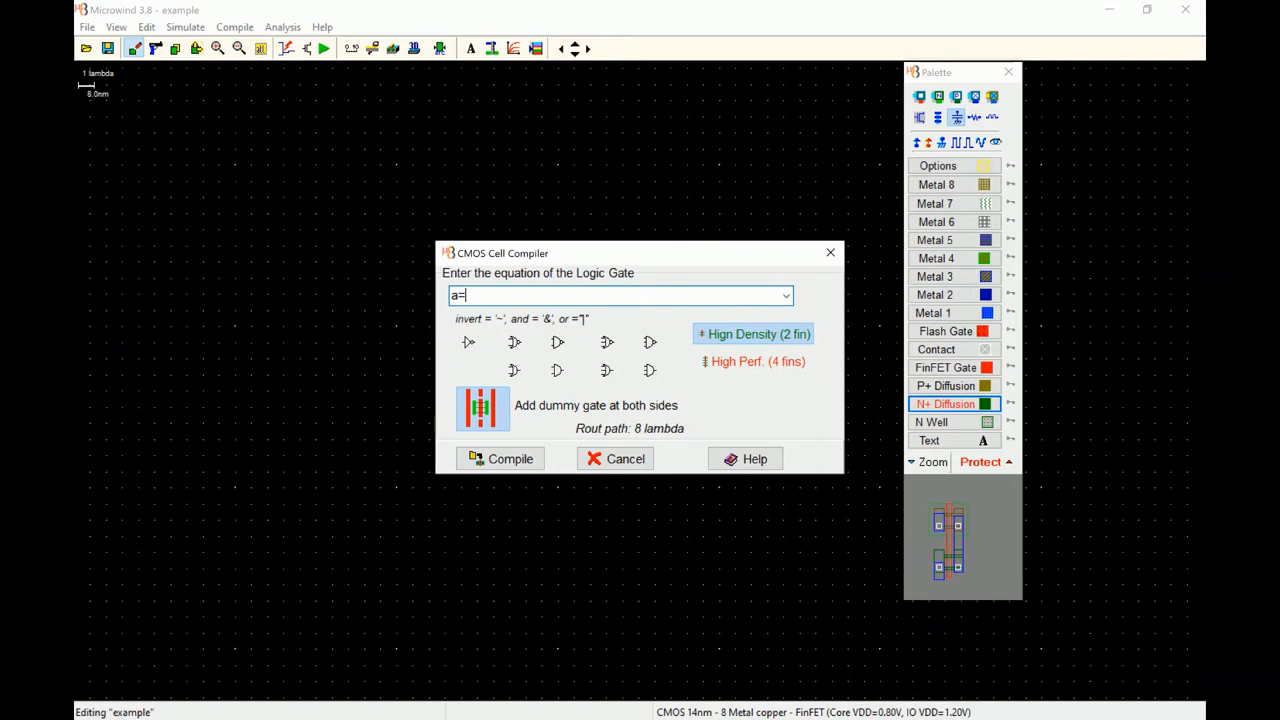
{"action": "type", "text": "~b"}
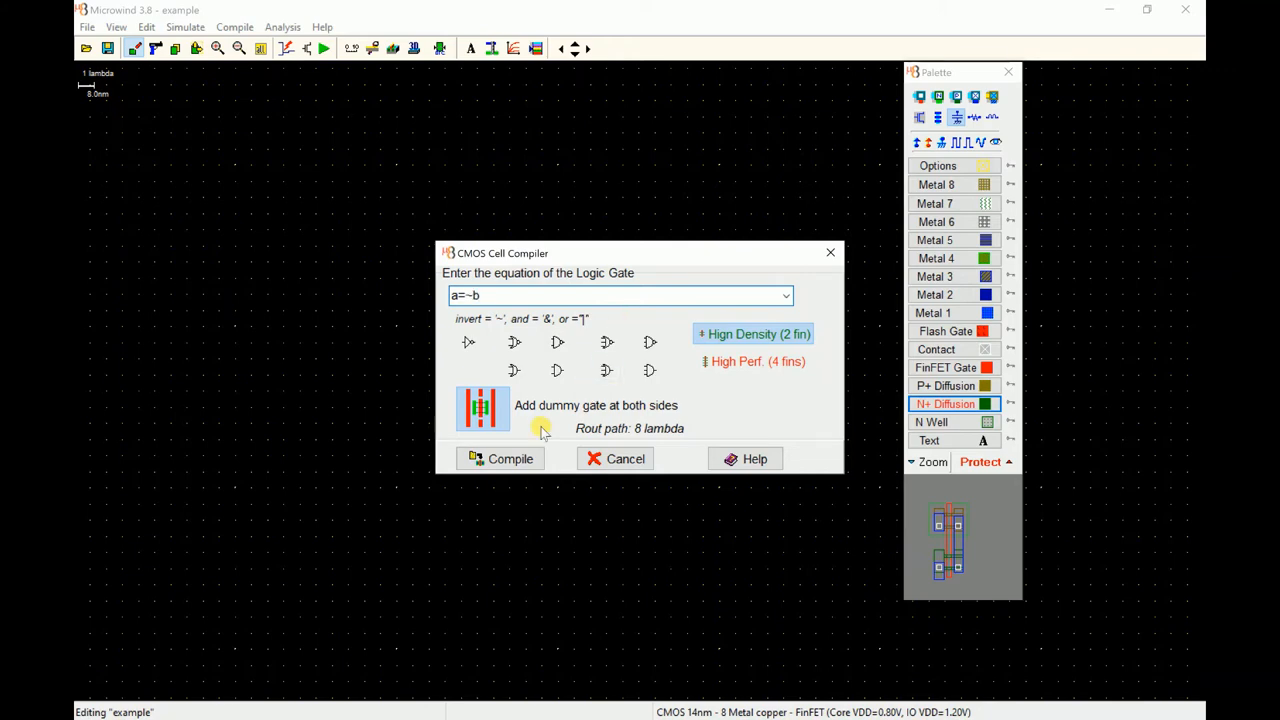
{"action": "left_click", "coordinate": [500, 458]}
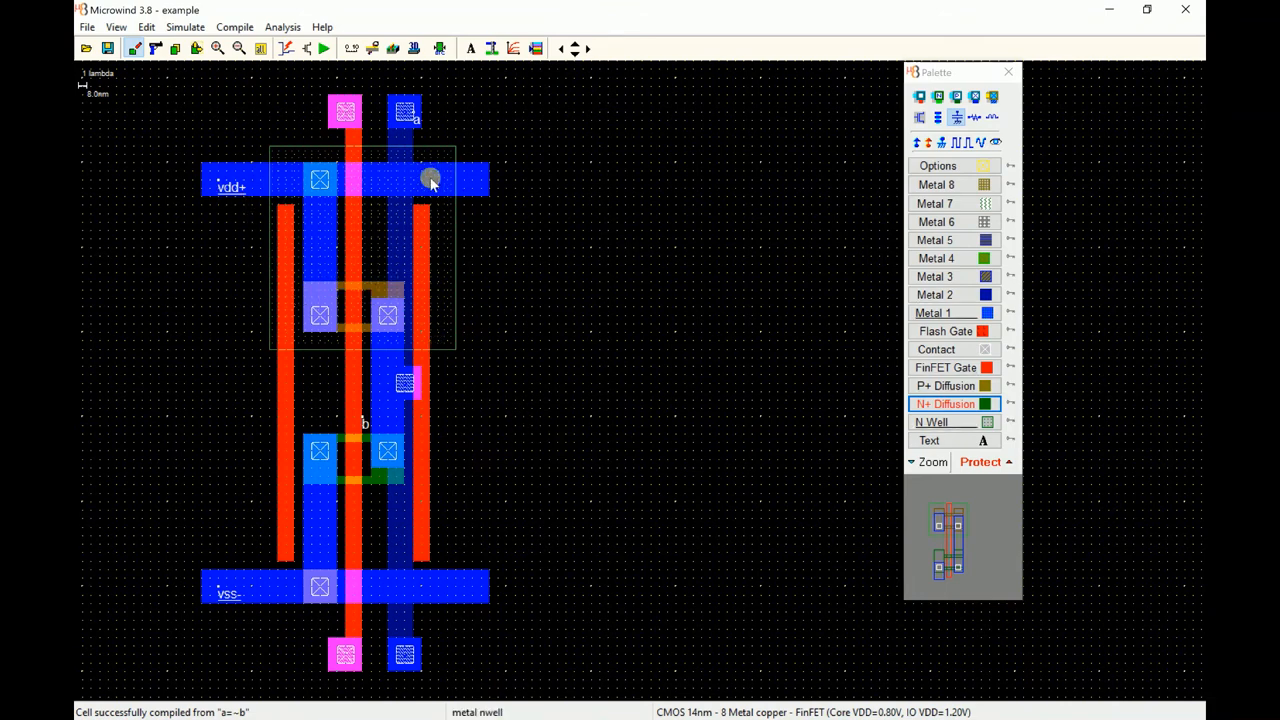
{"action": "mouse_move", "coordinate": [444, 184]}
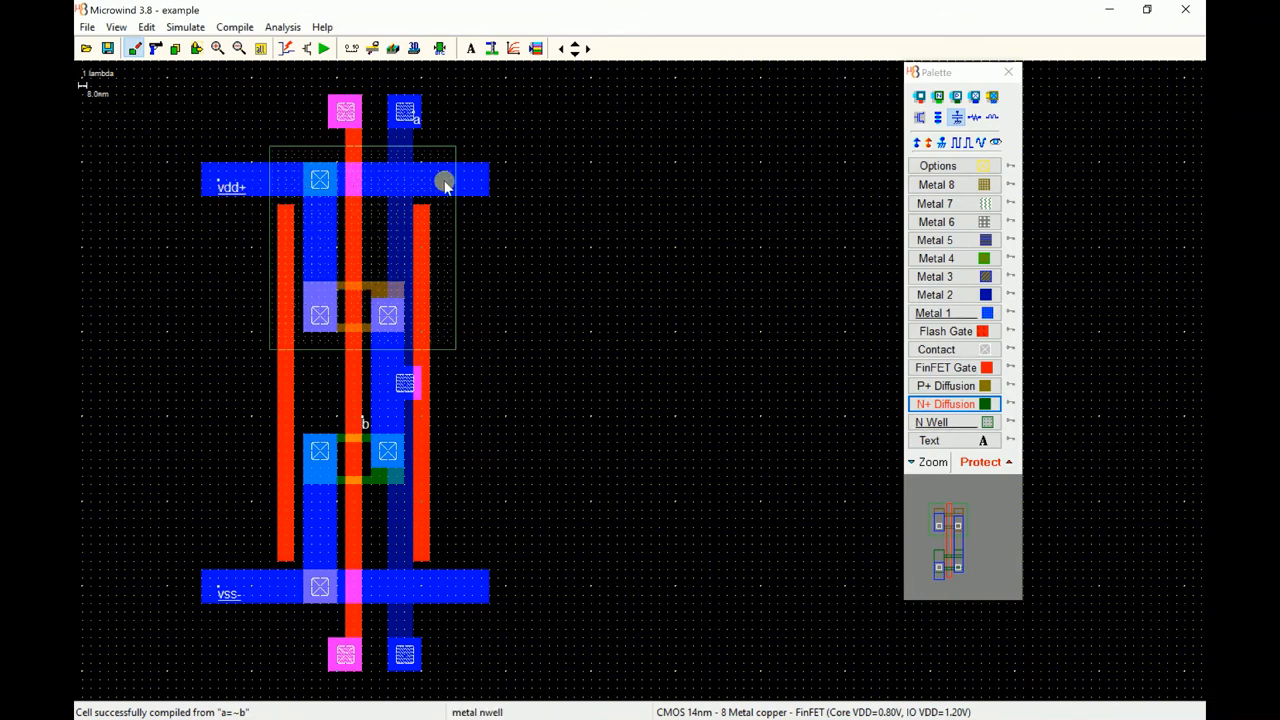
{"action": "mouse_move", "coordinate": [444, 578]}
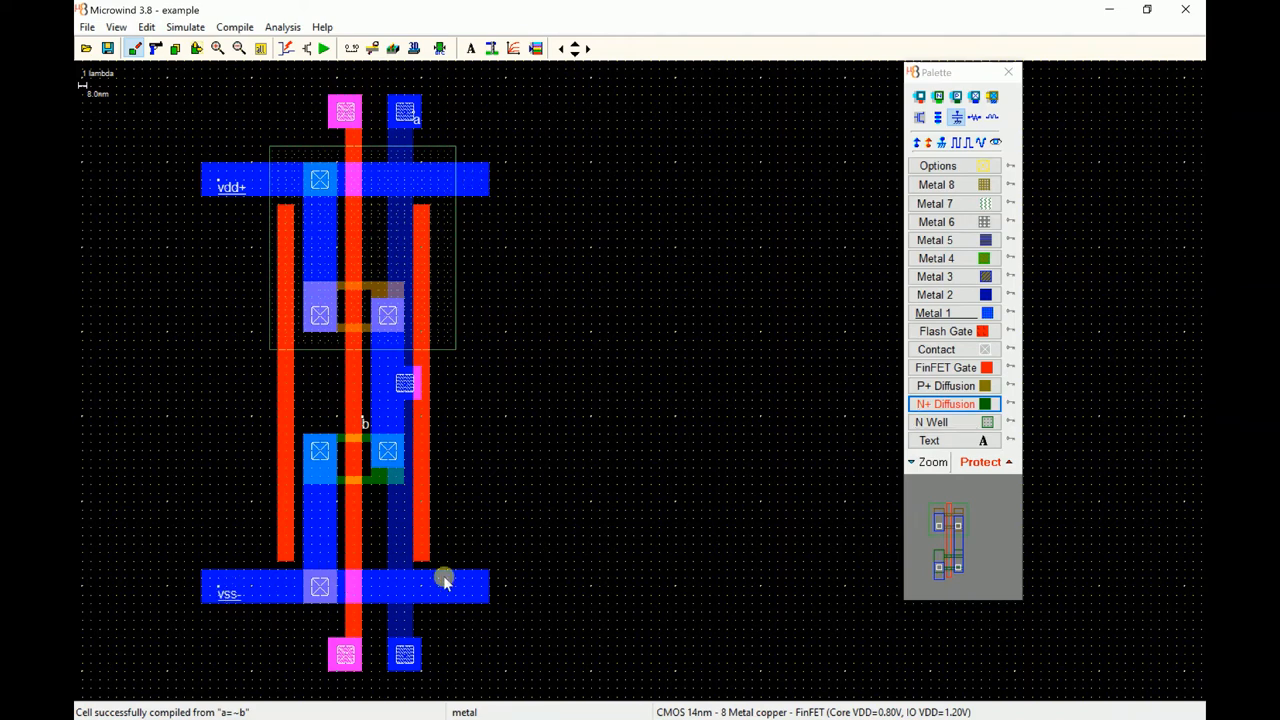
{"action": "mouse_move", "coordinate": [474, 584]}
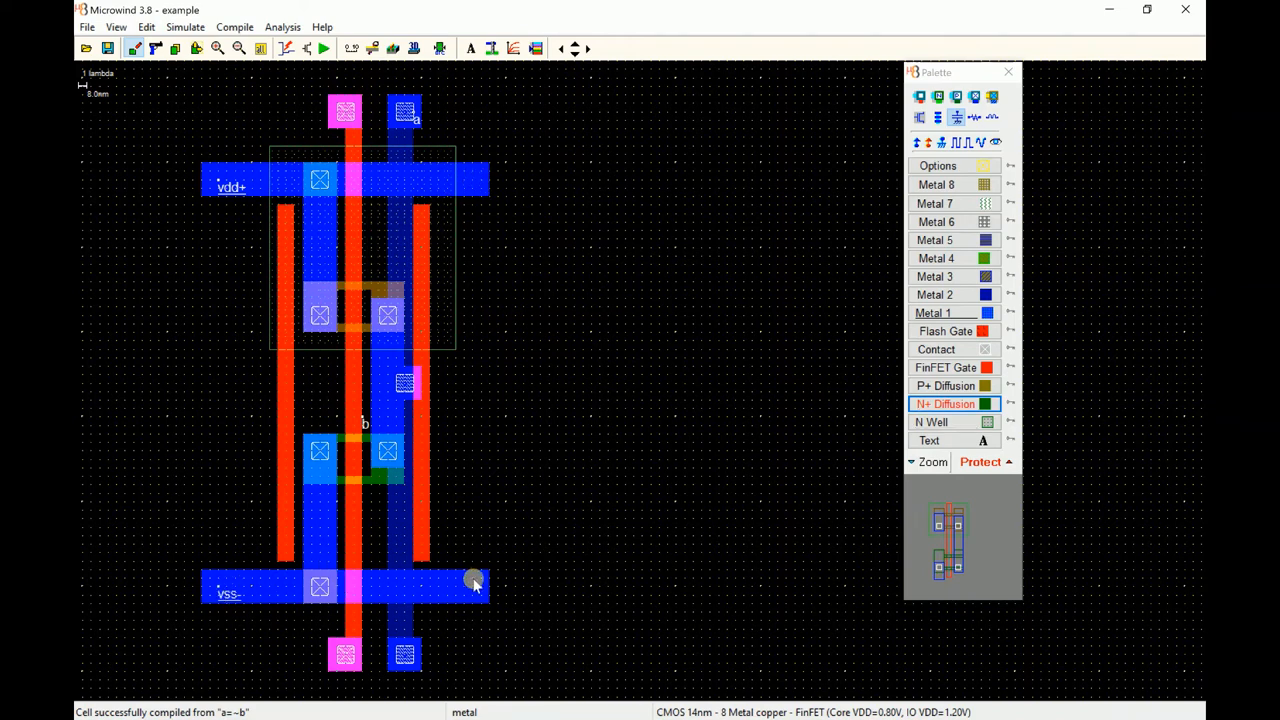
{"action": "mouse_move", "coordinate": [372, 378]}
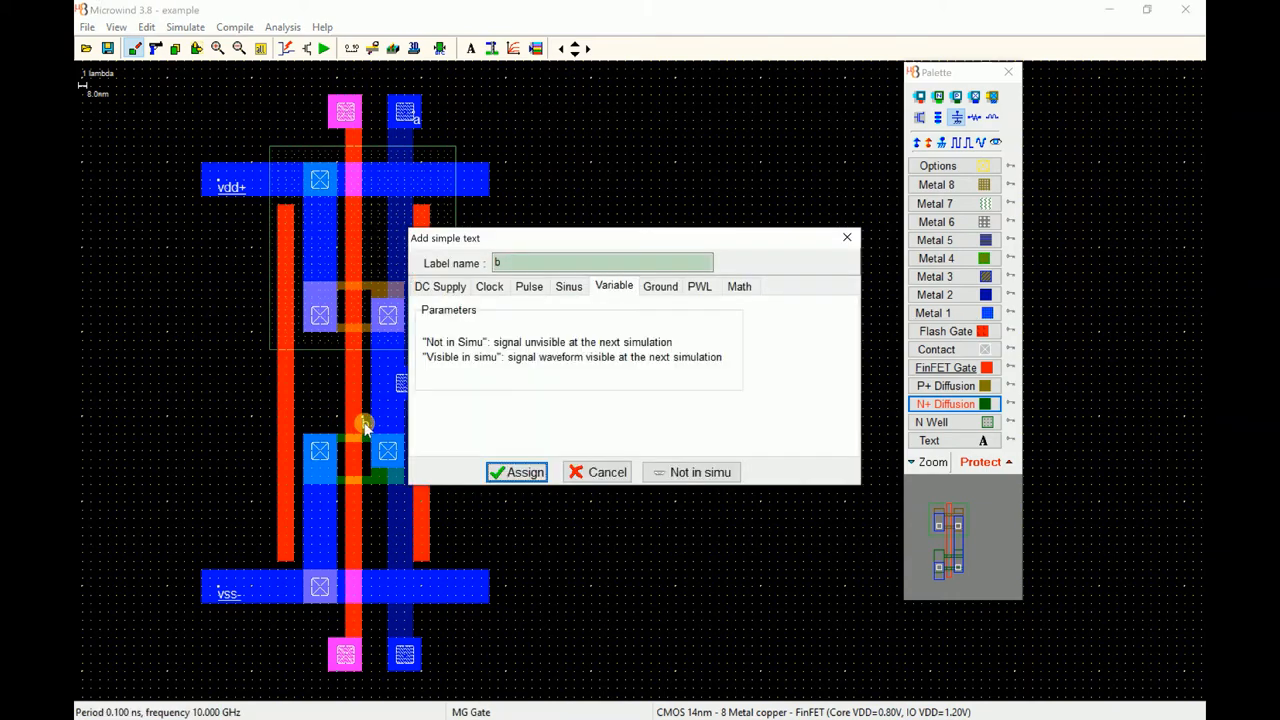
Assign input b a 0.2 ns period clock and launch the analog simulation
{"action": "left_click", "coordinate": [488, 286]}
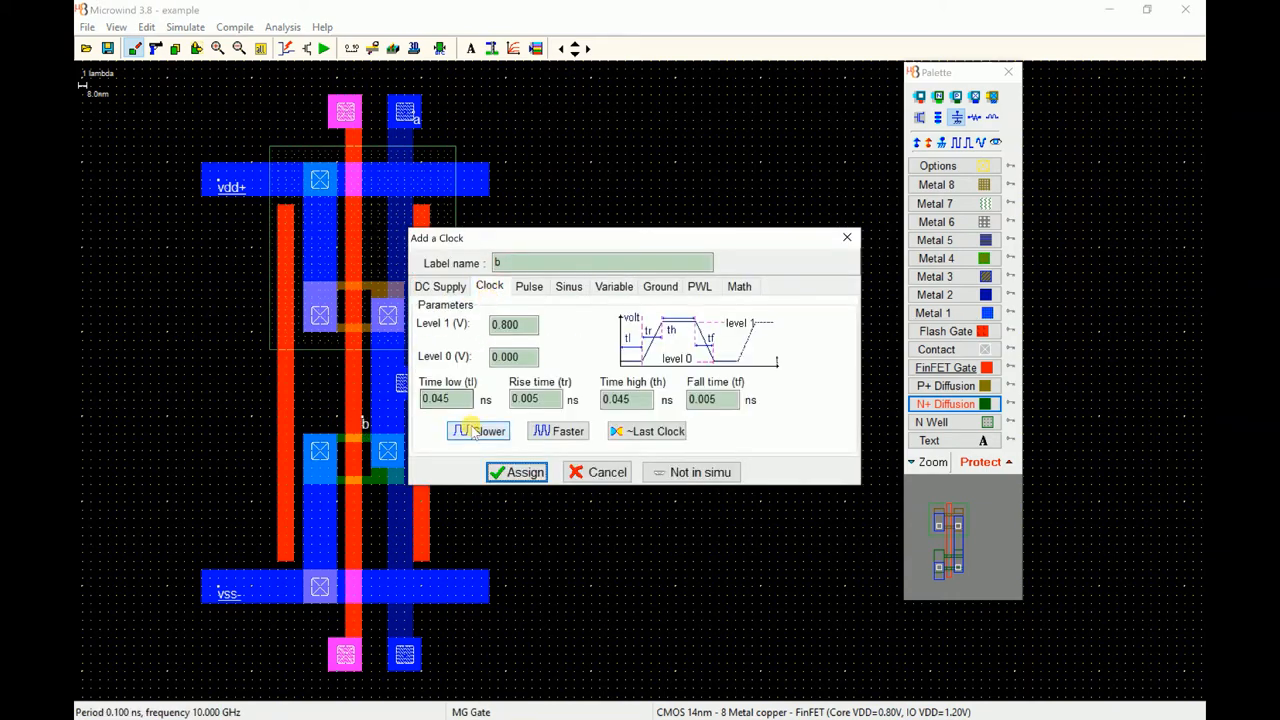
{"action": "left_click", "coordinate": [478, 432]}
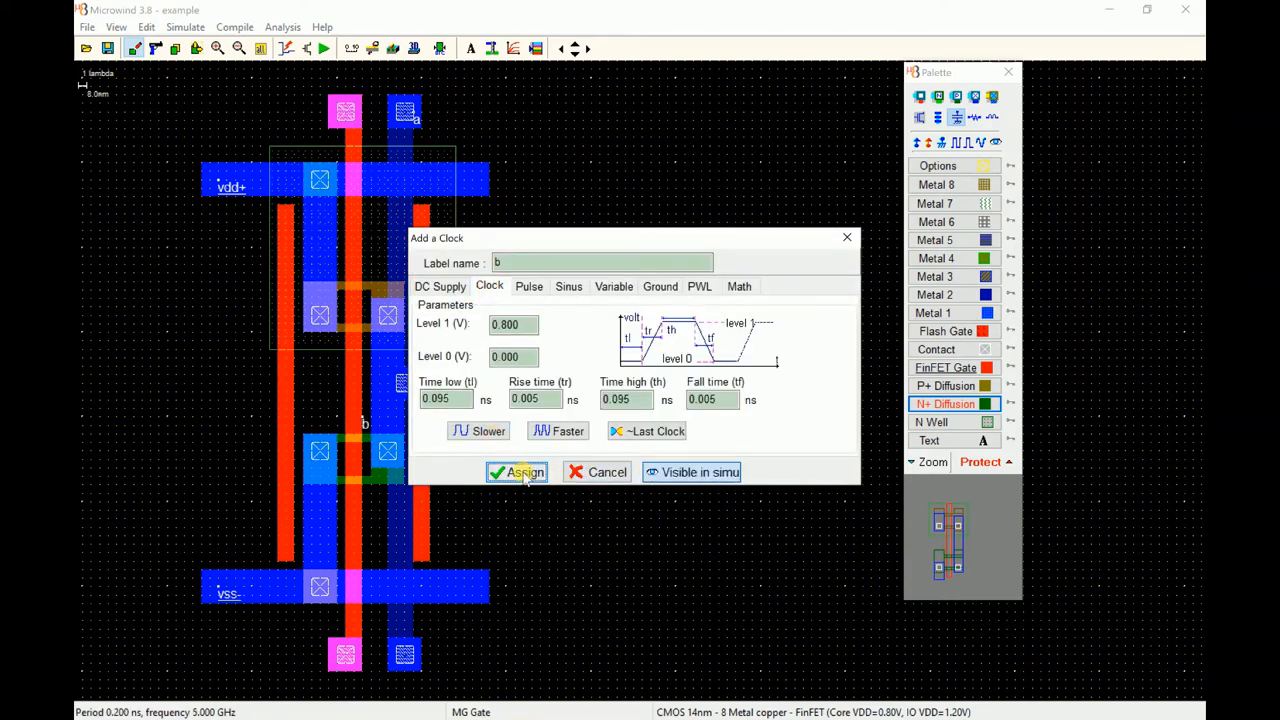
{"action": "left_click", "coordinate": [516, 472]}
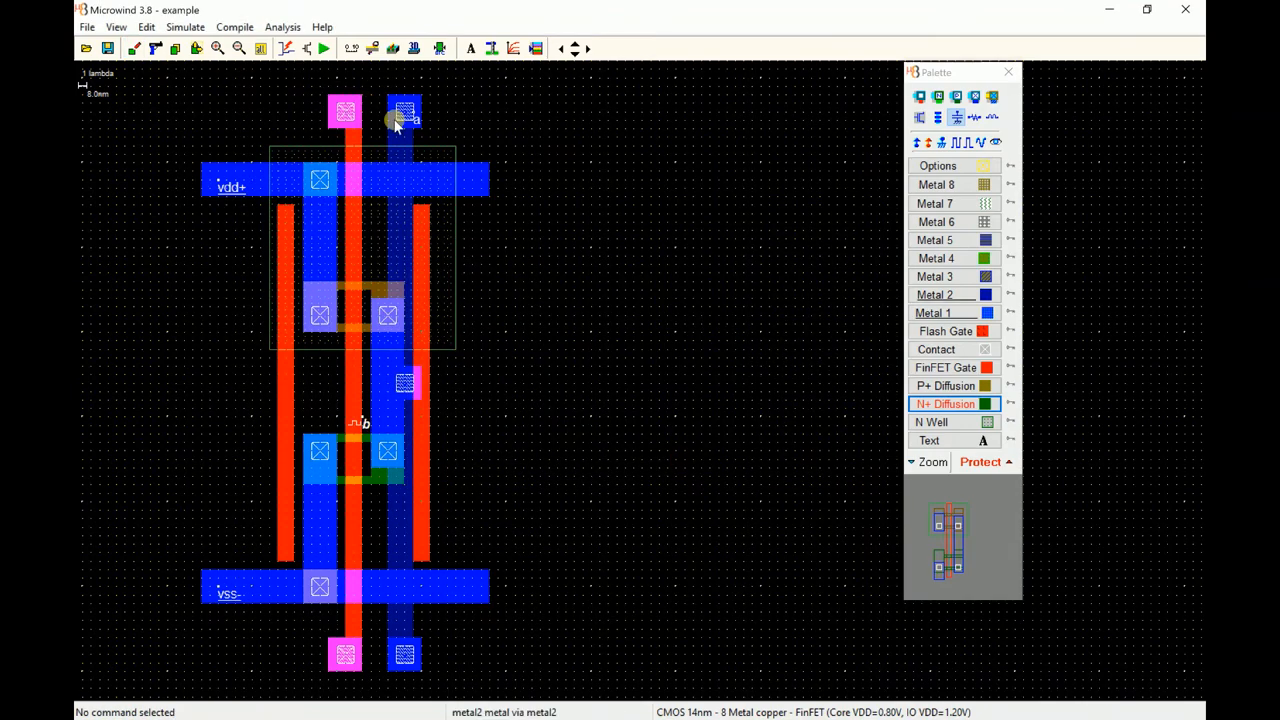
{"action": "left_click", "coordinate": [404, 110]}
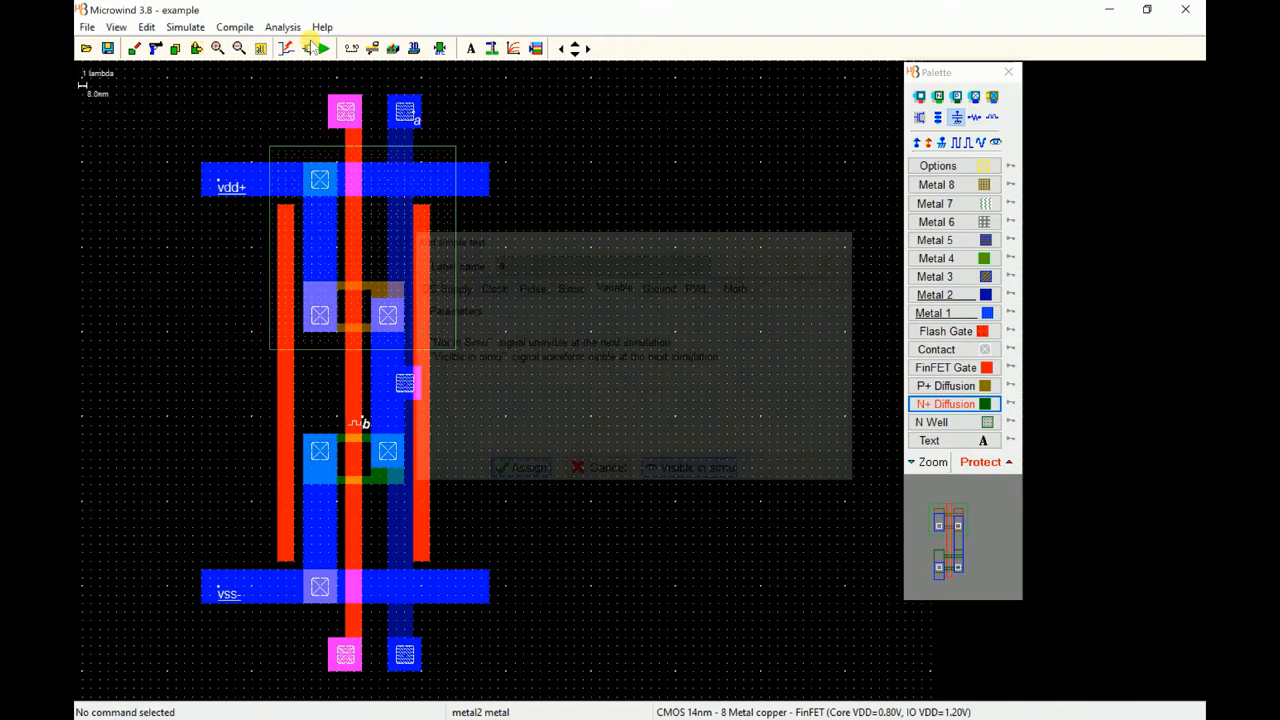
{"action": "left_click", "coordinate": [318, 48]}
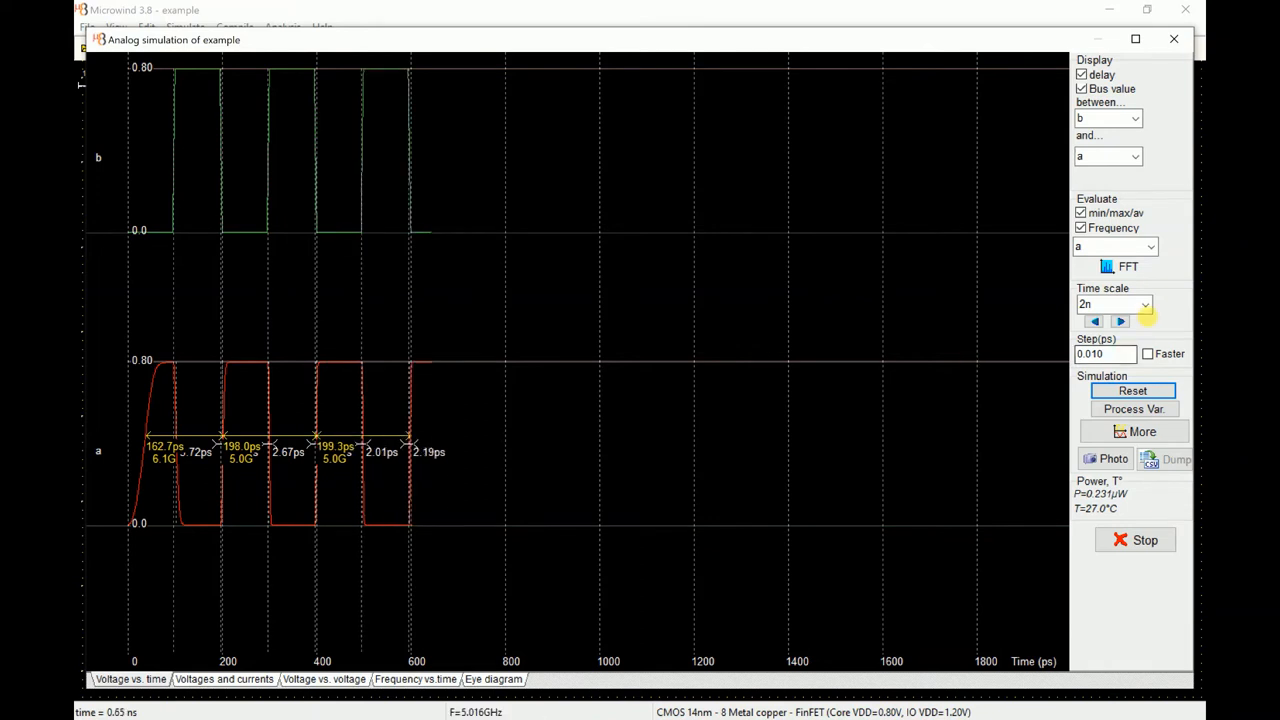
Reset and run the simulation to 2 ns, stop it, then close the results
{"action": "left_click", "coordinate": [1144, 304]}
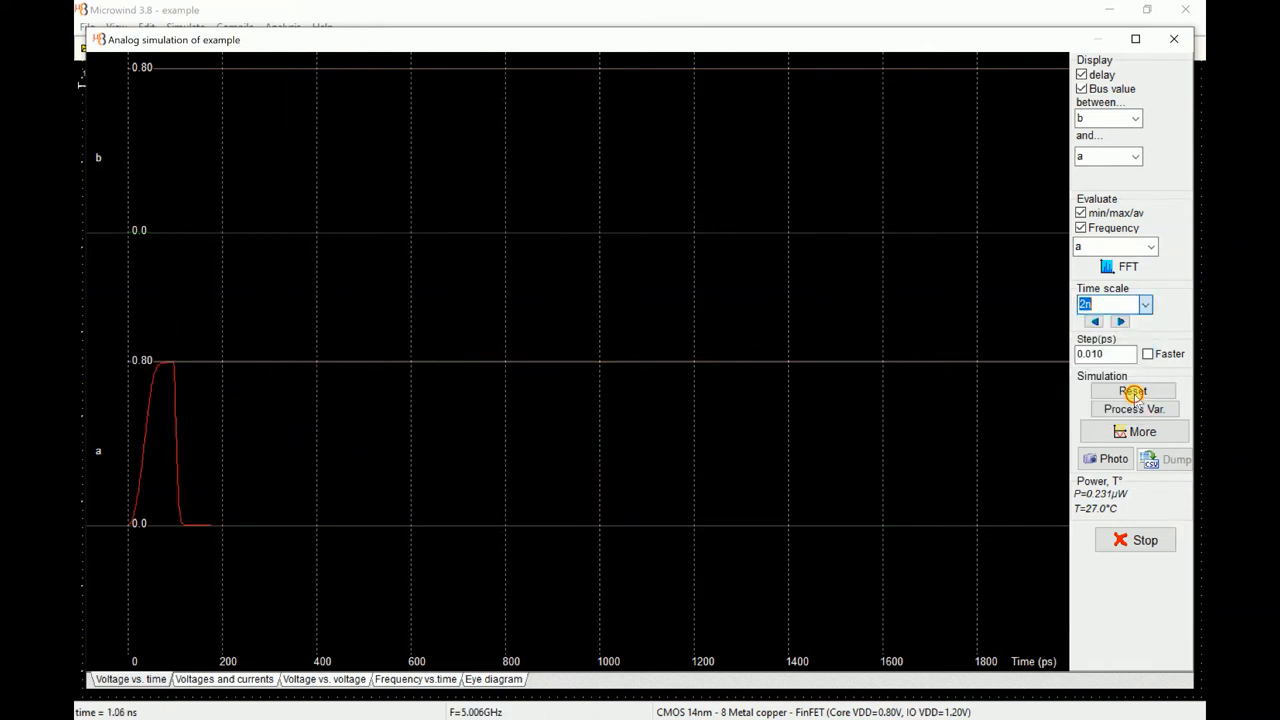
{"action": "left_click", "coordinate": [1132, 390]}
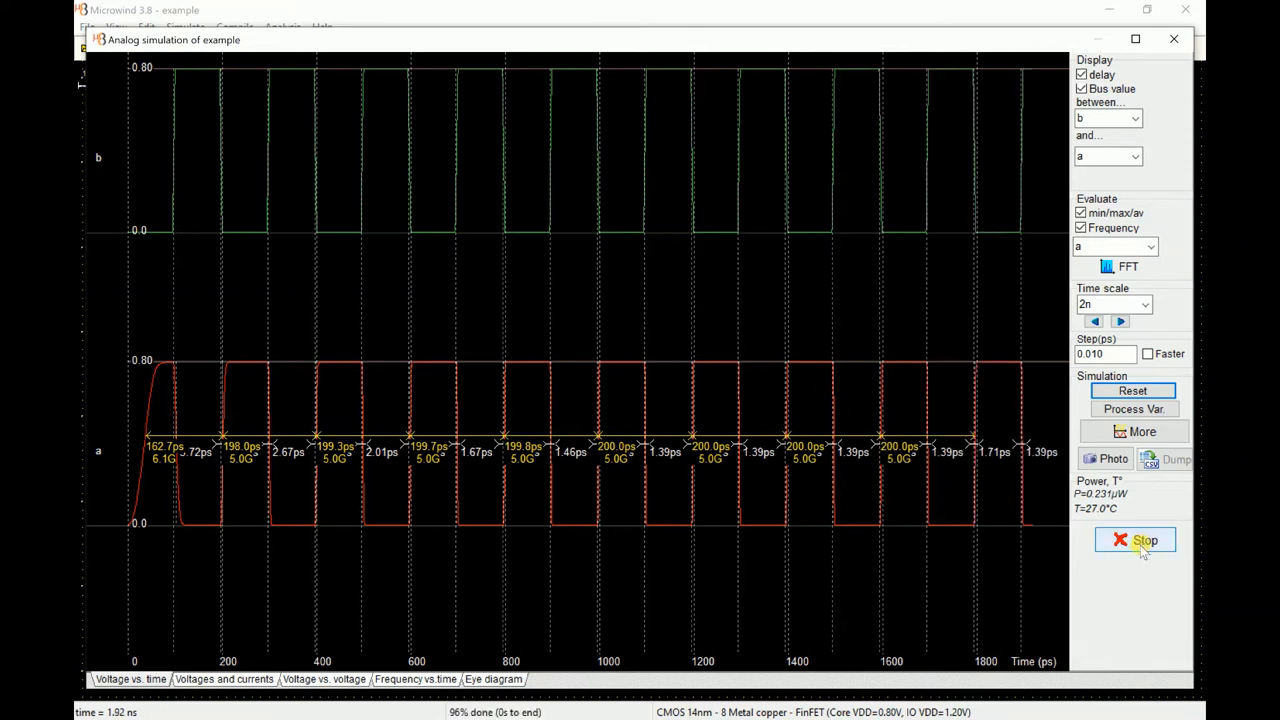
{"action": "left_click", "coordinate": [1136, 540]}
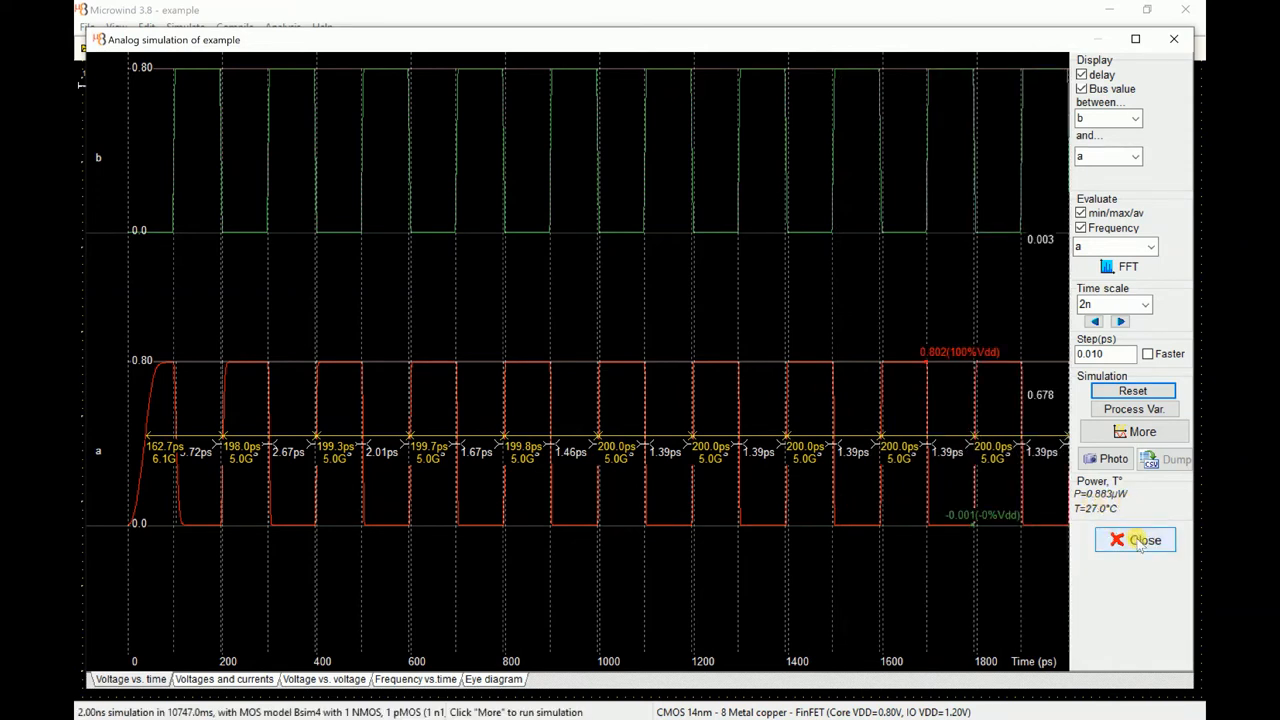
{"action": "mouse_move", "coordinate": [1110, 458]}
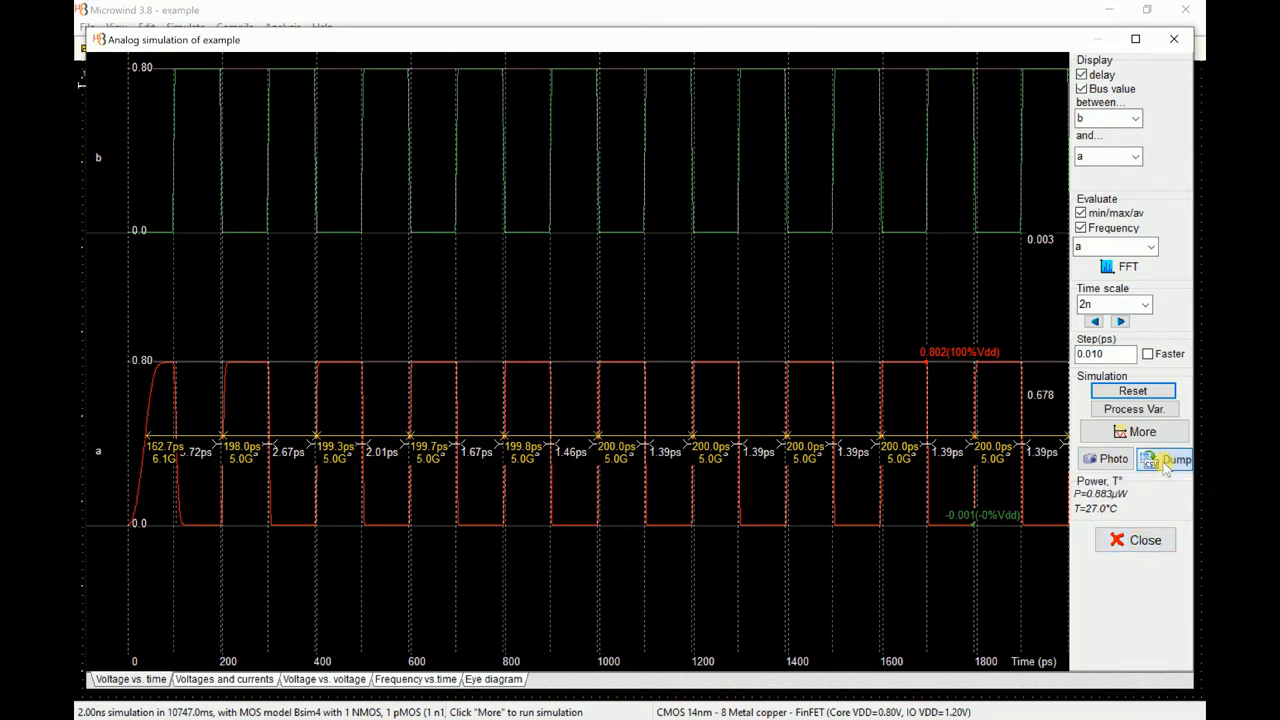
{"action": "mouse_move", "coordinate": [744, 410]}
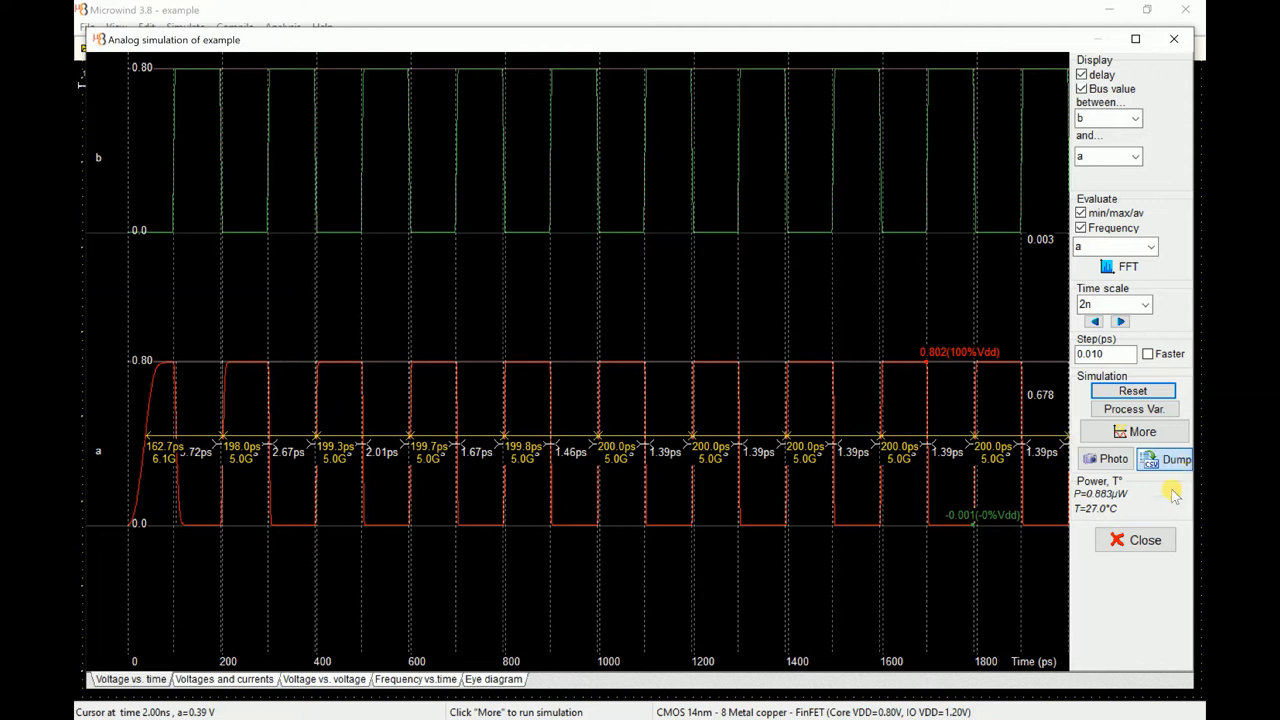
{"action": "mouse_move", "coordinate": [1176, 486]}
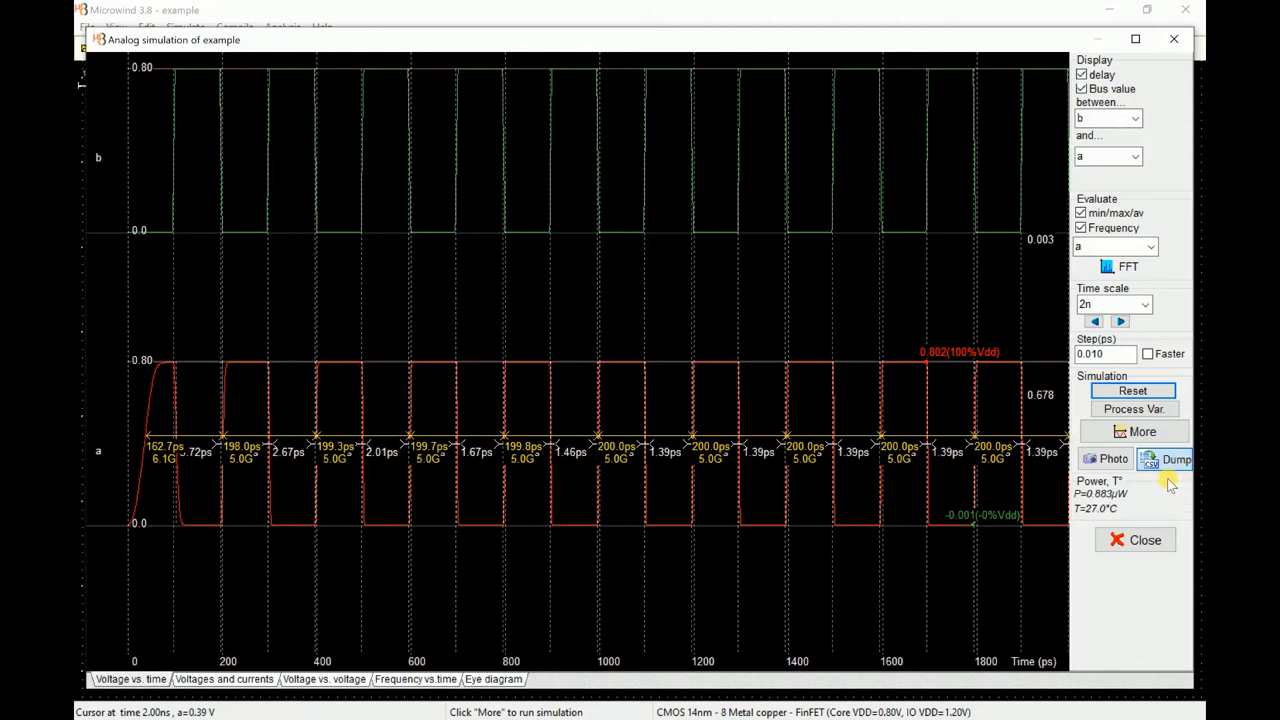
{"action": "mouse_move", "coordinate": [1136, 476]}
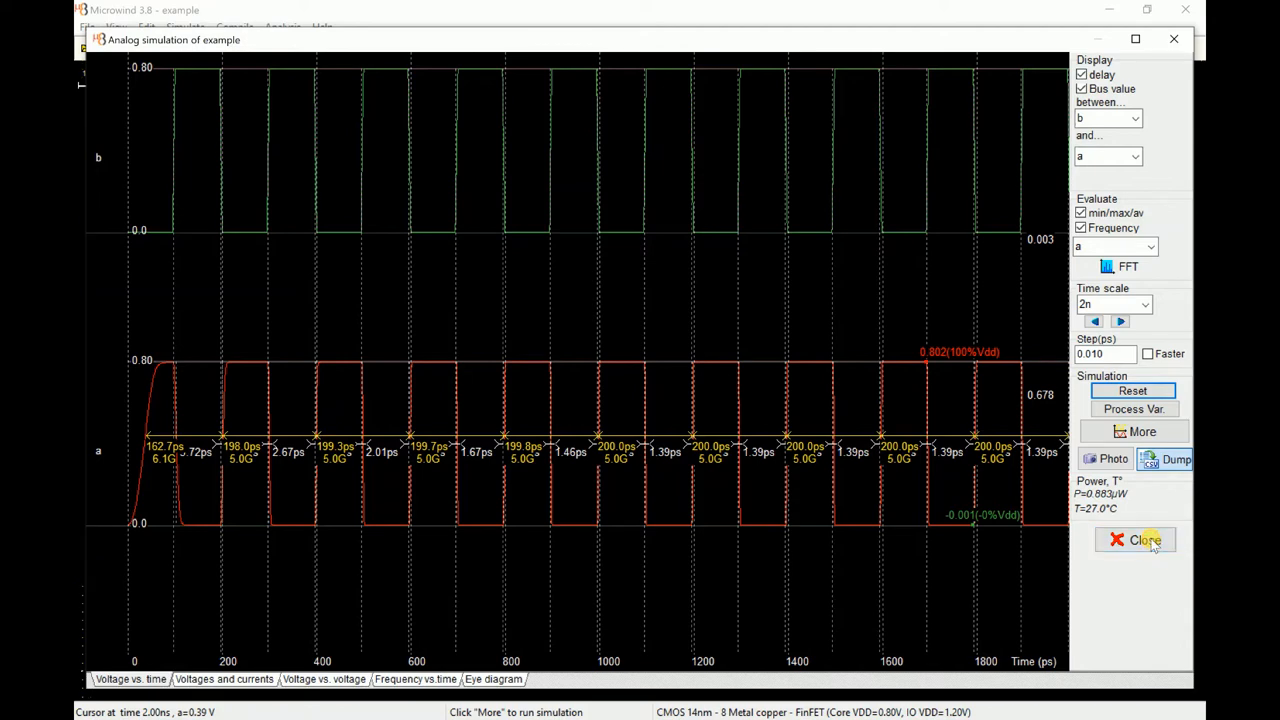
{"action": "left_click", "coordinate": [1136, 540]}
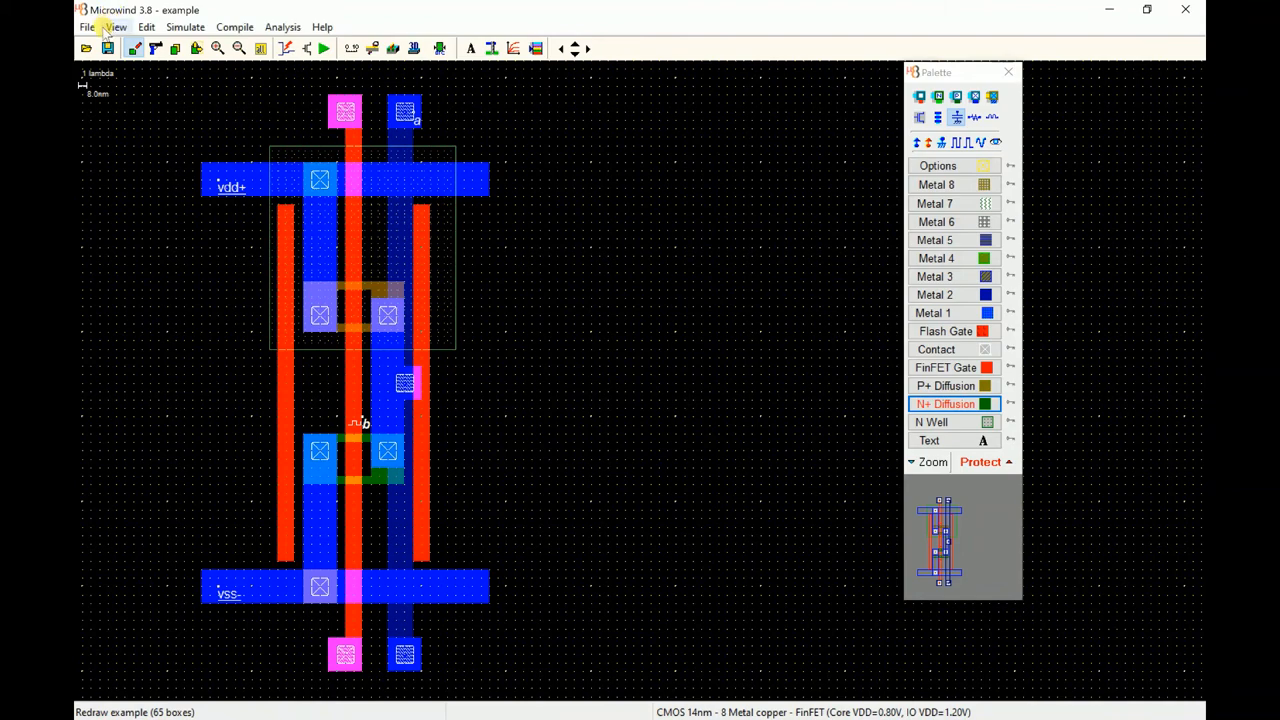
Start a new empty layout
{"action": "left_click", "coordinate": [86, 26]}
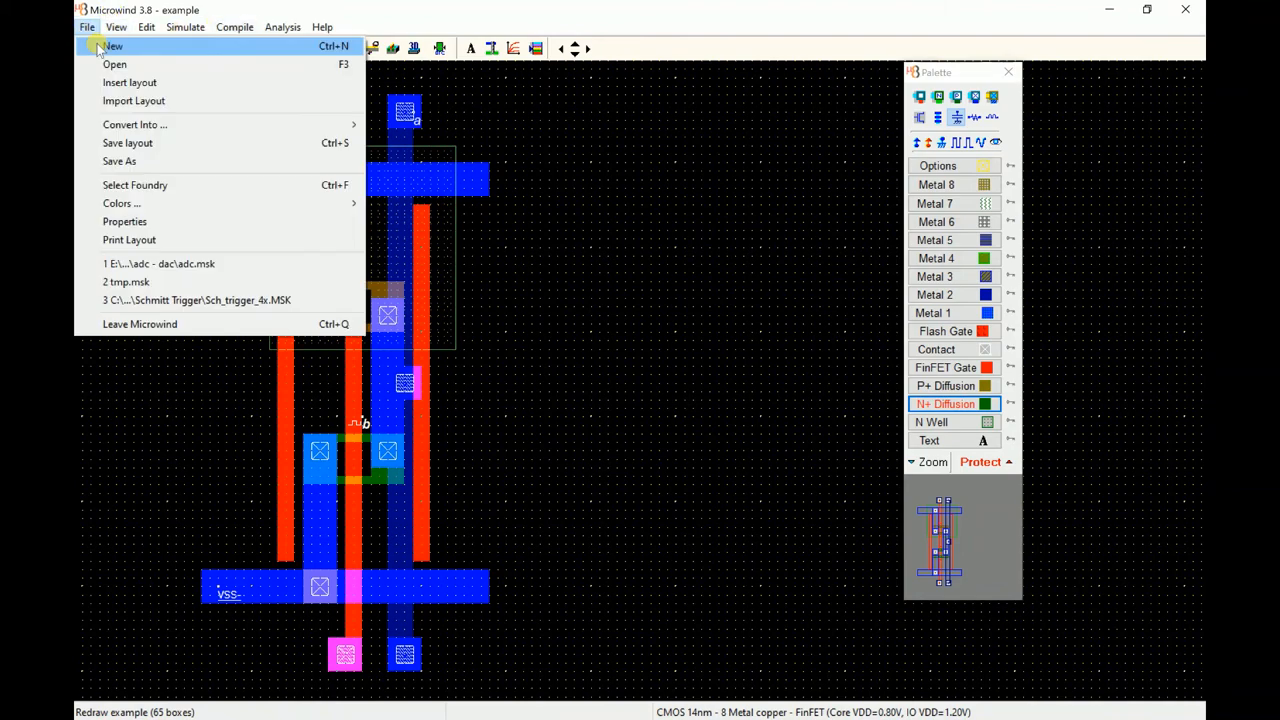
{"action": "left_click", "coordinate": [112, 46]}
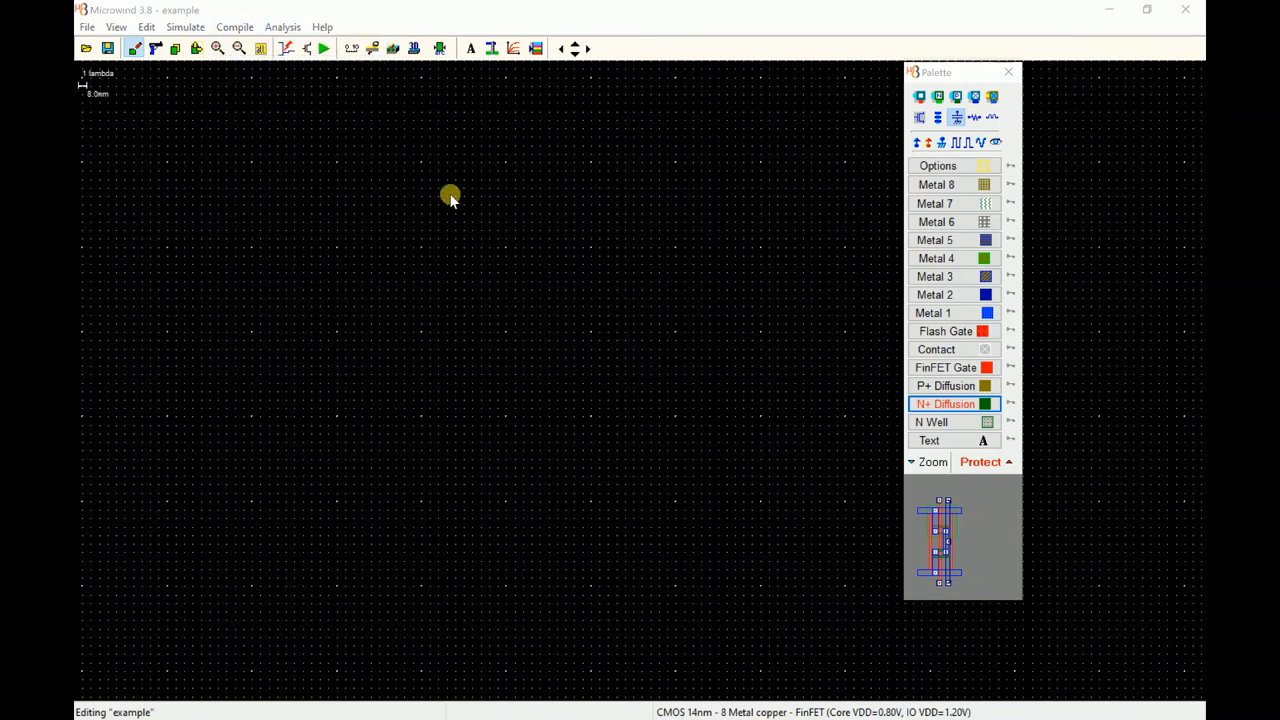
{"action": "mouse_move", "coordinate": [448, 192]}
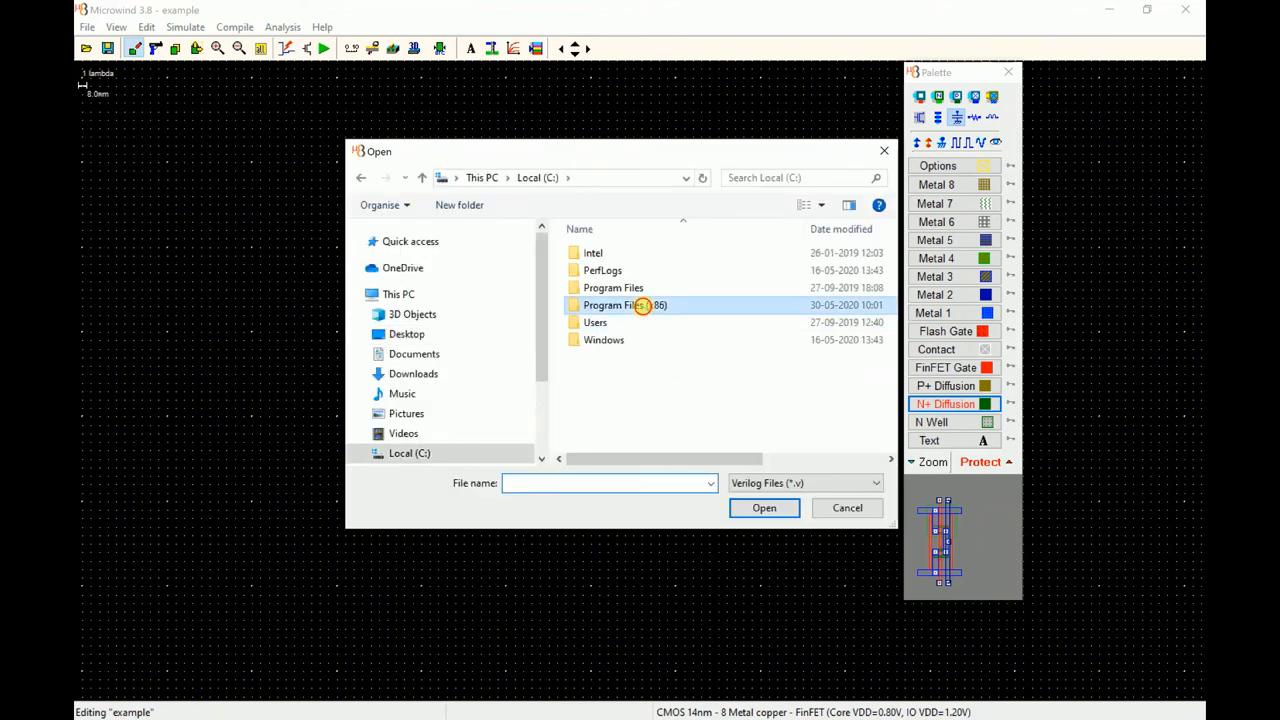
Browse to Program Files (x86) > Microwind 3.8 > Dsch38 > examples > adder in the Verilog dialog
{"action": "double_click", "coordinate": [612, 304]}
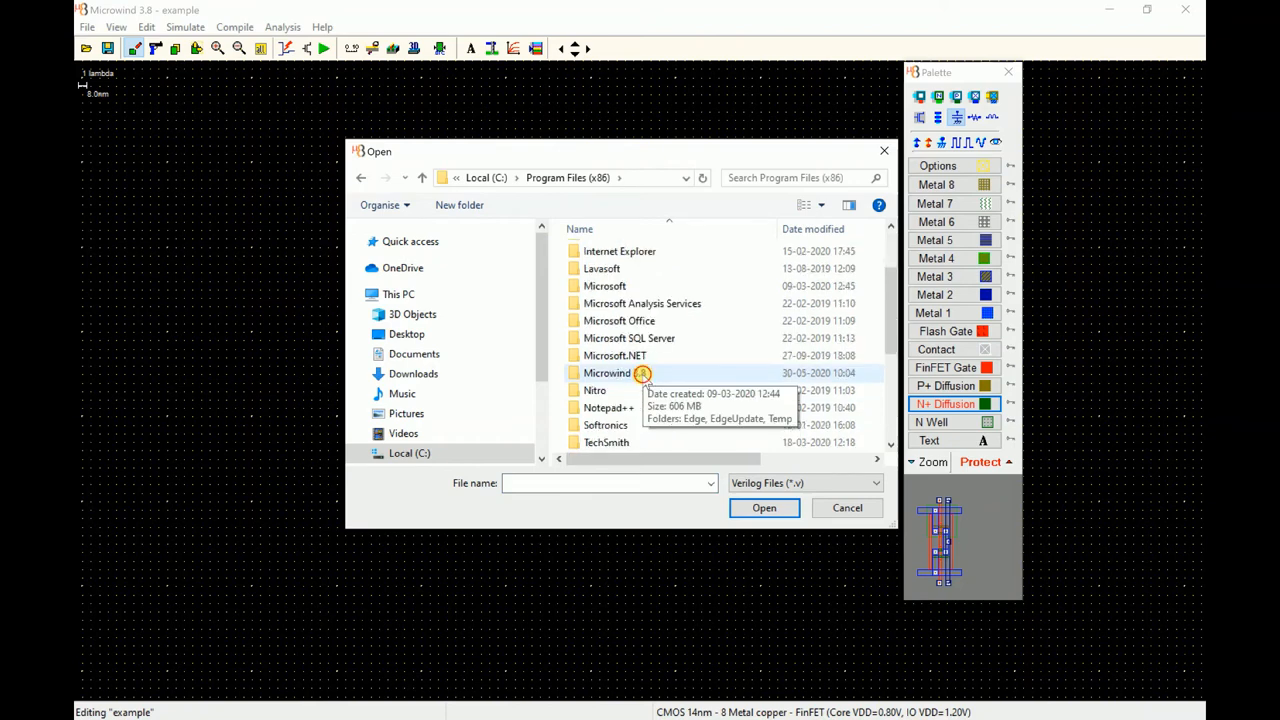
{"action": "double_click", "coordinate": [608, 374]}
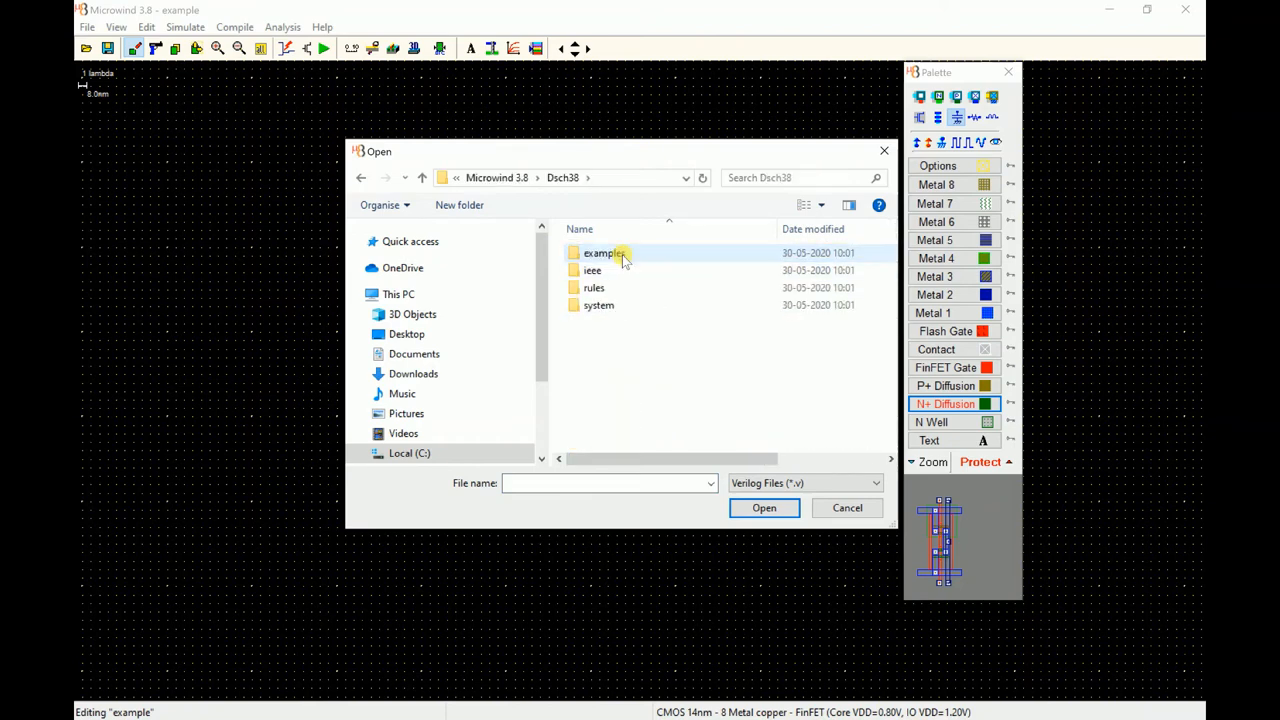
{"action": "left_click", "coordinate": [600, 252]}
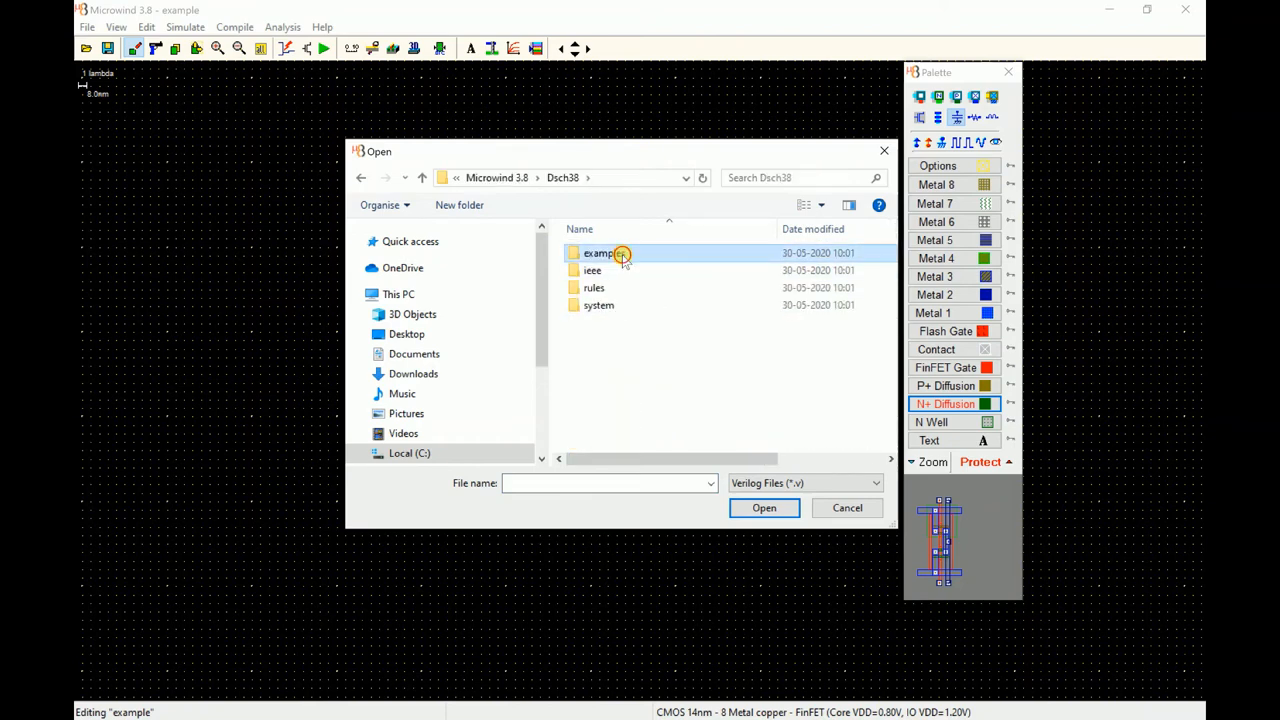
{"action": "double_click", "coordinate": [600, 252]}
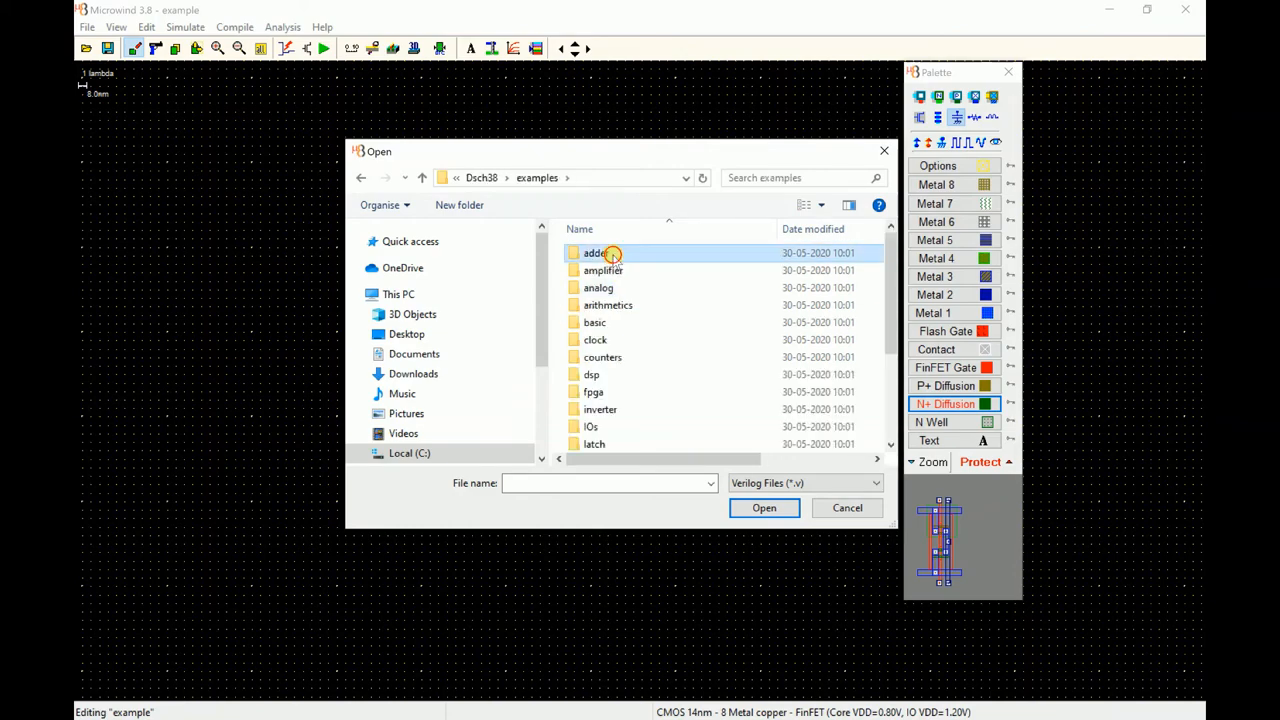
{"action": "double_click", "coordinate": [596, 252]}
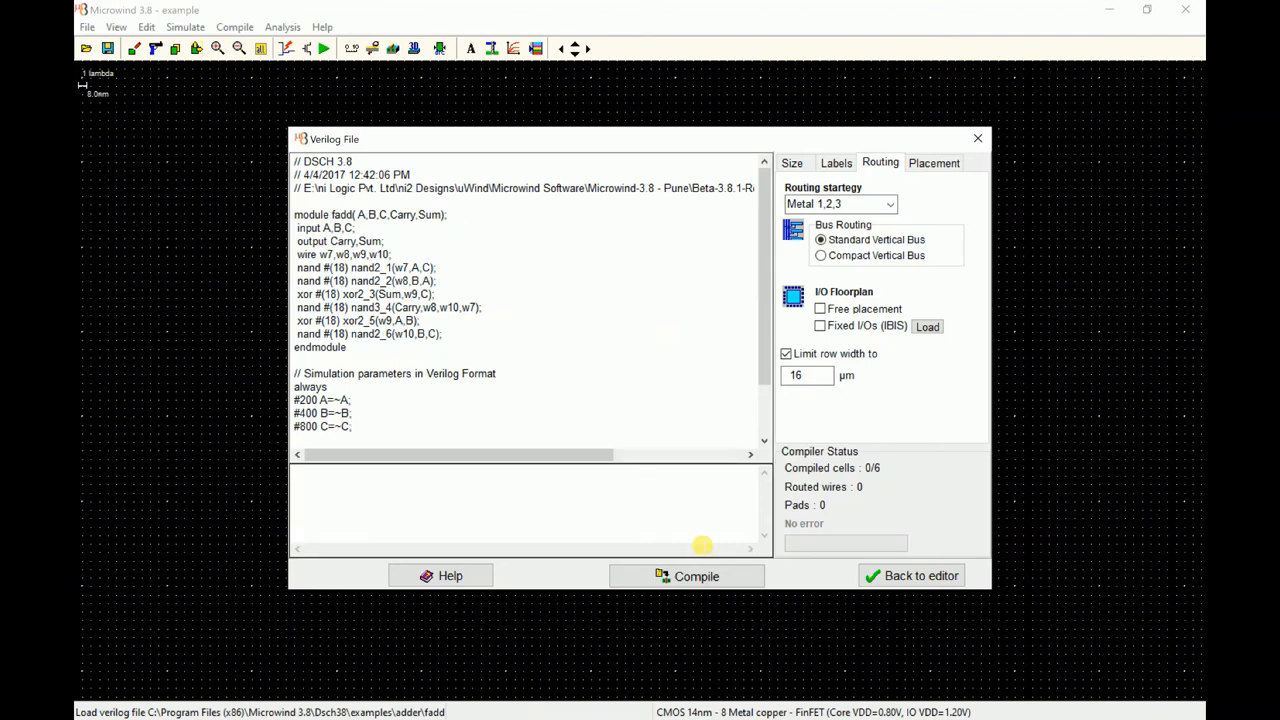
{"action": "mouse_move", "coordinate": [734, 268]}
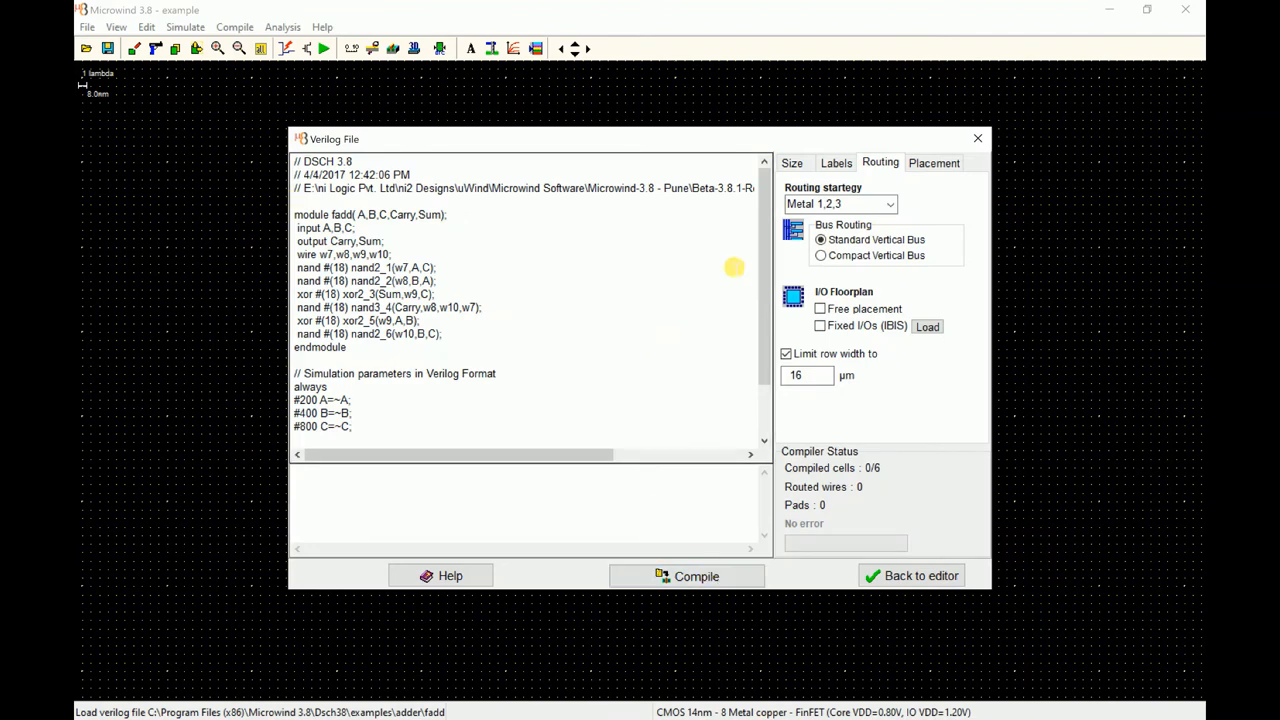
{"action": "mouse_move", "coordinate": [776, 276]}
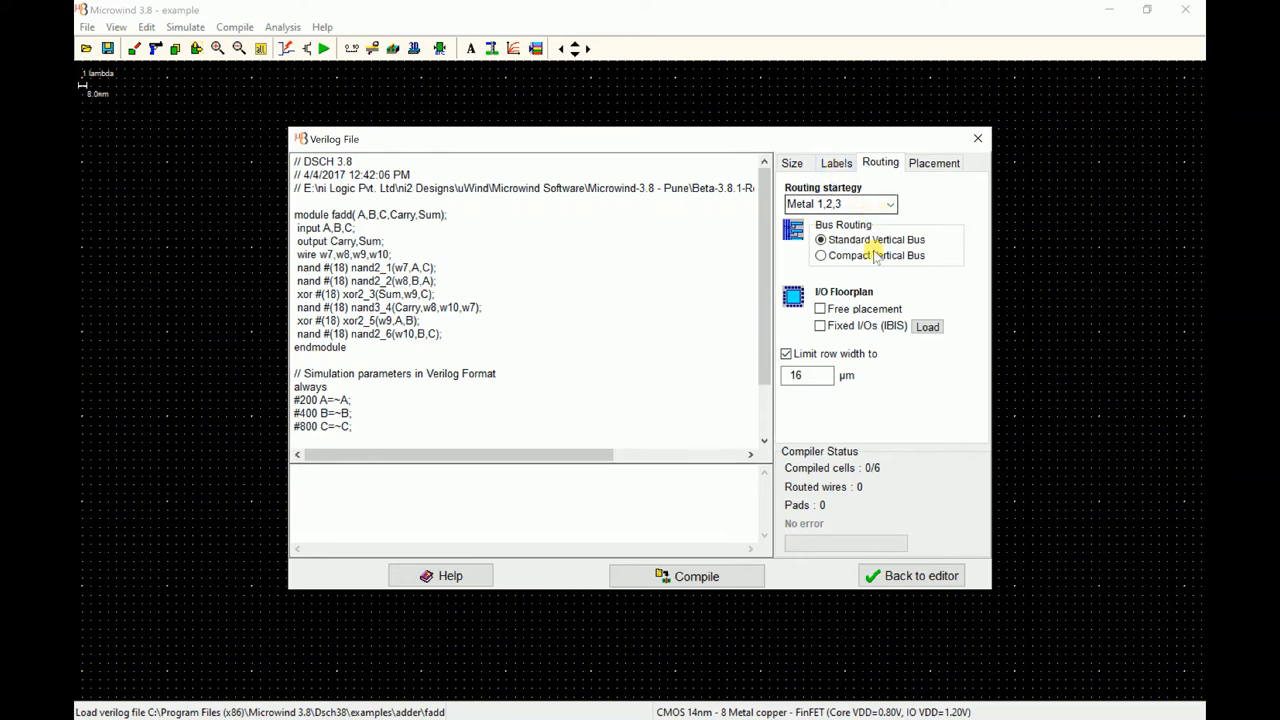
Review the sizing and routing settings, compile fadd into a six-cell layout and go back to the editor
{"action": "left_click", "coordinate": [934, 162]}
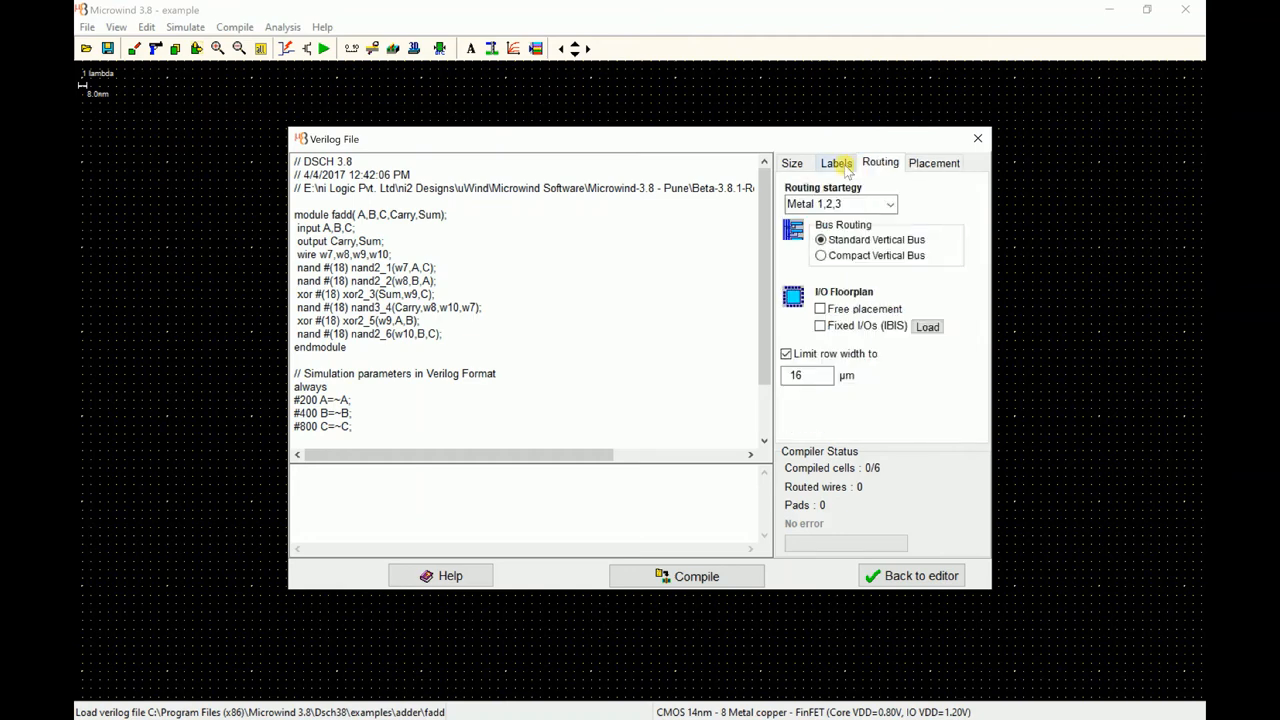
{"action": "left_click", "coordinate": [792, 162]}
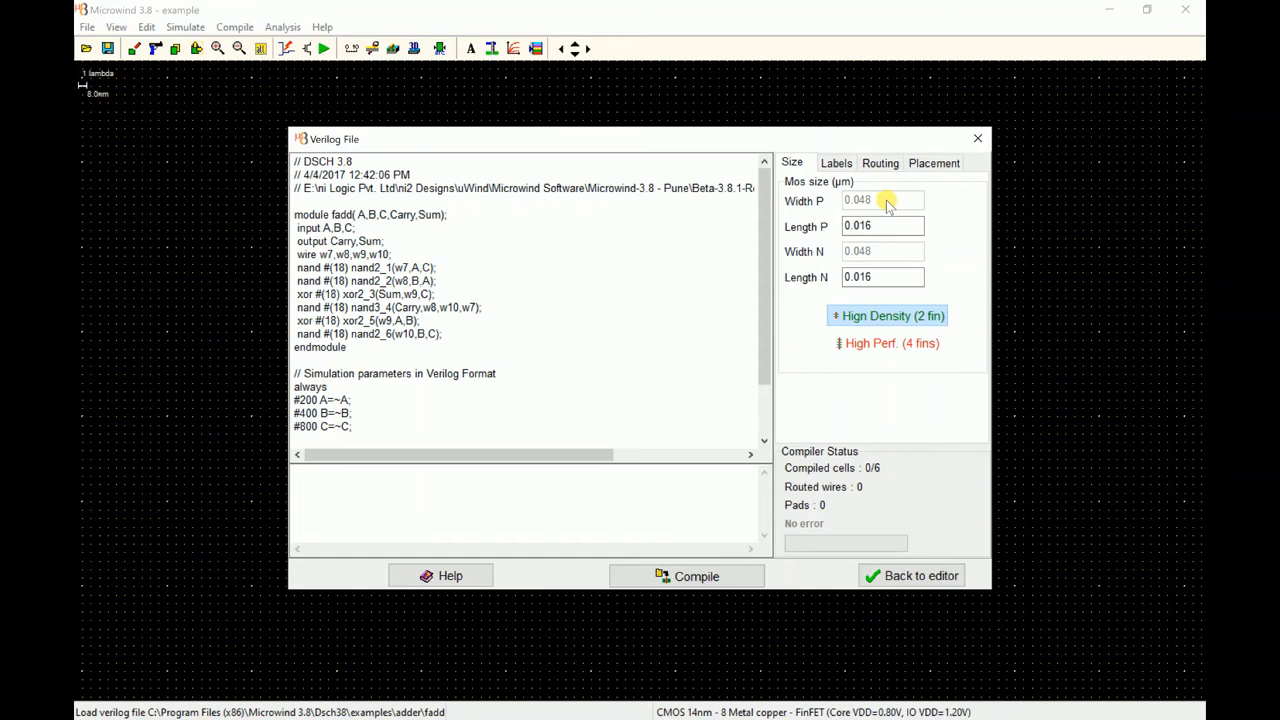
{"action": "left_click", "coordinate": [880, 162]}
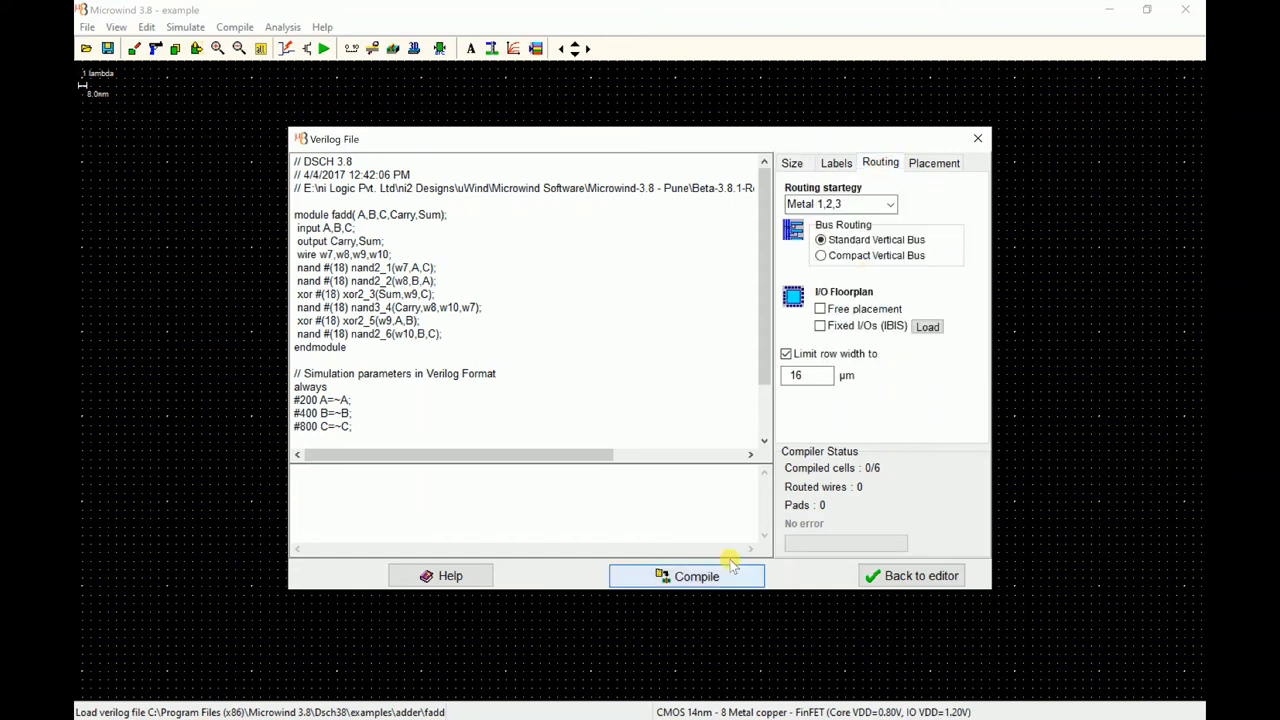
{"action": "left_click", "coordinate": [696, 576]}
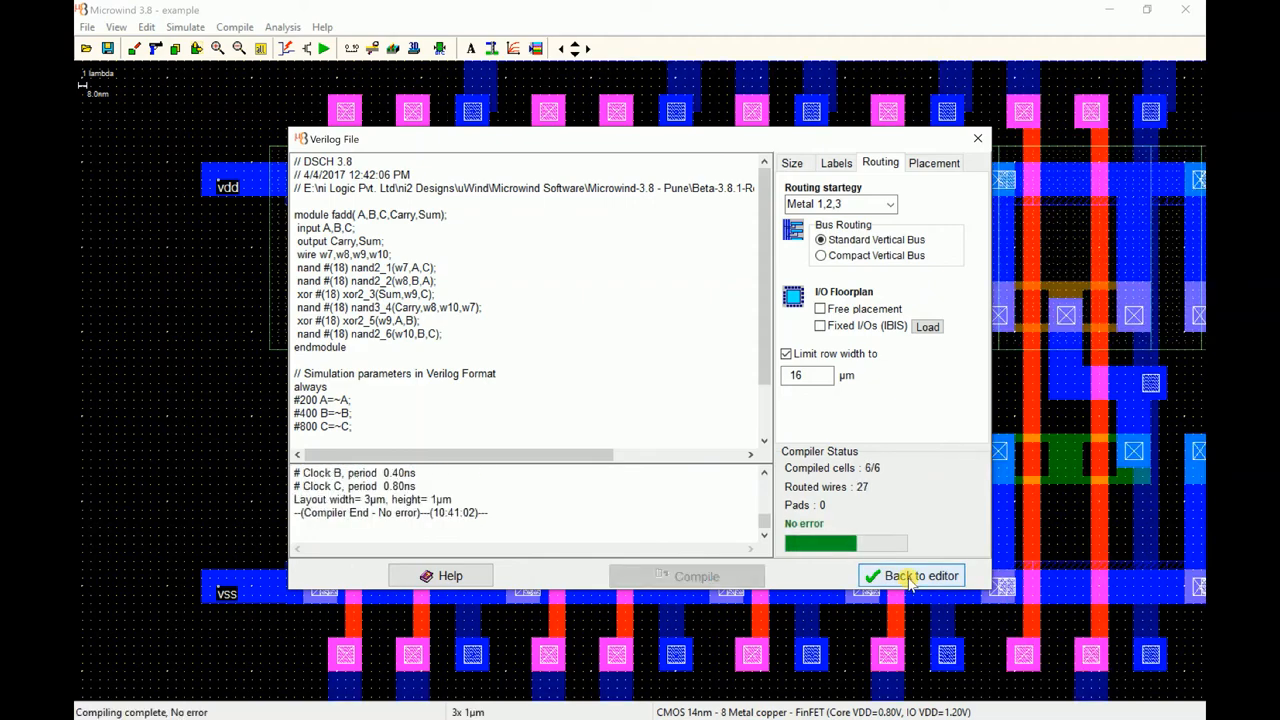
{"action": "left_click", "coordinate": [912, 576]}
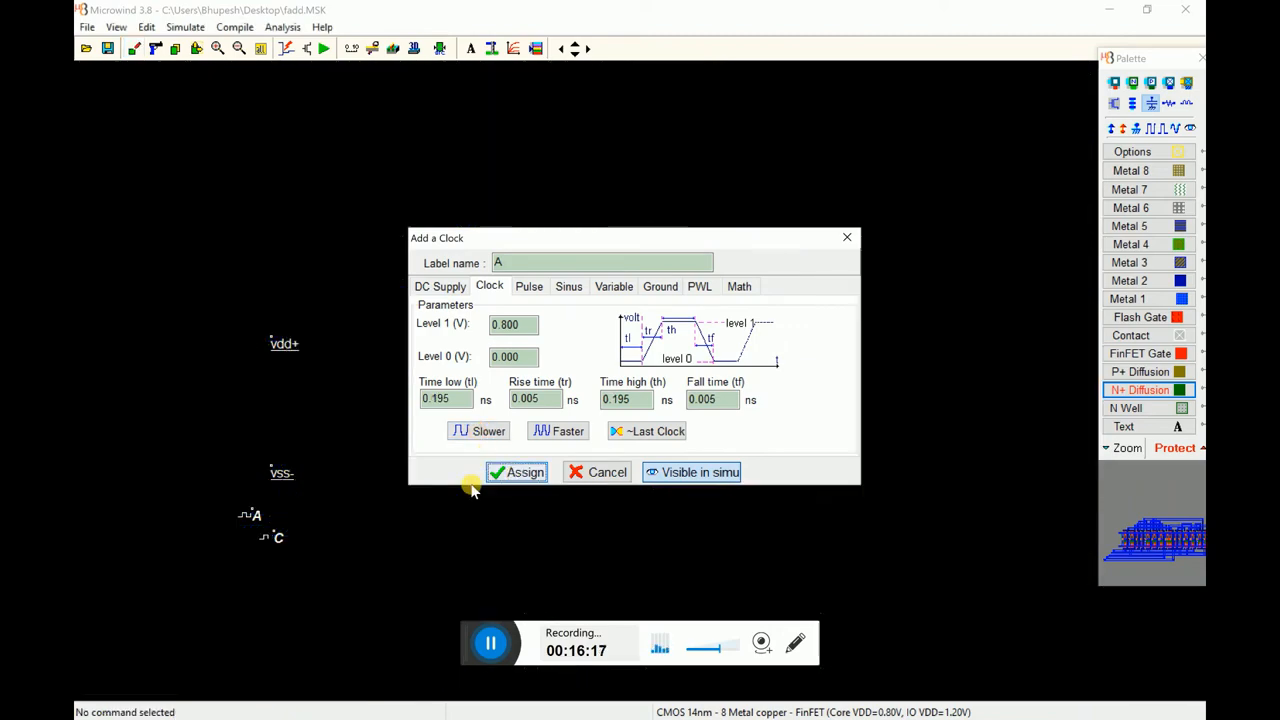
Assign clock stimuli to the adder inputs A, C and B
{"action": "left_click", "coordinate": [516, 472]}
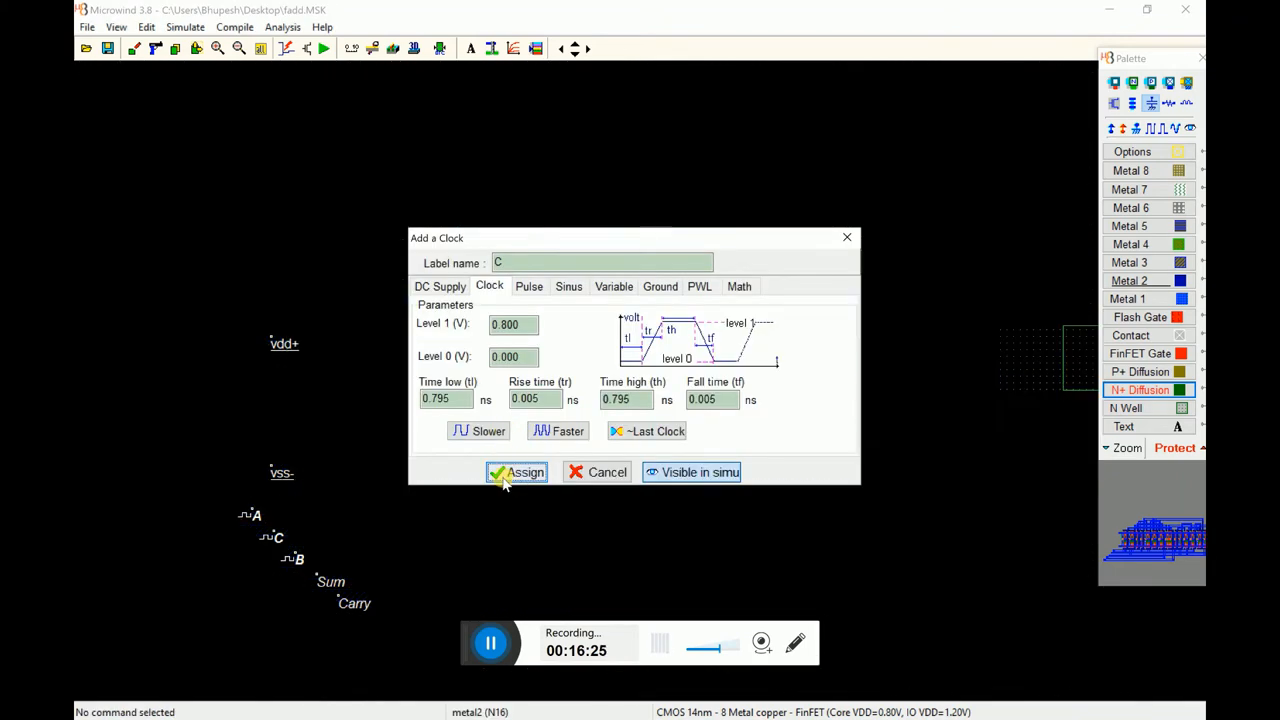
{"action": "left_click", "coordinate": [516, 472]}
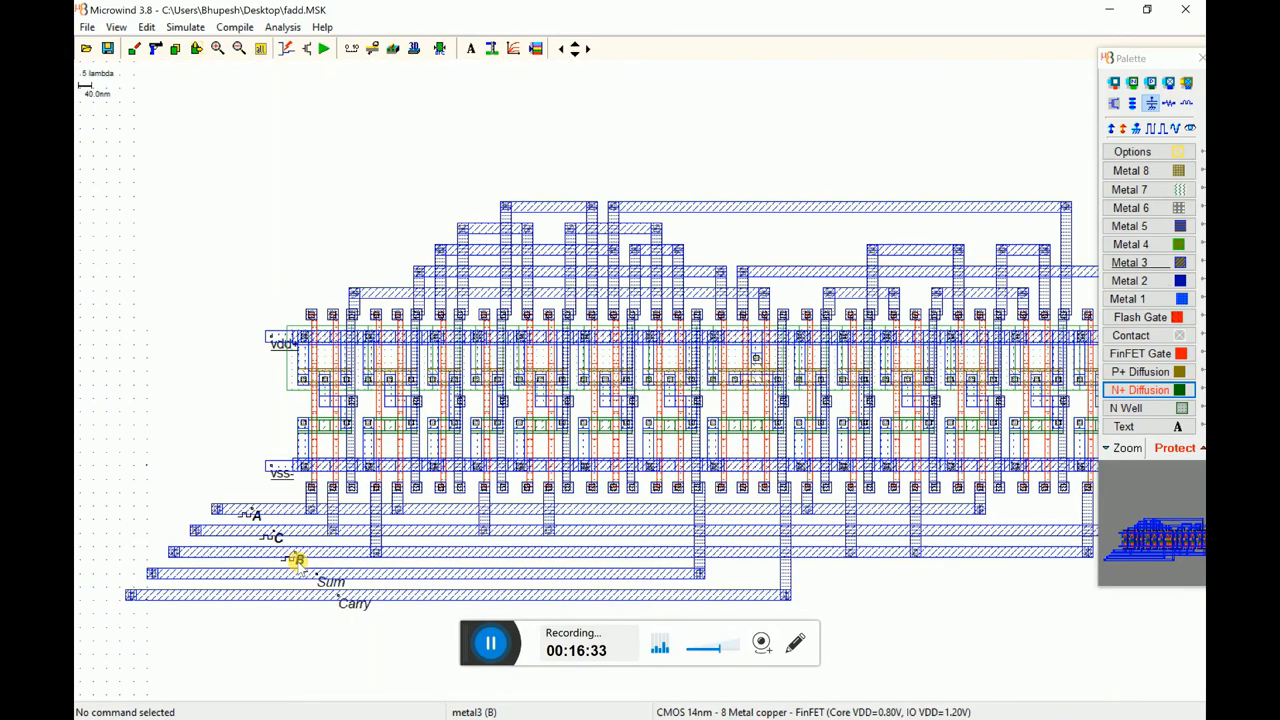
{"action": "left_click", "coordinate": [296, 558]}
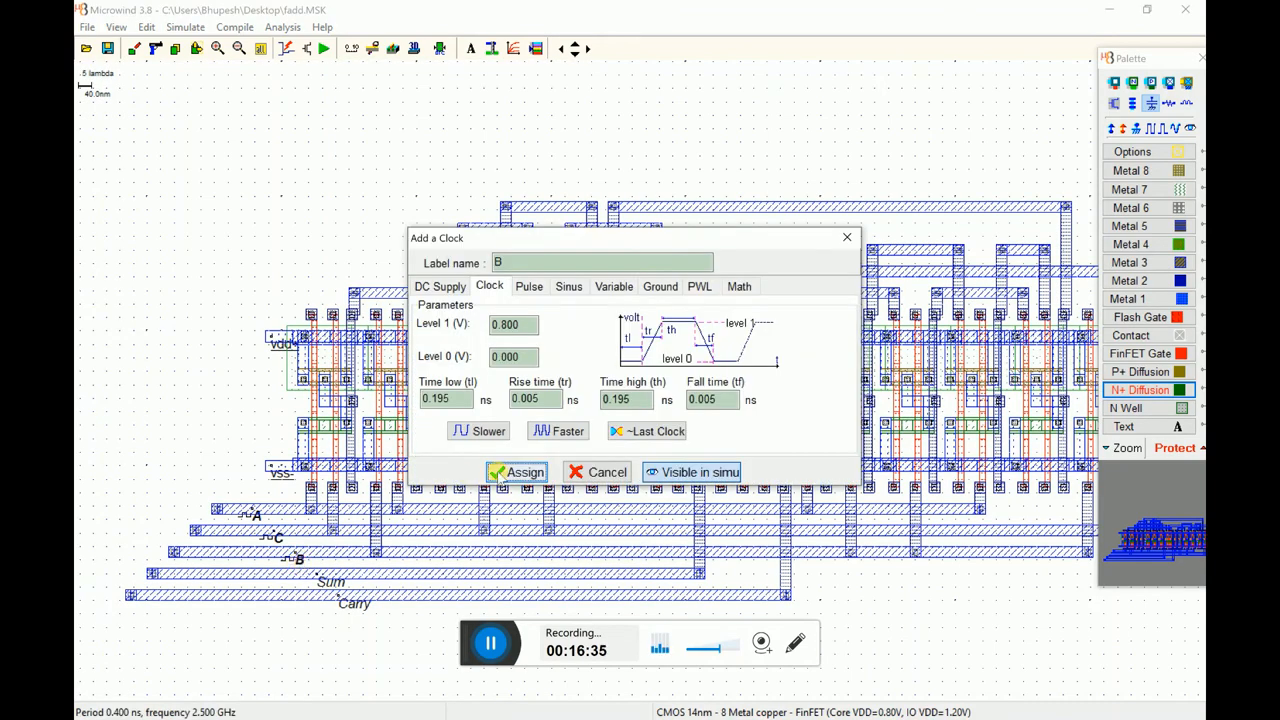
{"action": "left_click", "coordinate": [478, 432]}
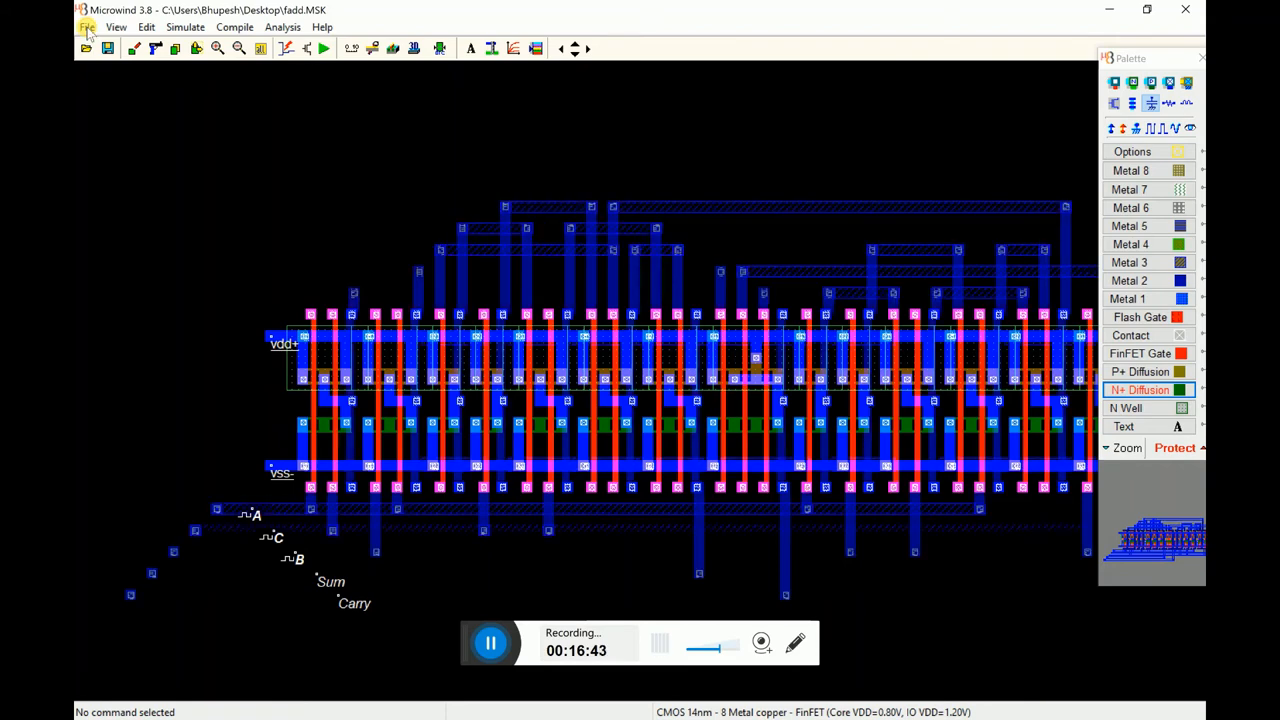
Switch the layout to a white background and start the adder's analog simulation
{"action": "left_click", "coordinate": [88, 28]}
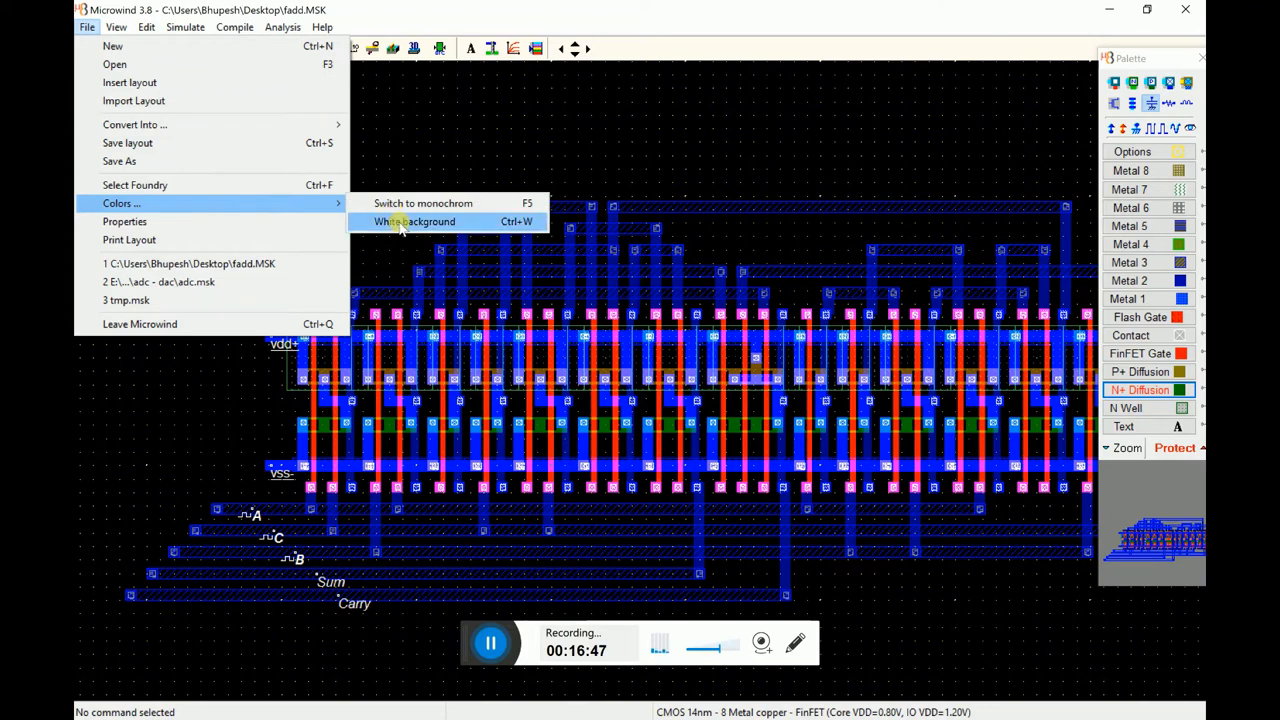
{"action": "left_click", "coordinate": [412, 220]}
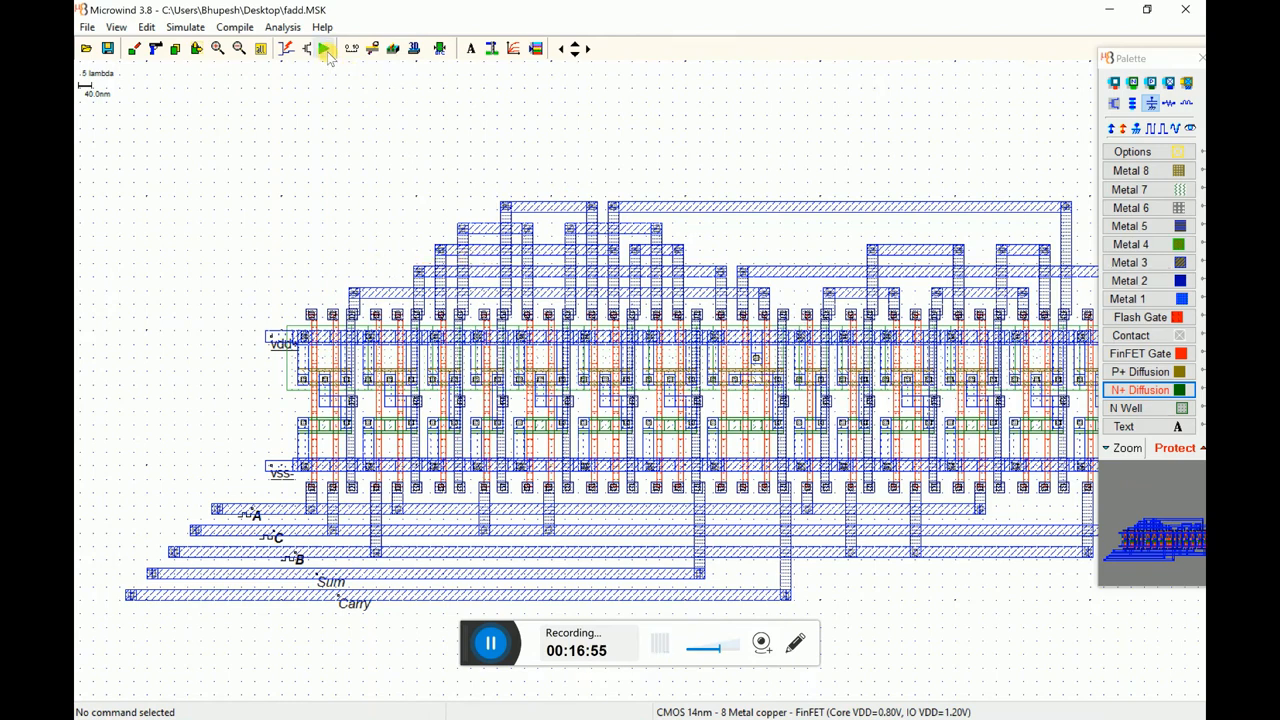
{"action": "left_click", "coordinate": [324, 48]}
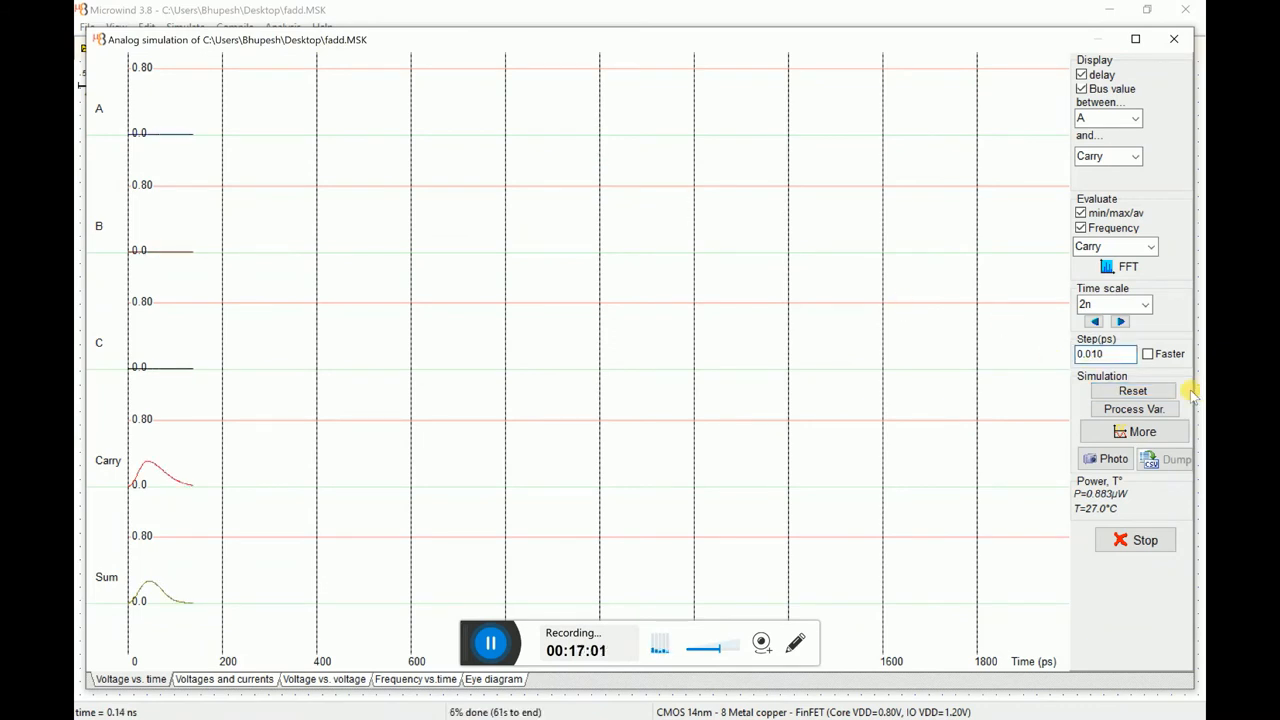
Dismiss the I/O error 32 and 103 messages, close the failed run and restart the simulation
{"action": "left_click", "coordinate": [1132, 390]}
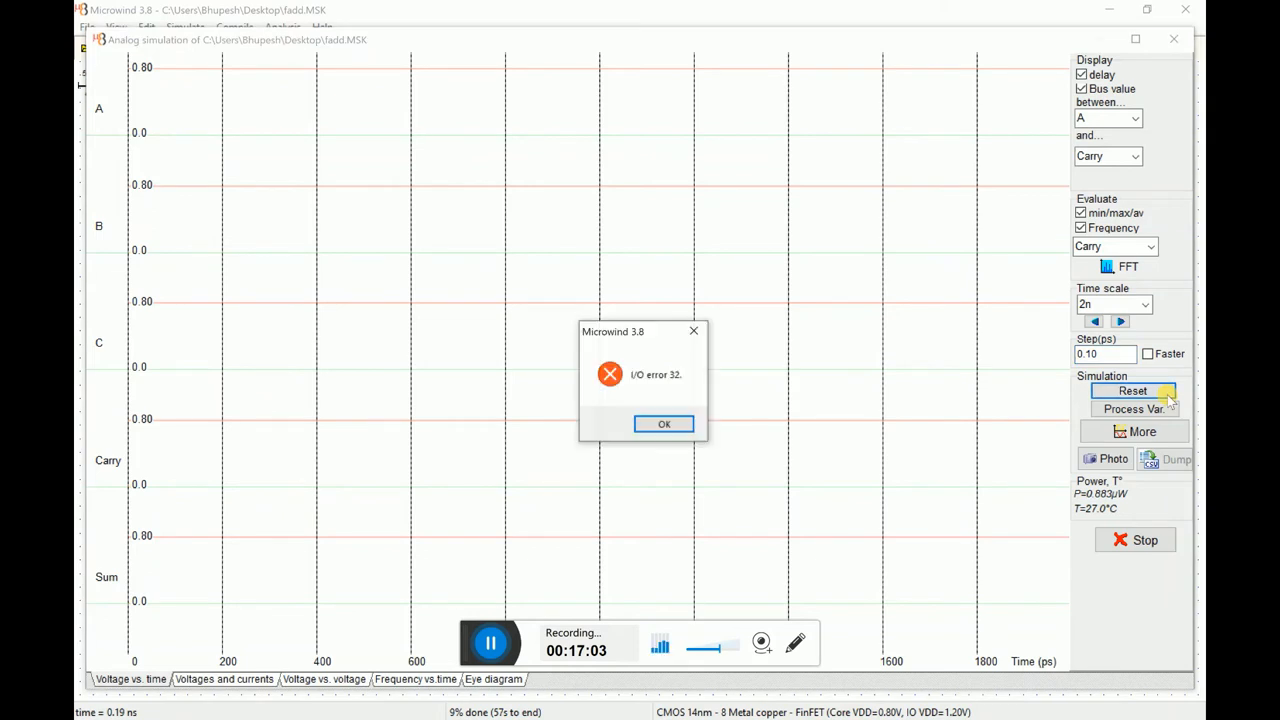
{"action": "left_click", "coordinate": [664, 424]}
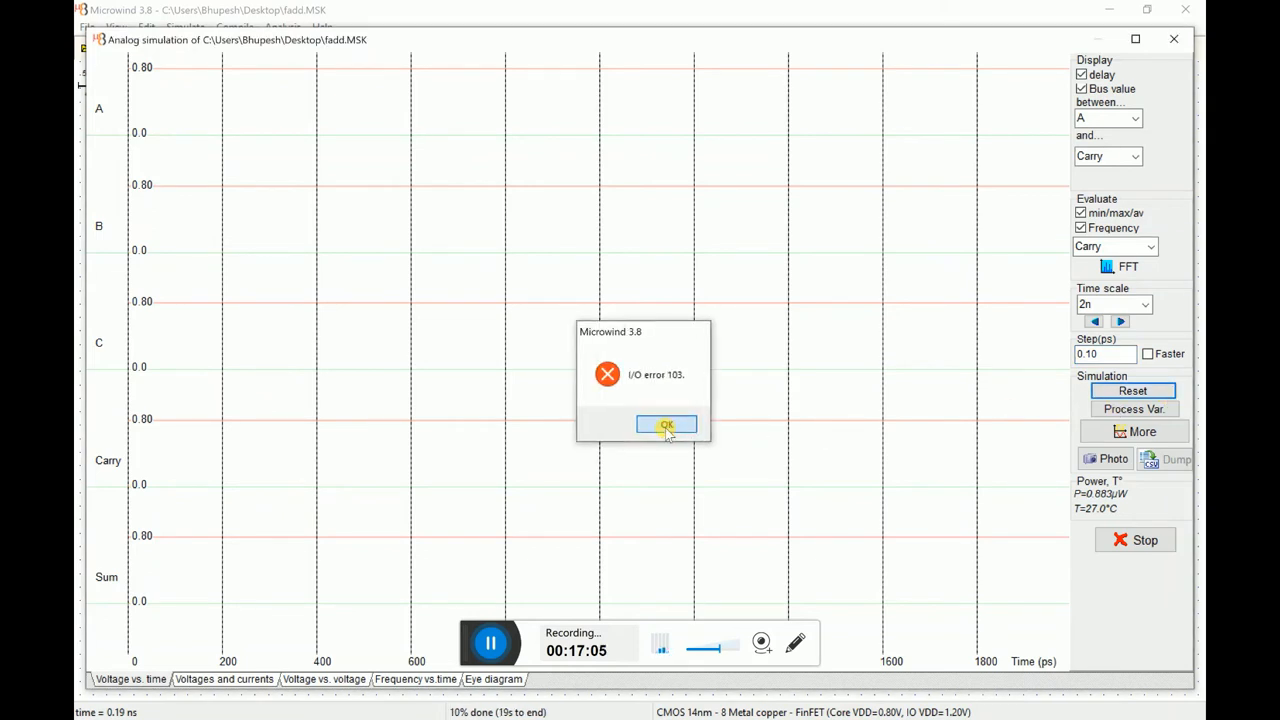
{"action": "left_click", "coordinate": [666, 424]}
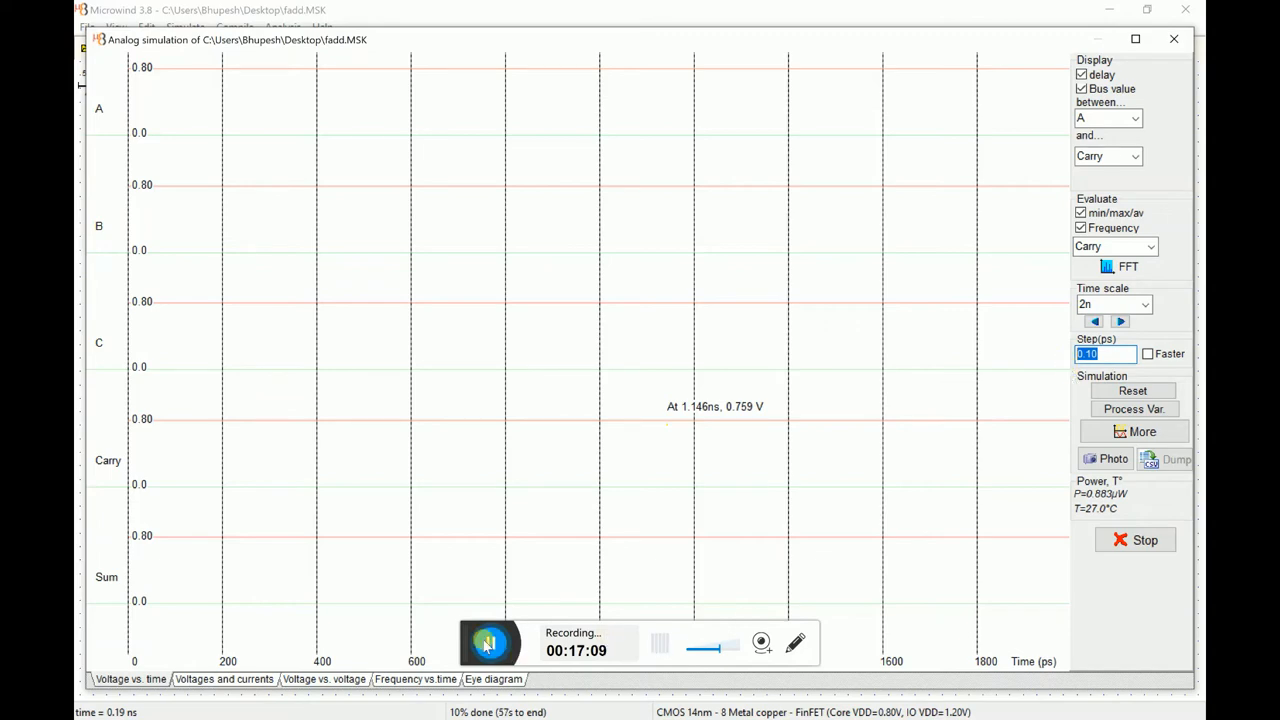
{"action": "left_click", "coordinate": [1172, 40]}
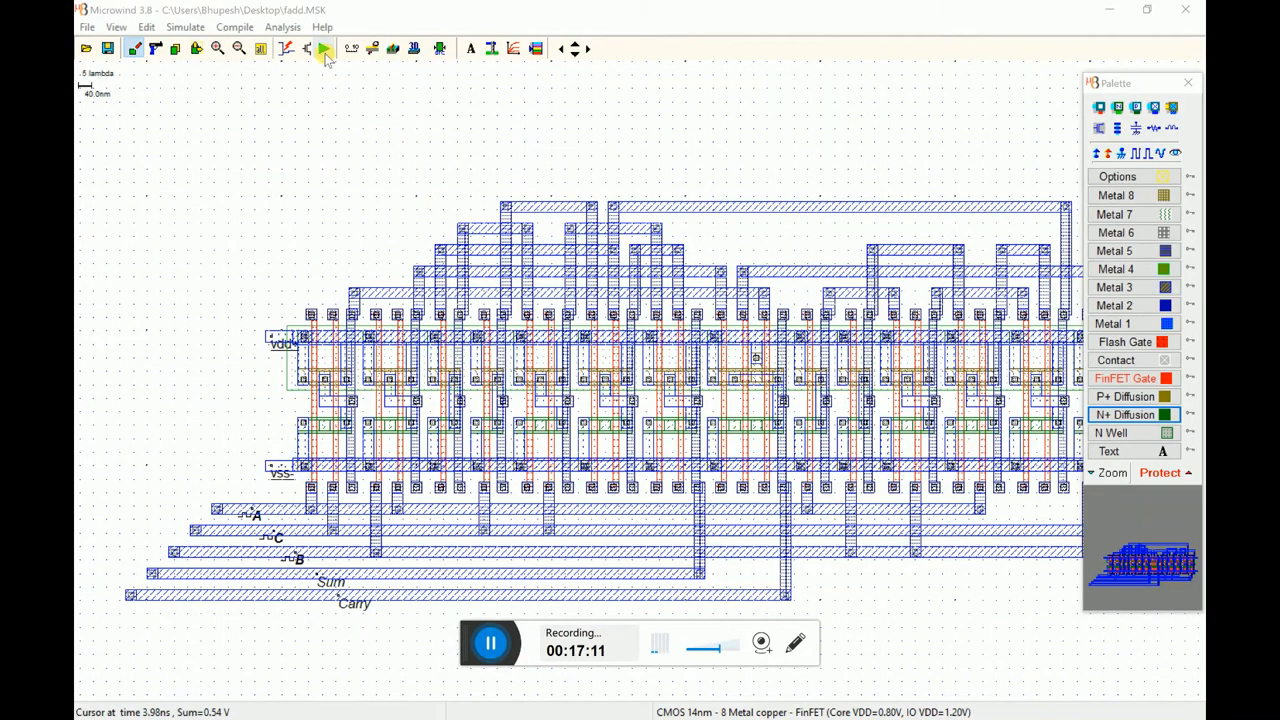
{"action": "left_click", "coordinate": [324, 48]}
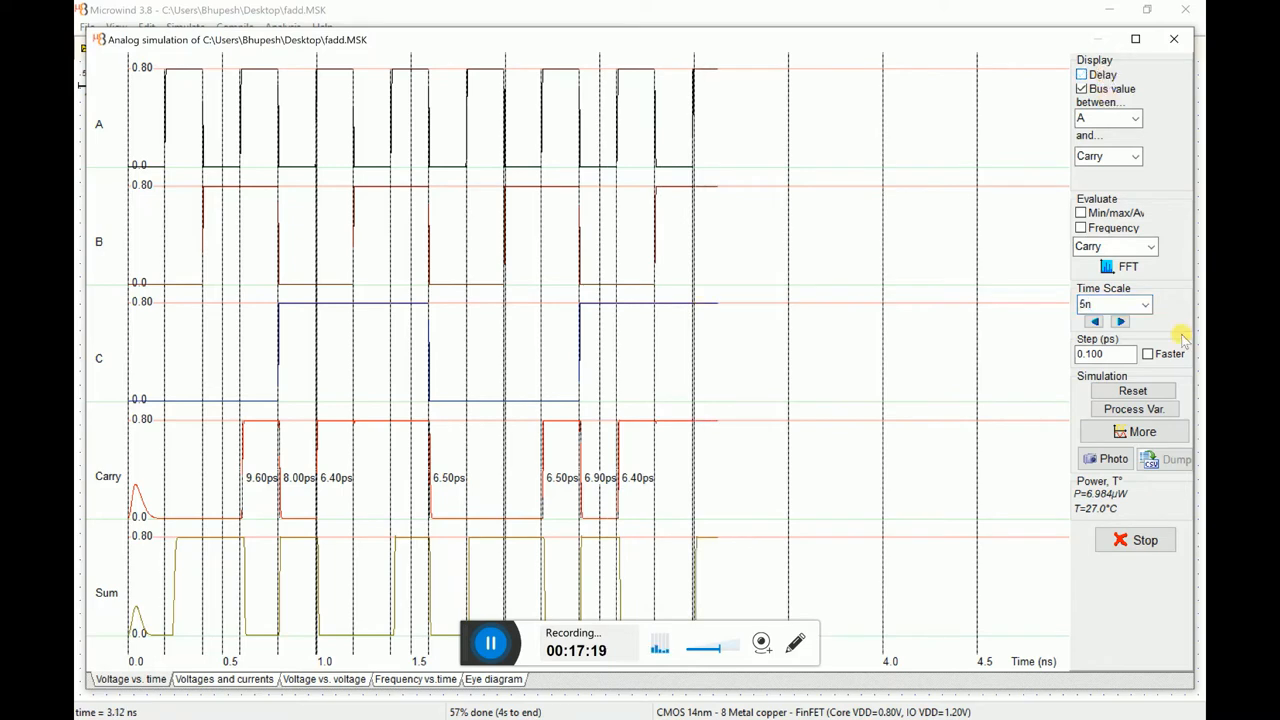
Set the time step to 0.200 ps on the 5 ns scale and continue the simulation with More
{"action": "left_click", "coordinate": [1132, 390]}
{"action": "type", "text": "0.200"}
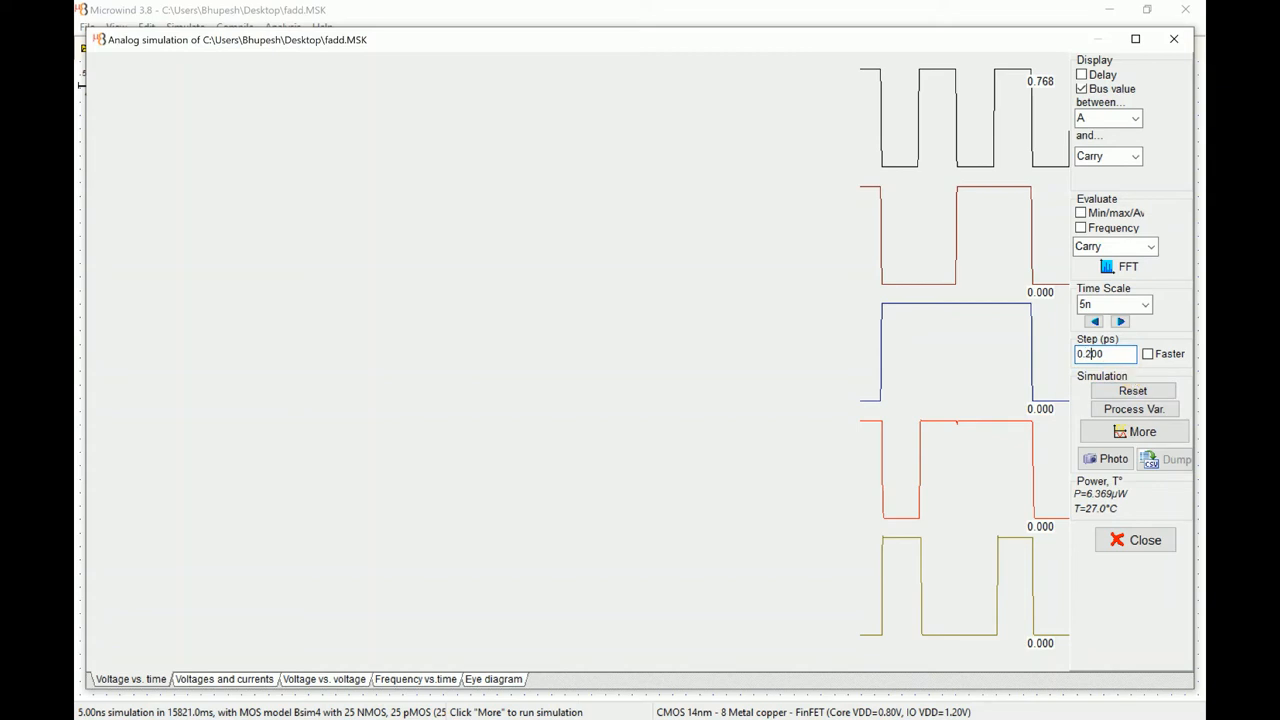
{"action": "left_click", "coordinate": [1132, 390]}
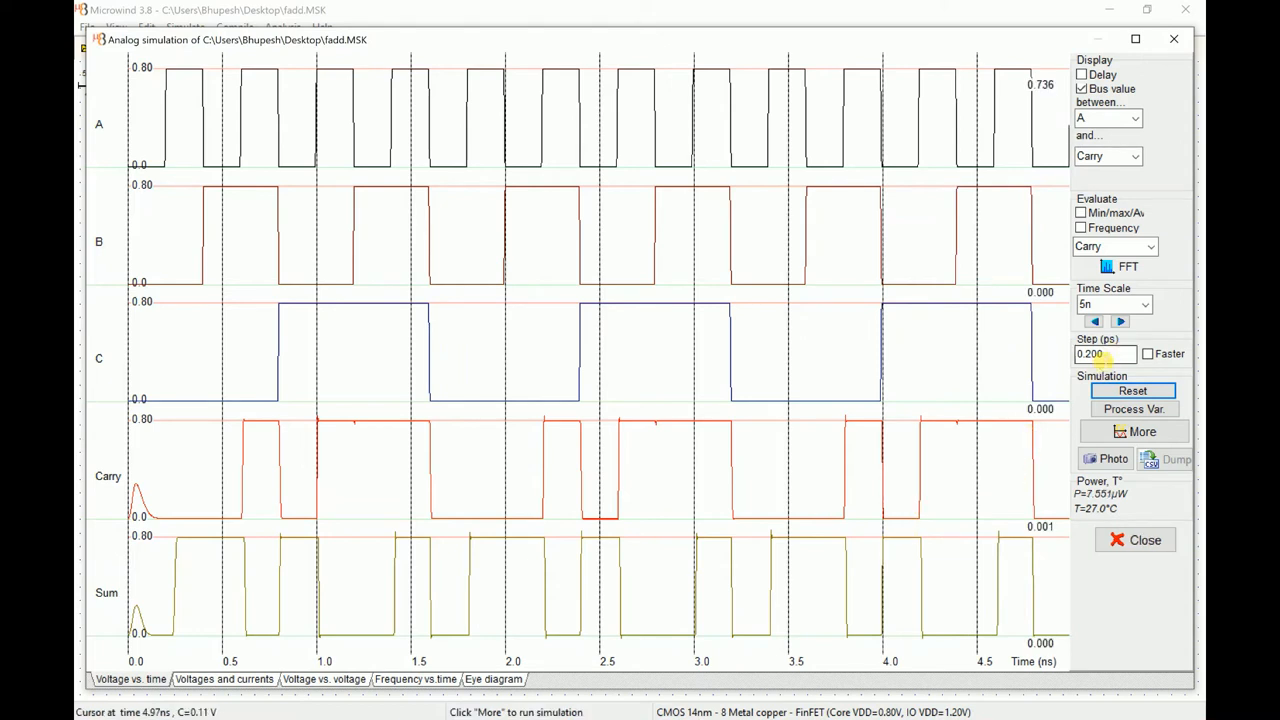
{"action": "mouse_move", "coordinate": [704, 438]}
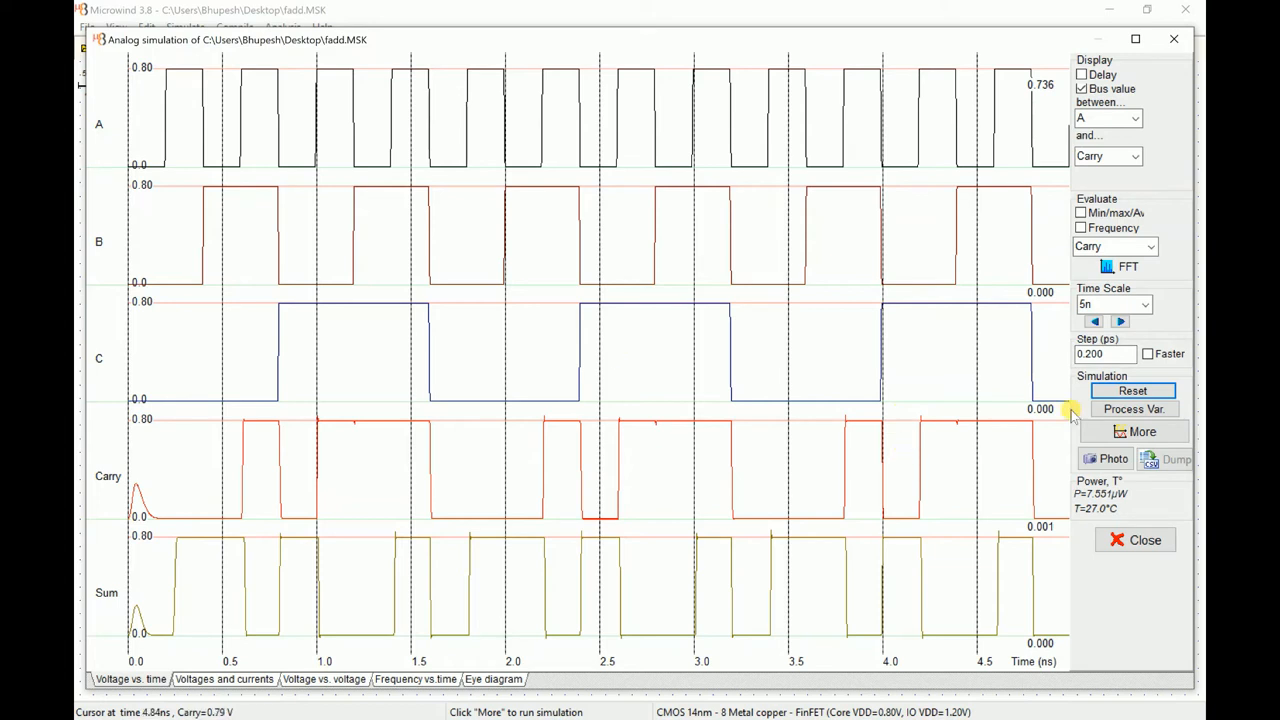
{"action": "left_click", "coordinate": [1104, 352]}
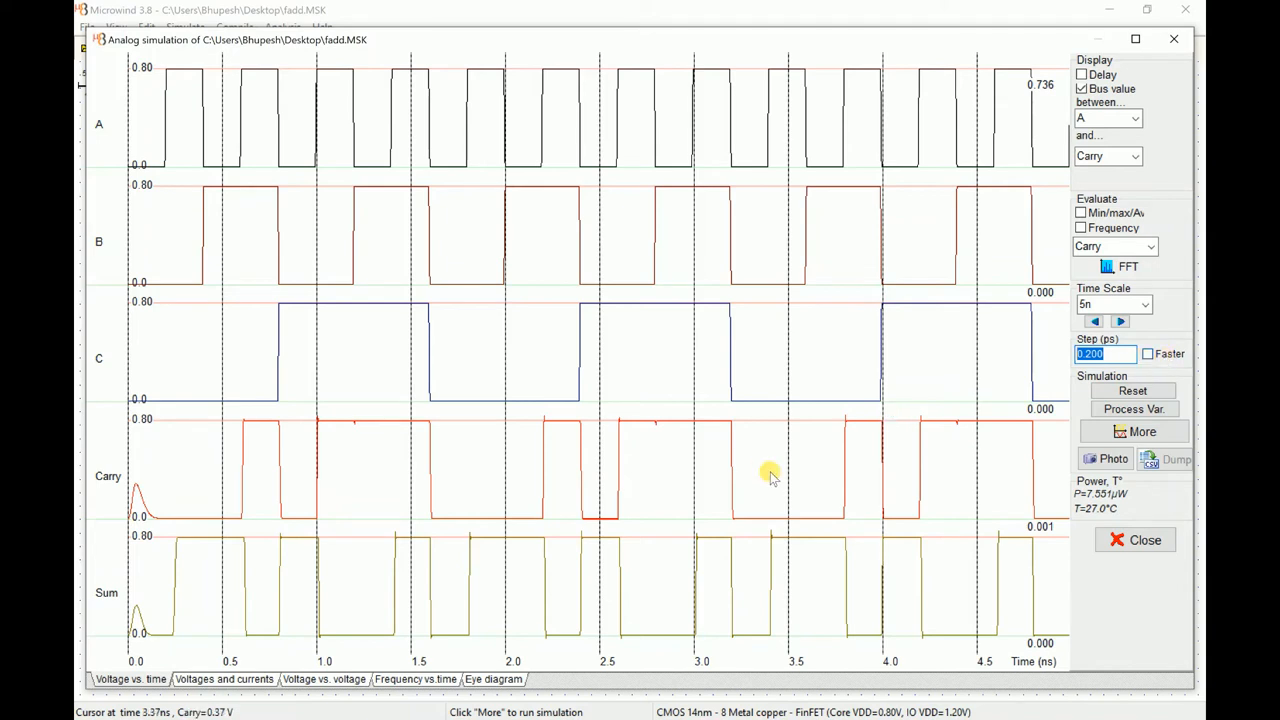
{"action": "mouse_move", "coordinate": [818, 442]}
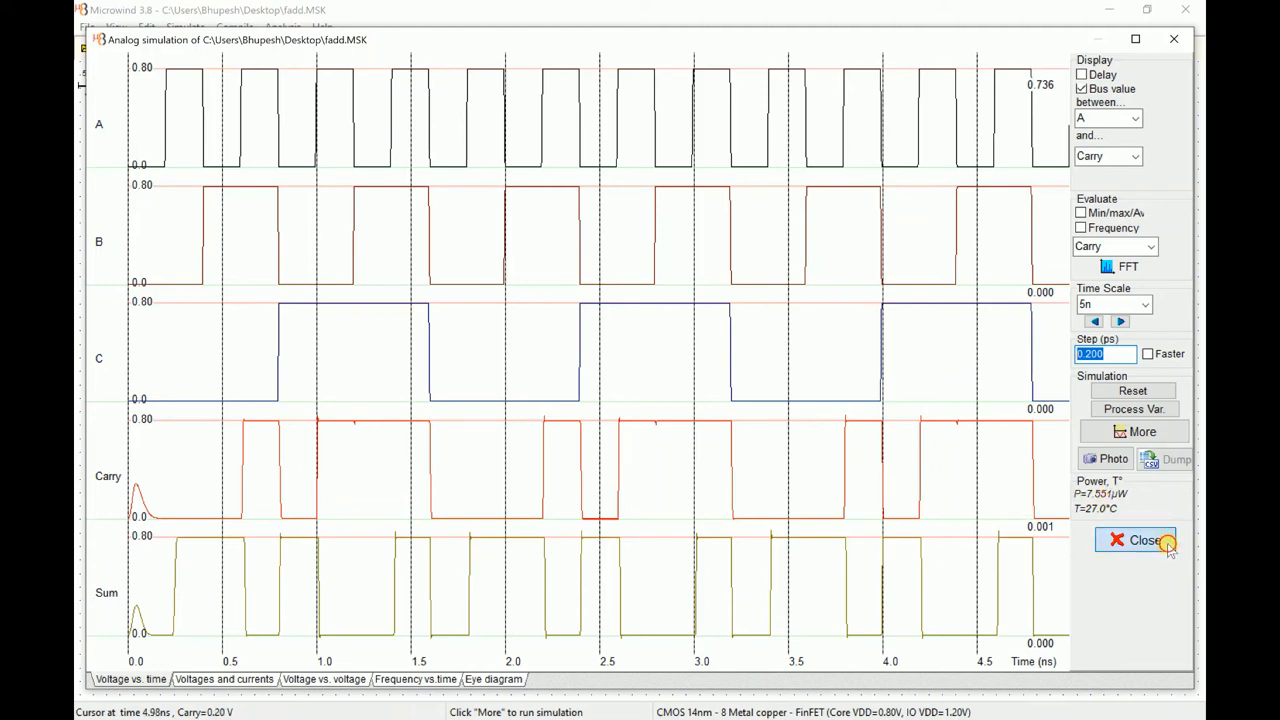
{"action": "mouse_move", "coordinate": [972, 480]}
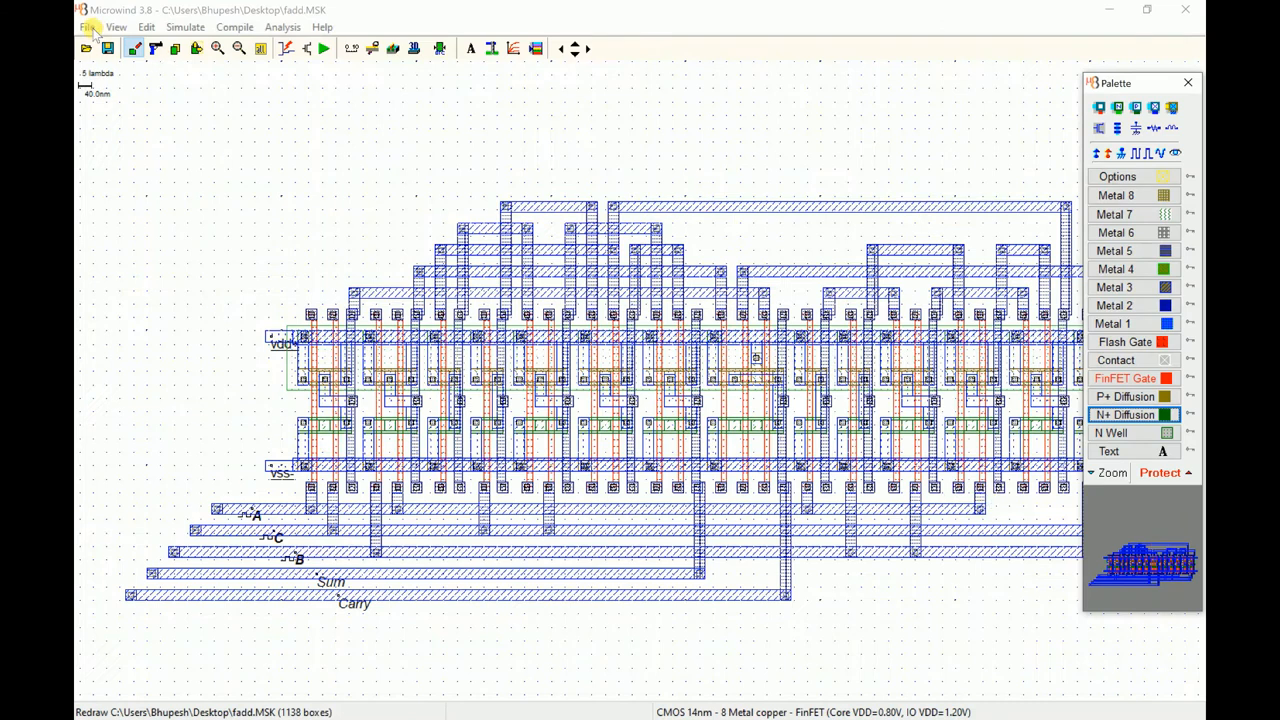
Start a new empty layout, discarding the unsaved adder
{"action": "left_click", "coordinate": [88, 28]}
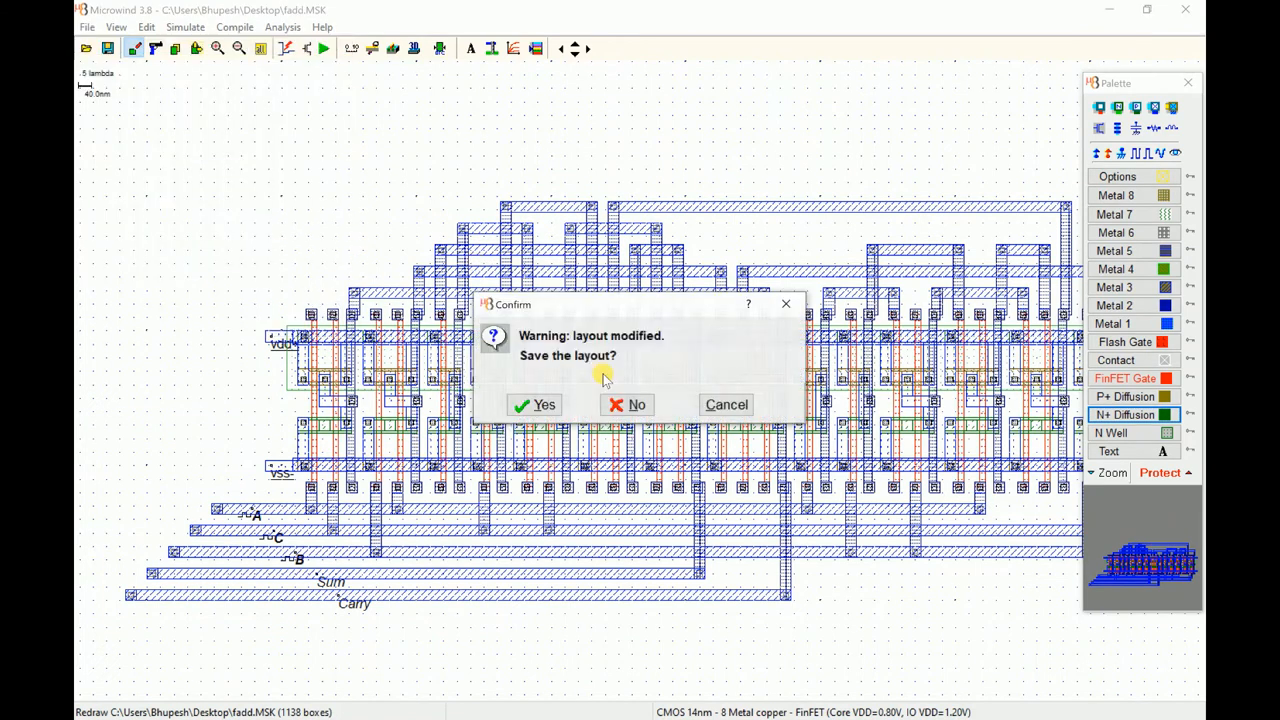
{"action": "left_click", "coordinate": [636, 404]}
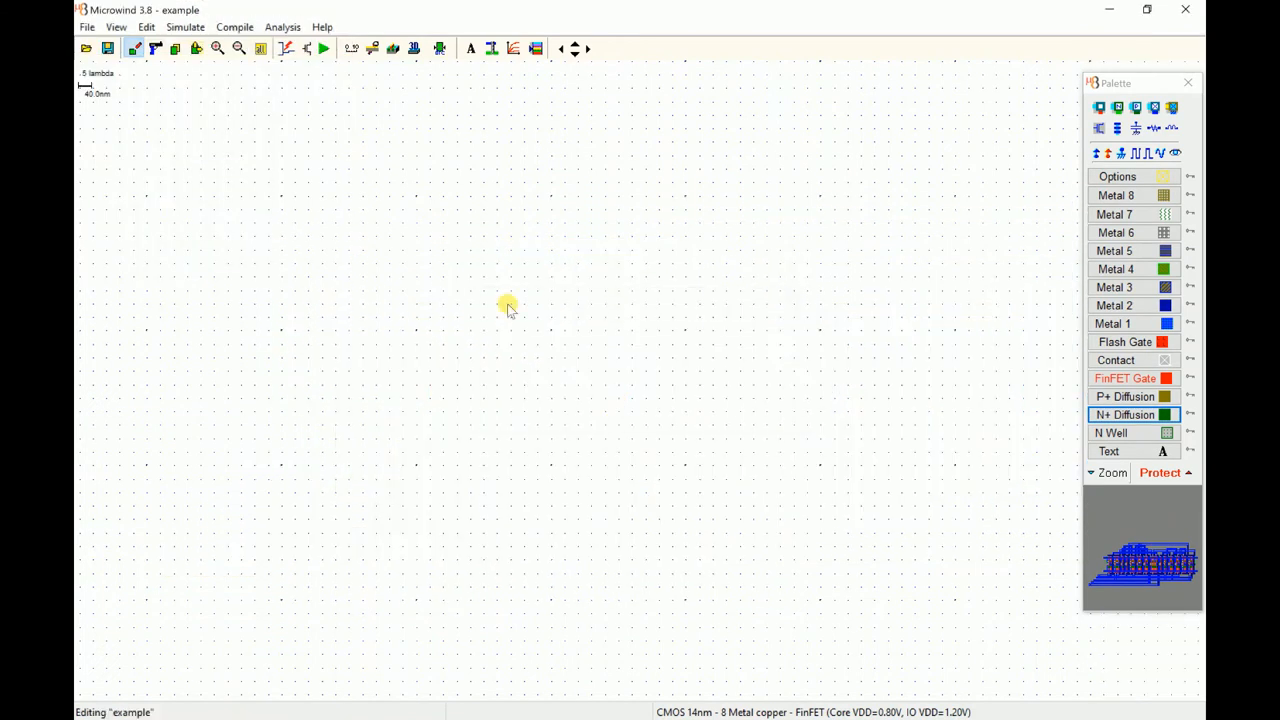
{"action": "mouse_move", "coordinate": [86, 48]}
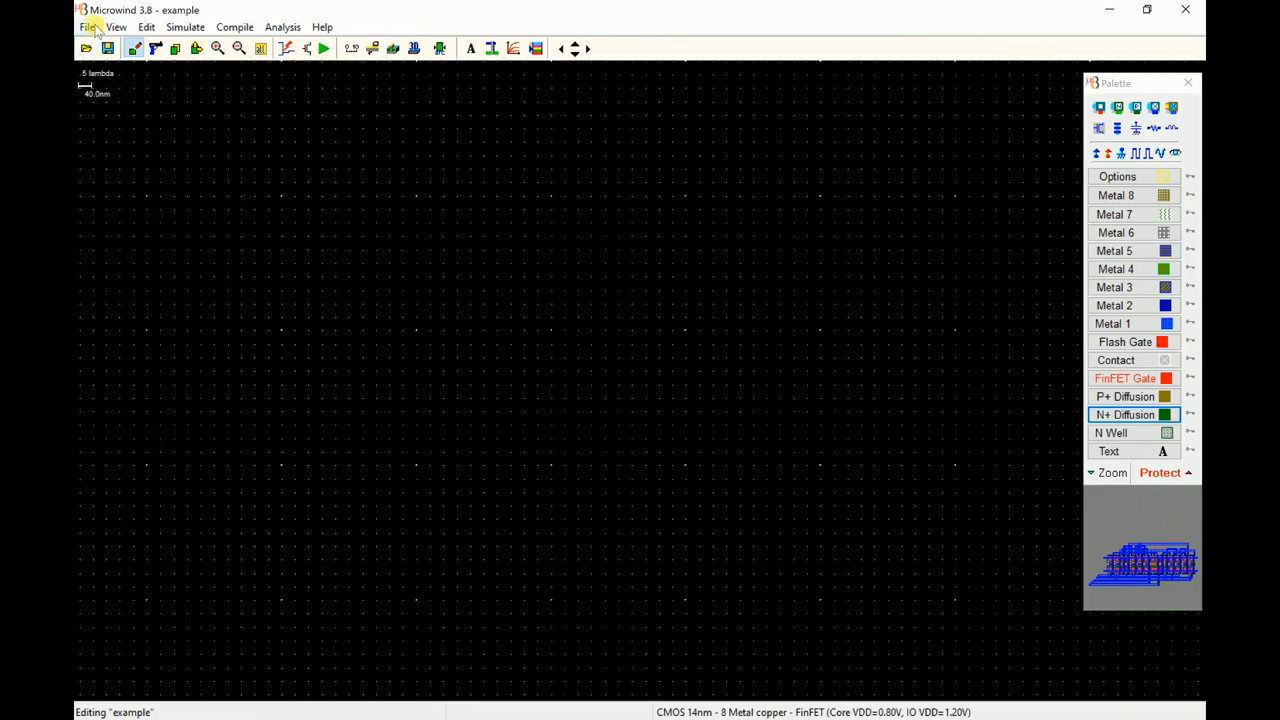
Load the cmos012.rul foundry rules for the CMOS 0.12µm 6-metal process
{"action": "left_click", "coordinate": [88, 28]}
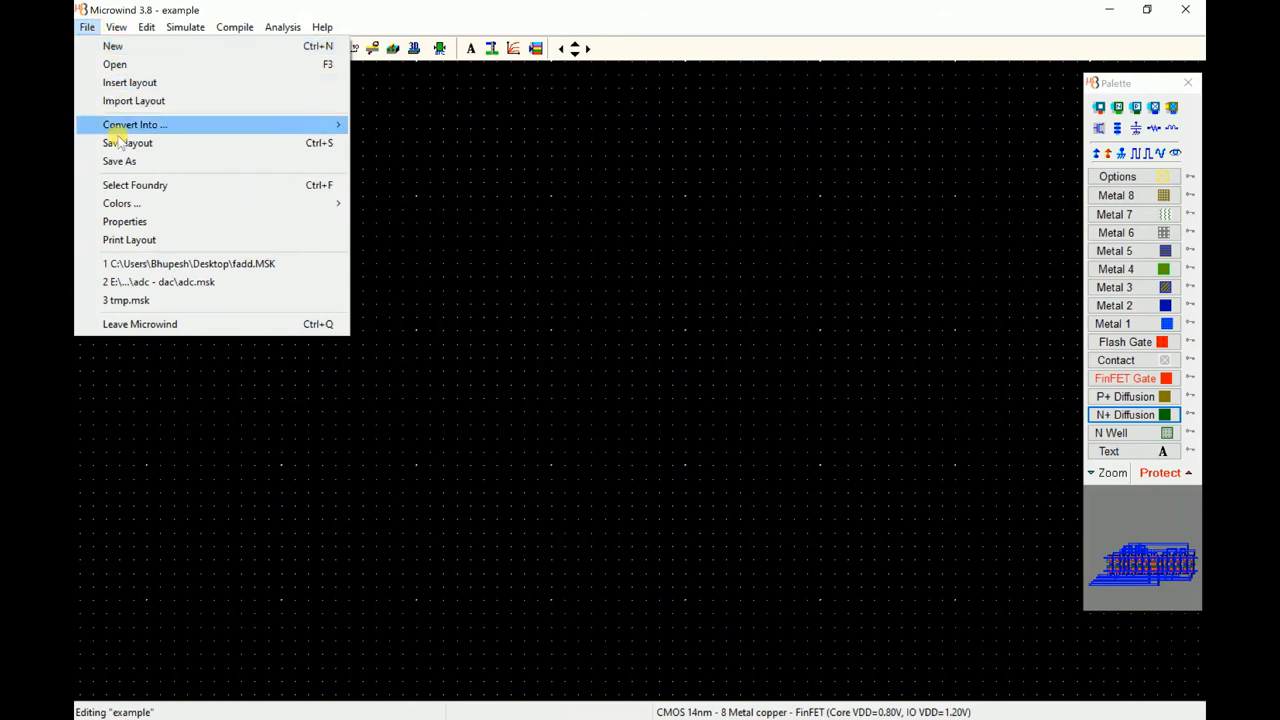
{"action": "mouse_move", "coordinate": [136, 184]}
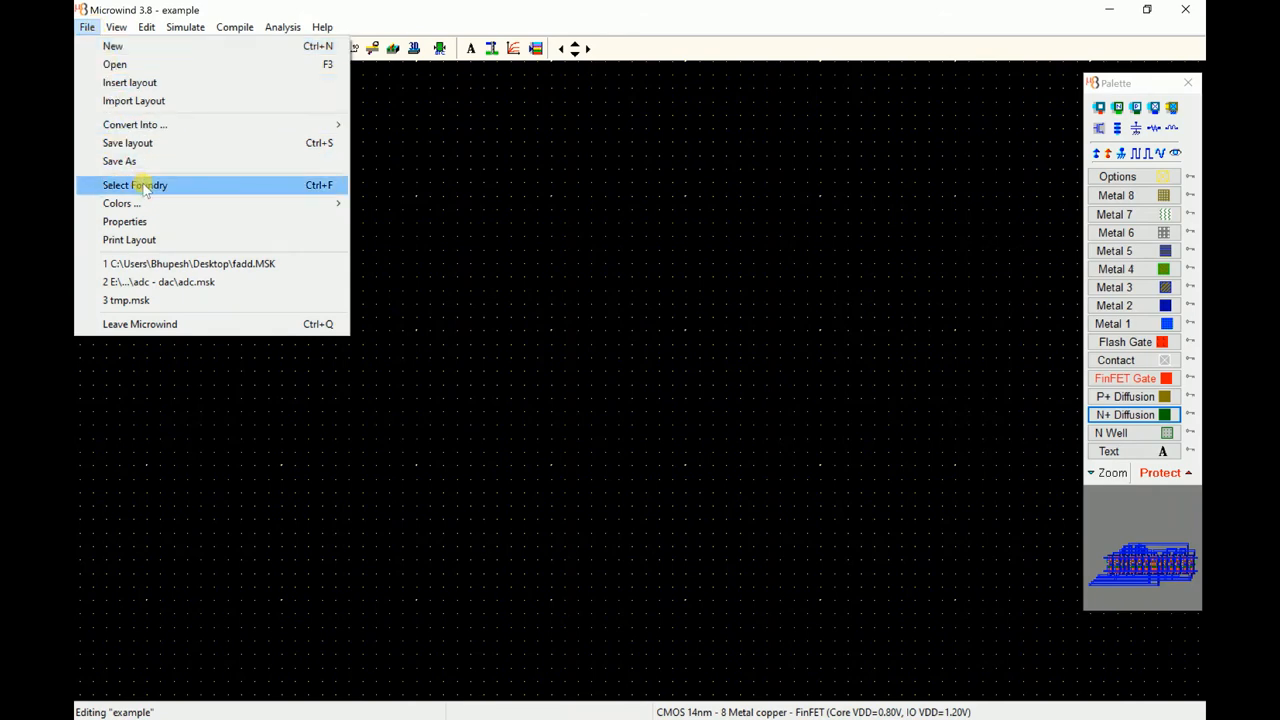
{"action": "left_click", "coordinate": [136, 184]}
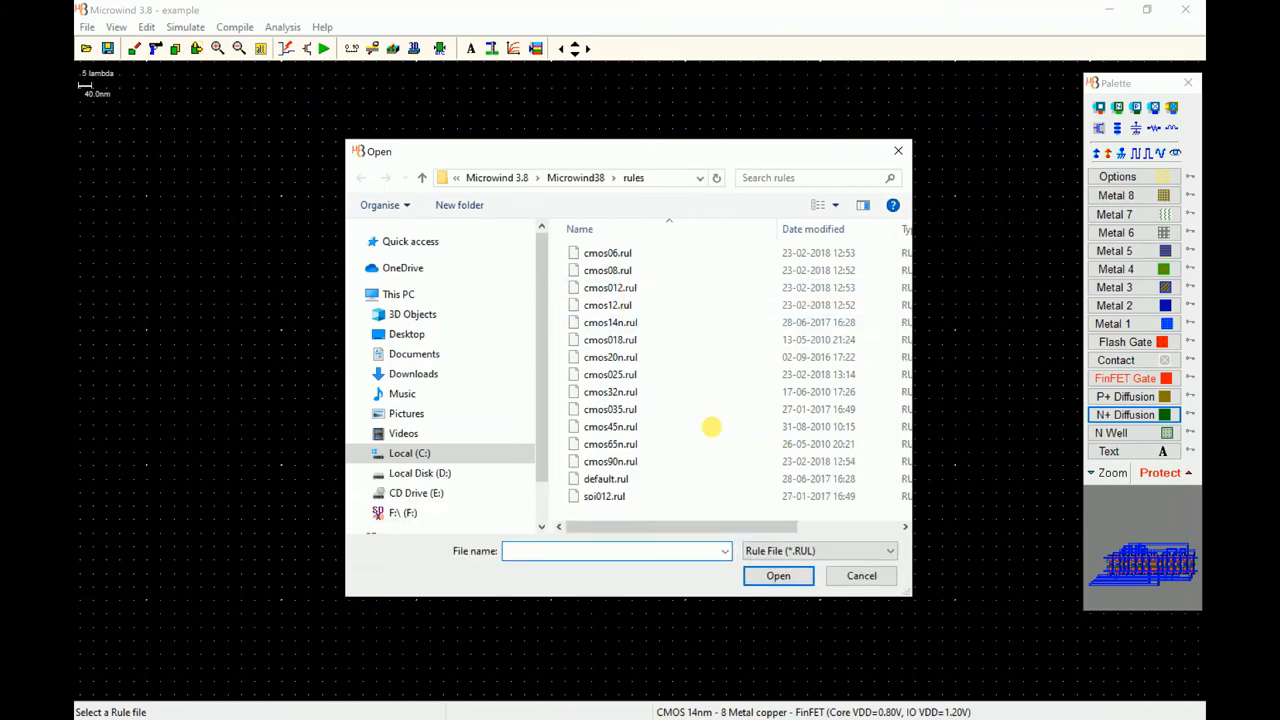
{"action": "mouse_move", "coordinate": [610, 460]}
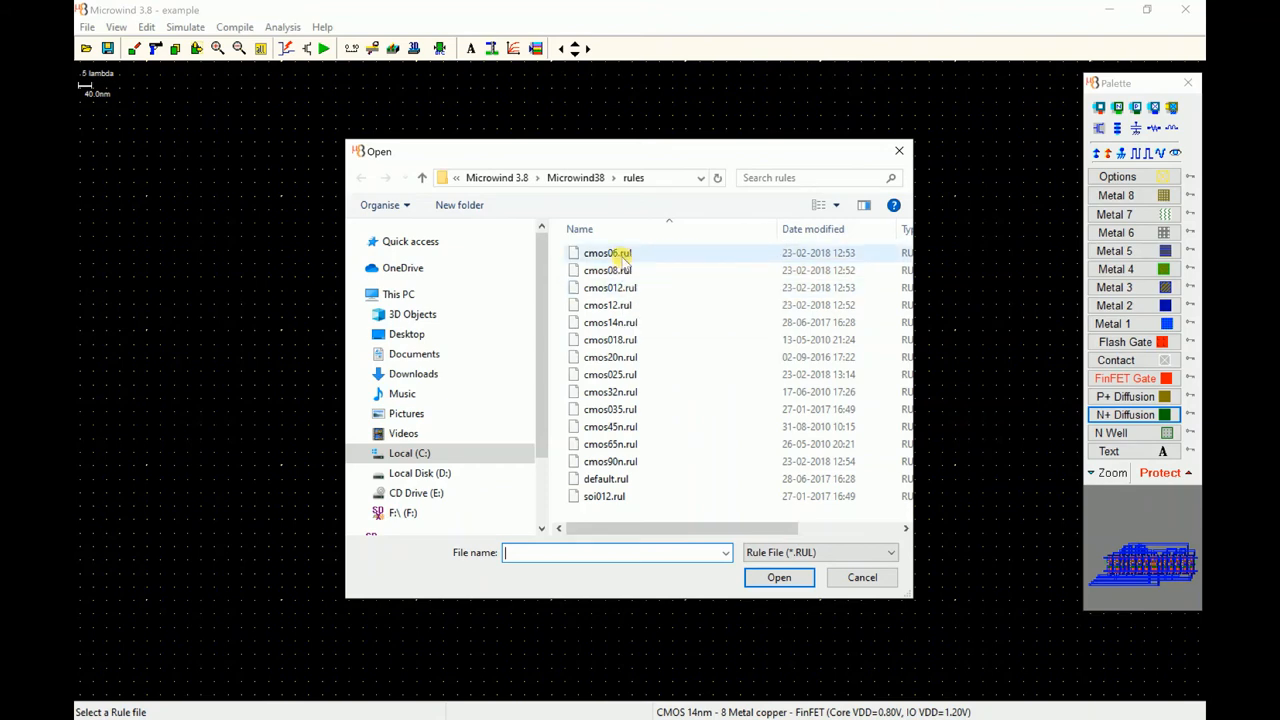
{"action": "left_click", "coordinate": [610, 288]}
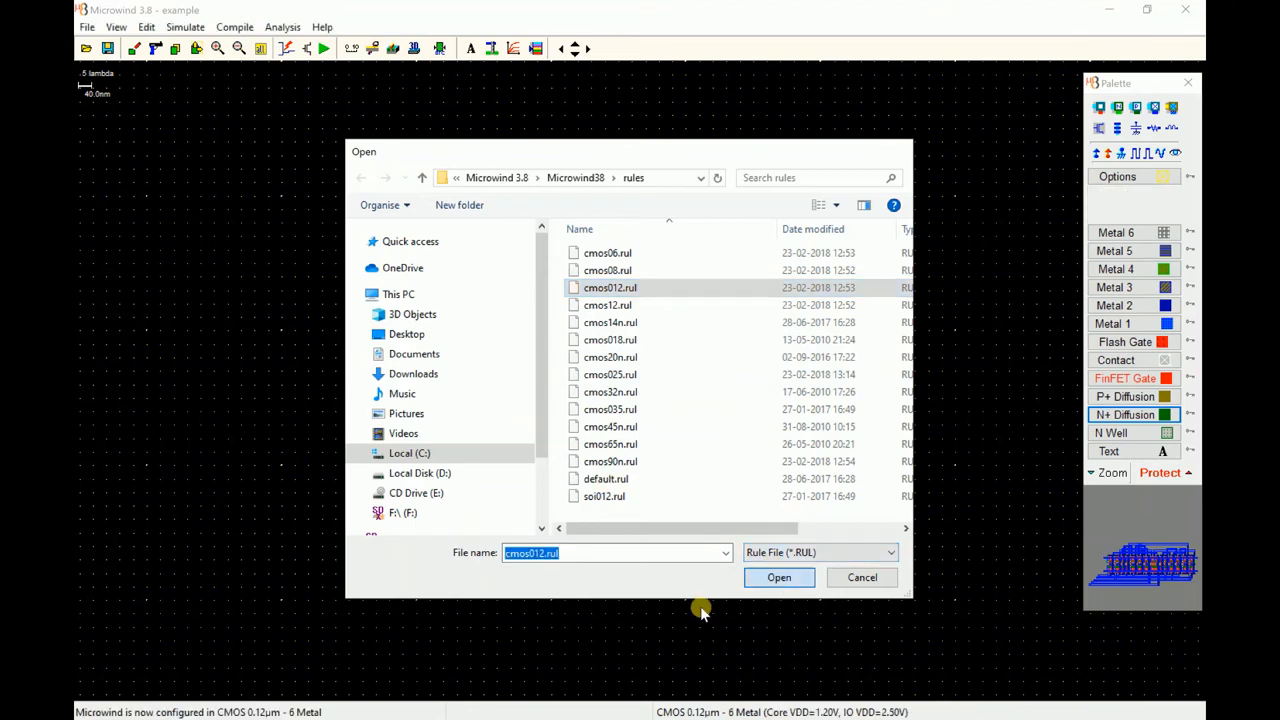
{"action": "left_click", "coordinate": [780, 576]}
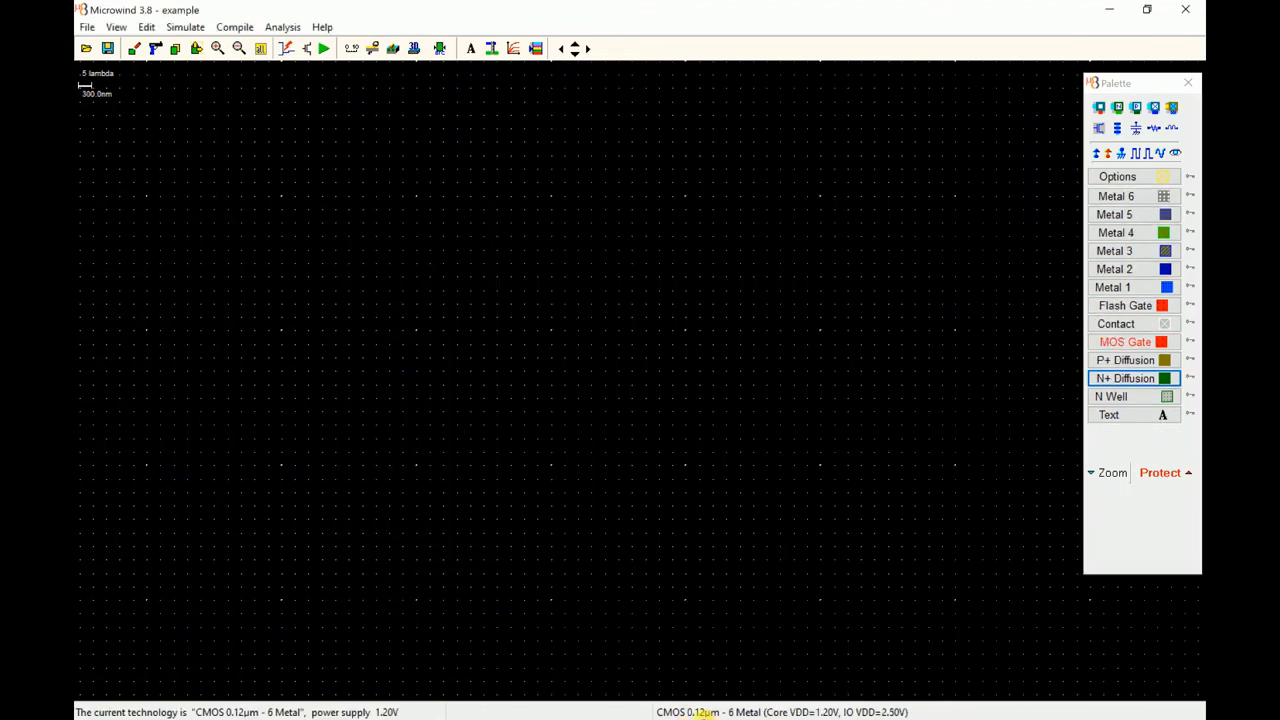
Browse to the Microwind folder in the Open dialog, declining to create the missing fadd file
{"action": "left_click", "coordinate": [86, 48]}
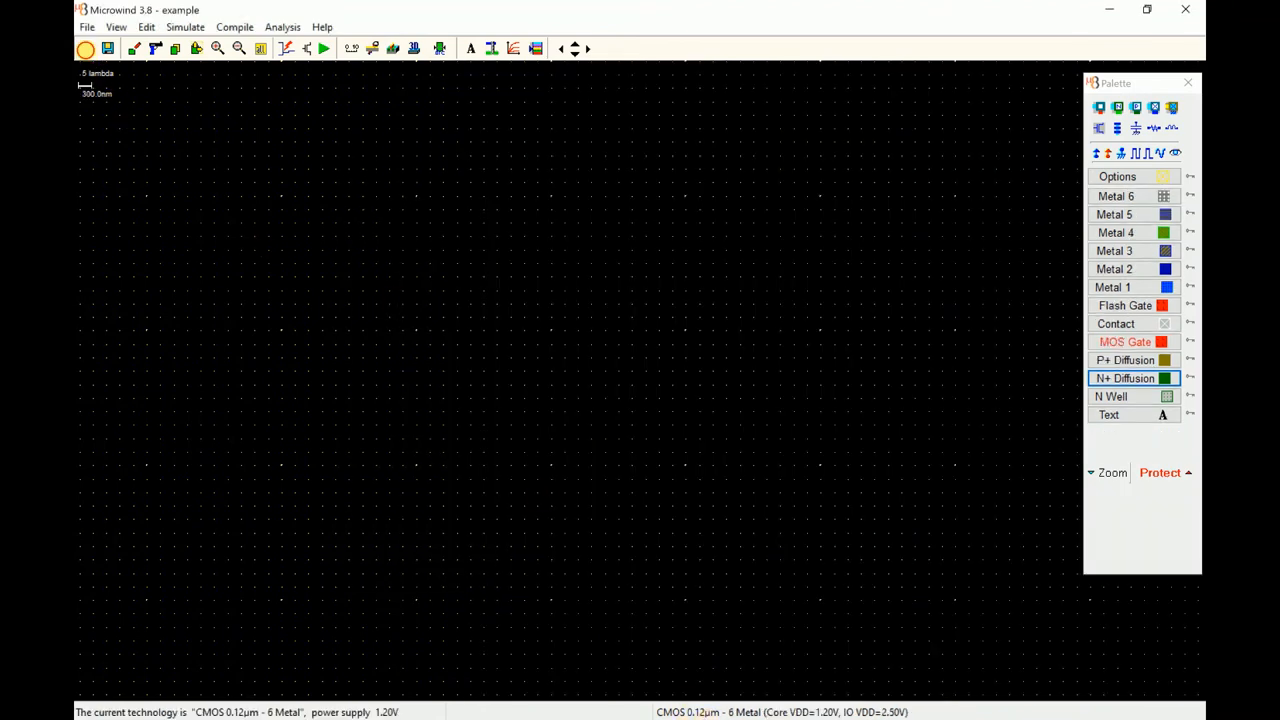
{"action": "left_click", "coordinate": [84, 48]}
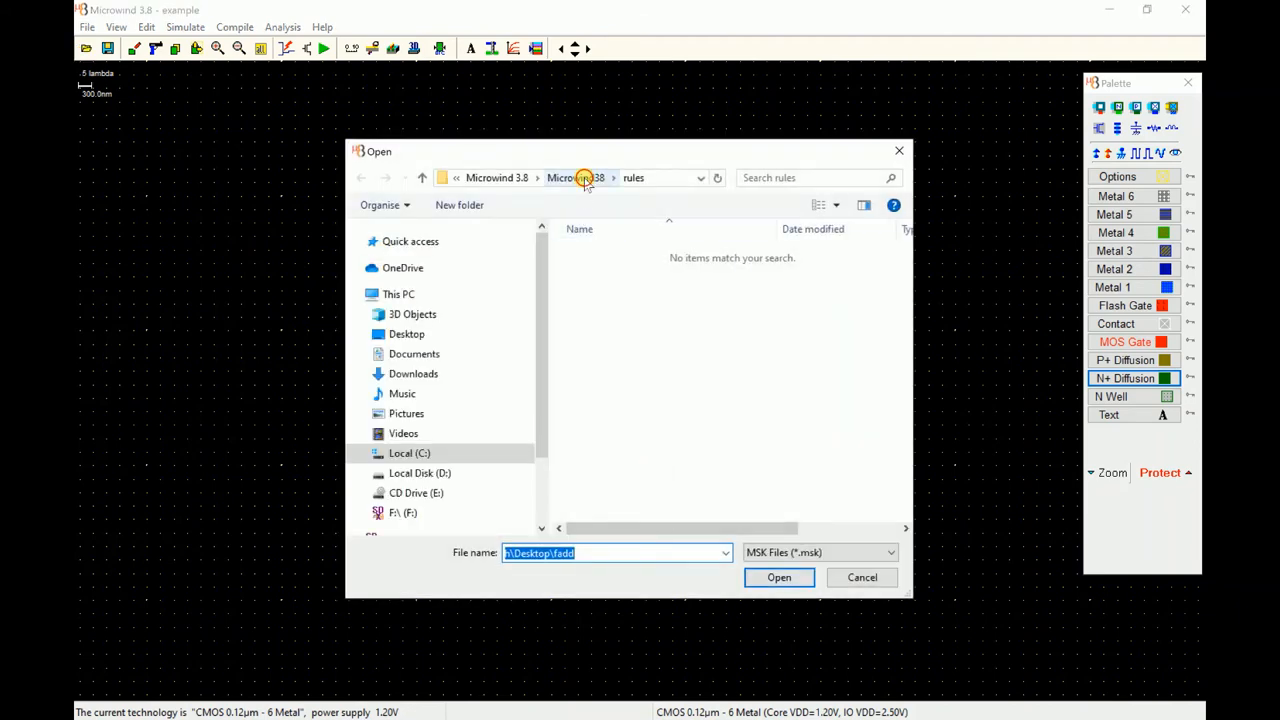
{"action": "left_click", "coordinate": [576, 176]}
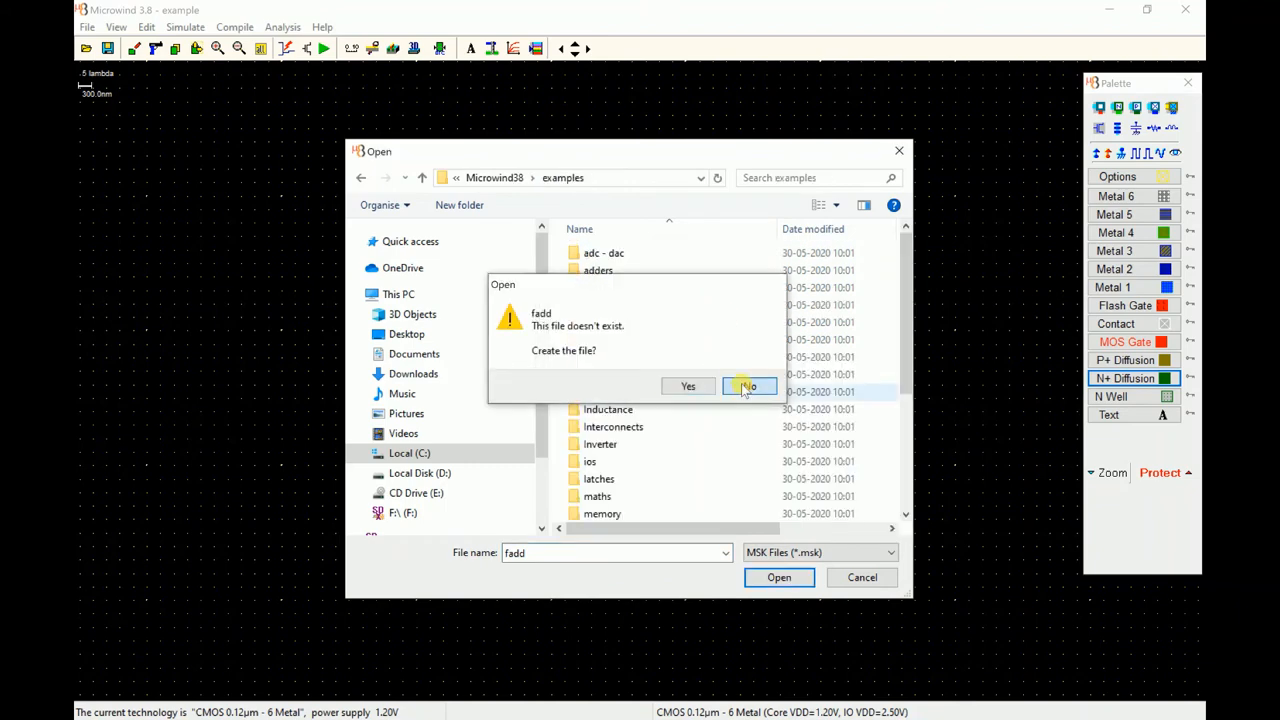
{"action": "left_click", "coordinate": [748, 388]}
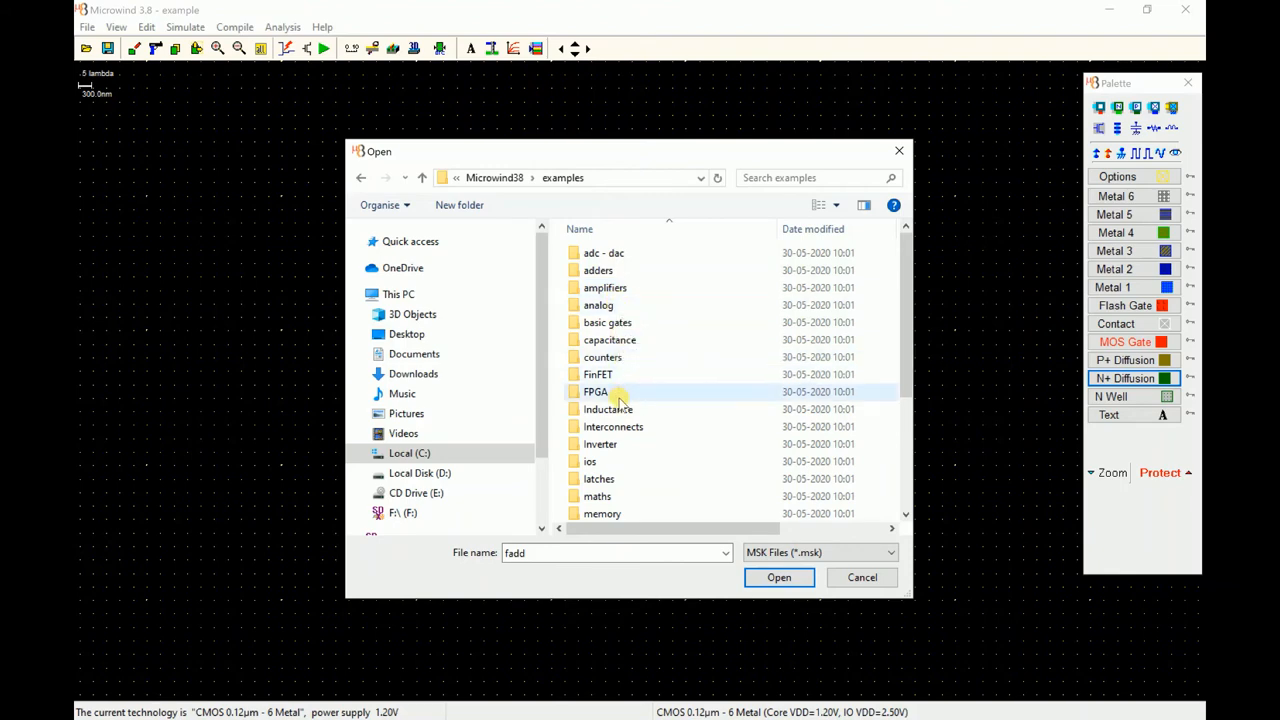
{"action": "mouse_move", "coordinate": [664, 424]}
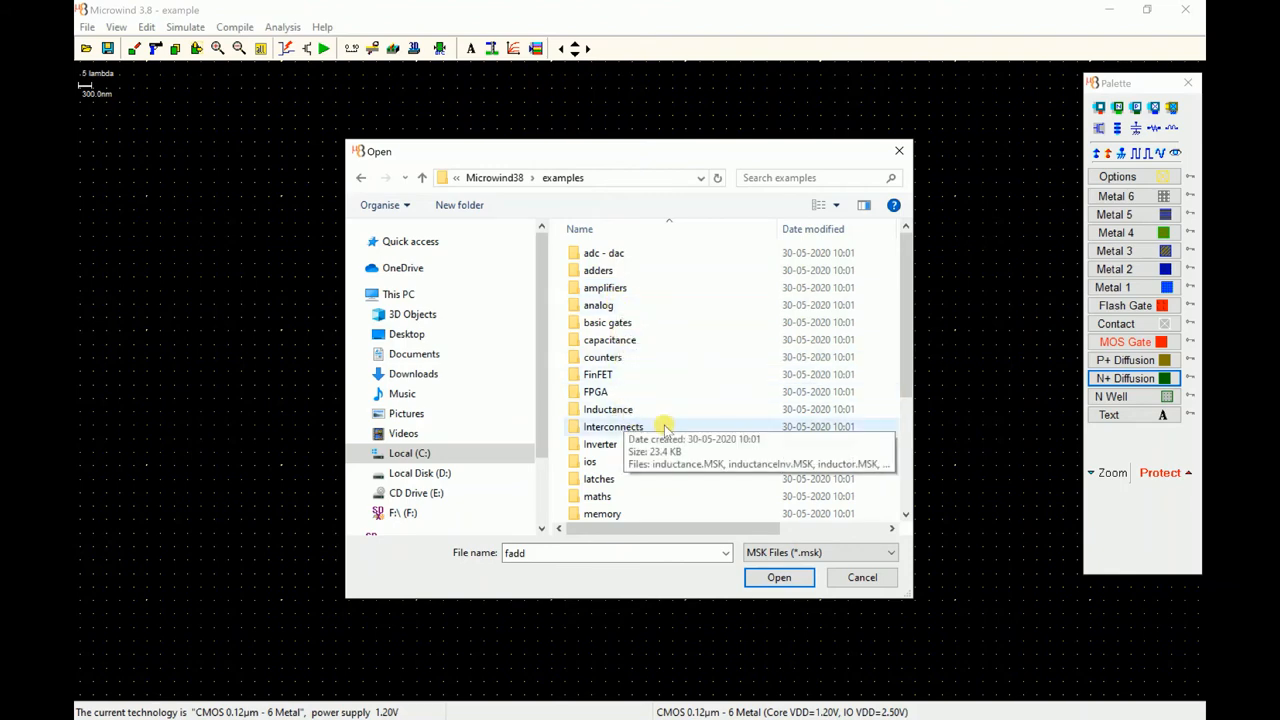
{"action": "mouse_move", "coordinate": [600, 444]}
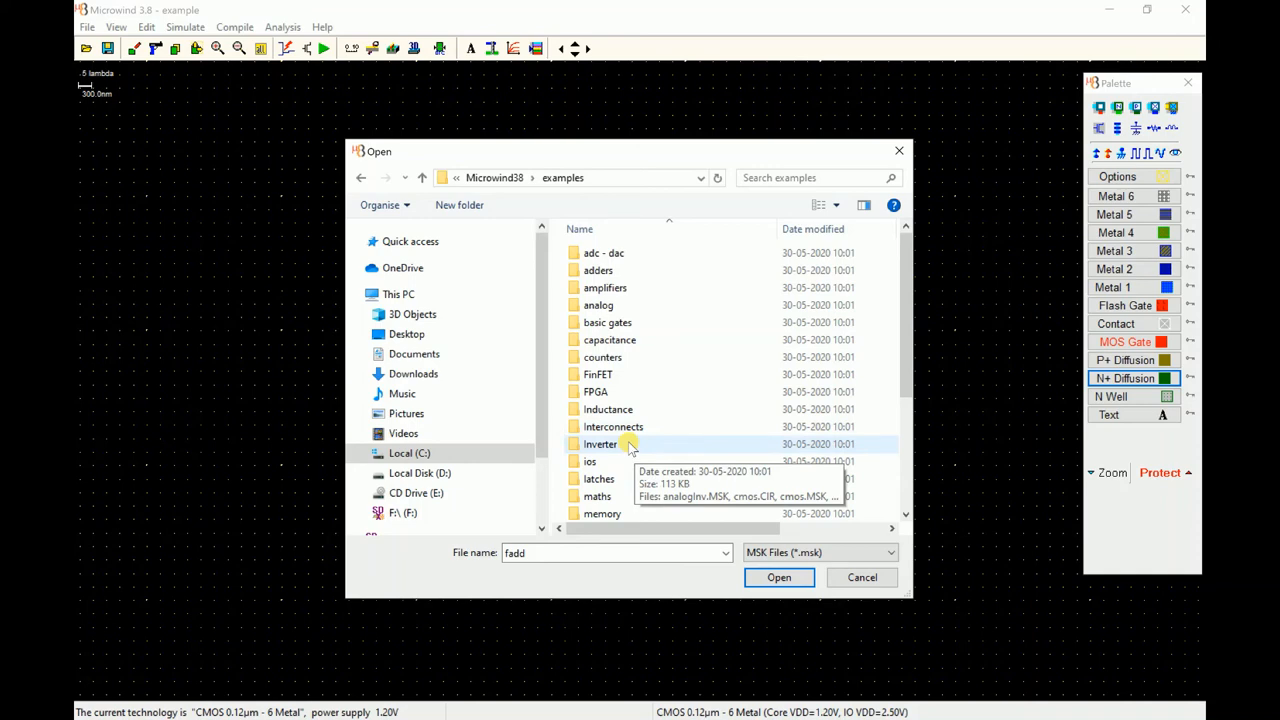
{"action": "scroll", "scroll_direction": "down", "scroll_amount": 3}
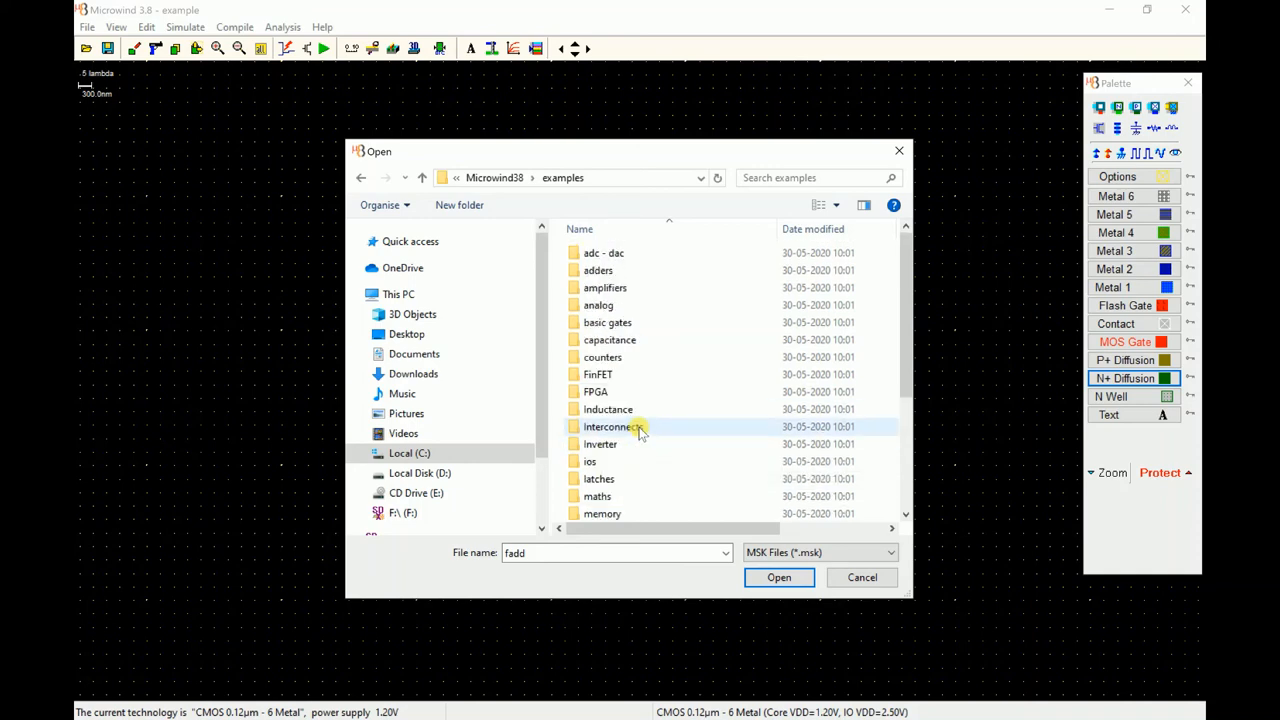
{"action": "mouse_move", "coordinate": [610, 428]}
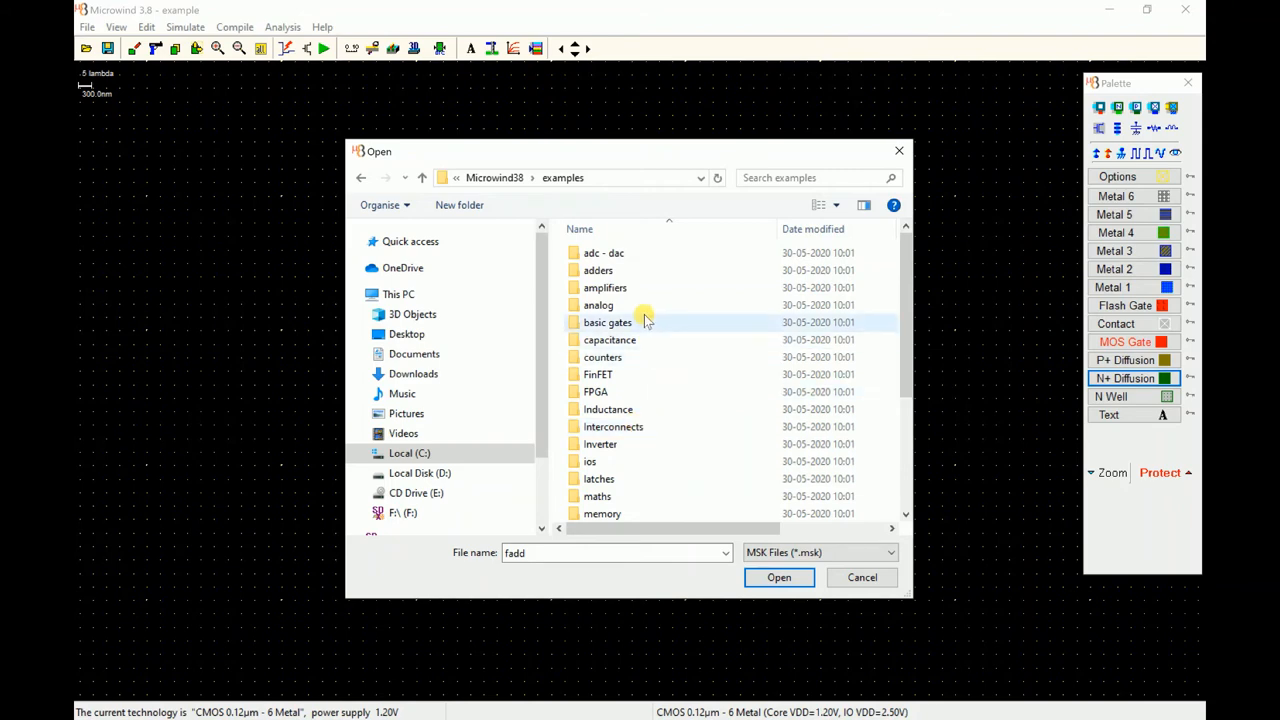
Peek into the analog examples folder, return, and select VCO.MSK in the pll folder
{"action": "left_click", "coordinate": [598, 304]}
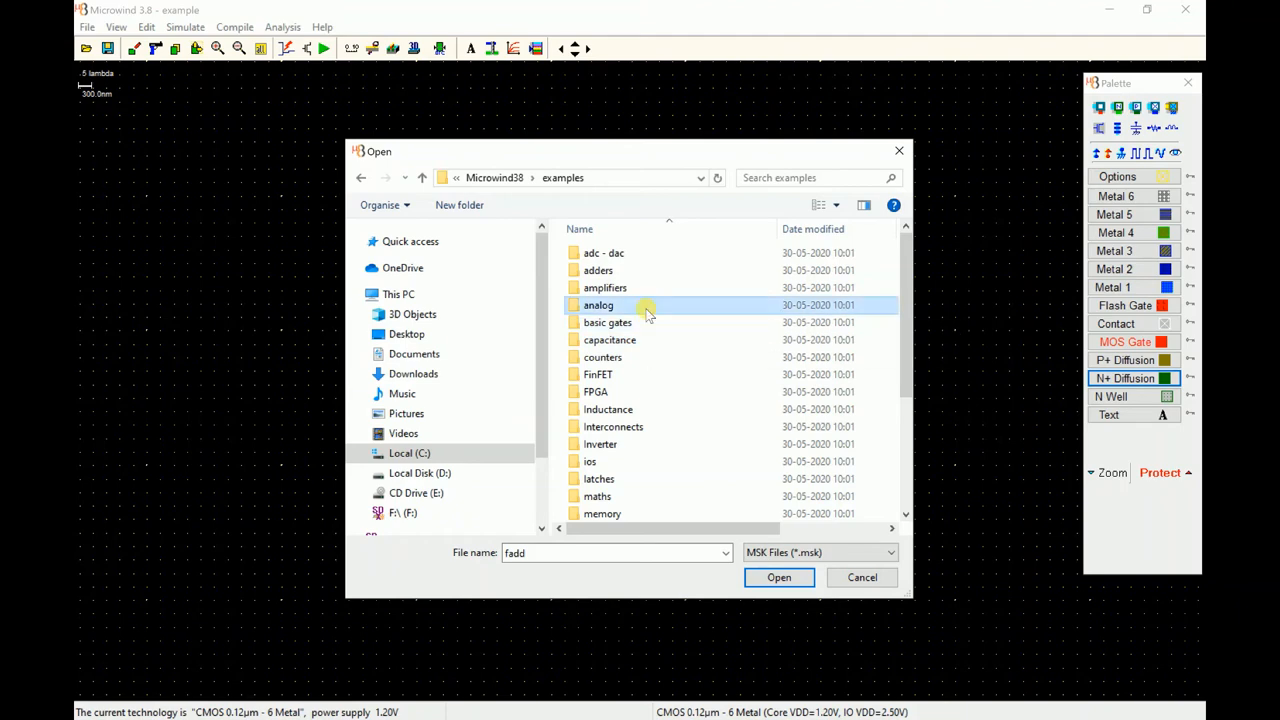
{"action": "double_click", "coordinate": [598, 304]}
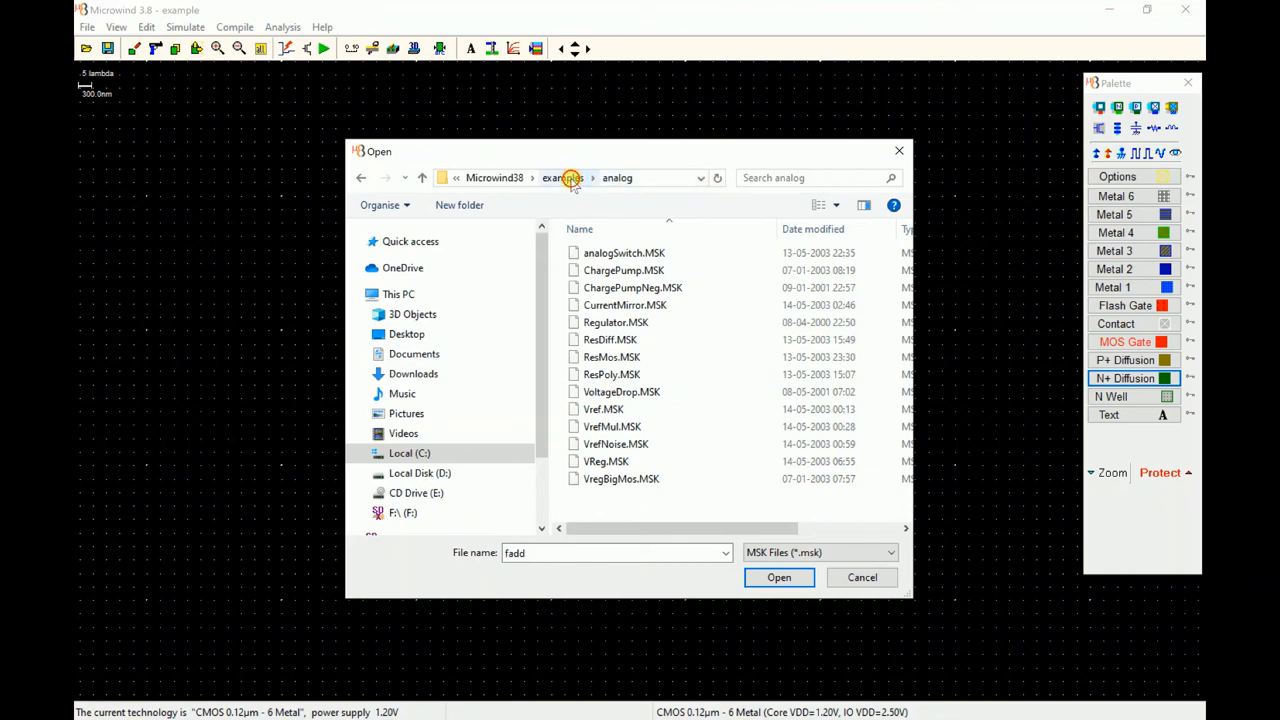
{"action": "left_click", "coordinate": [562, 176]}
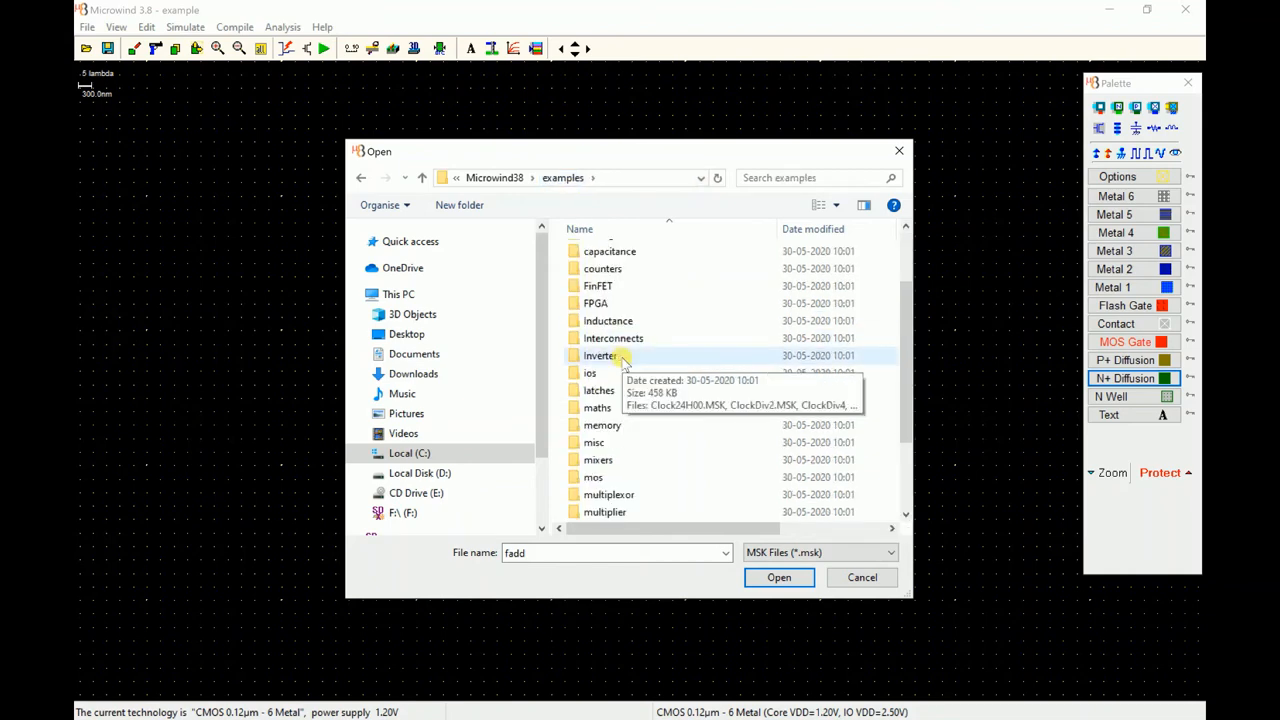
{"action": "scroll", "scroll_direction": "down", "scroll_amount": 3}
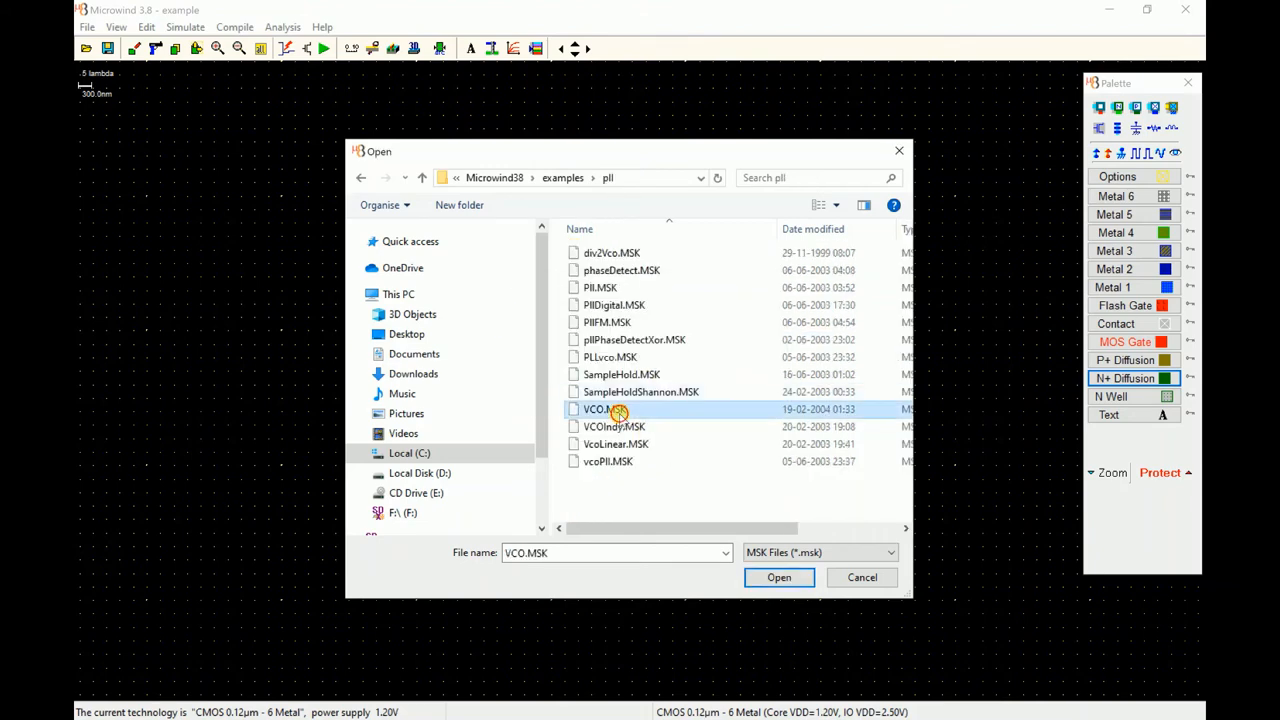
{"action": "left_click", "coordinate": [780, 576]}
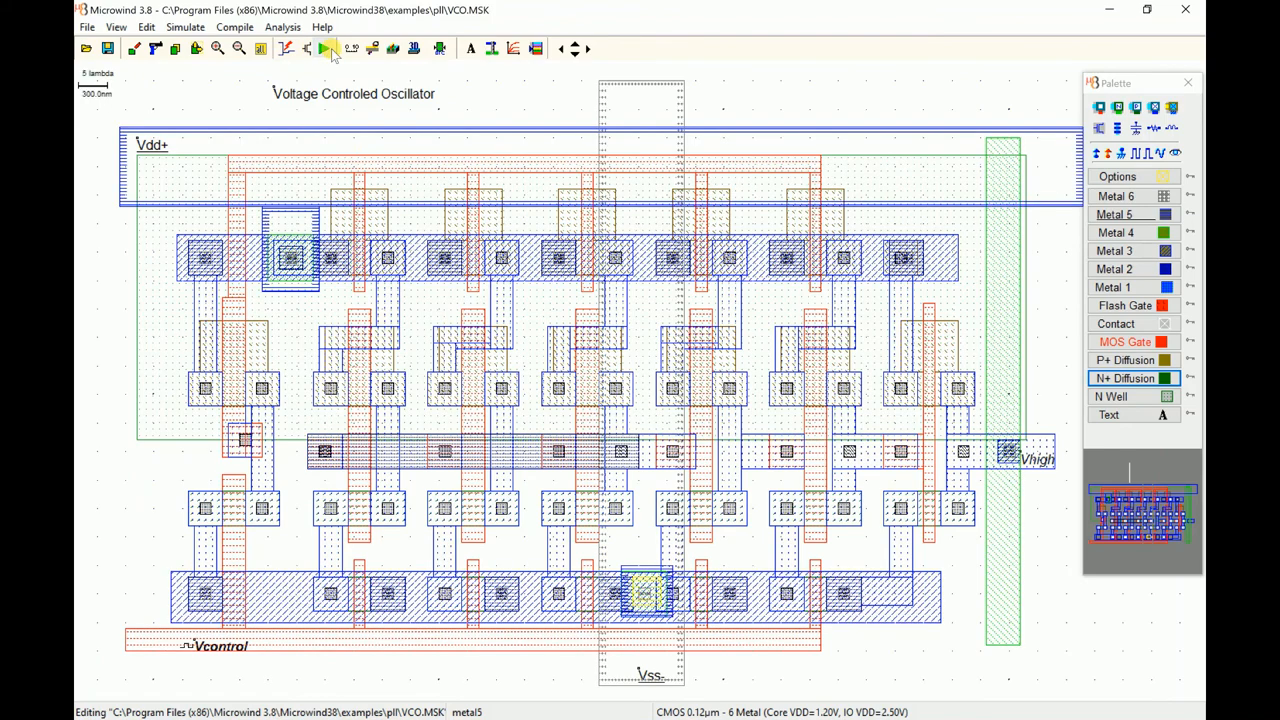
Extract the VCO layout and run its analog simulation
{"action": "left_click", "coordinate": [328, 48]}
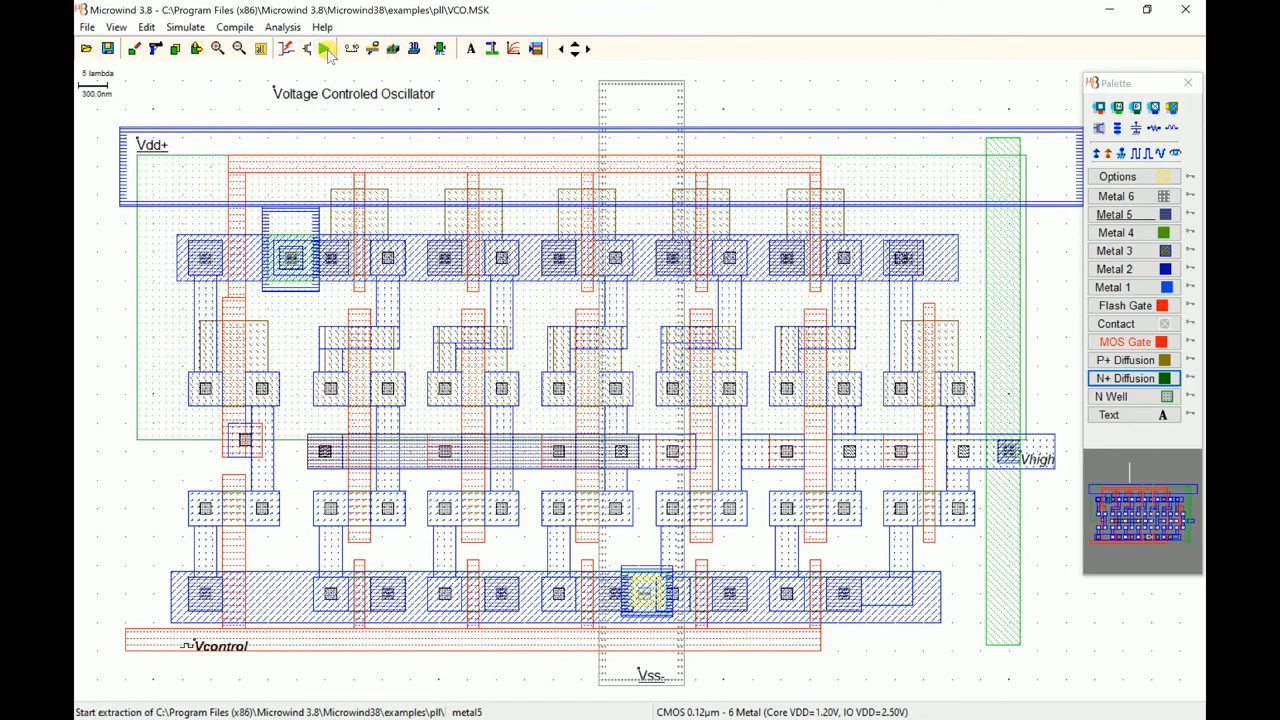
{"action": "left_click", "coordinate": [326, 48]}
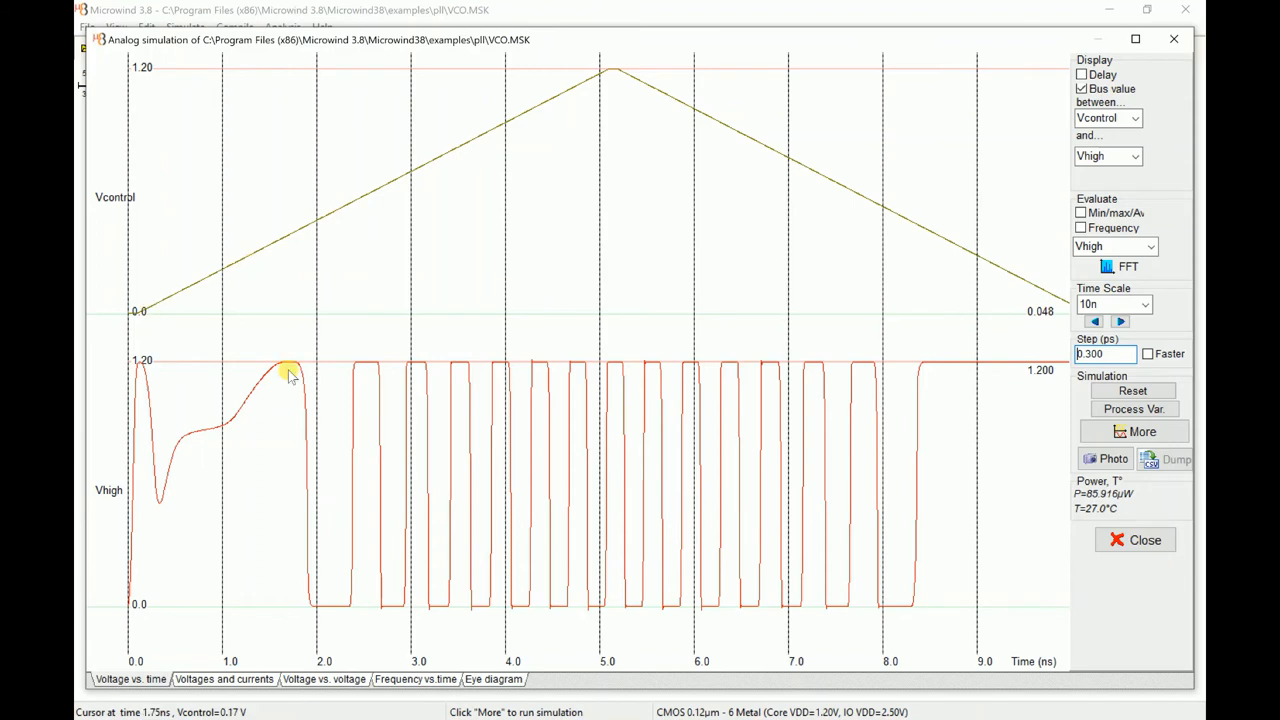
{"action": "mouse_move", "coordinate": [836, 410]}
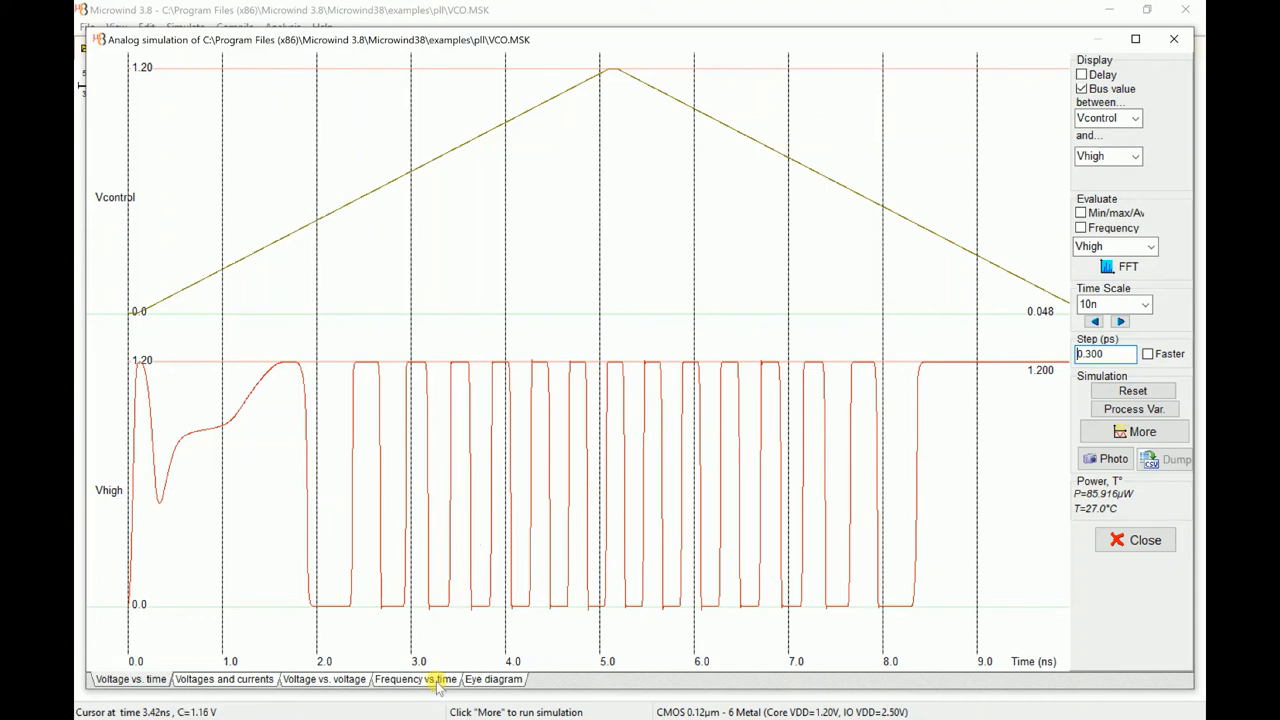
Switch the VCO simulation results to the Frequency vs. time plot
{"action": "left_click", "coordinate": [1132, 390]}
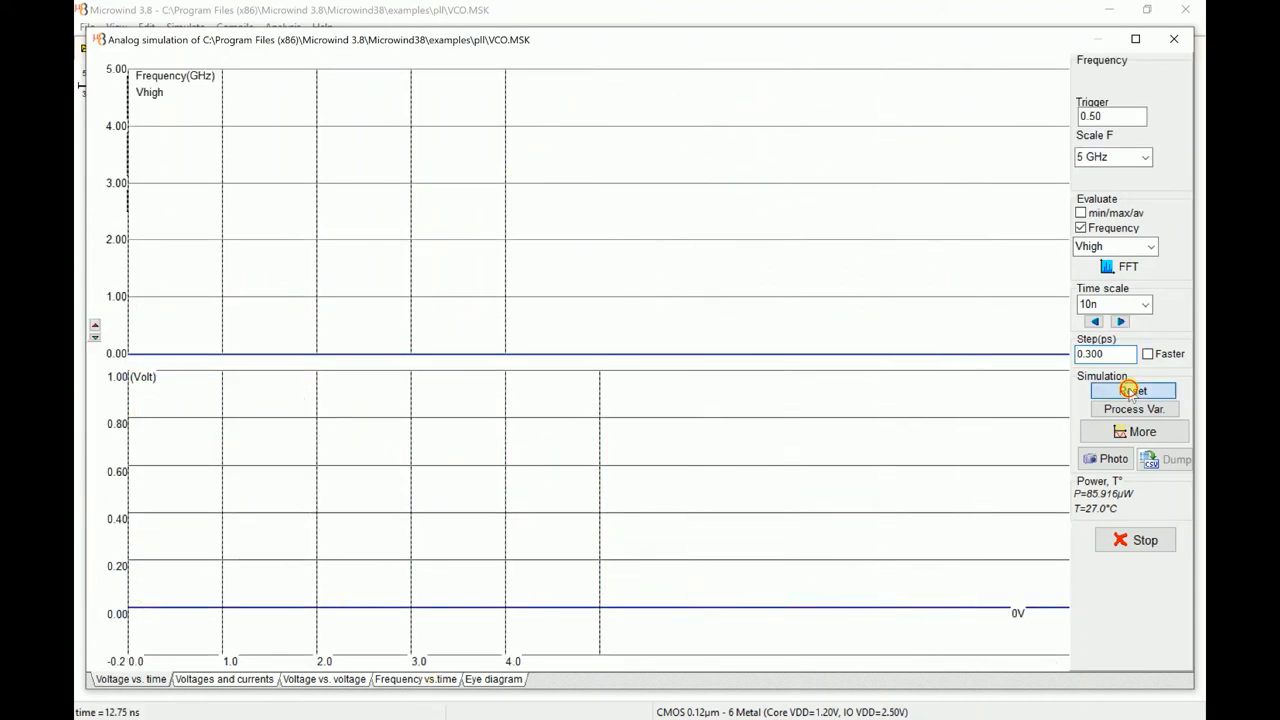
Restart the simulation so Vhigh frequency is plotted rising from 0.43 to about 2.51 GHz
{"action": "left_click", "coordinate": [1132, 390]}
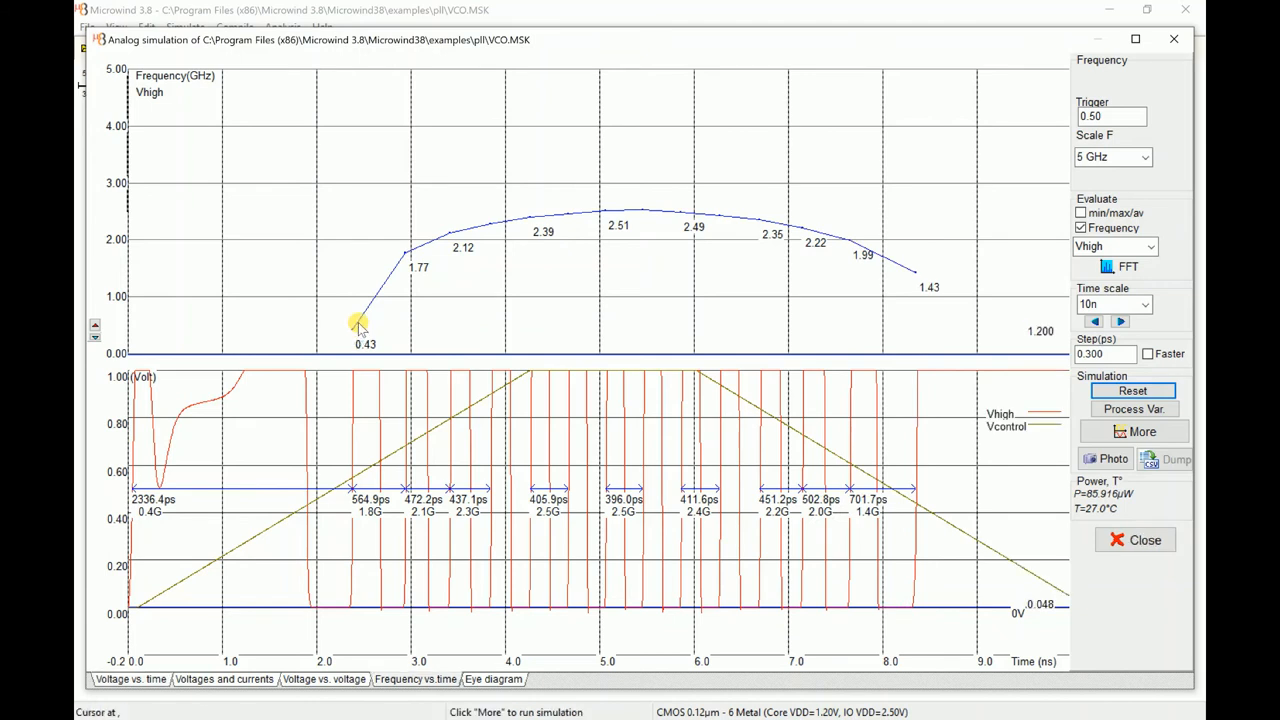
{"action": "left_click", "coordinate": [1110, 246]}
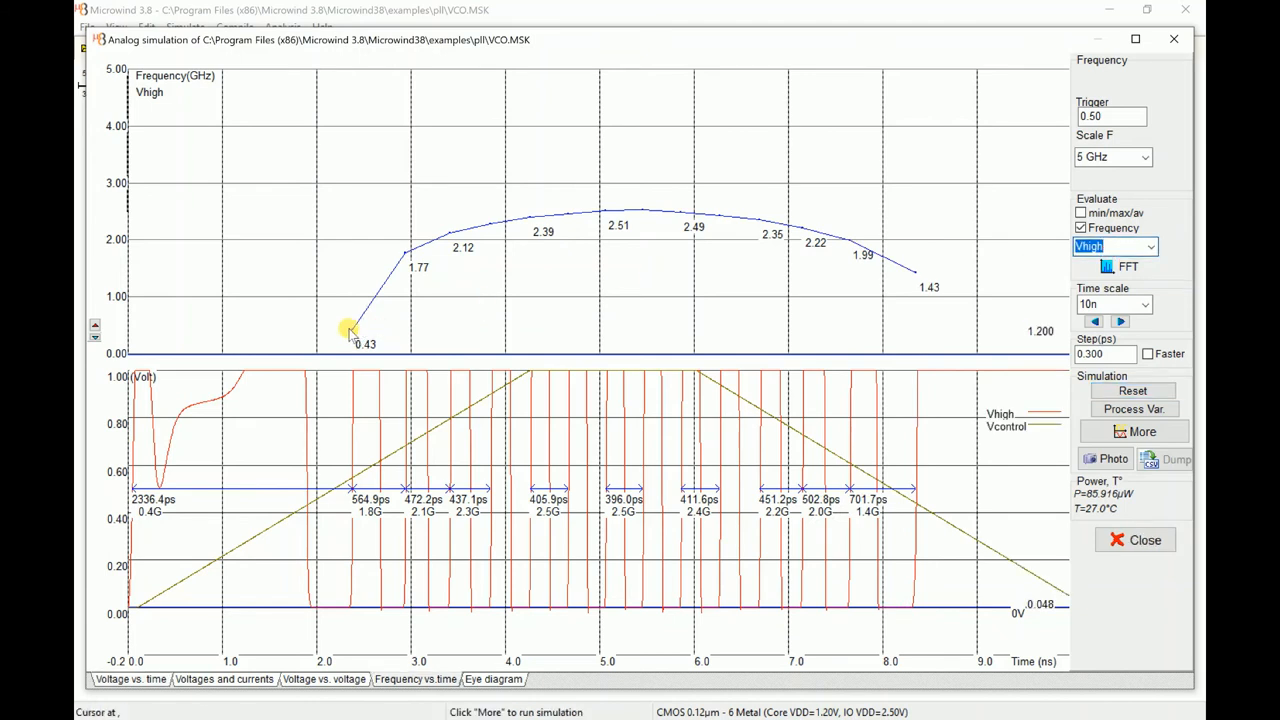
{"action": "mouse_move", "coordinate": [694, 210]}
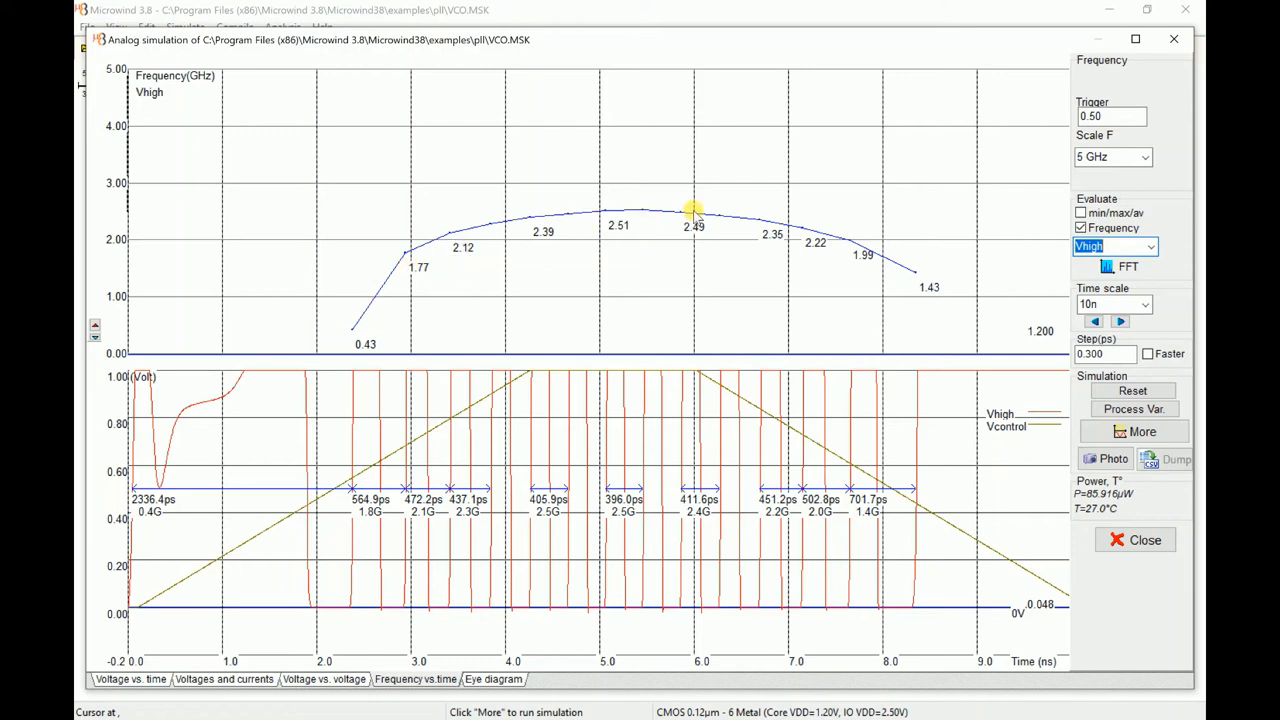
{"action": "mouse_move", "coordinate": [924, 278]}
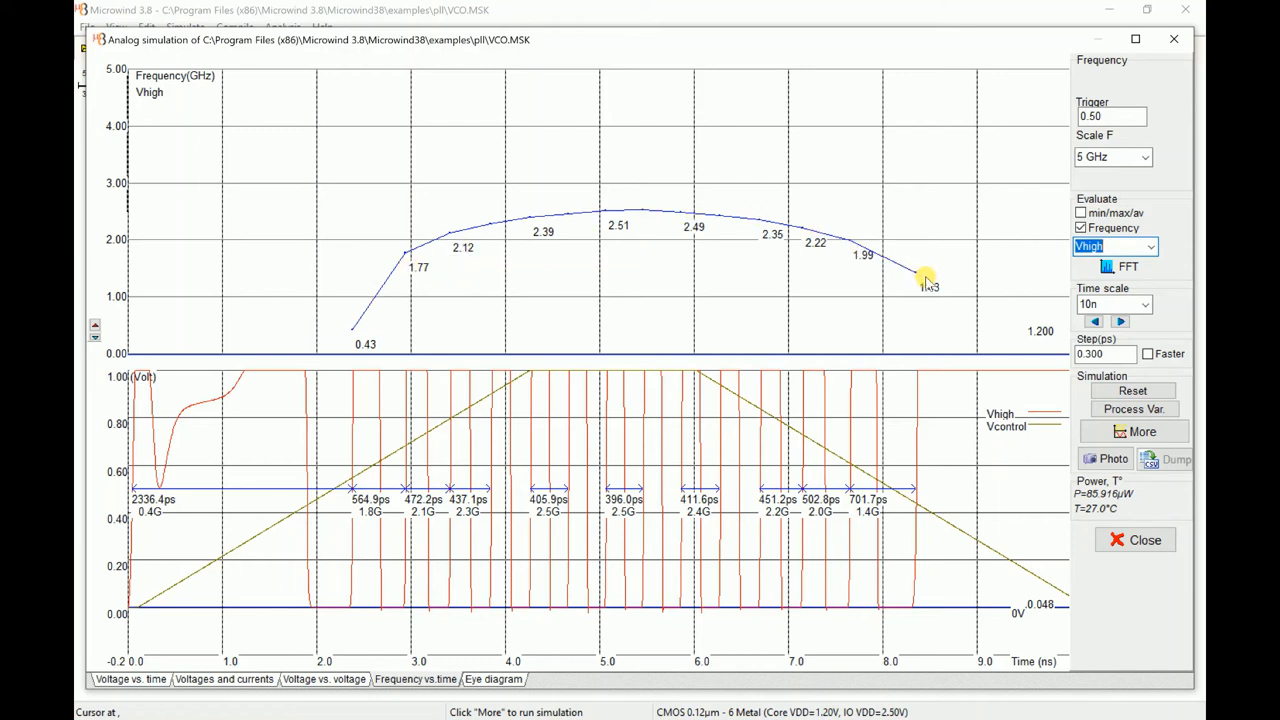
{"action": "mouse_move", "coordinate": [144, 596]}
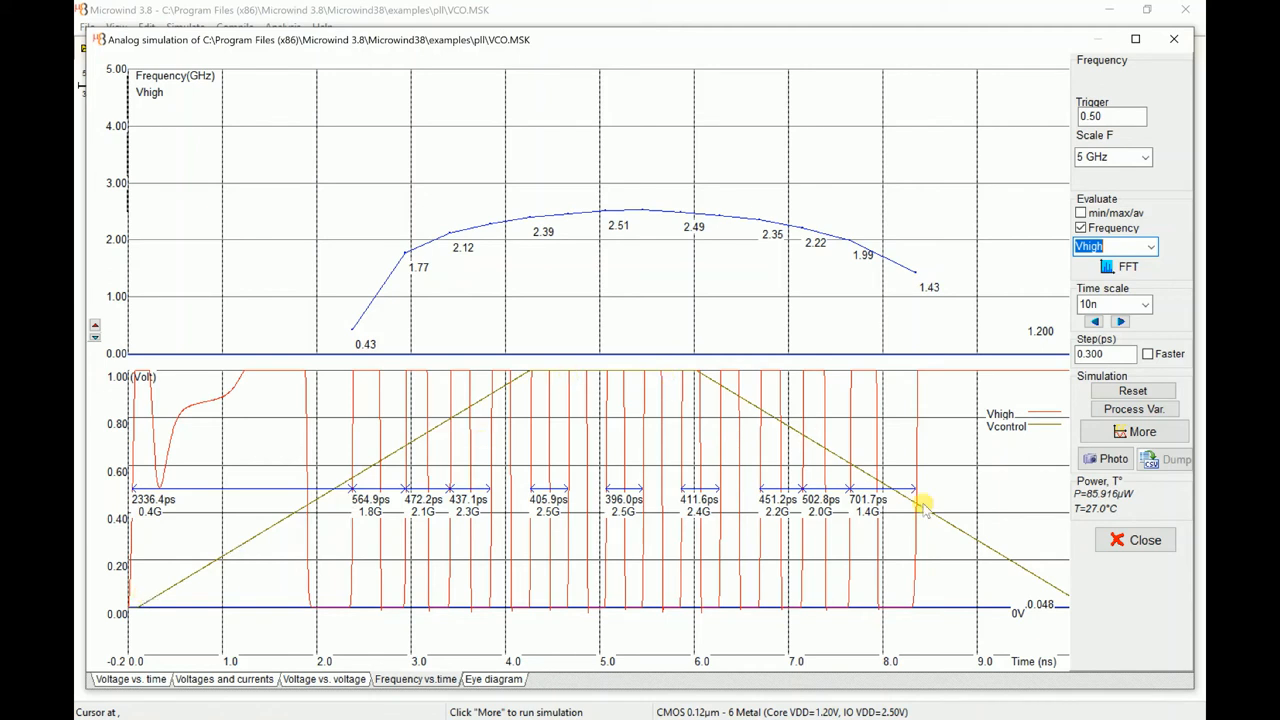
{"action": "mouse_move", "coordinate": [602, 230]}
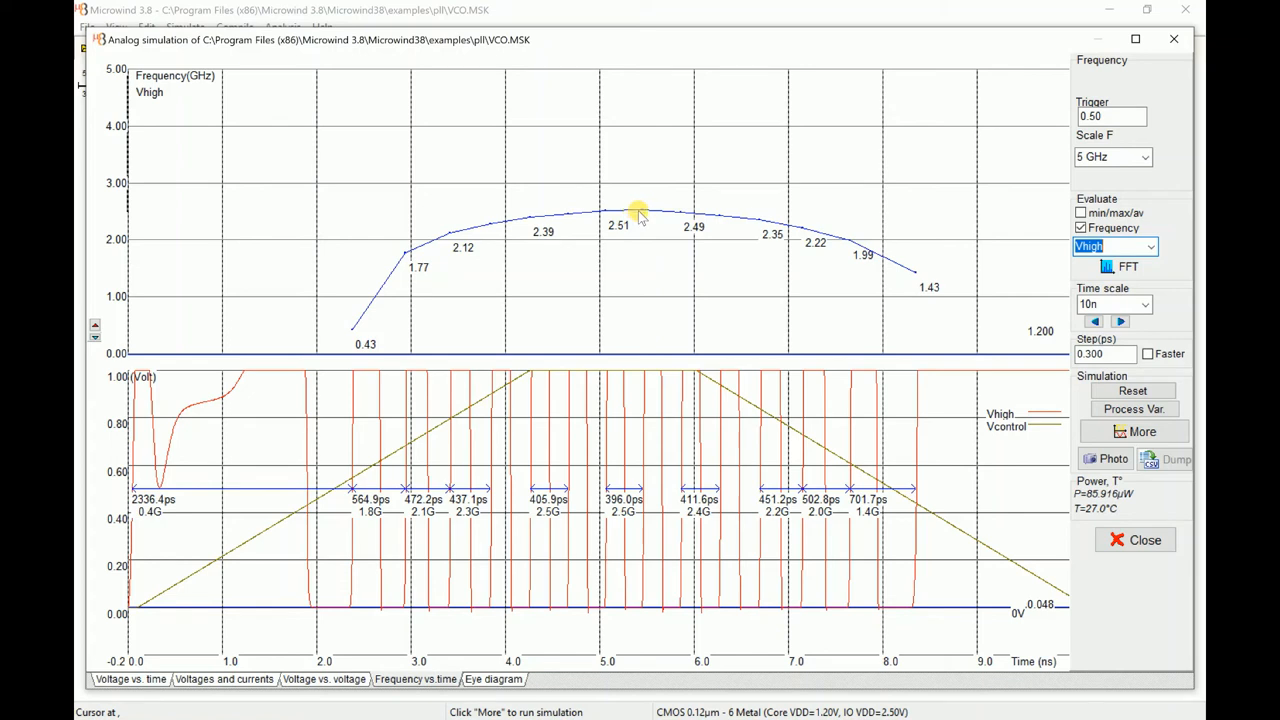
{"action": "mouse_move", "coordinate": [664, 260]}
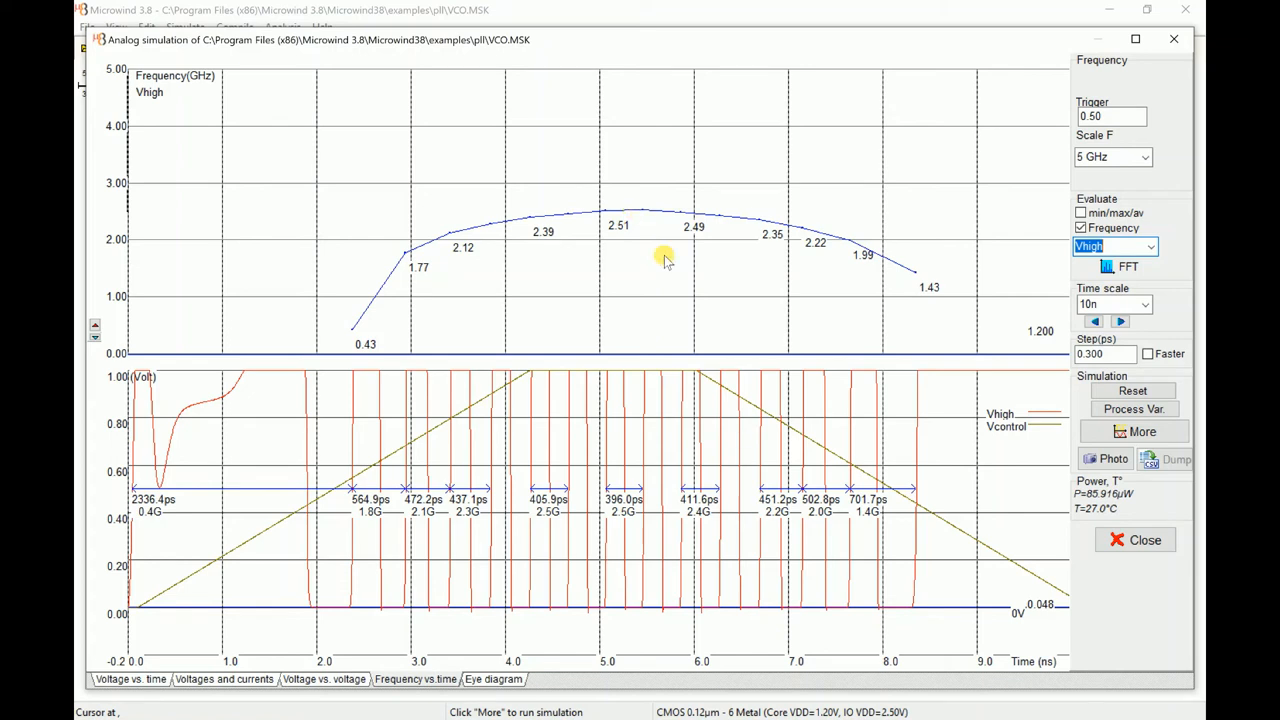
{"action": "mouse_move", "coordinate": [484, 250]}
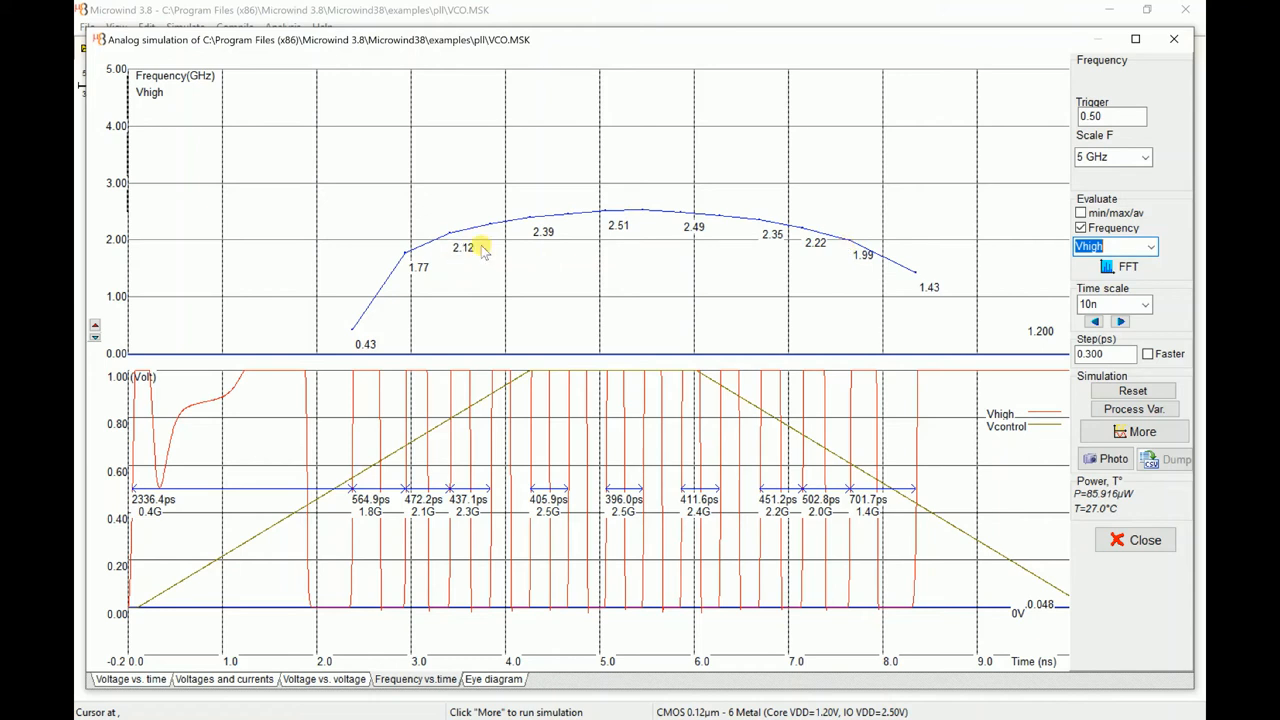
{"action": "mouse_move", "coordinate": [476, 238]}
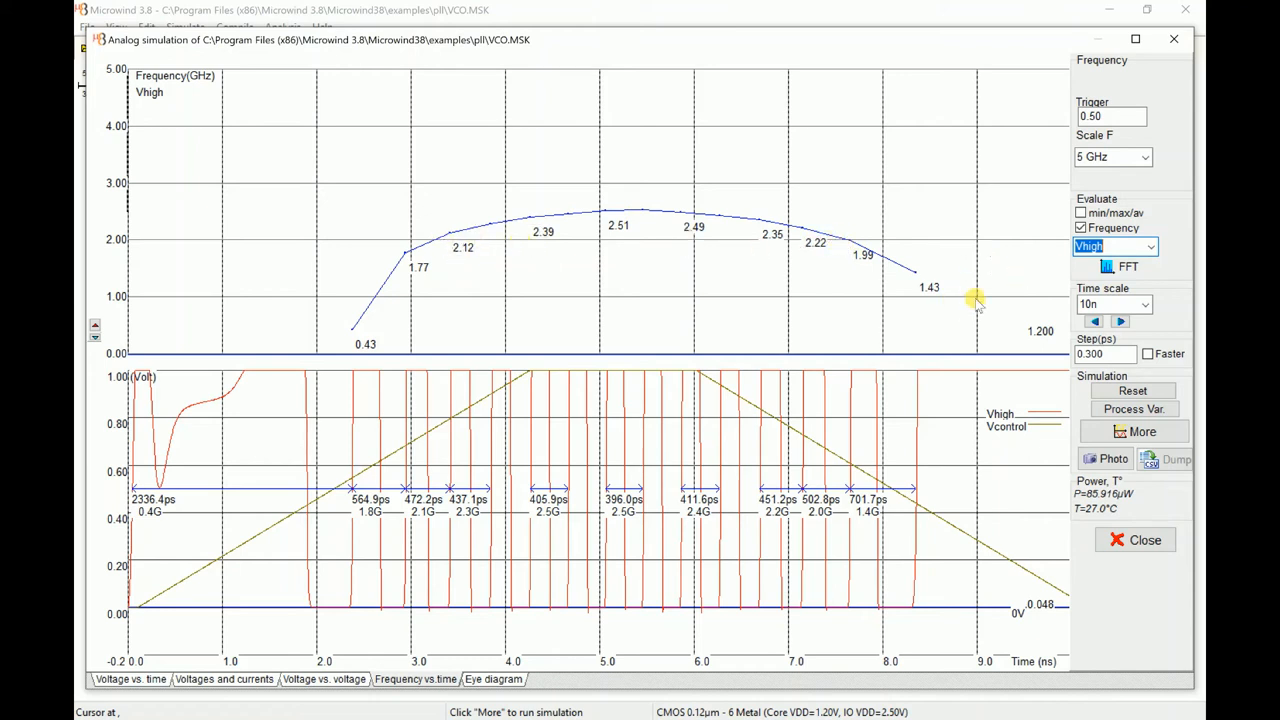
{"action": "mouse_move", "coordinate": [1144, 540]}
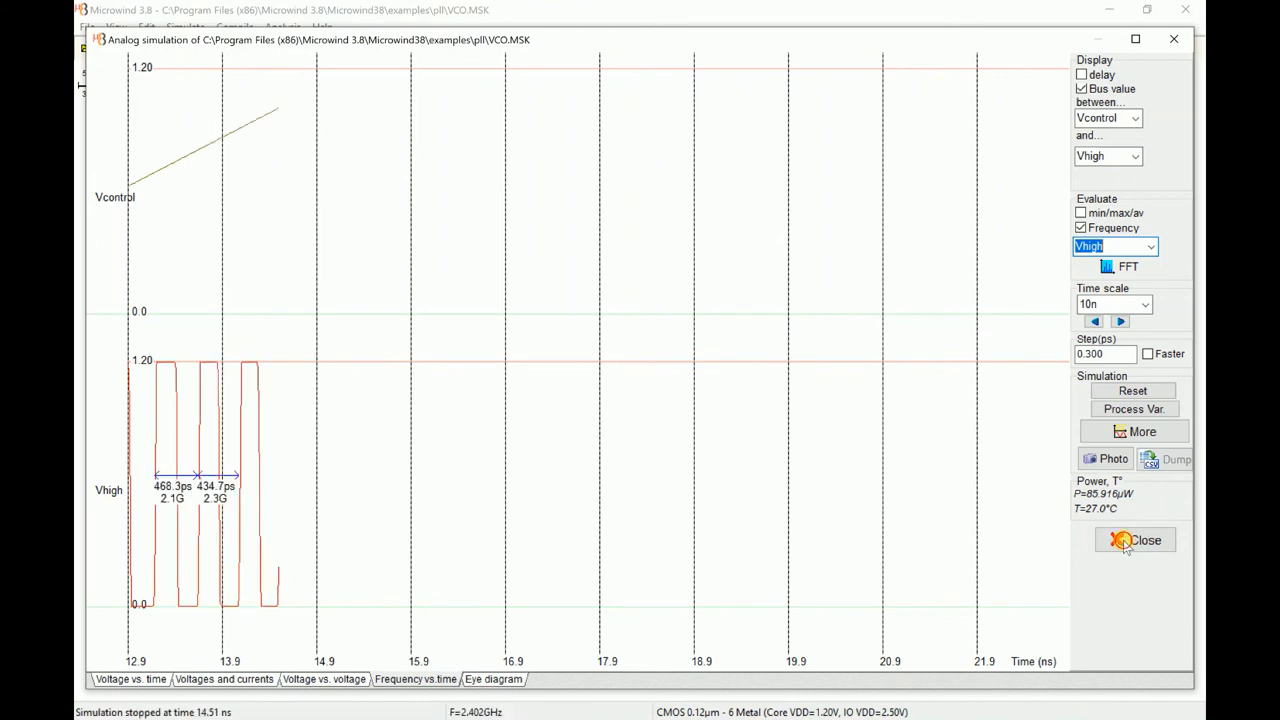
{"action": "mouse_move", "coordinate": [752, 472]}
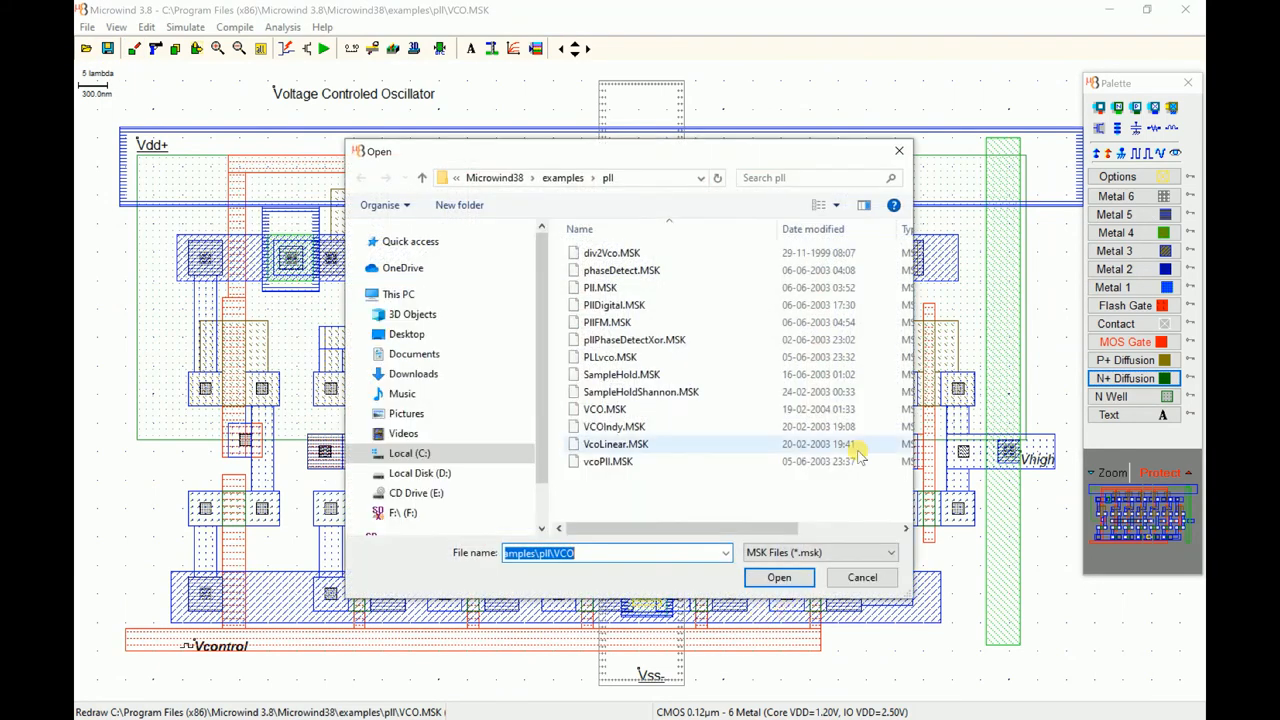
Open the PLL layout from the pll folder and dismiss the missing rule file warning
{"action": "left_click", "coordinate": [600, 288]}
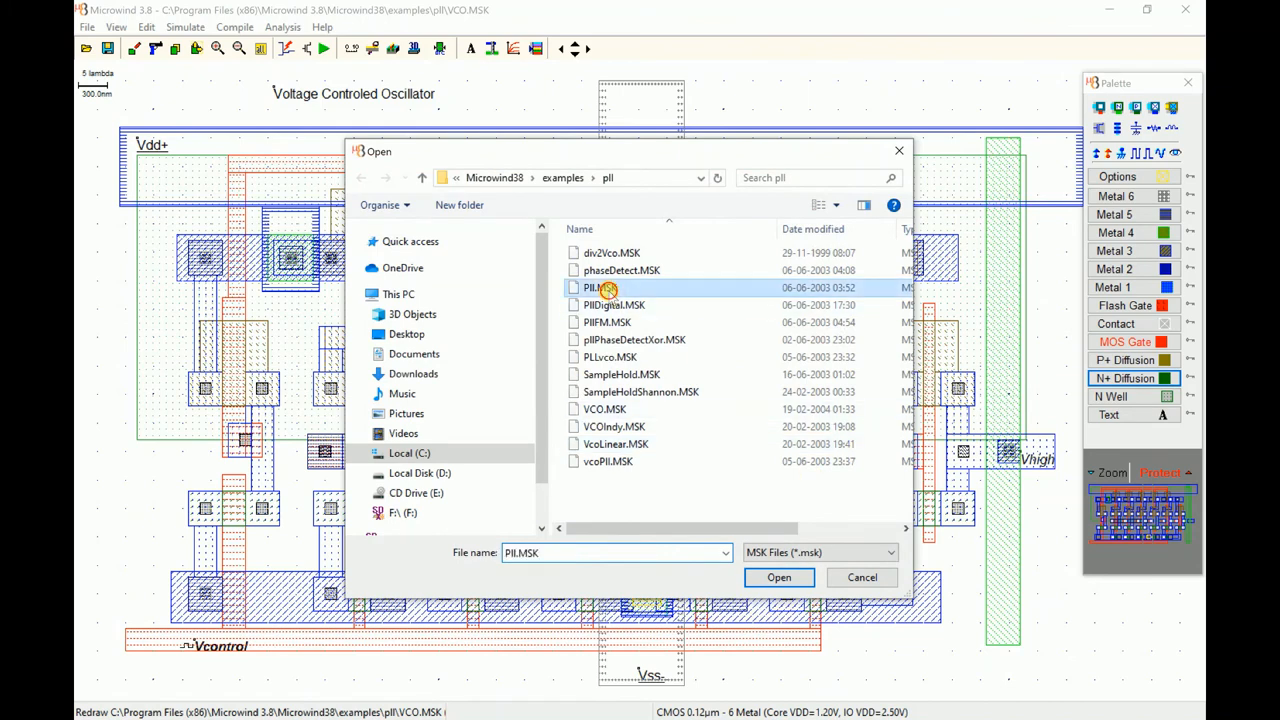
{"action": "left_click", "coordinate": [778, 576]}
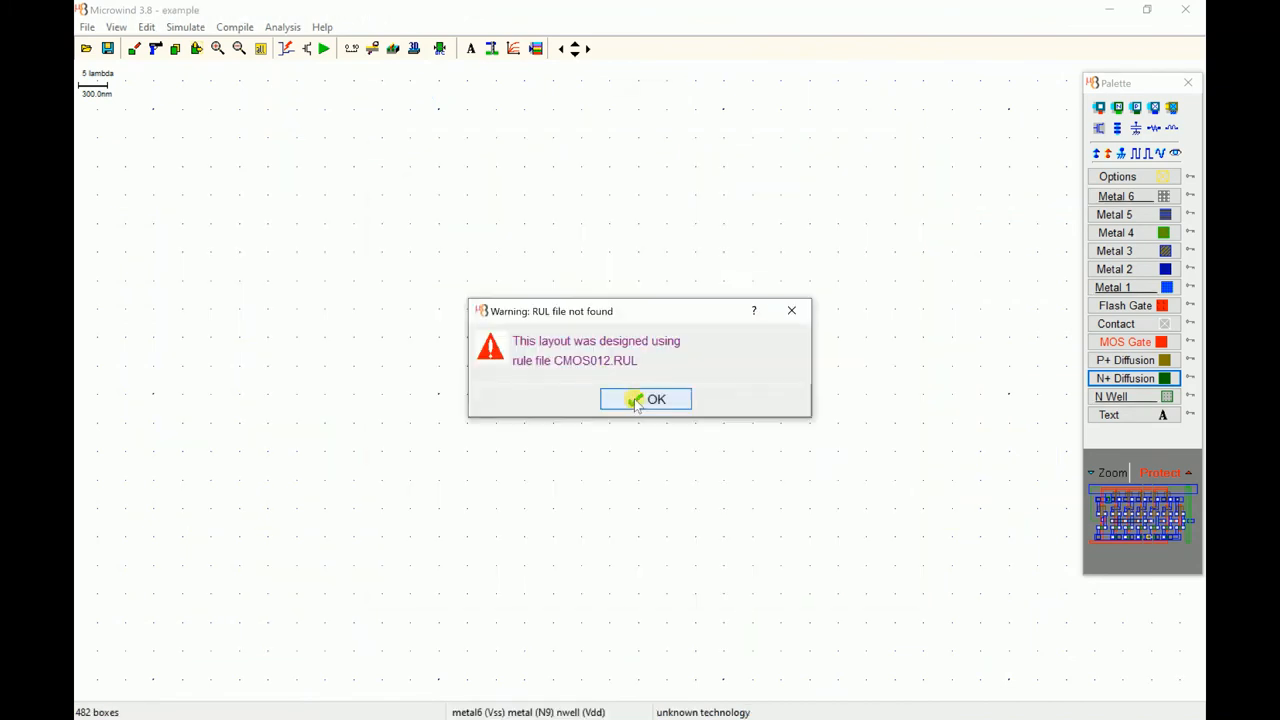
{"action": "left_click", "coordinate": [644, 400]}
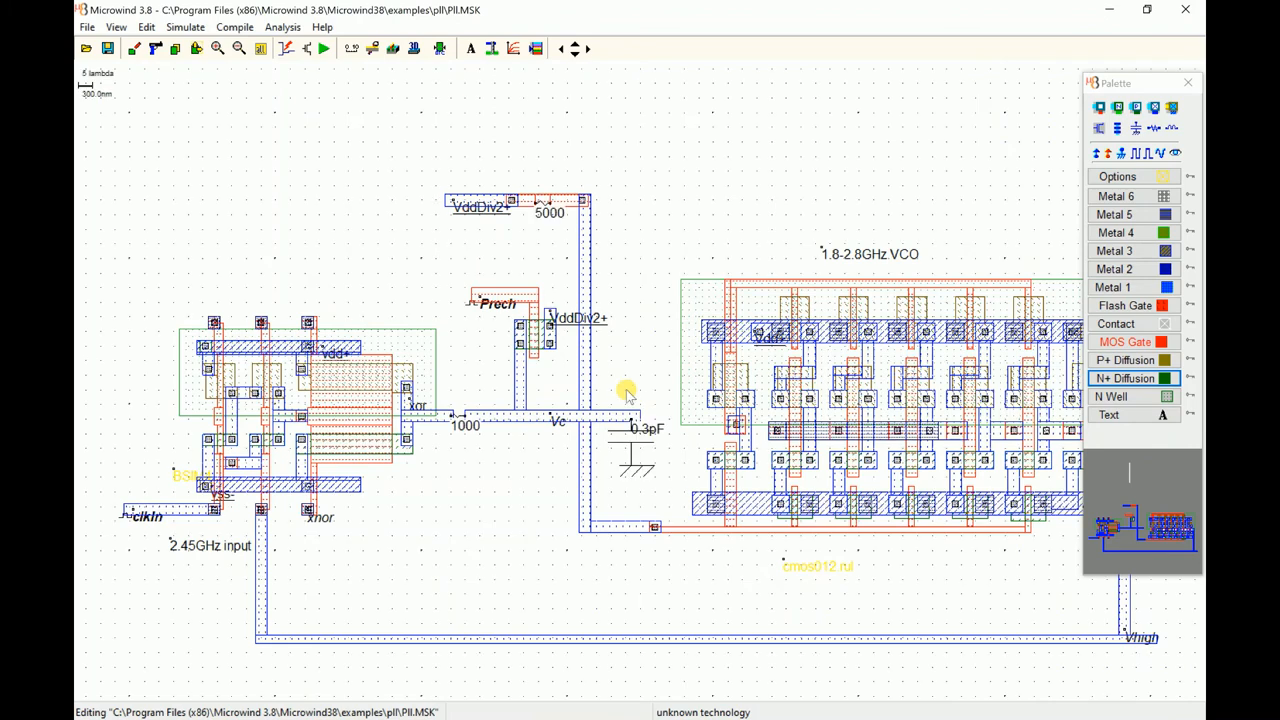
Review the PLL's phase detector, filter and VCO blocks, then launch its simulation
{"action": "left_click", "coordinate": [1188, 82]}
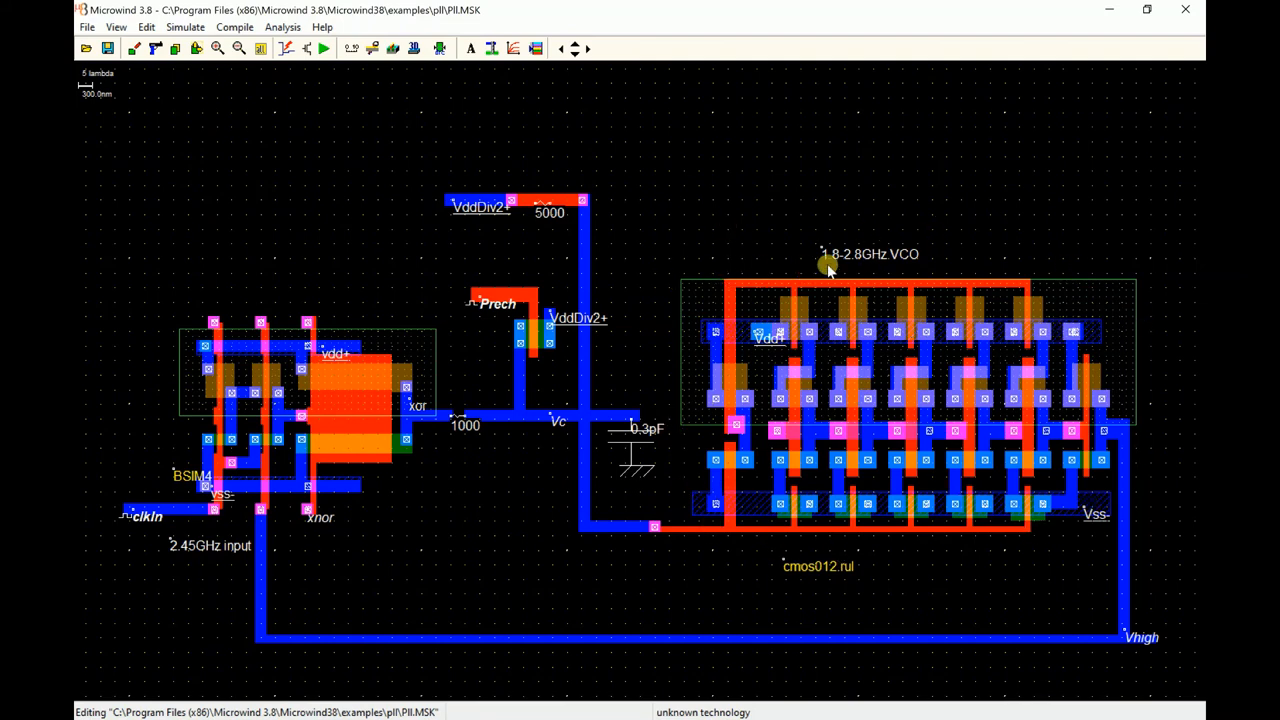
{"action": "mouse_move", "coordinate": [848, 264]}
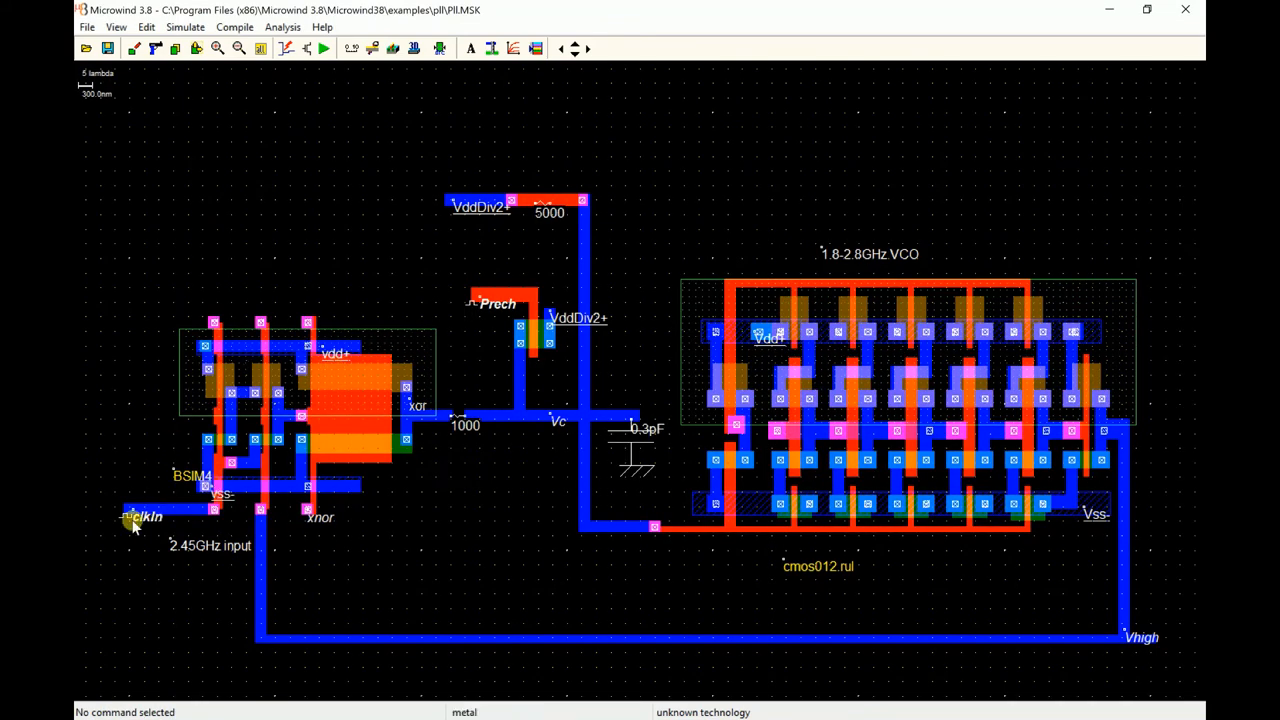
{"action": "mouse_move", "coordinate": [190, 556]}
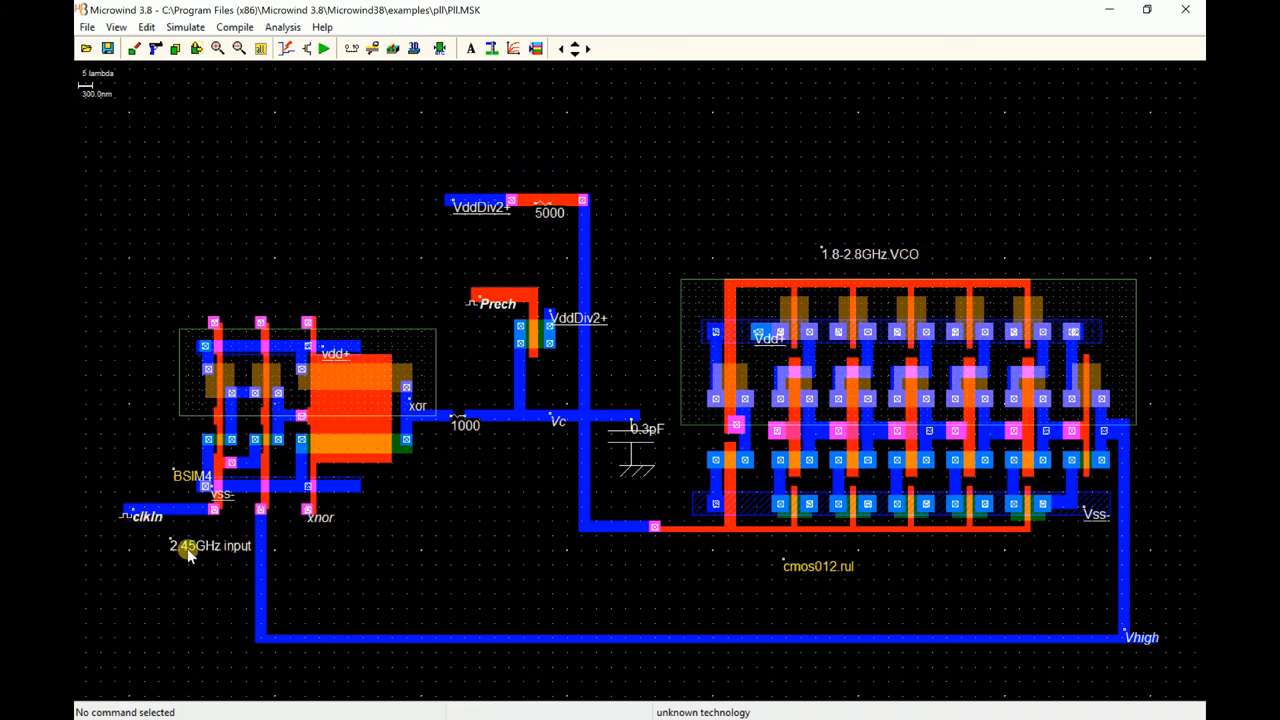
{"action": "mouse_move", "coordinate": [192, 552]}
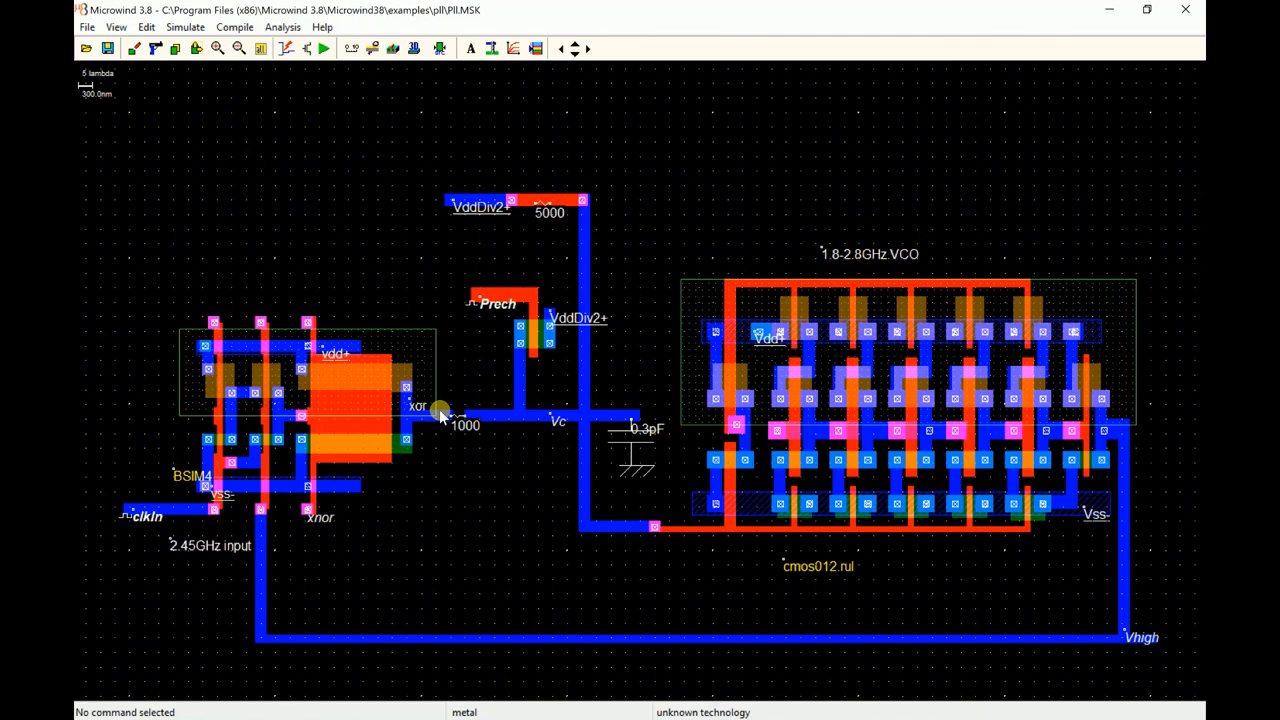
{"action": "mouse_move", "coordinate": [572, 292]}
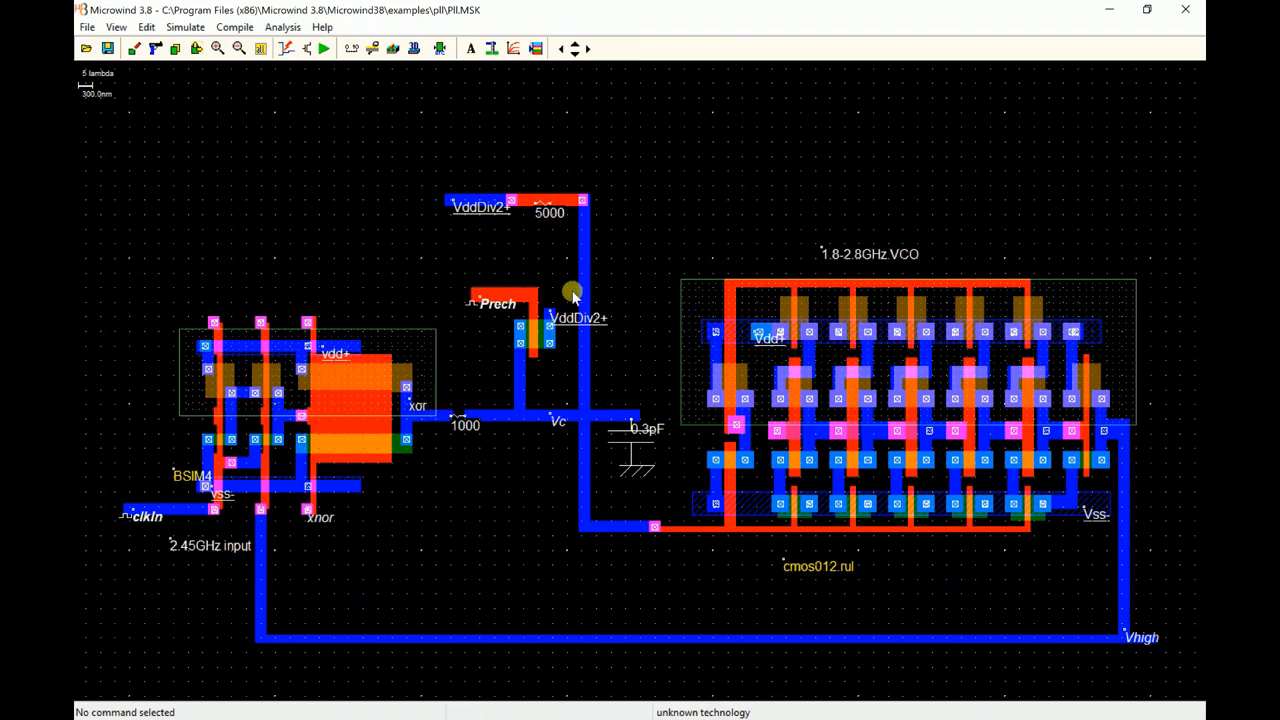
{"action": "mouse_move", "coordinate": [936, 418]}
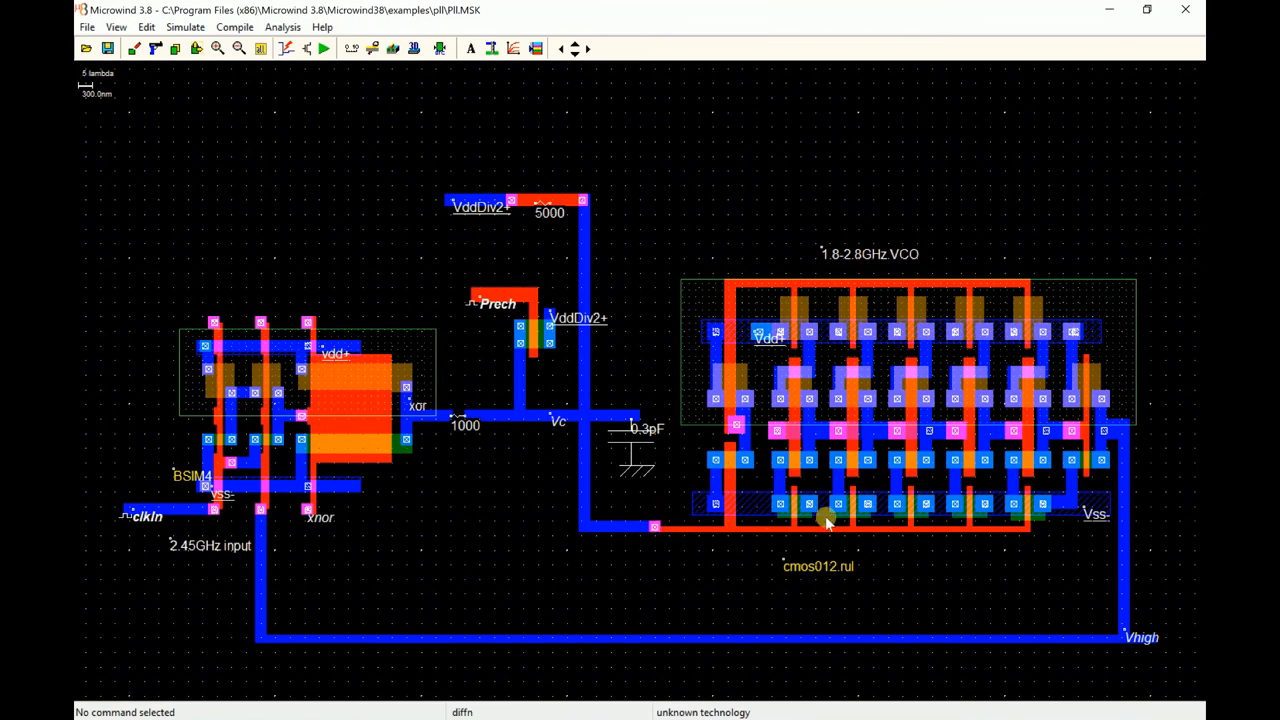
{"action": "mouse_move", "coordinate": [784, 516]}
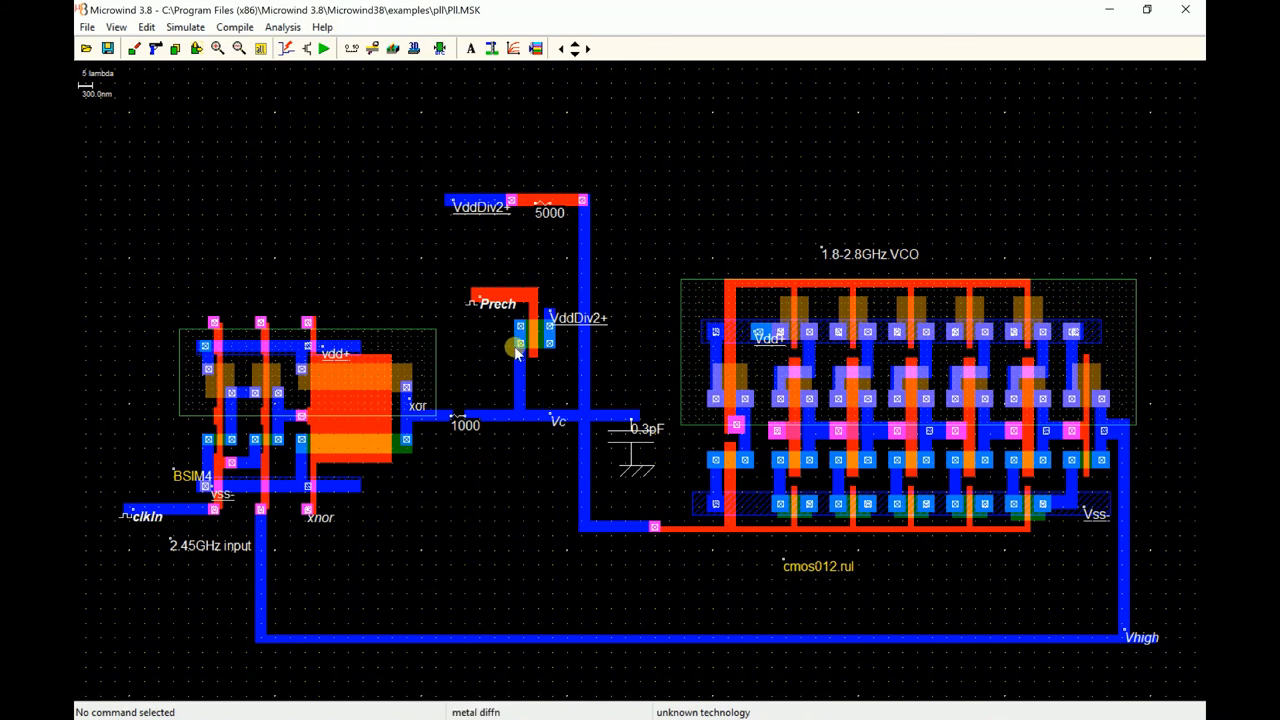
{"action": "mouse_move", "coordinate": [592, 390]}
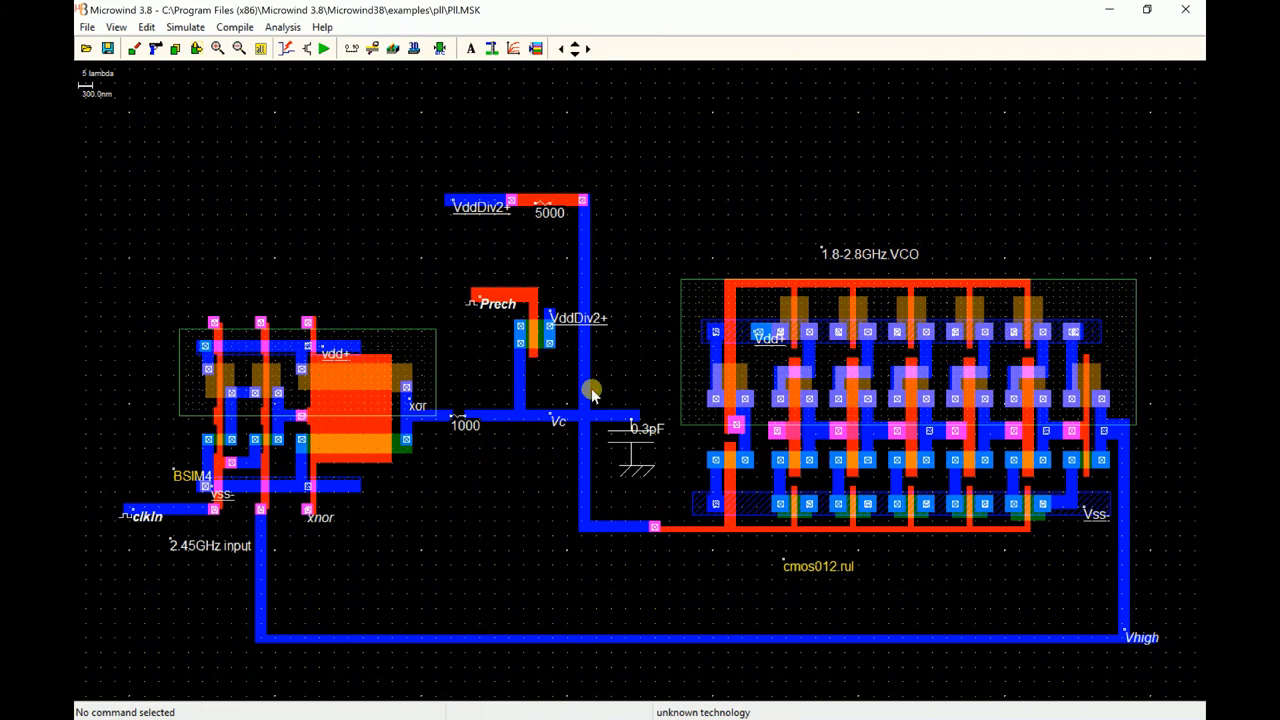
{"action": "mouse_move", "coordinate": [570, 436]}
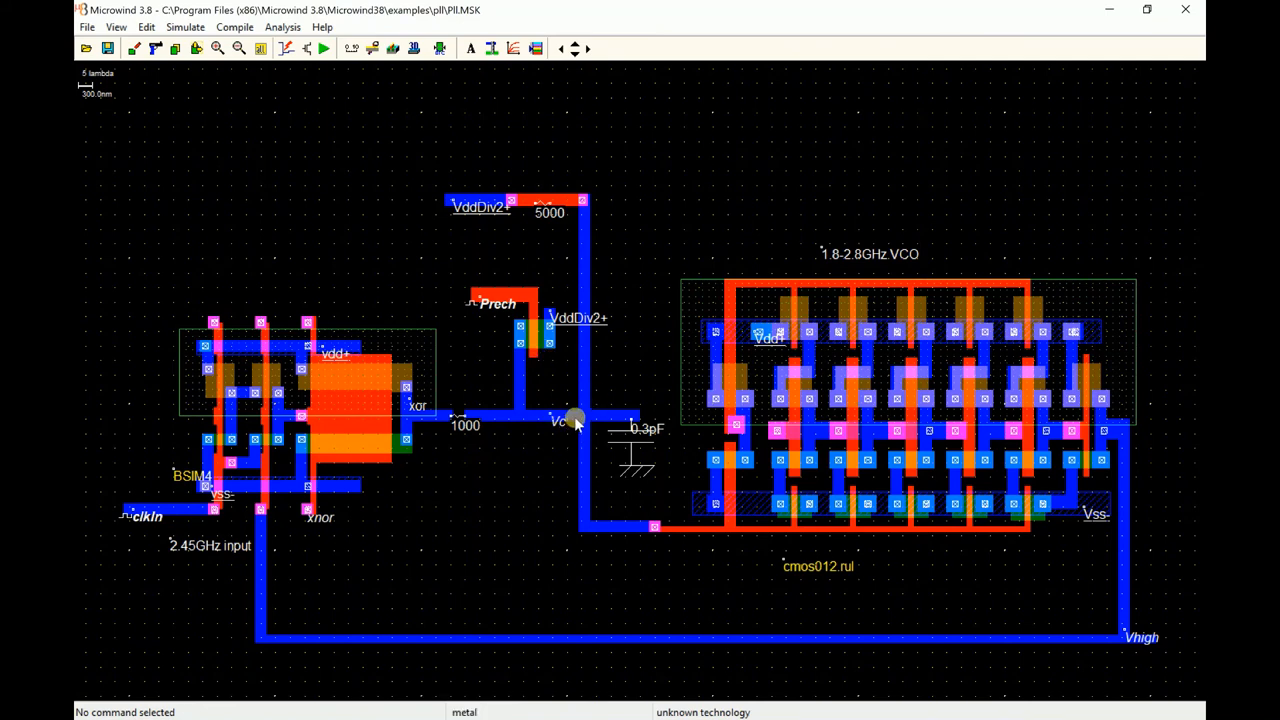
{"action": "mouse_move", "coordinate": [592, 414]}
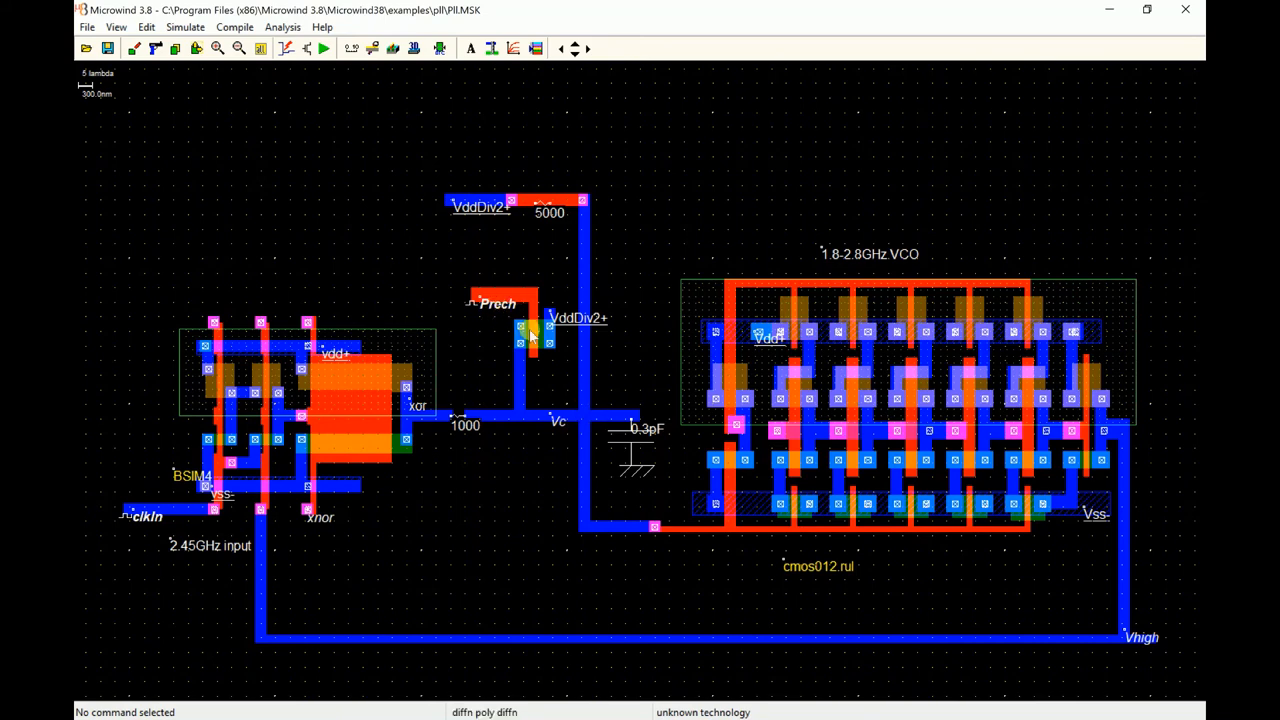
{"action": "left_click", "coordinate": [324, 48]}
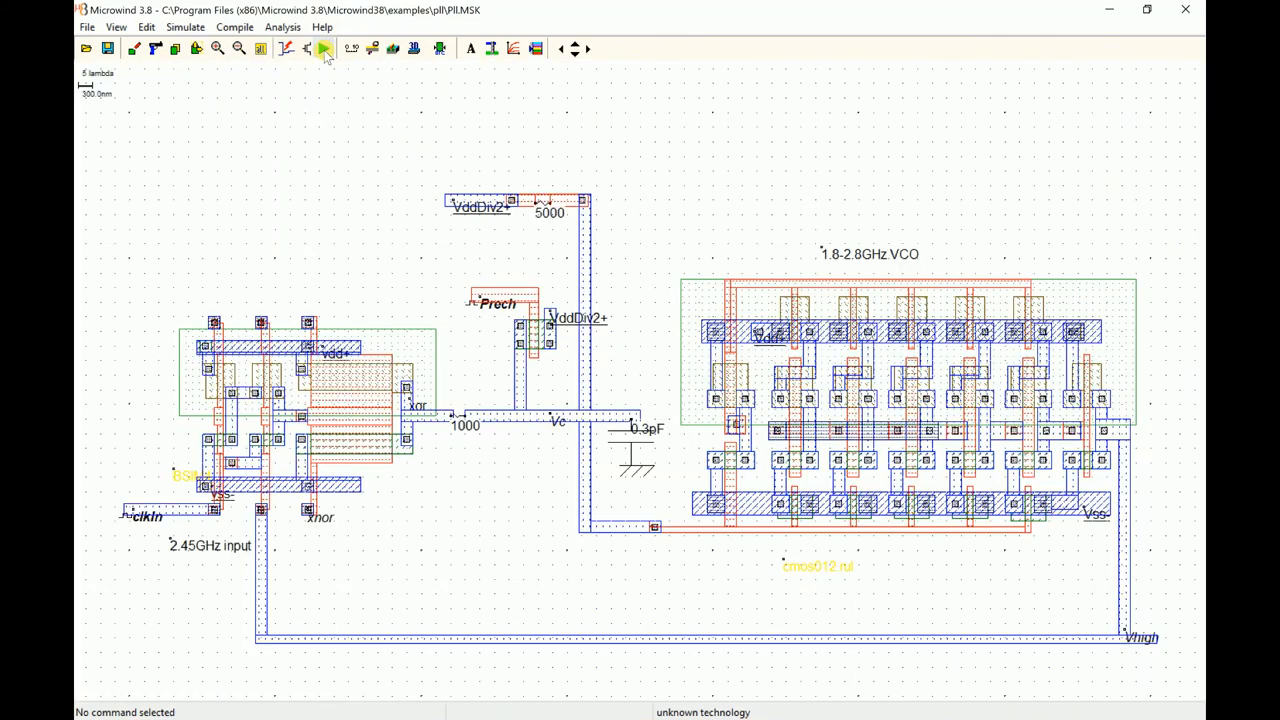
Run the PLL analog simulation showing clkIn, Prech, Vc near 0.597 V, Vhigh and xnor waveforms
{"action": "left_click", "coordinate": [324, 48]}
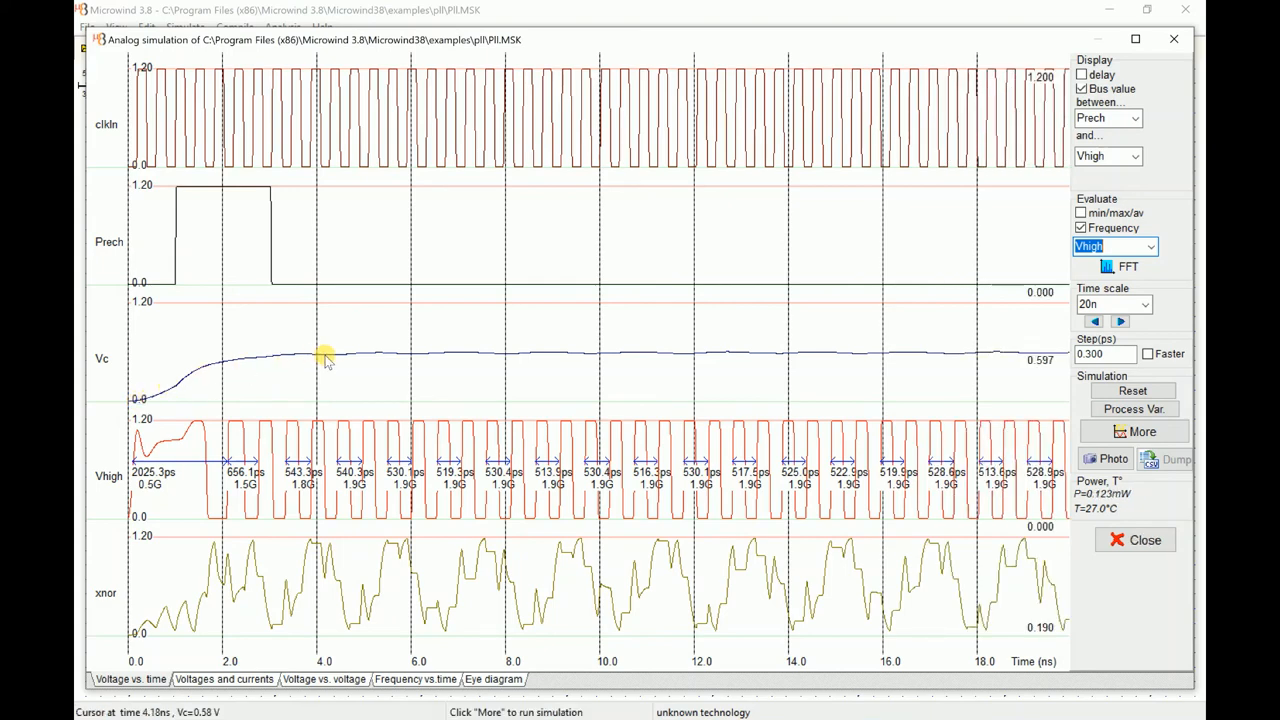
{"action": "mouse_move", "coordinate": [360, 356]}
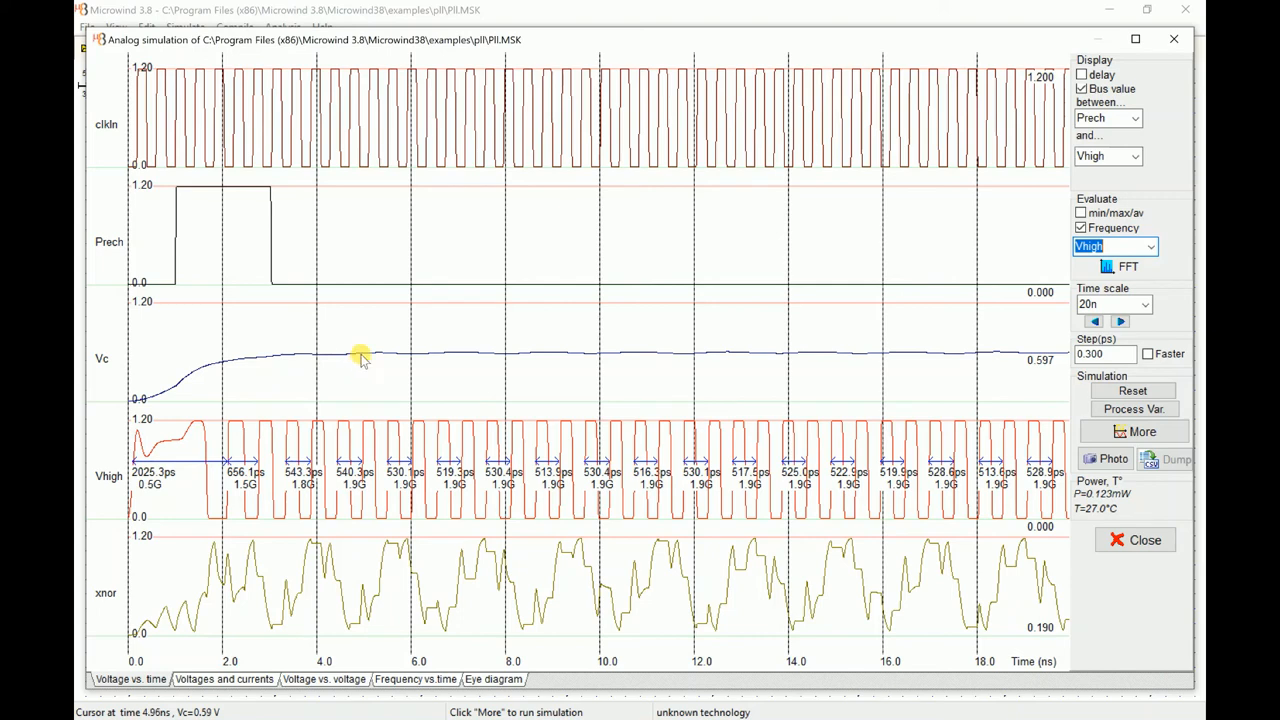
{"action": "mouse_move", "coordinate": [178, 248]}
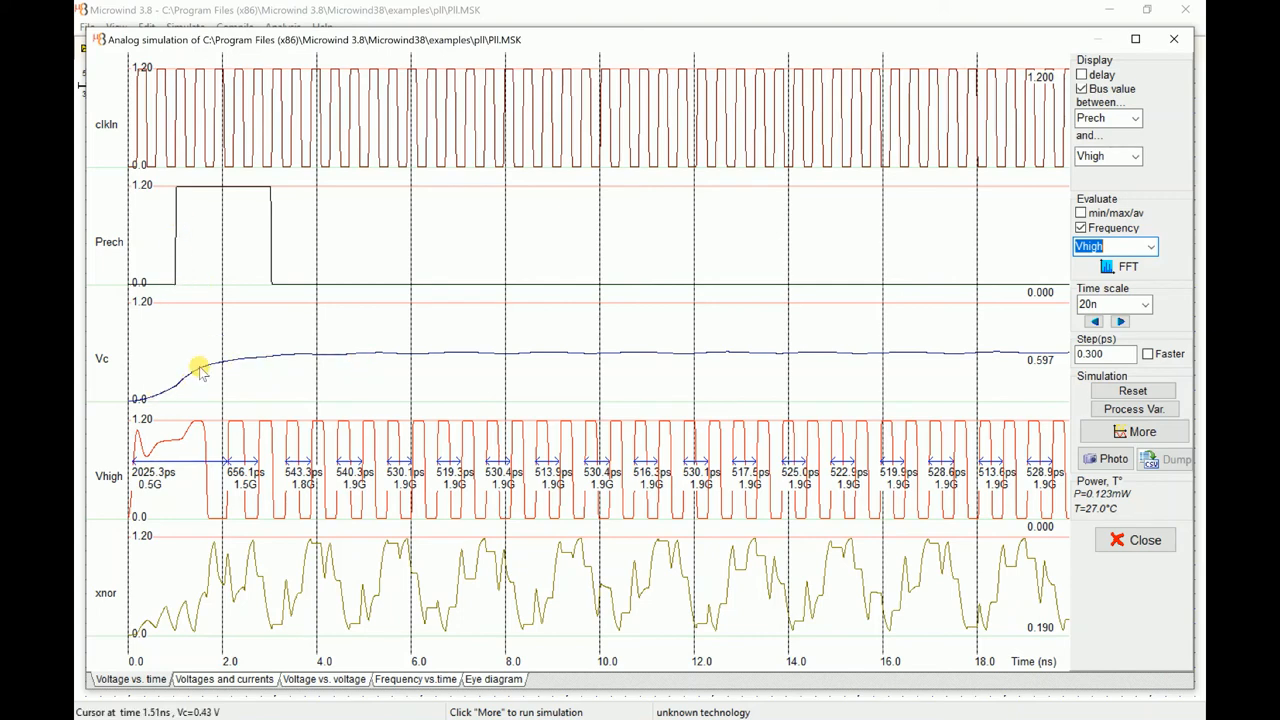
{"action": "mouse_move", "coordinate": [224, 364]}
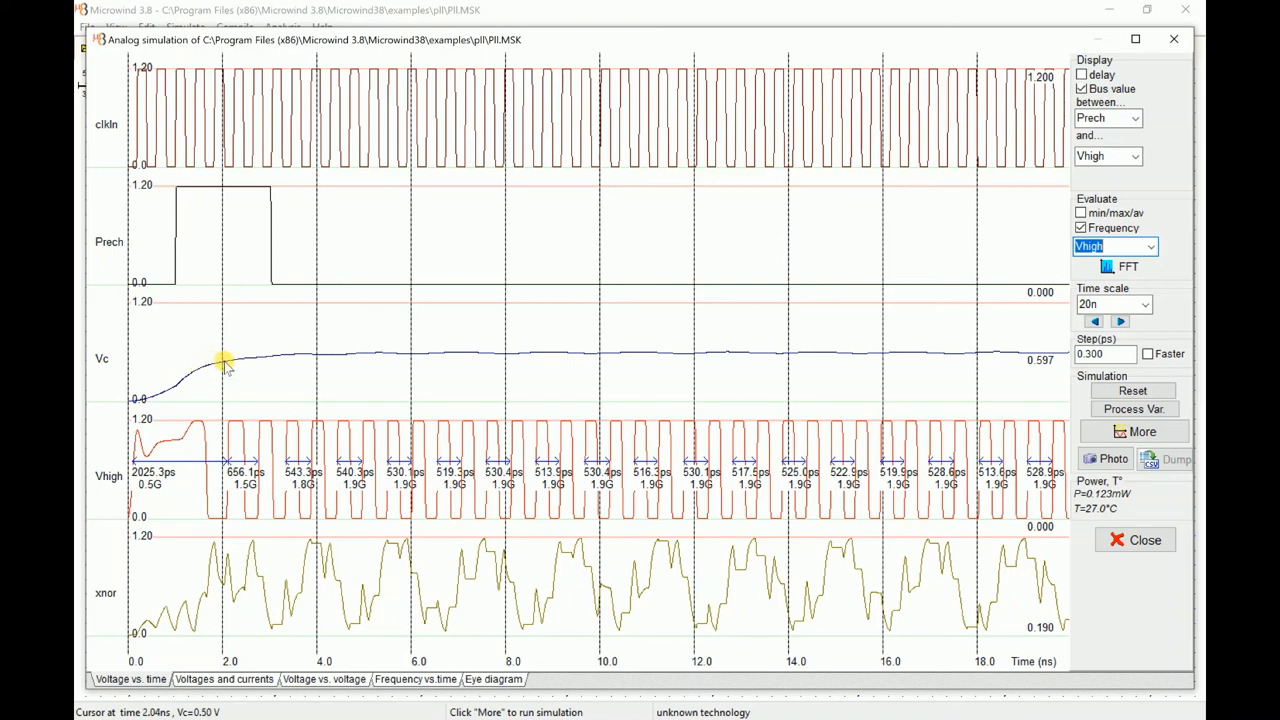
{"action": "mouse_move", "coordinate": [256, 296]}
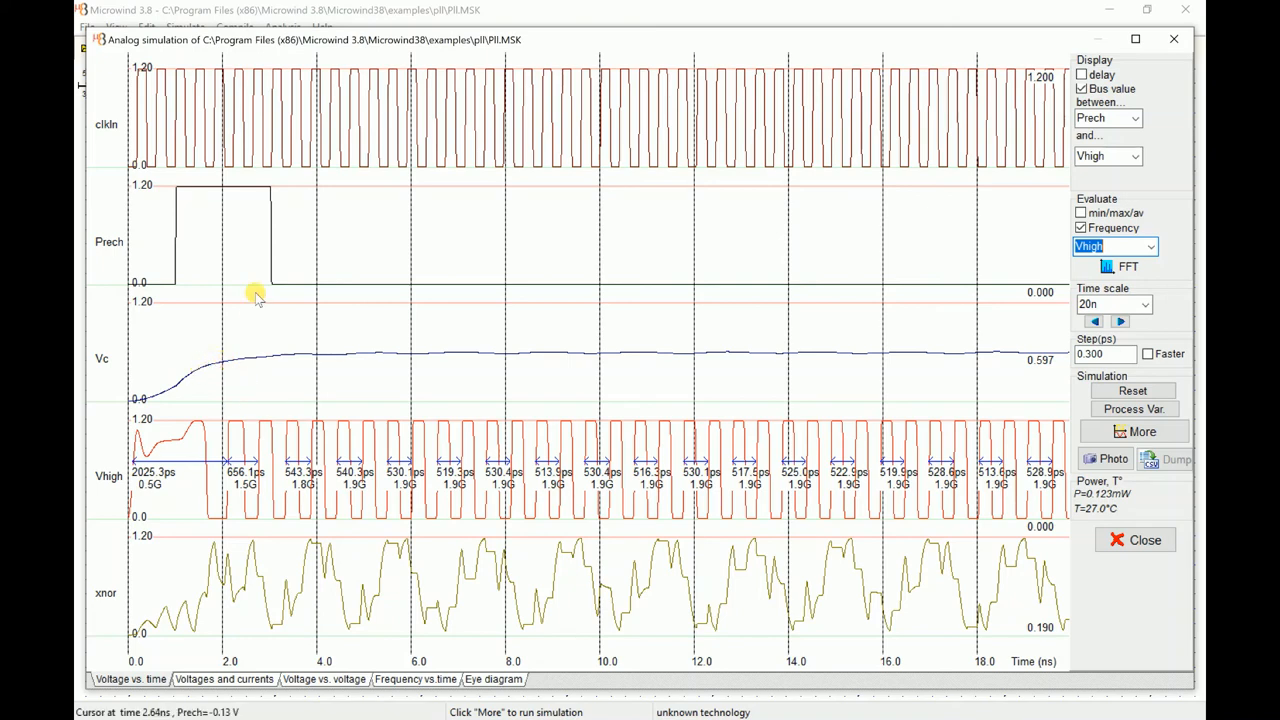
{"action": "mouse_move", "coordinate": [268, 302]}
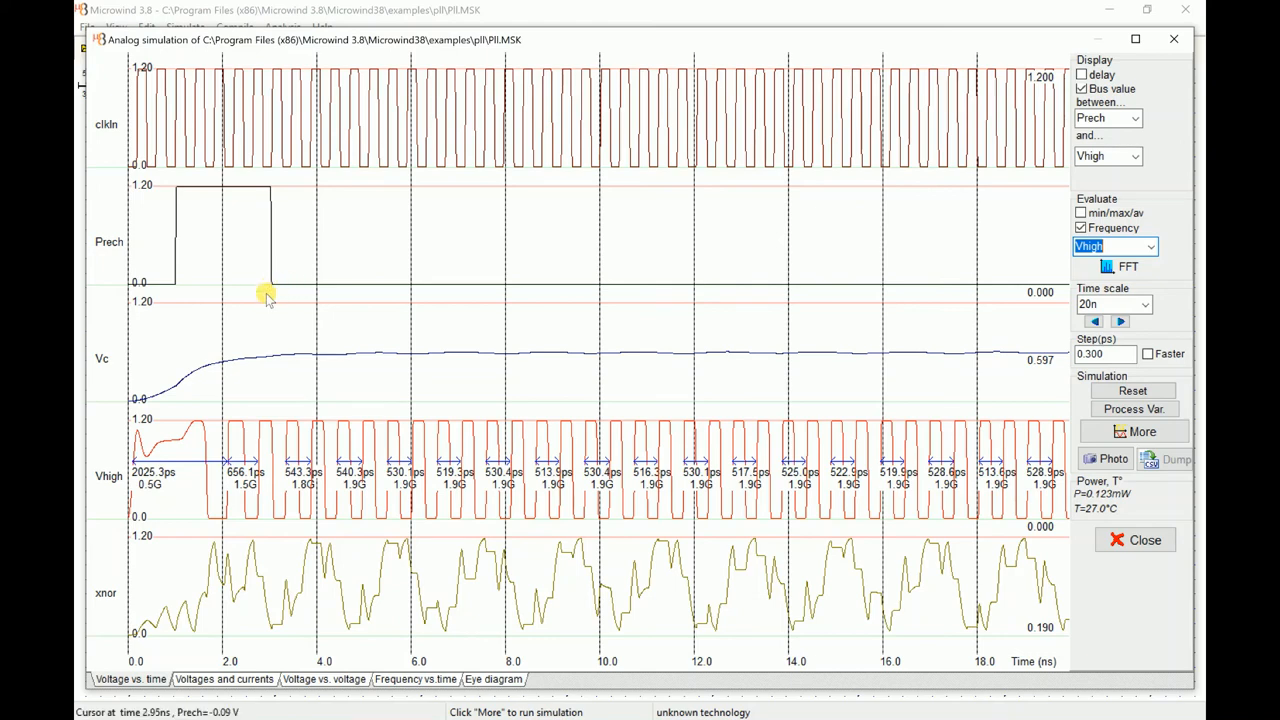
{"action": "mouse_move", "coordinate": [290, 620]}
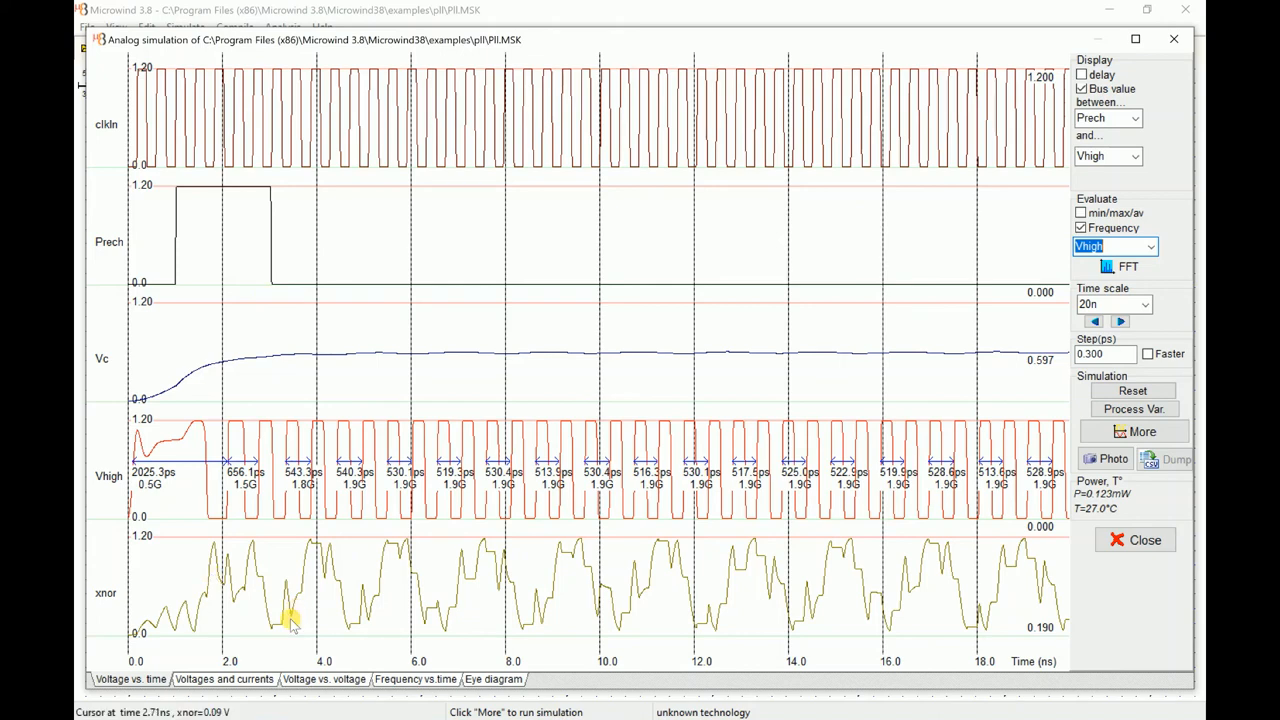
{"action": "mouse_move", "coordinate": [264, 572]}
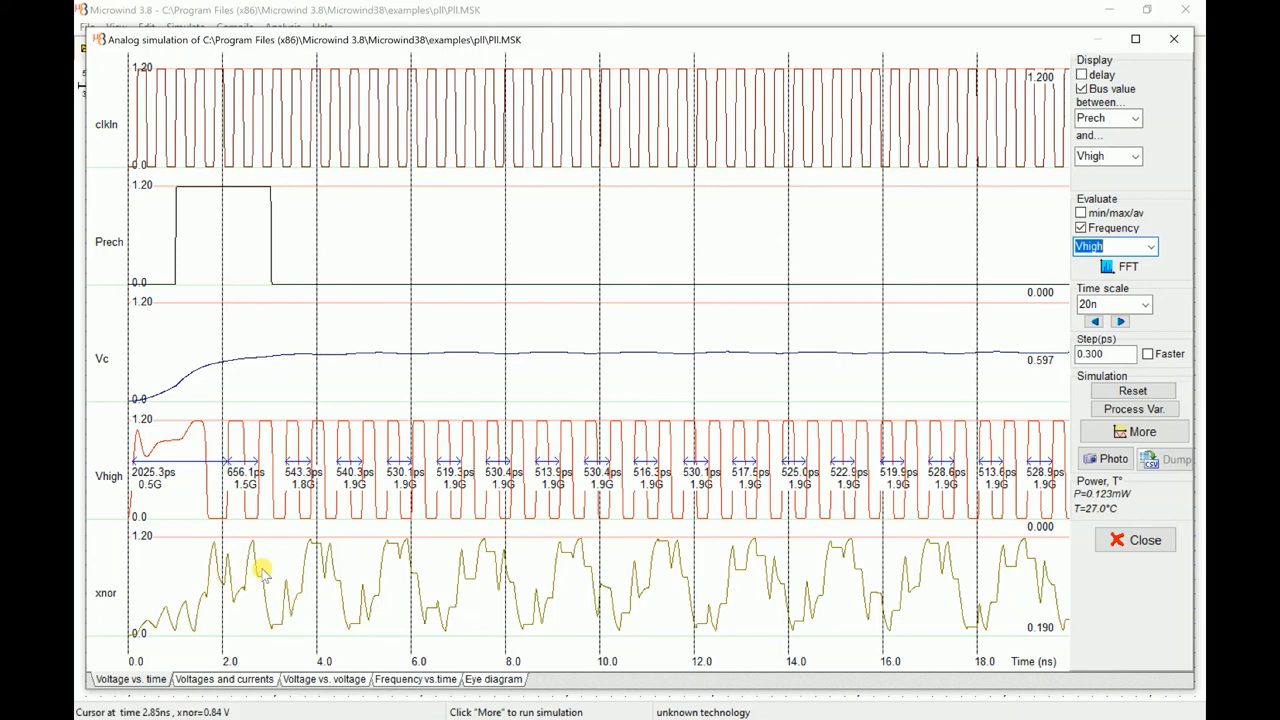
{"action": "mouse_move", "coordinate": [196, 608]}
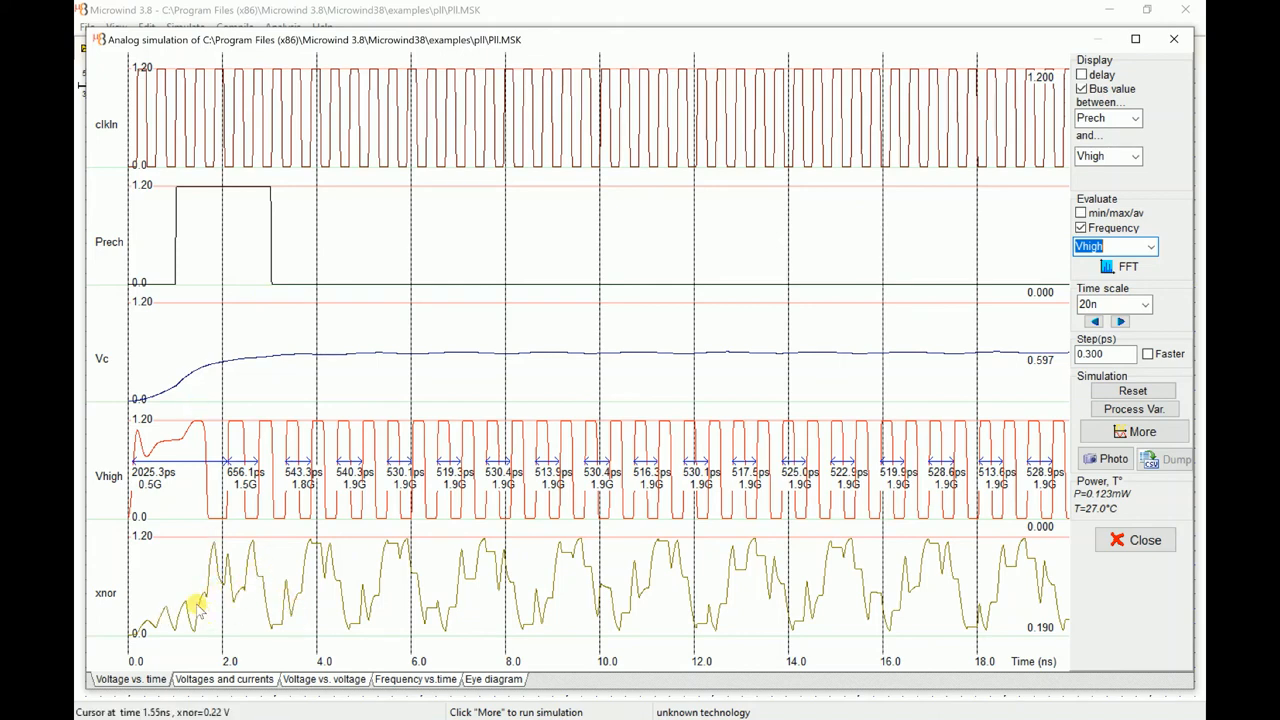
{"action": "mouse_move", "coordinate": [160, 390]}
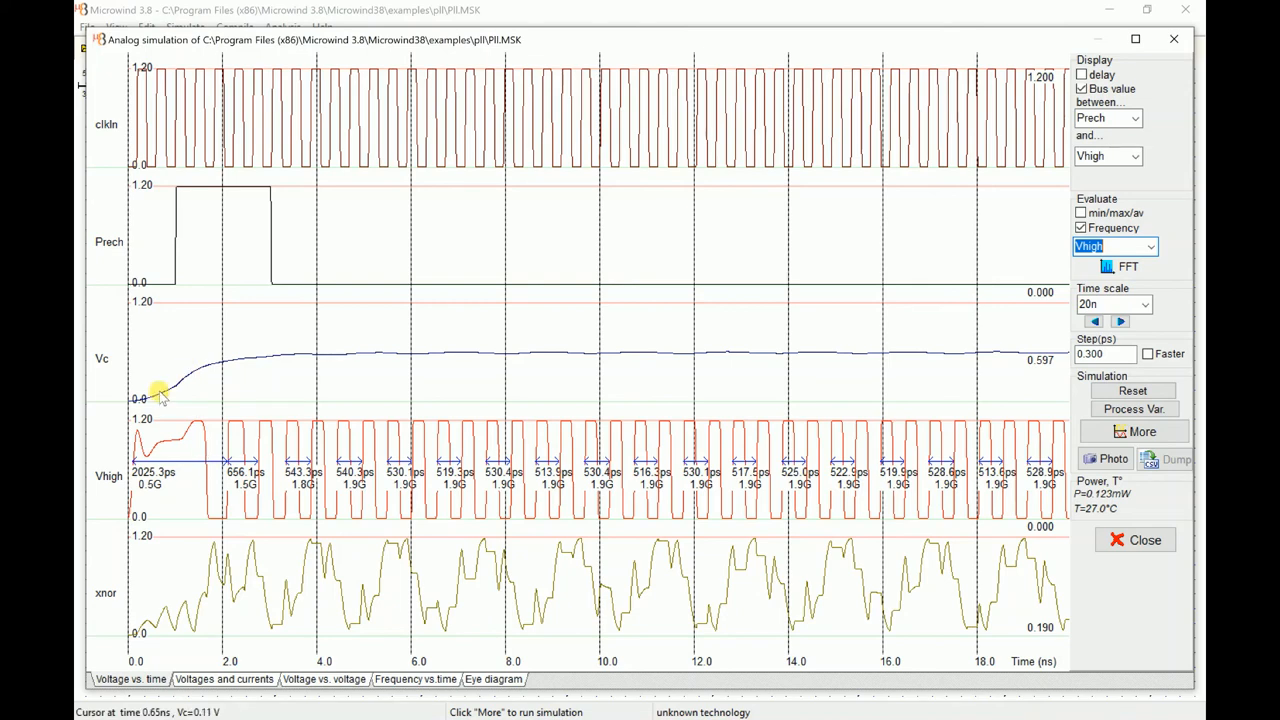
{"action": "mouse_move", "coordinate": [304, 356]}
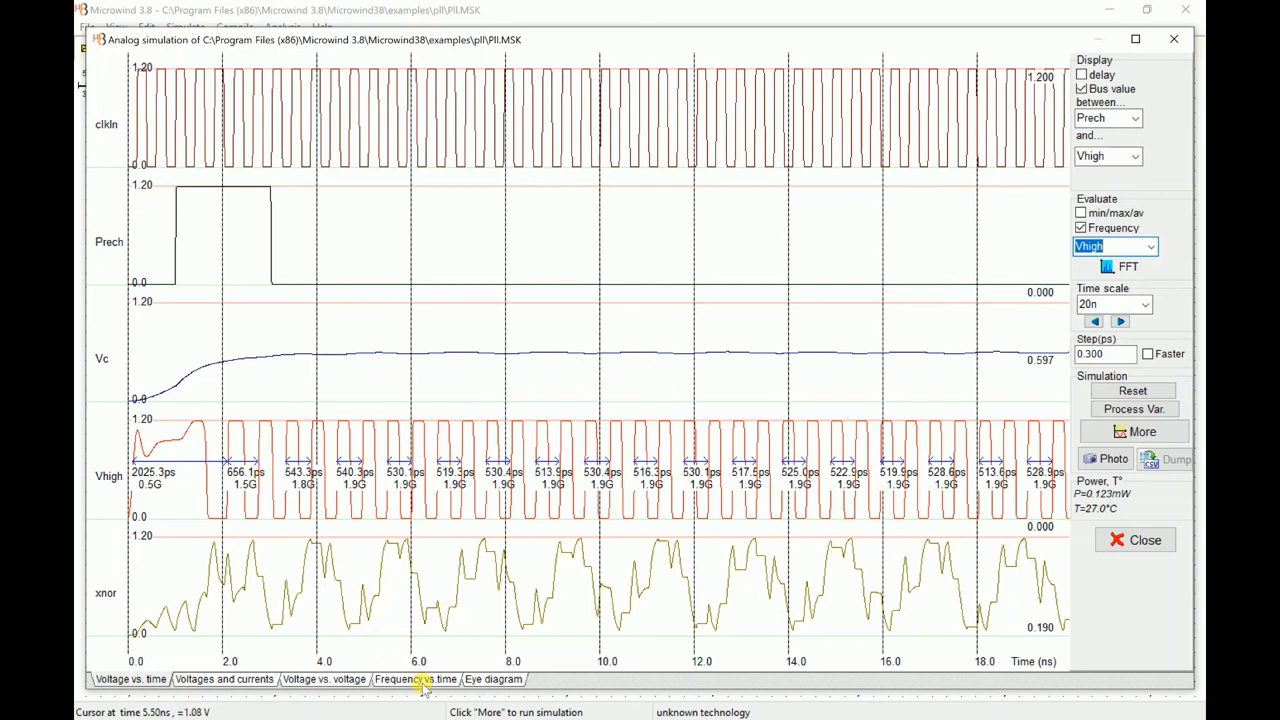
{"action": "mouse_move", "coordinate": [556, 352]}
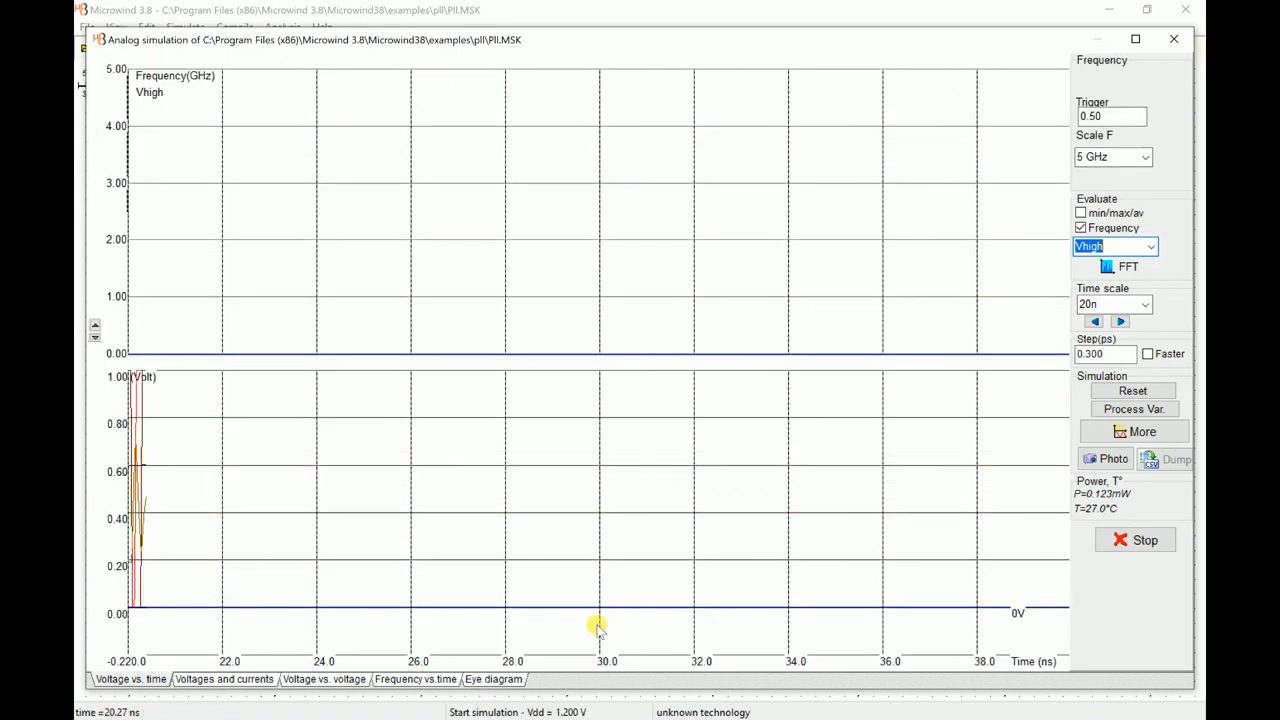
{"action": "left_click", "coordinate": [1132, 390]}
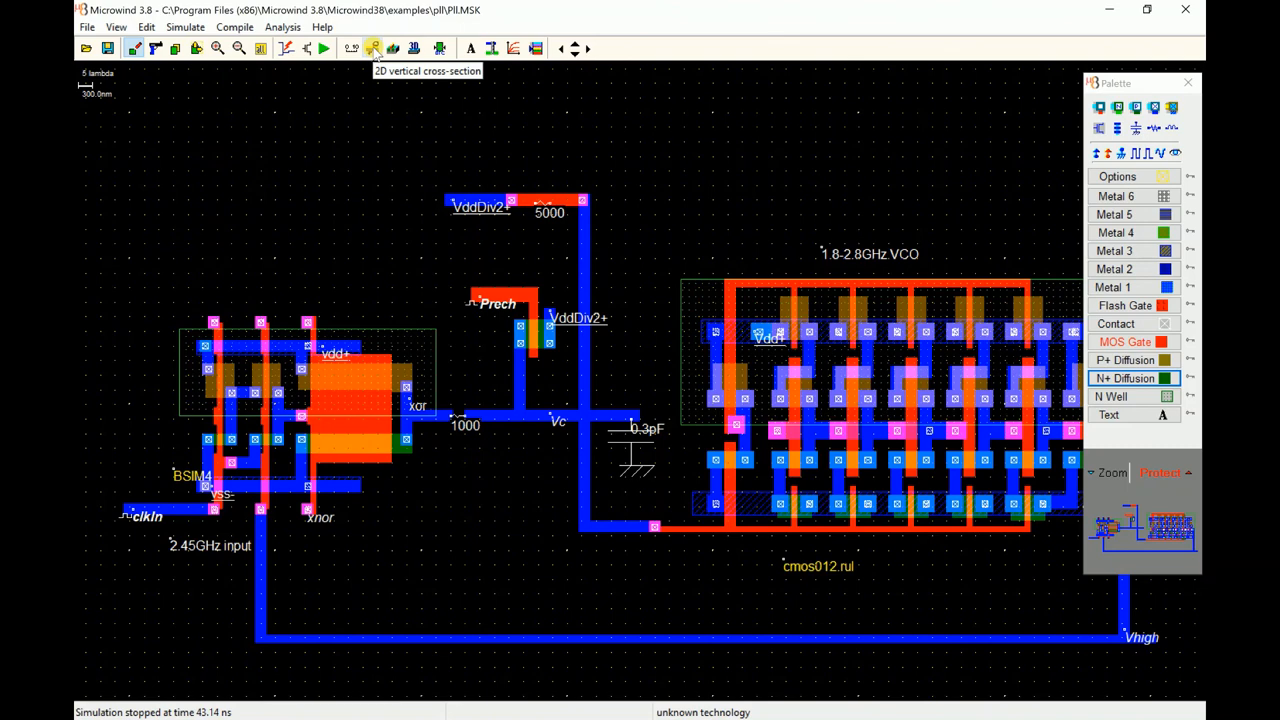
{"action": "mouse_move", "coordinate": [376, 56]}
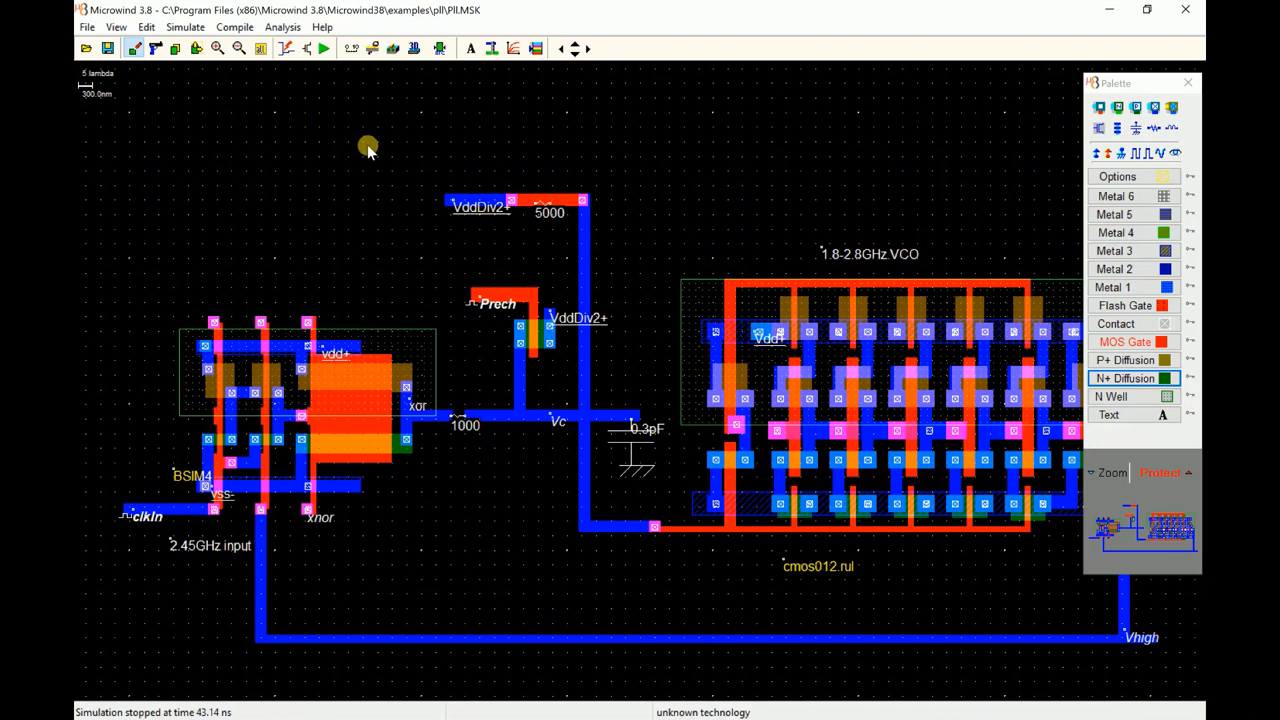
{"action": "mouse_move", "coordinate": [410, 194]}
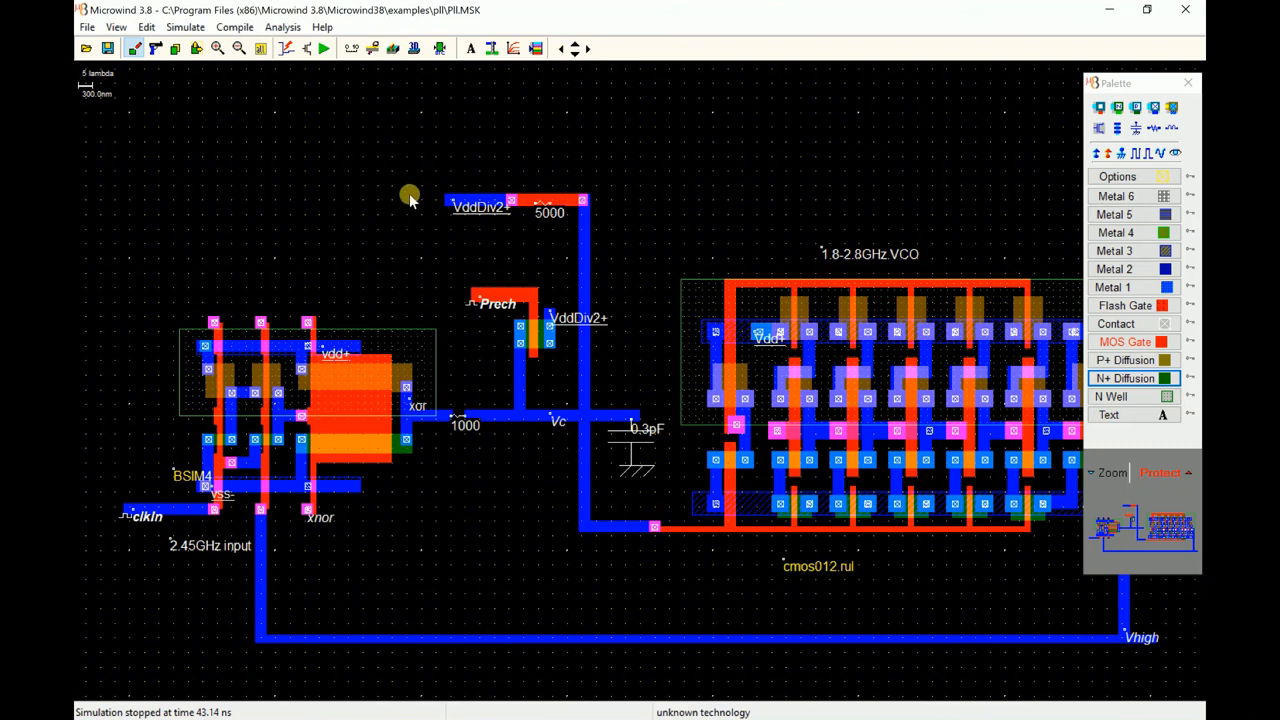
{"action": "mouse_move", "coordinate": [418, 200]}
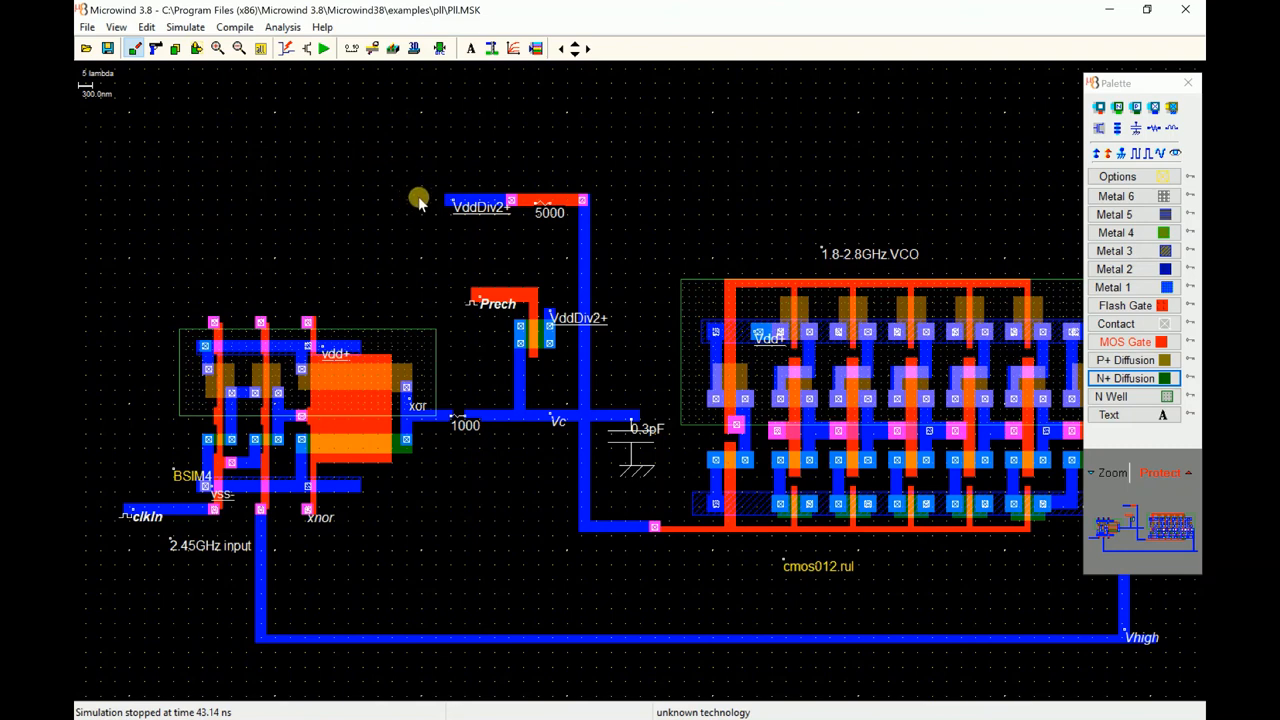
{"action": "mouse_move", "coordinate": [416, 164]}
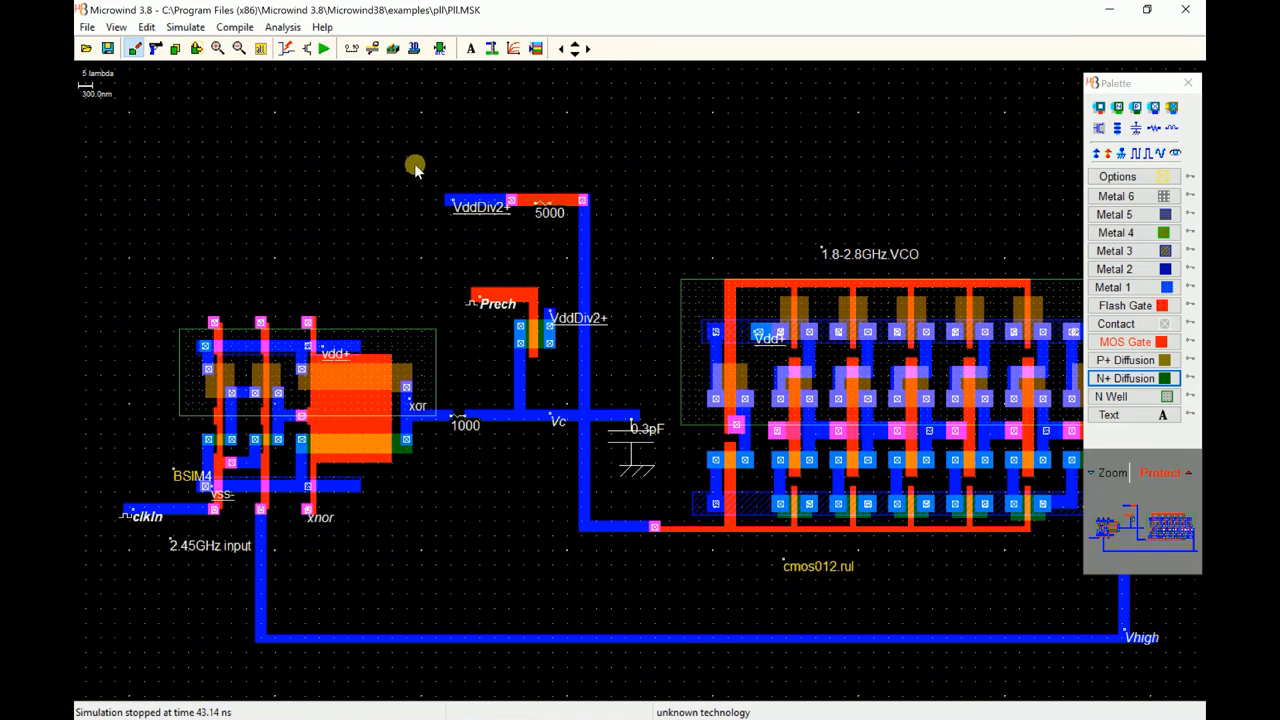